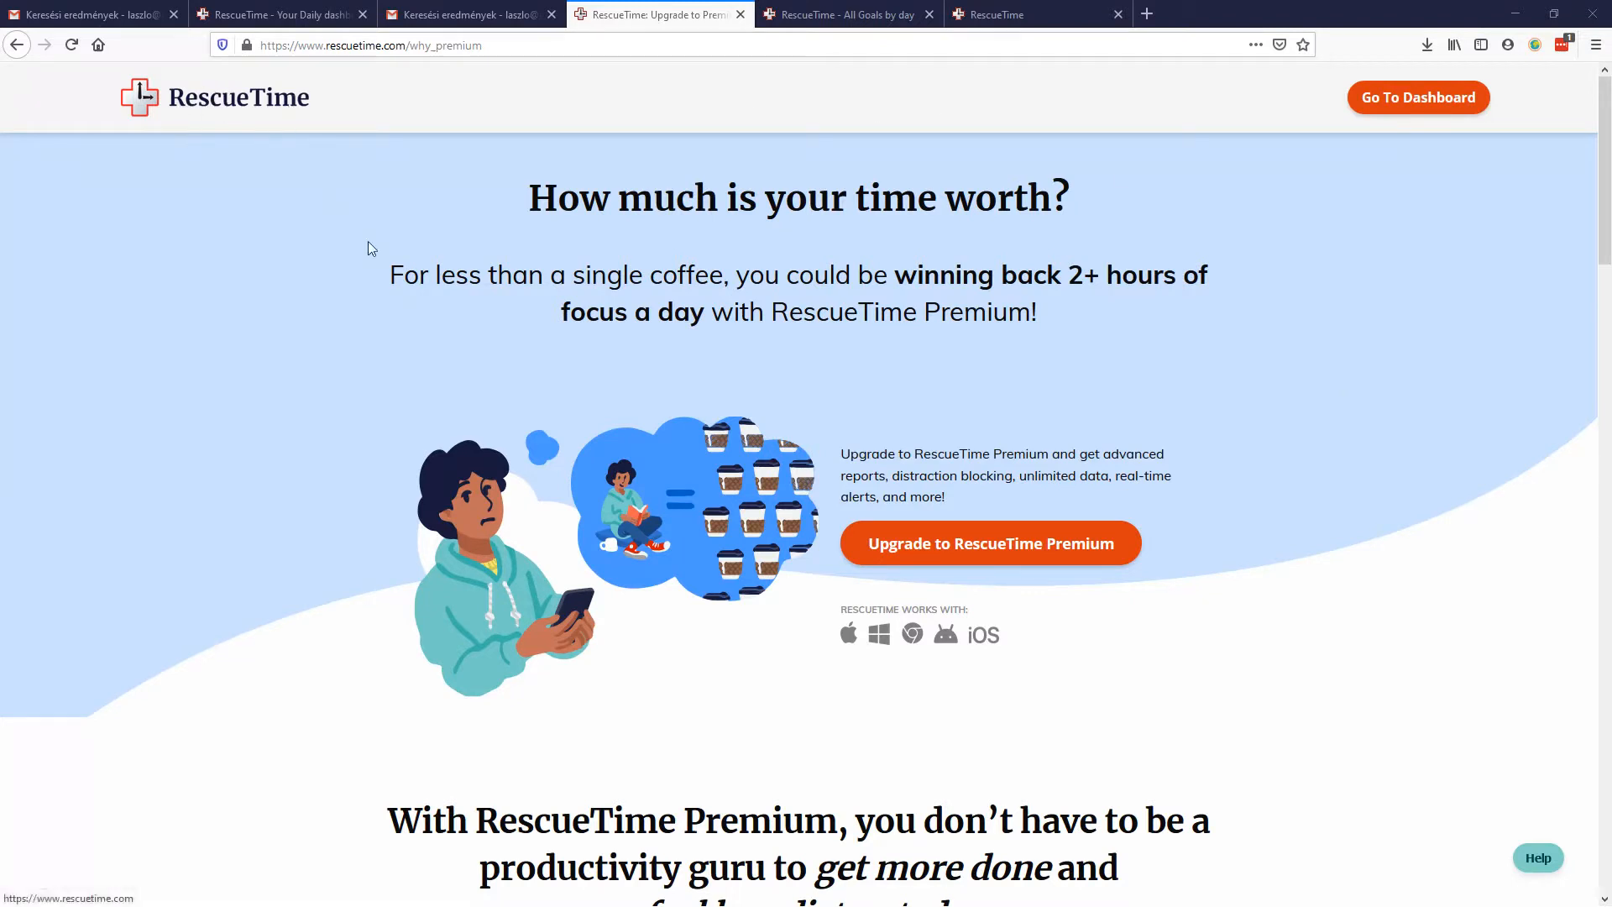
{"action": "mouse_move", "coordinate": [389, 303]}
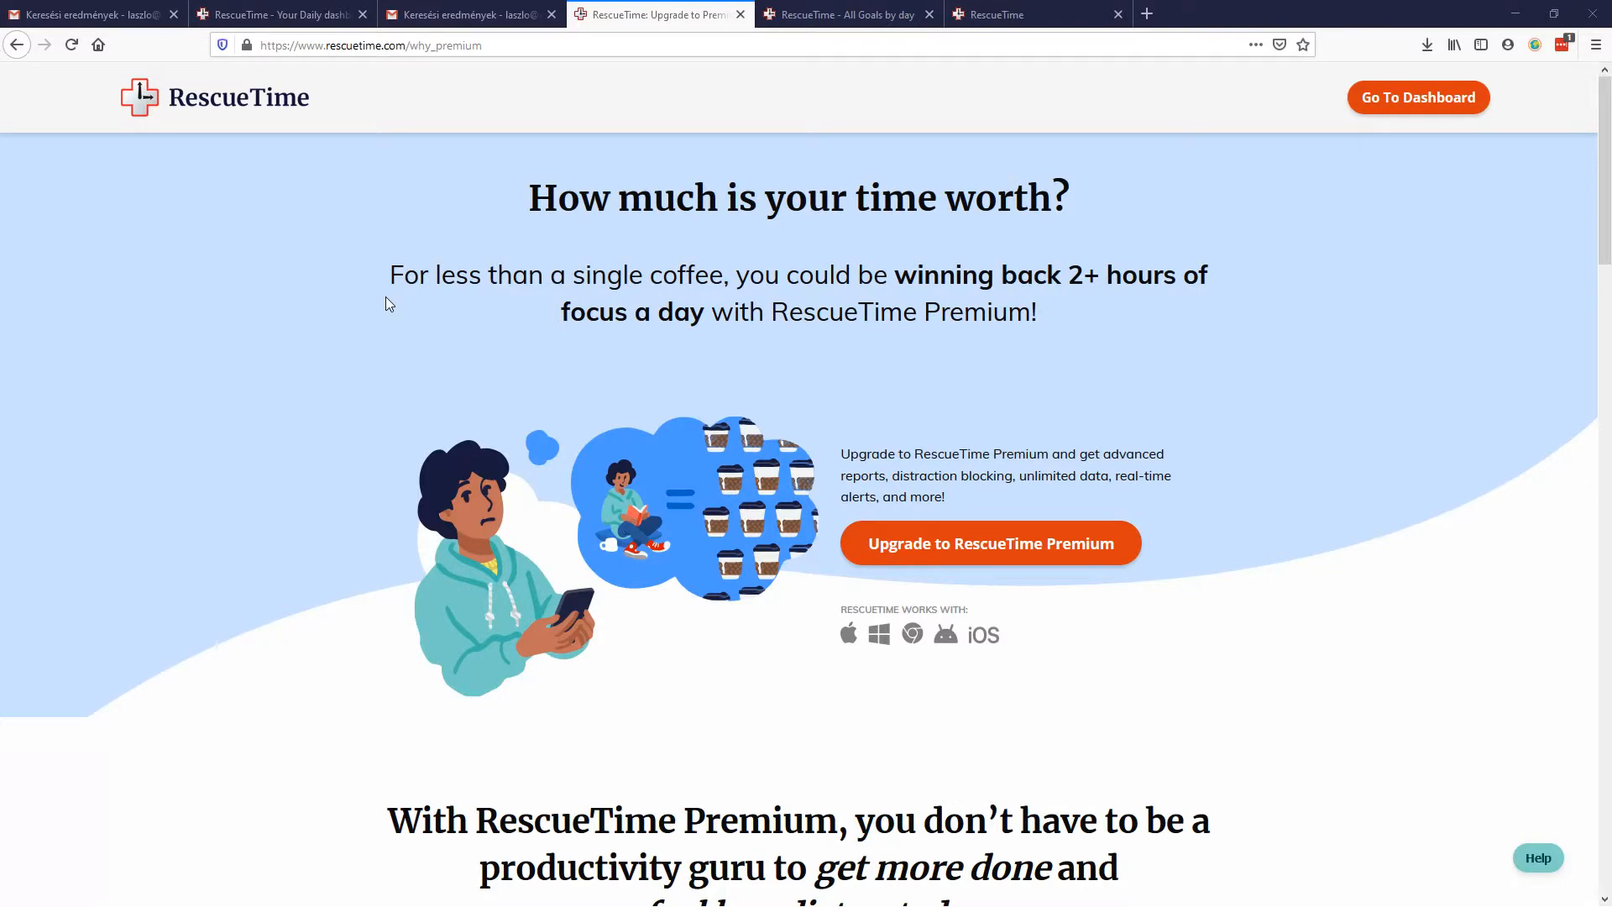
{"action": "mouse_move", "coordinate": [994, 335]}
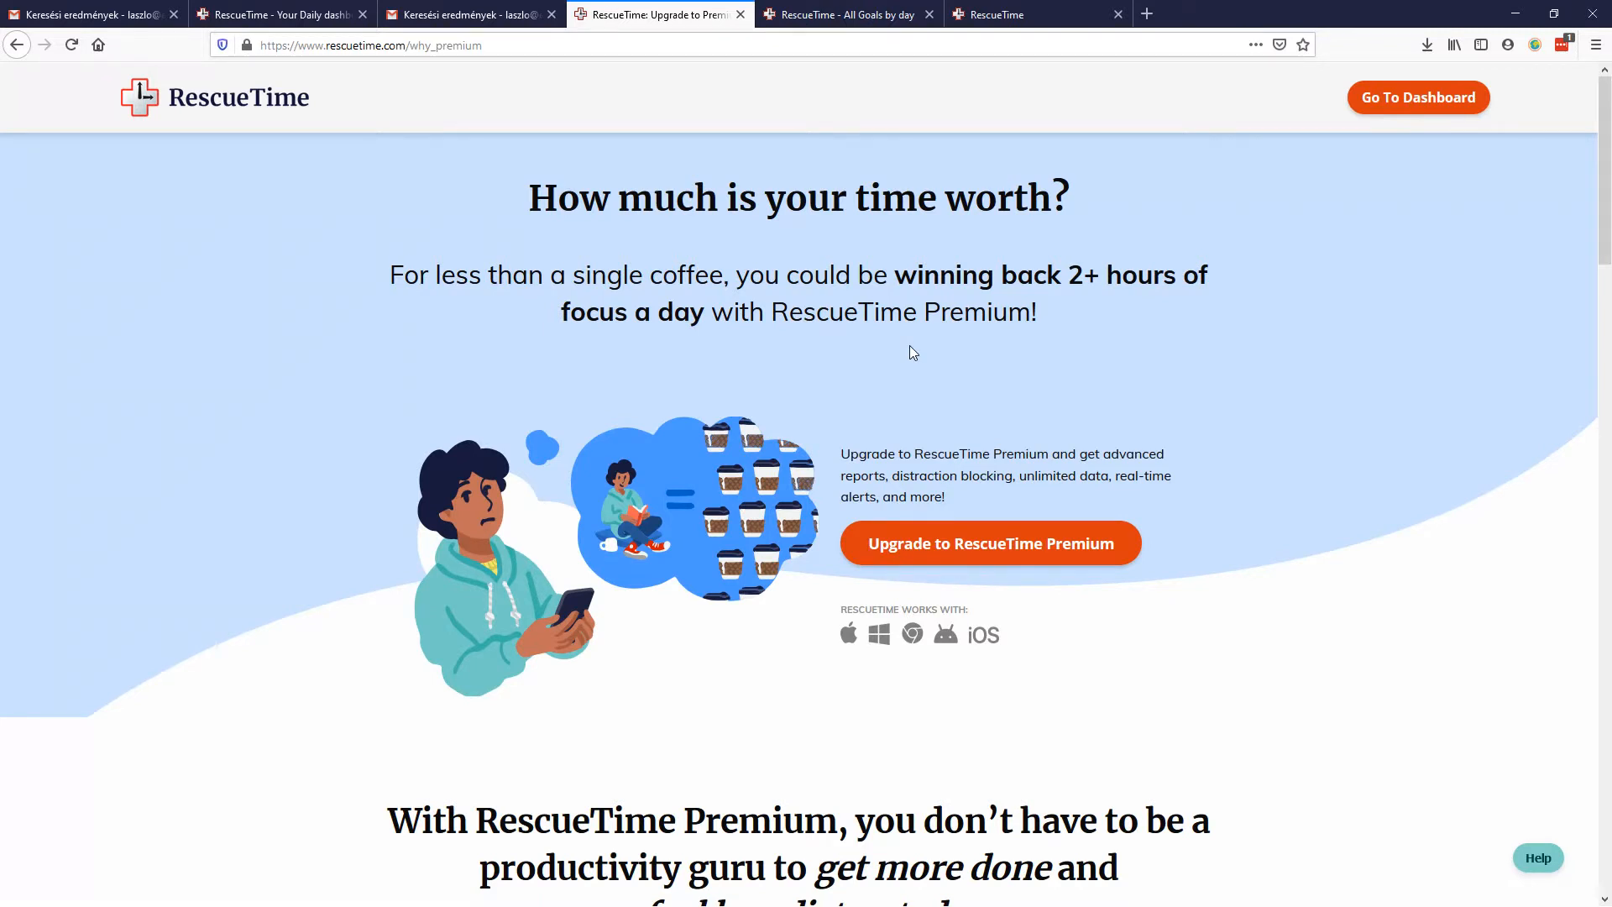
Step: Scroll down the daily dashboard, then bring up the RescueTime tray icon
{"action": "scroll", "scroll_direction": "down", "scroll_amount": 3}
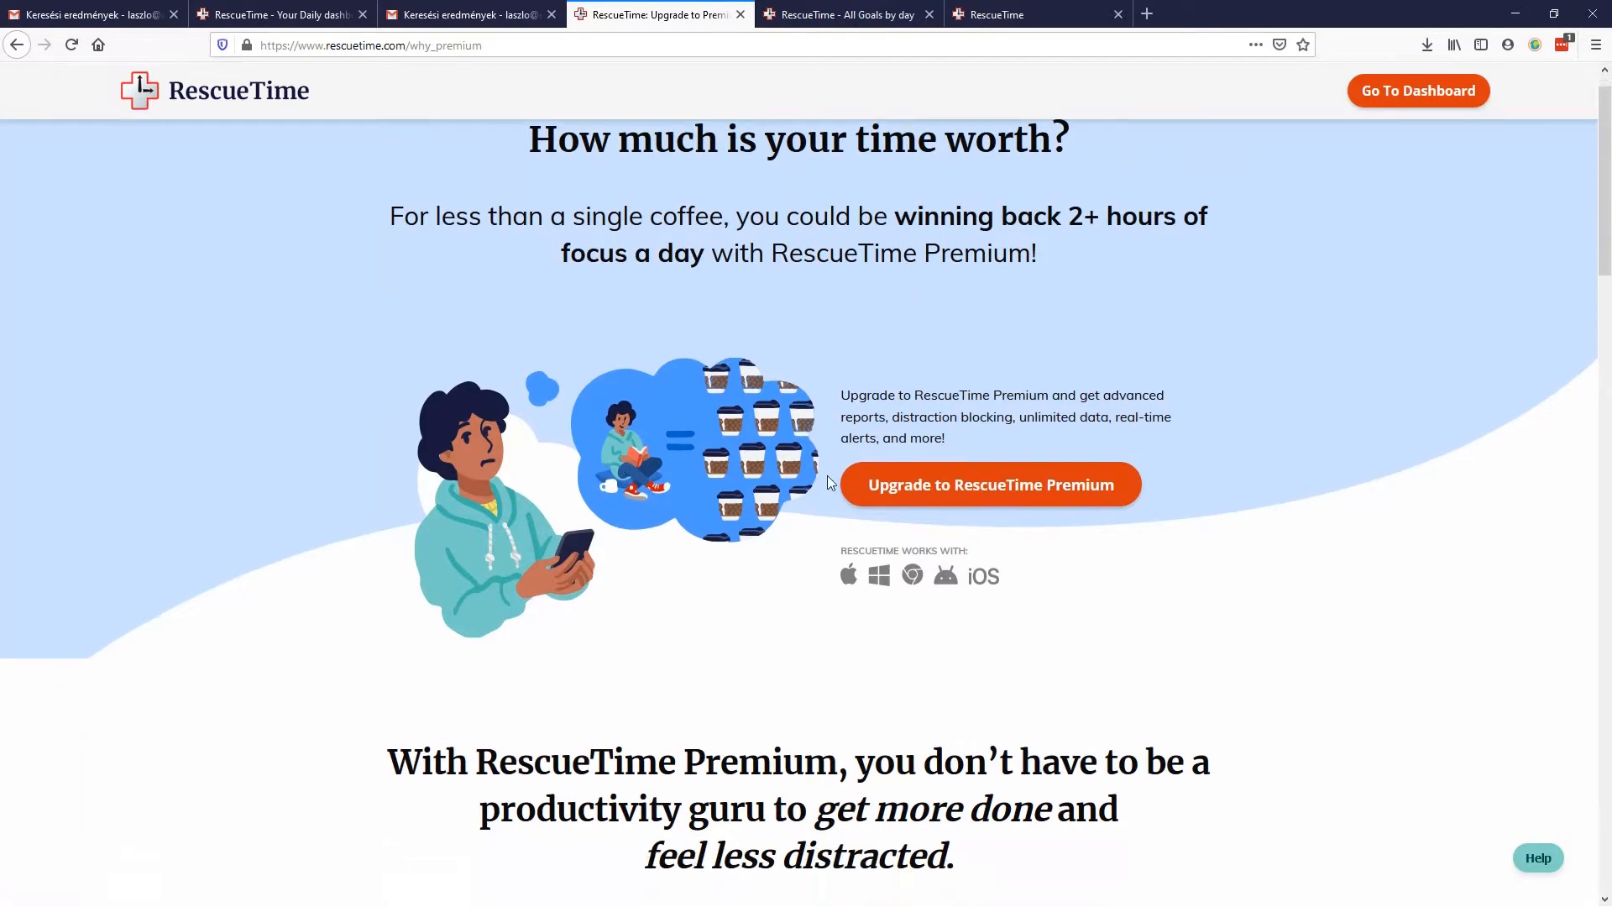
{"action": "scroll", "scroll_direction": "down", "scroll_amount": 3}
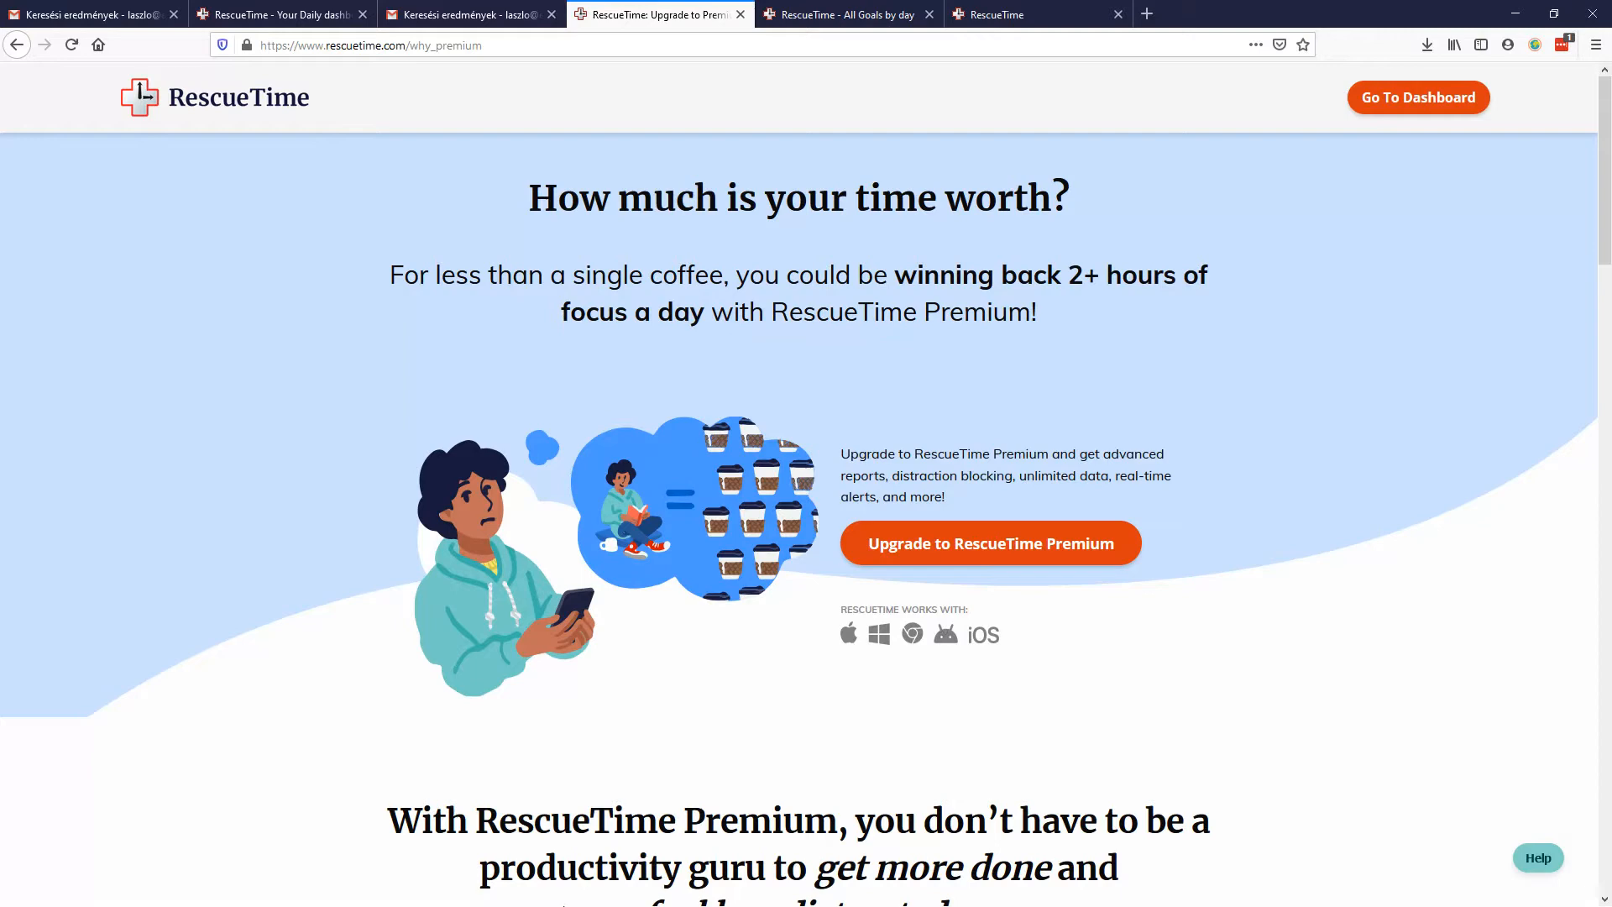
{"action": "scroll", "scroll_direction": "down", "scroll_amount": 3}
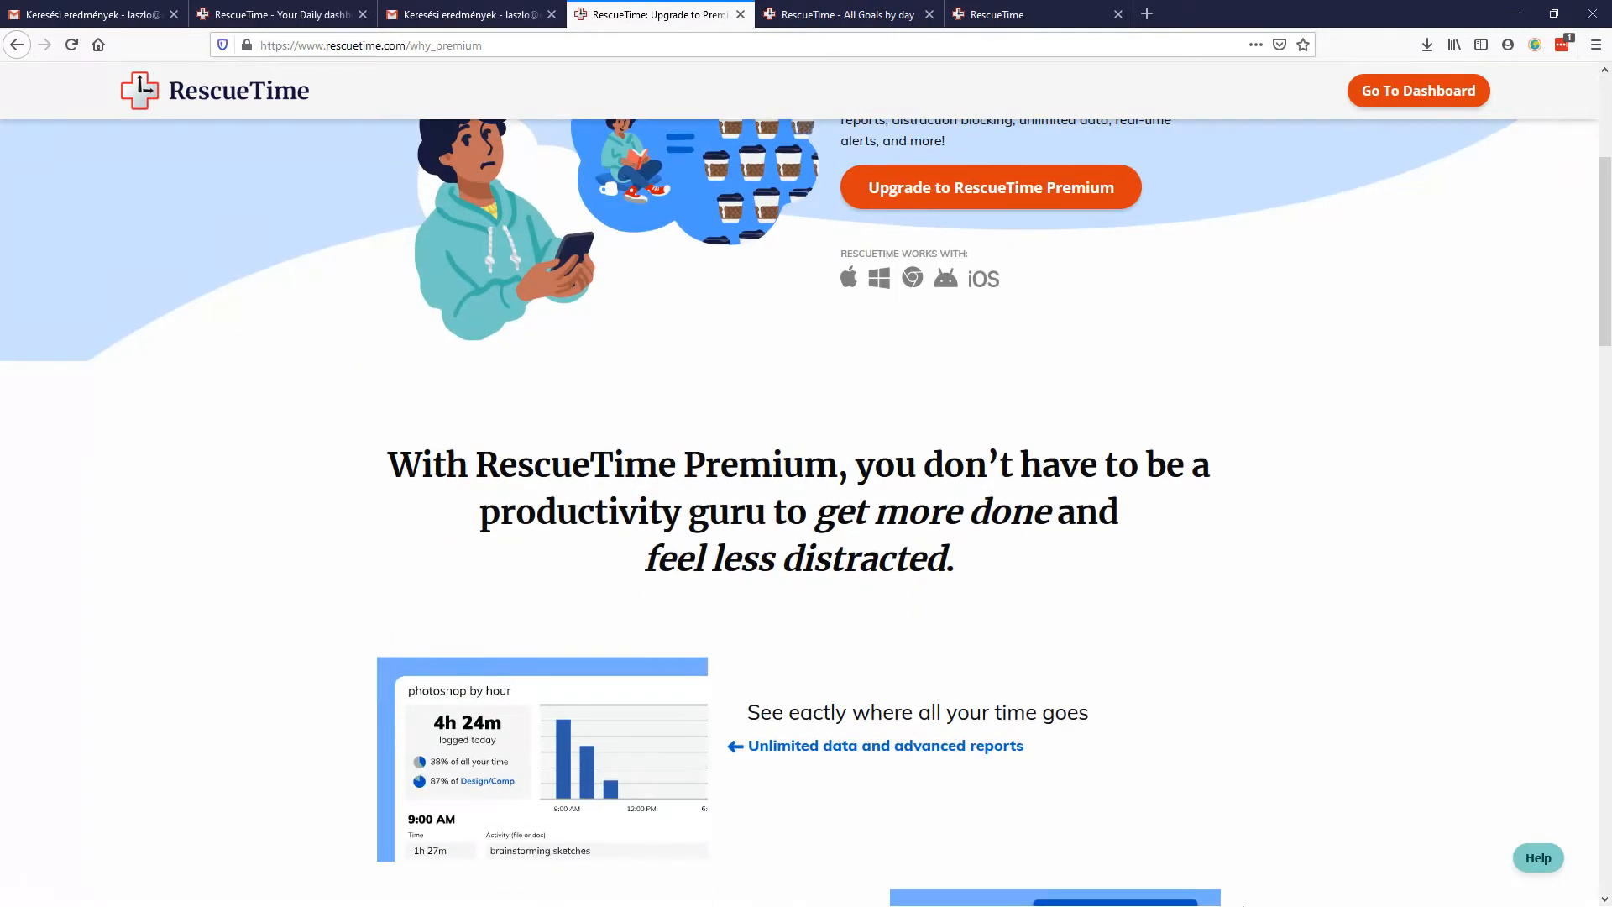
{"action": "mouse_move", "coordinate": [1082, 478]}
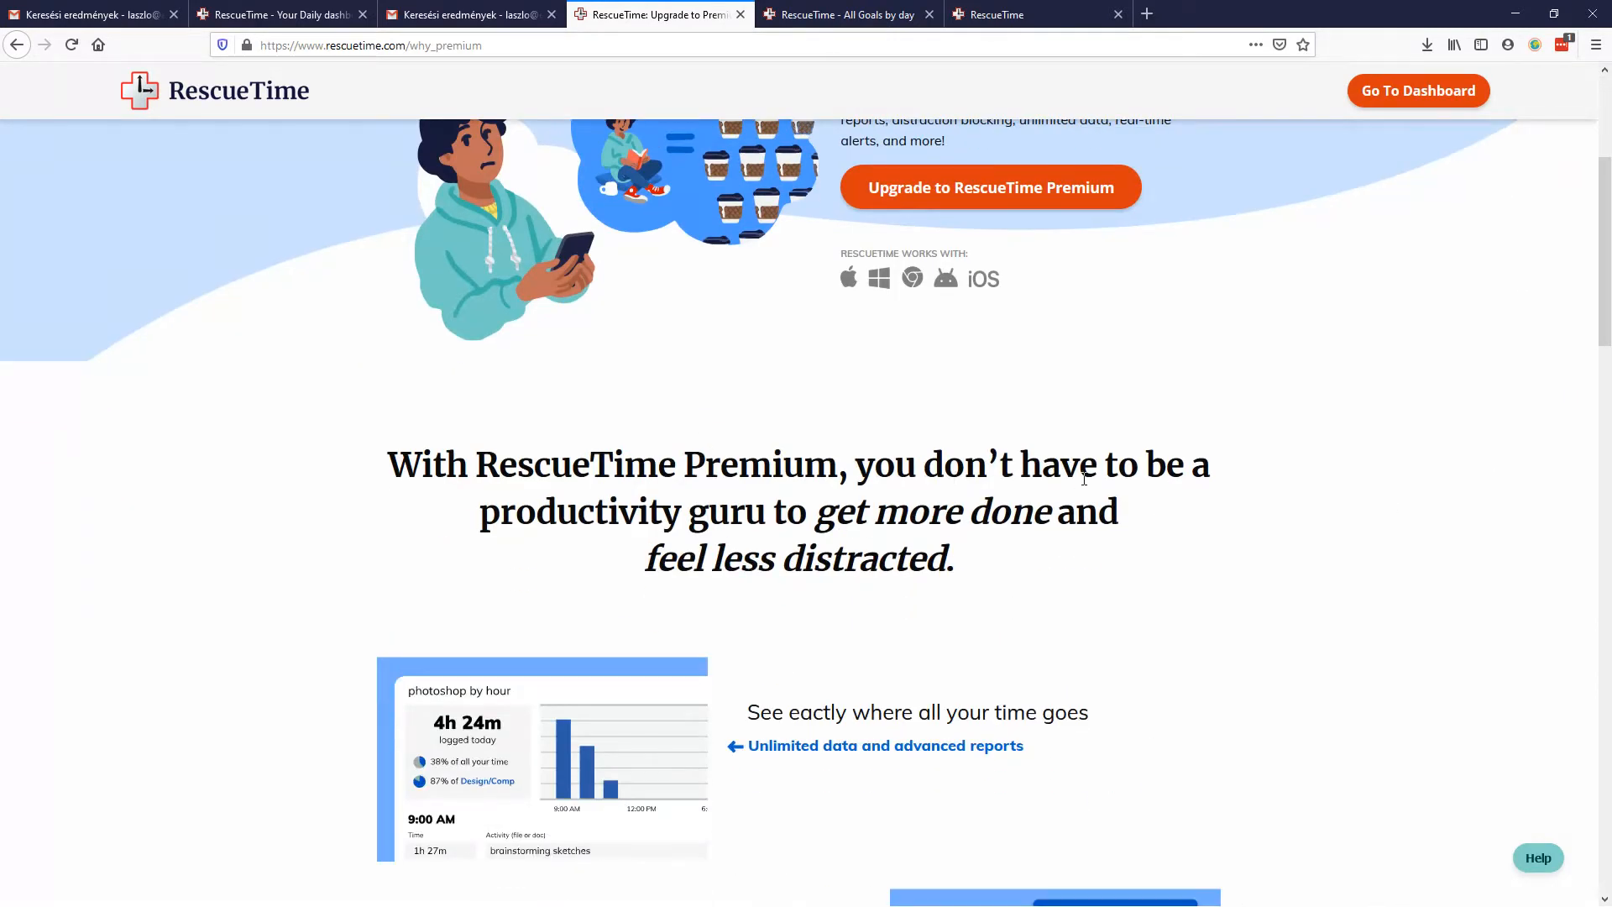
{"action": "left_click", "coordinate": [18, 889]}
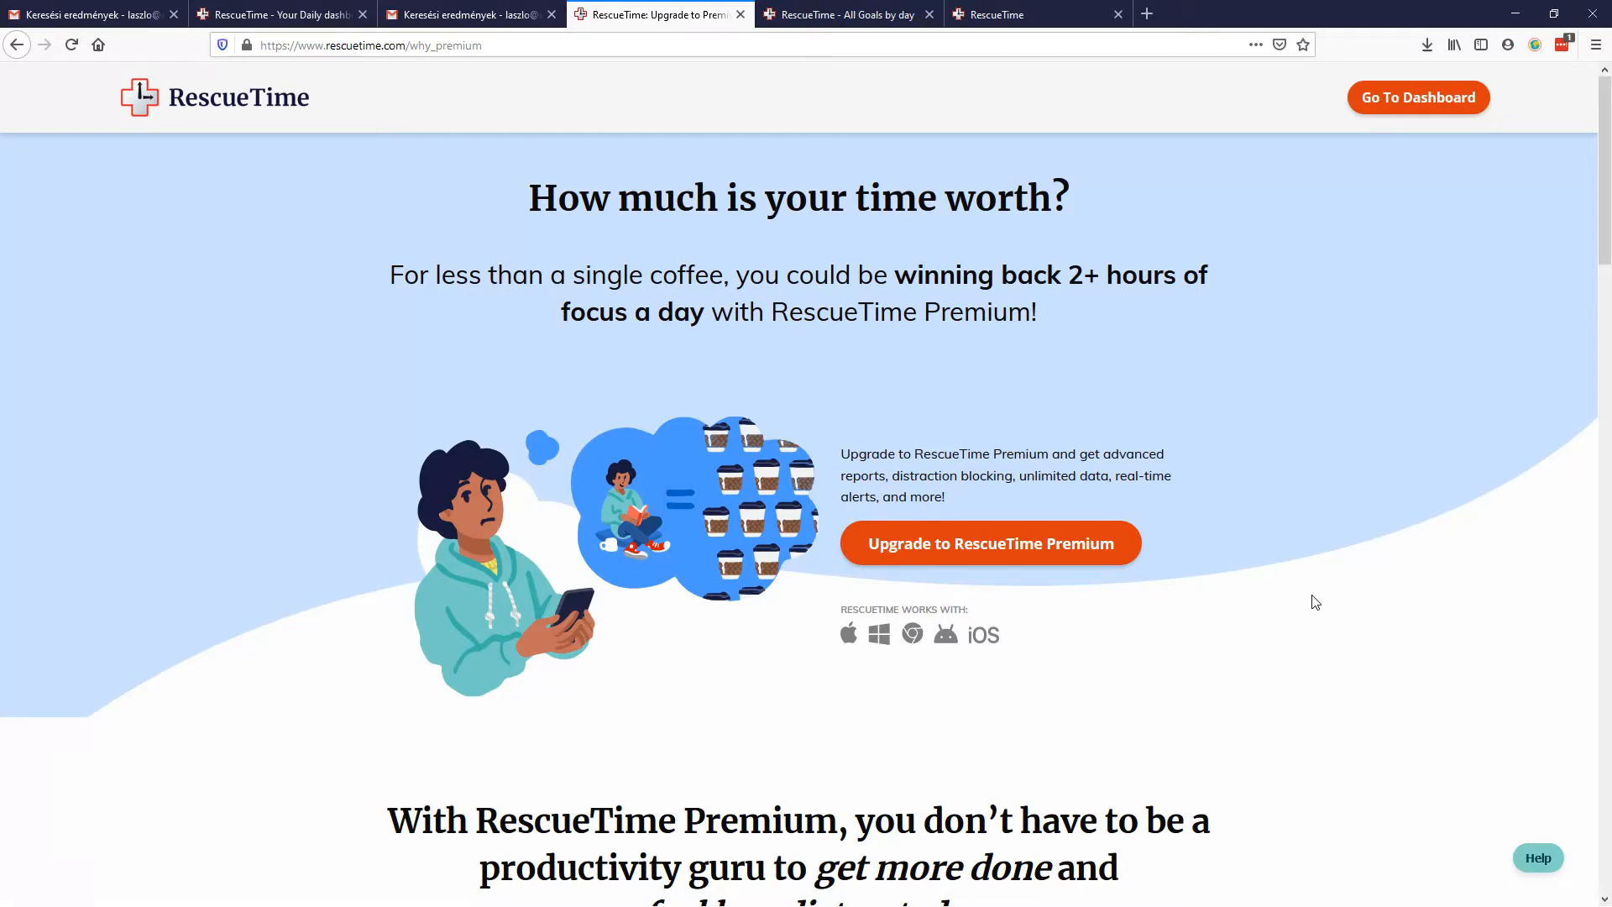
Step: Visit the mobile apps page and goals calendar, then return to the September 25 dashboard
{"action": "left_click", "coordinate": [1034, 14]}
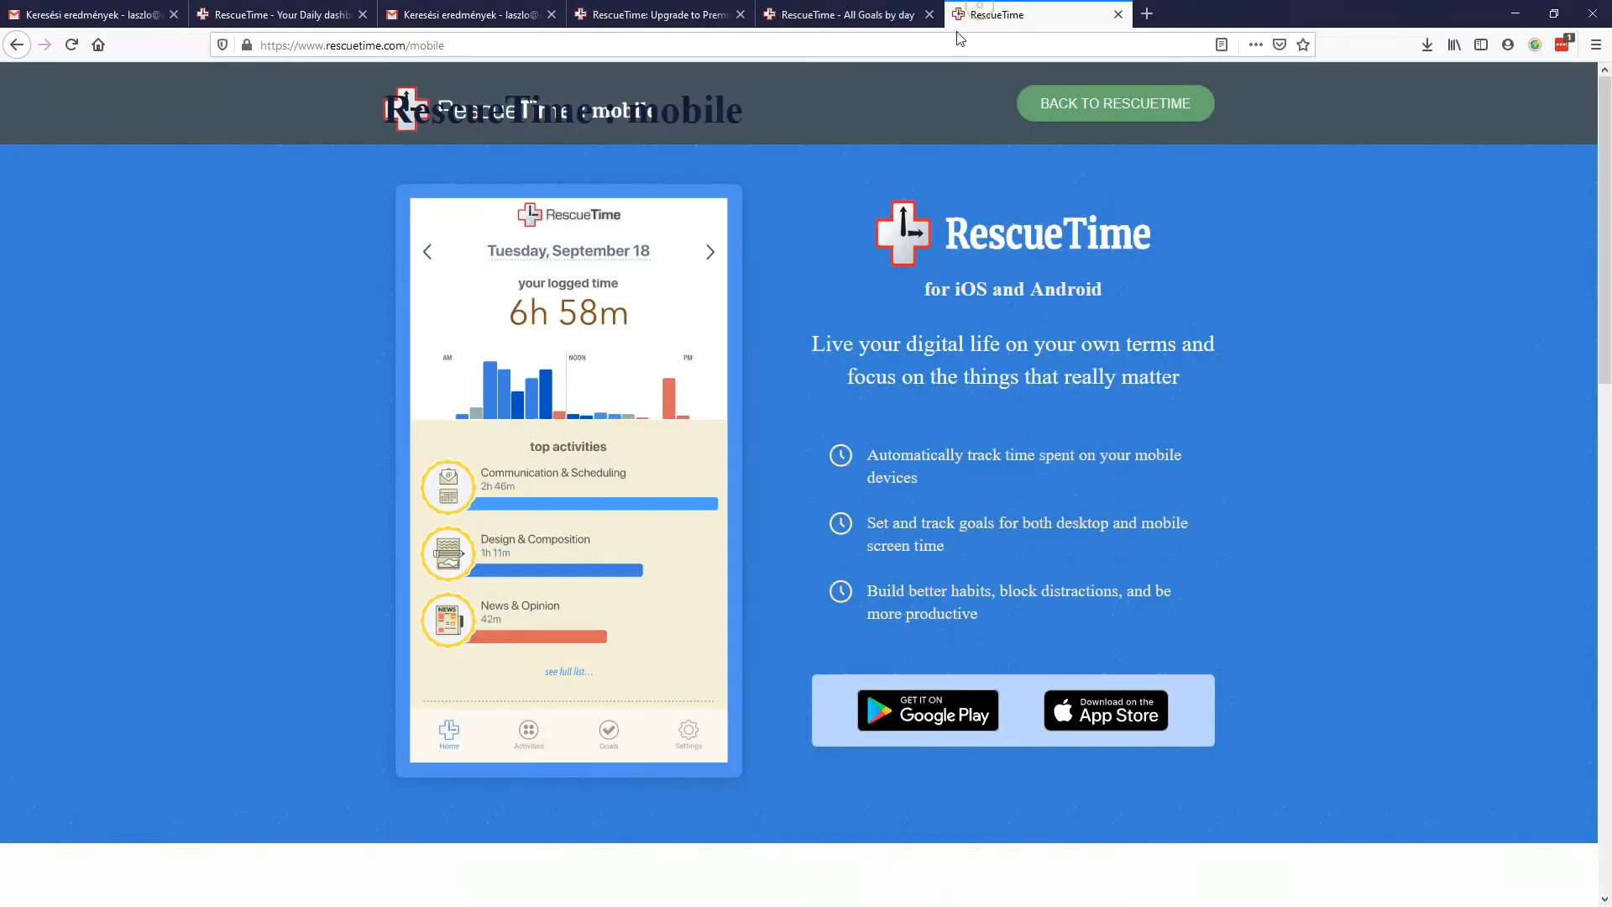
{"action": "left_click", "coordinate": [843, 14]}
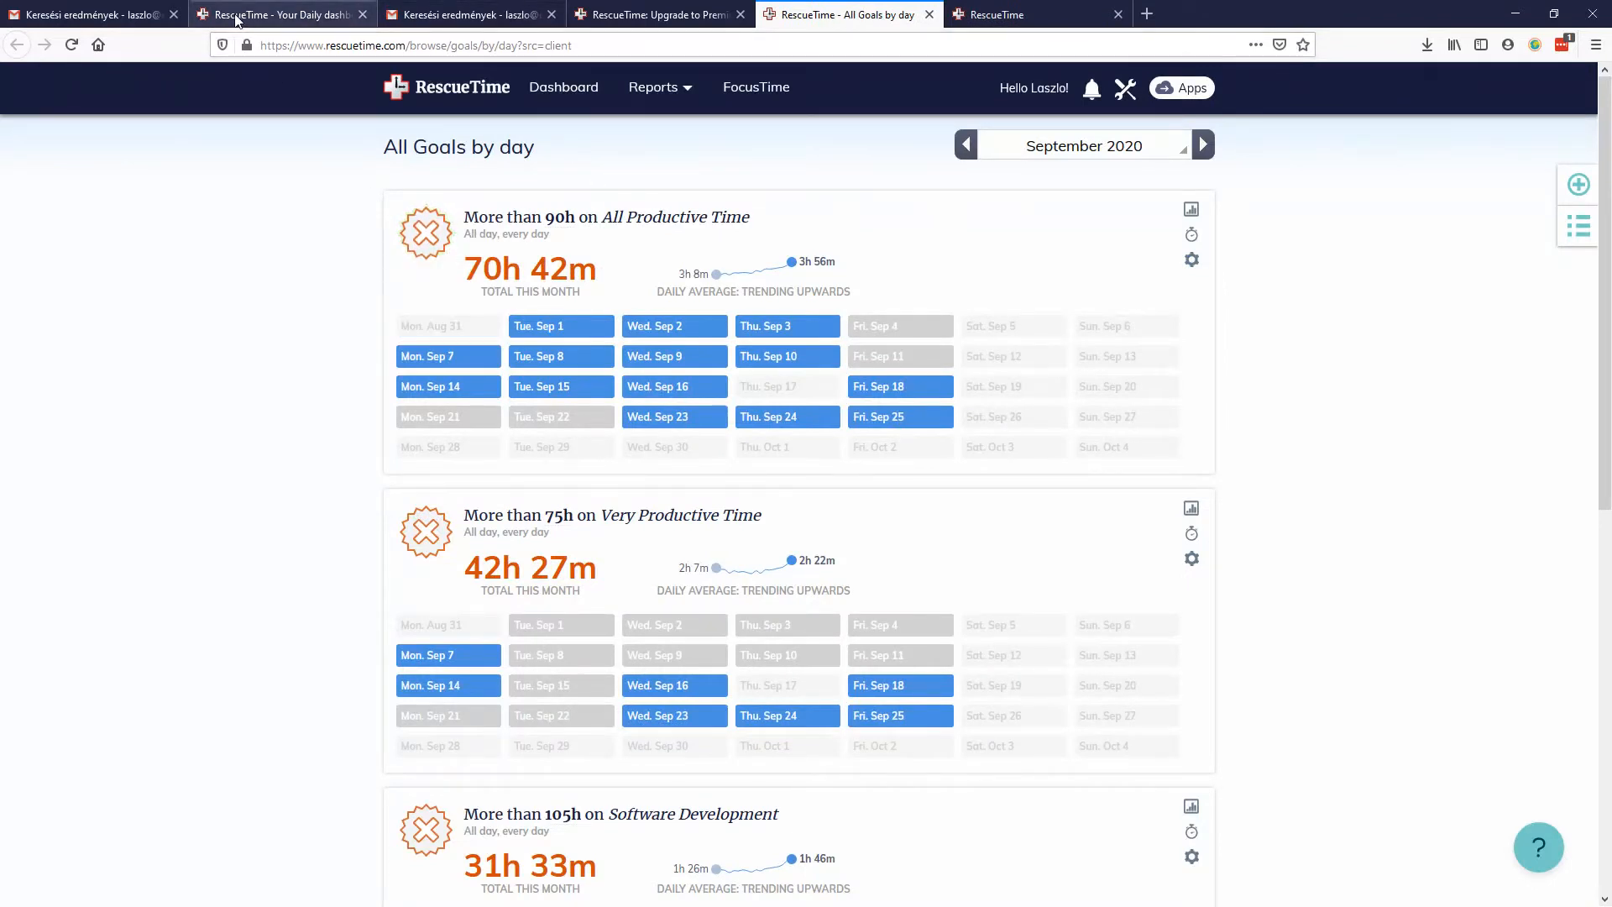
{"action": "left_click", "coordinate": [278, 14]}
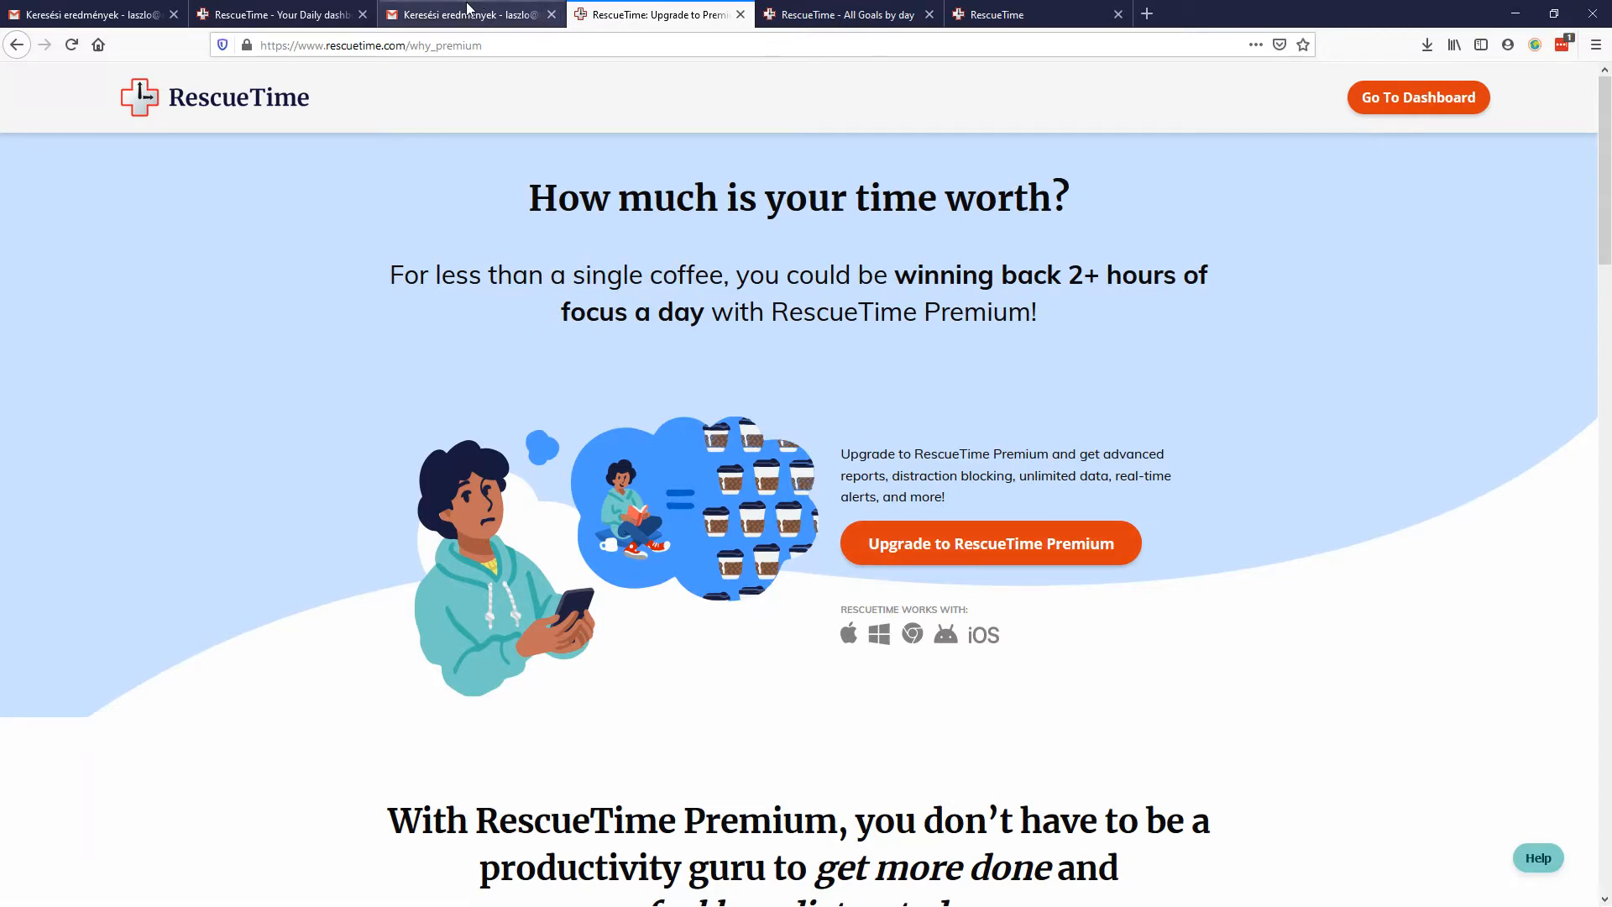
{"action": "left_click", "coordinate": [278, 14]}
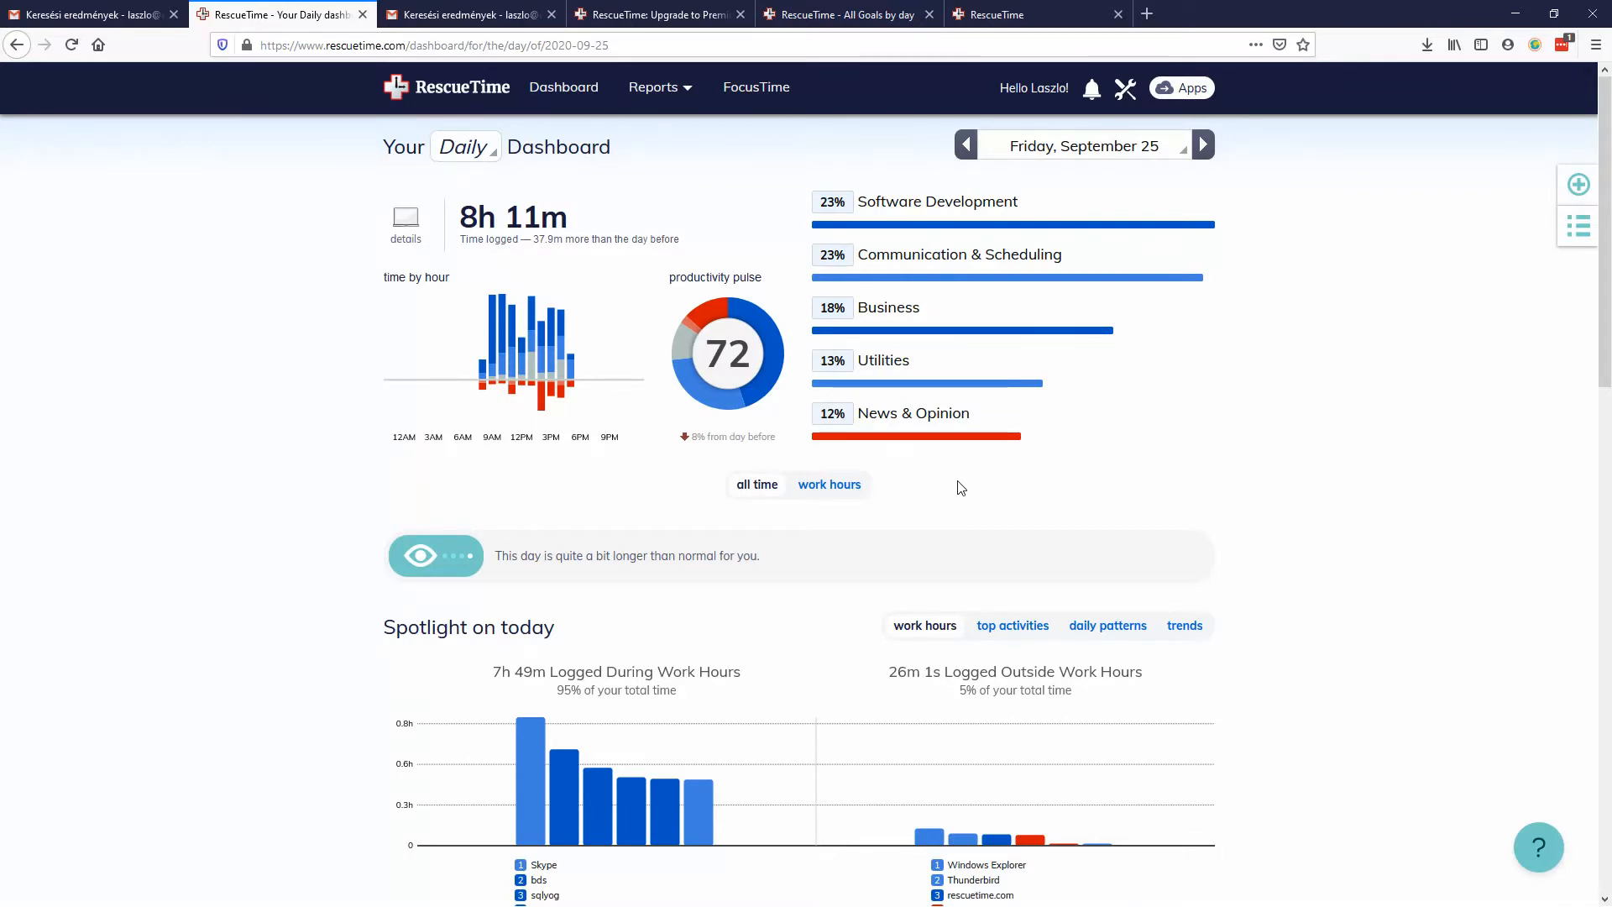
Step: Scroll down to Your goals for this day and Lifetime Milestones
{"action": "scroll", "scroll_direction": "down", "scroll_amount": 3}
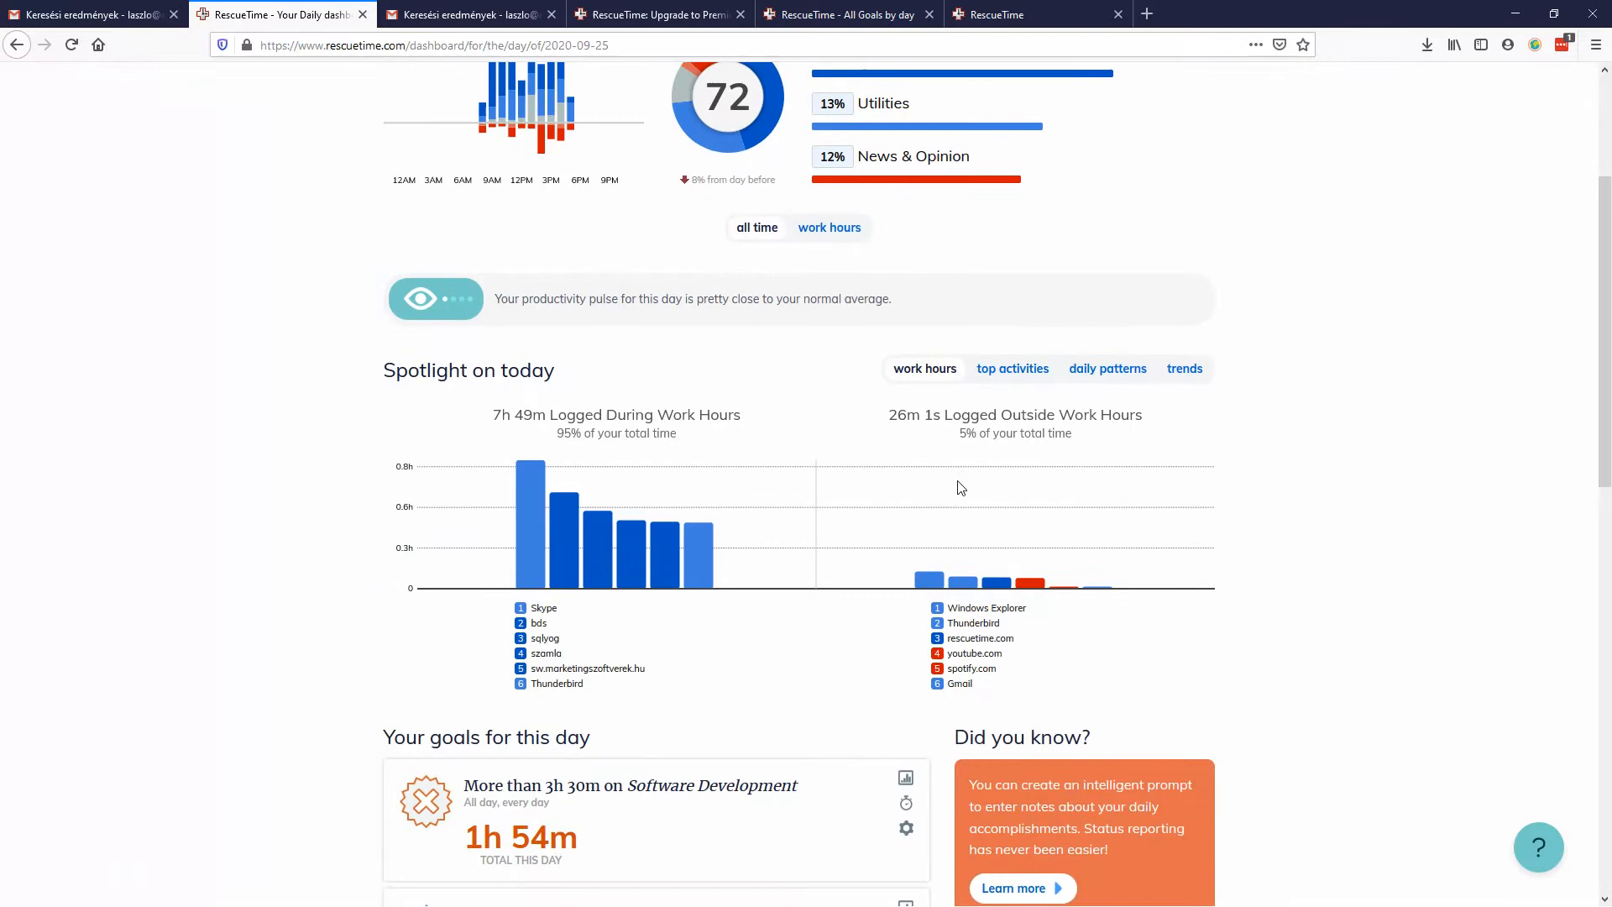
{"action": "scroll", "scroll_direction": "down", "scroll_amount": 3}
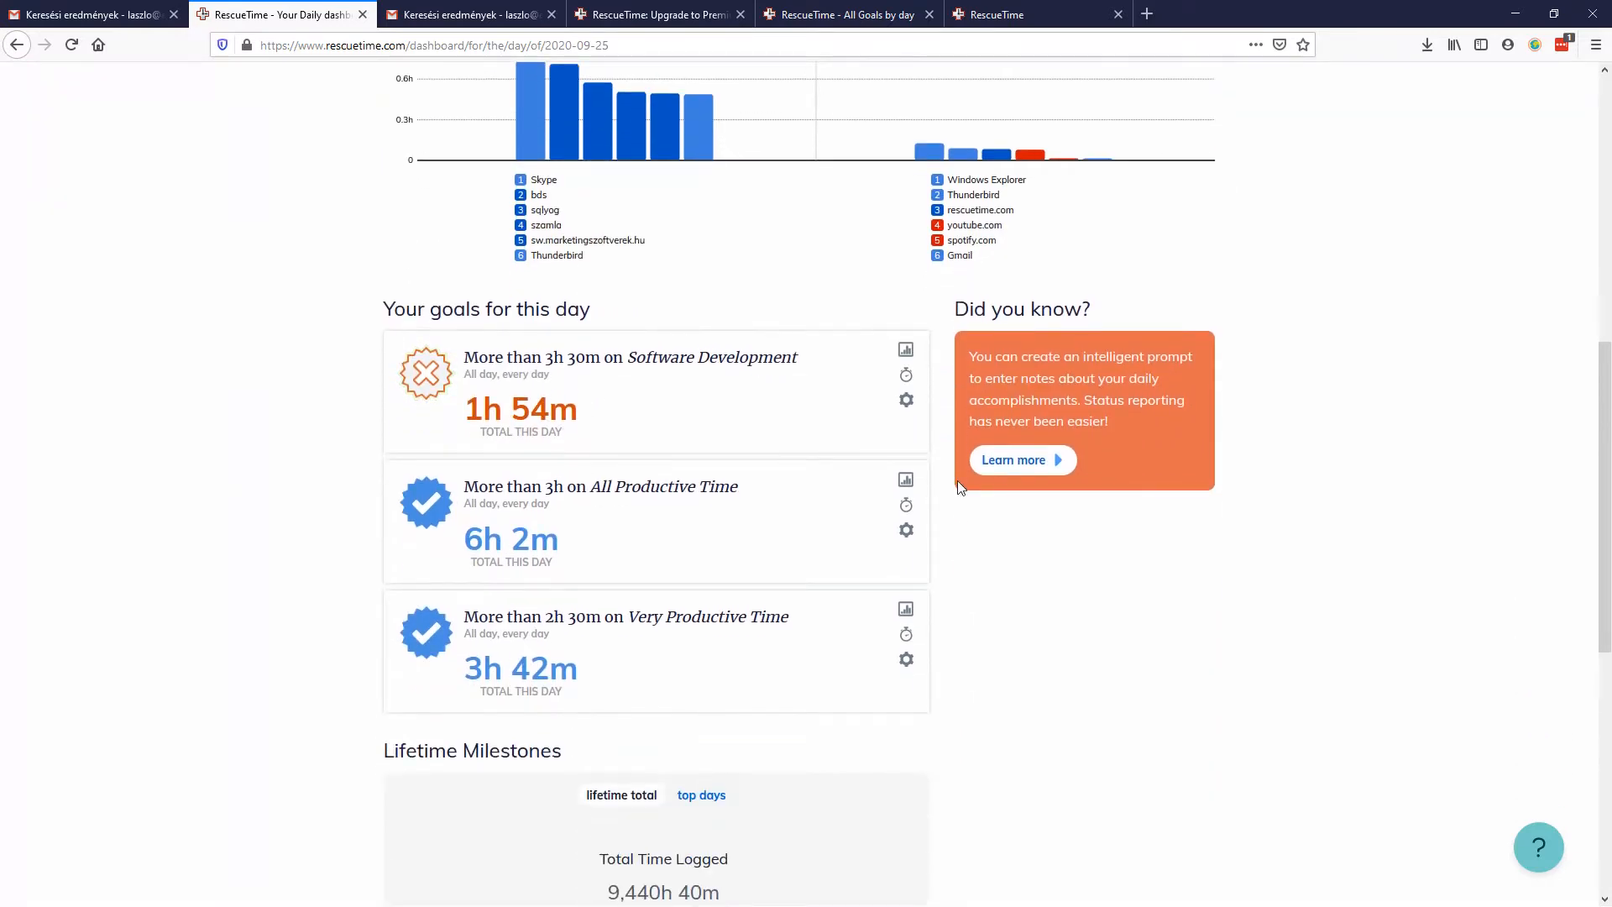
{"action": "mouse_move", "coordinate": [381, 311]}
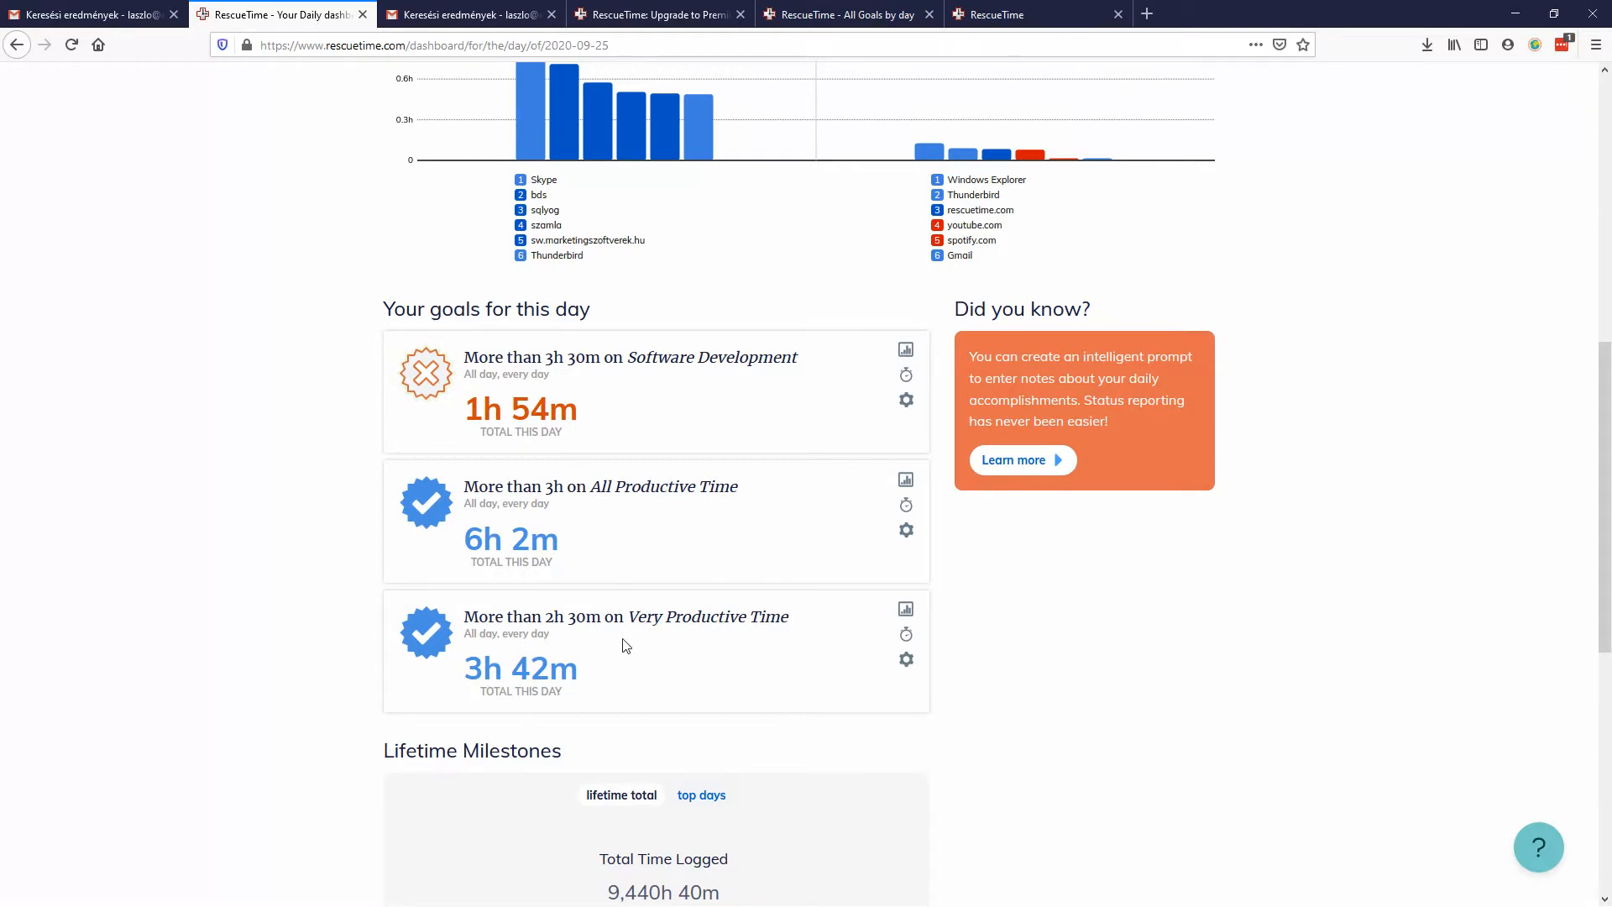
{"action": "scroll", "scroll_direction": "down", "scroll_amount": 3}
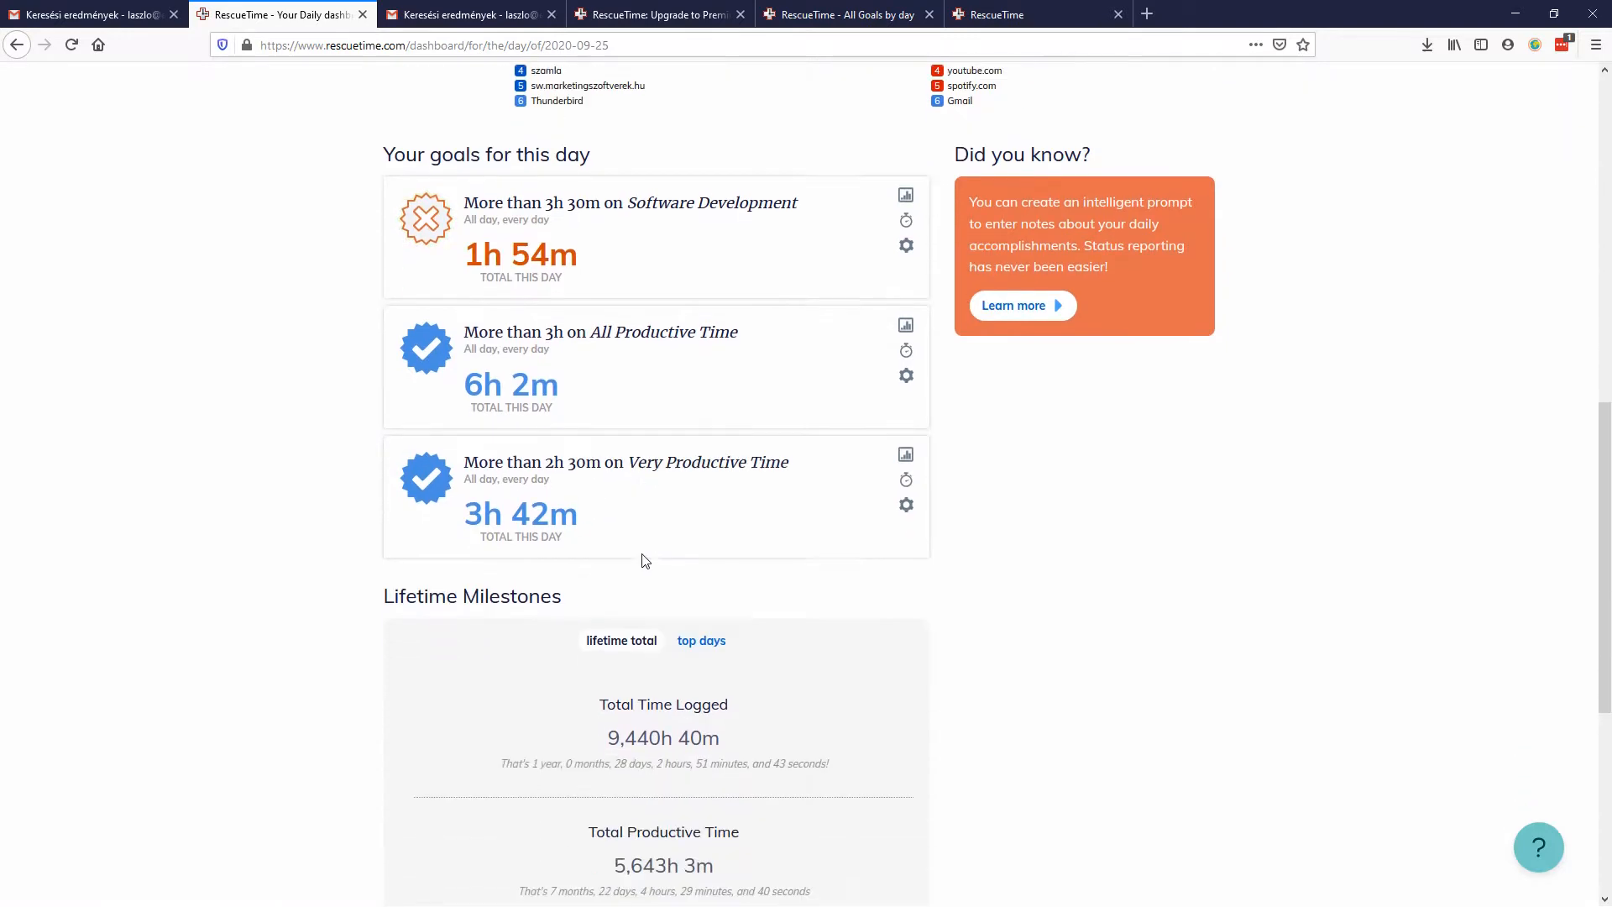
{"action": "scroll", "scroll_direction": "down", "scroll_amount": 3}
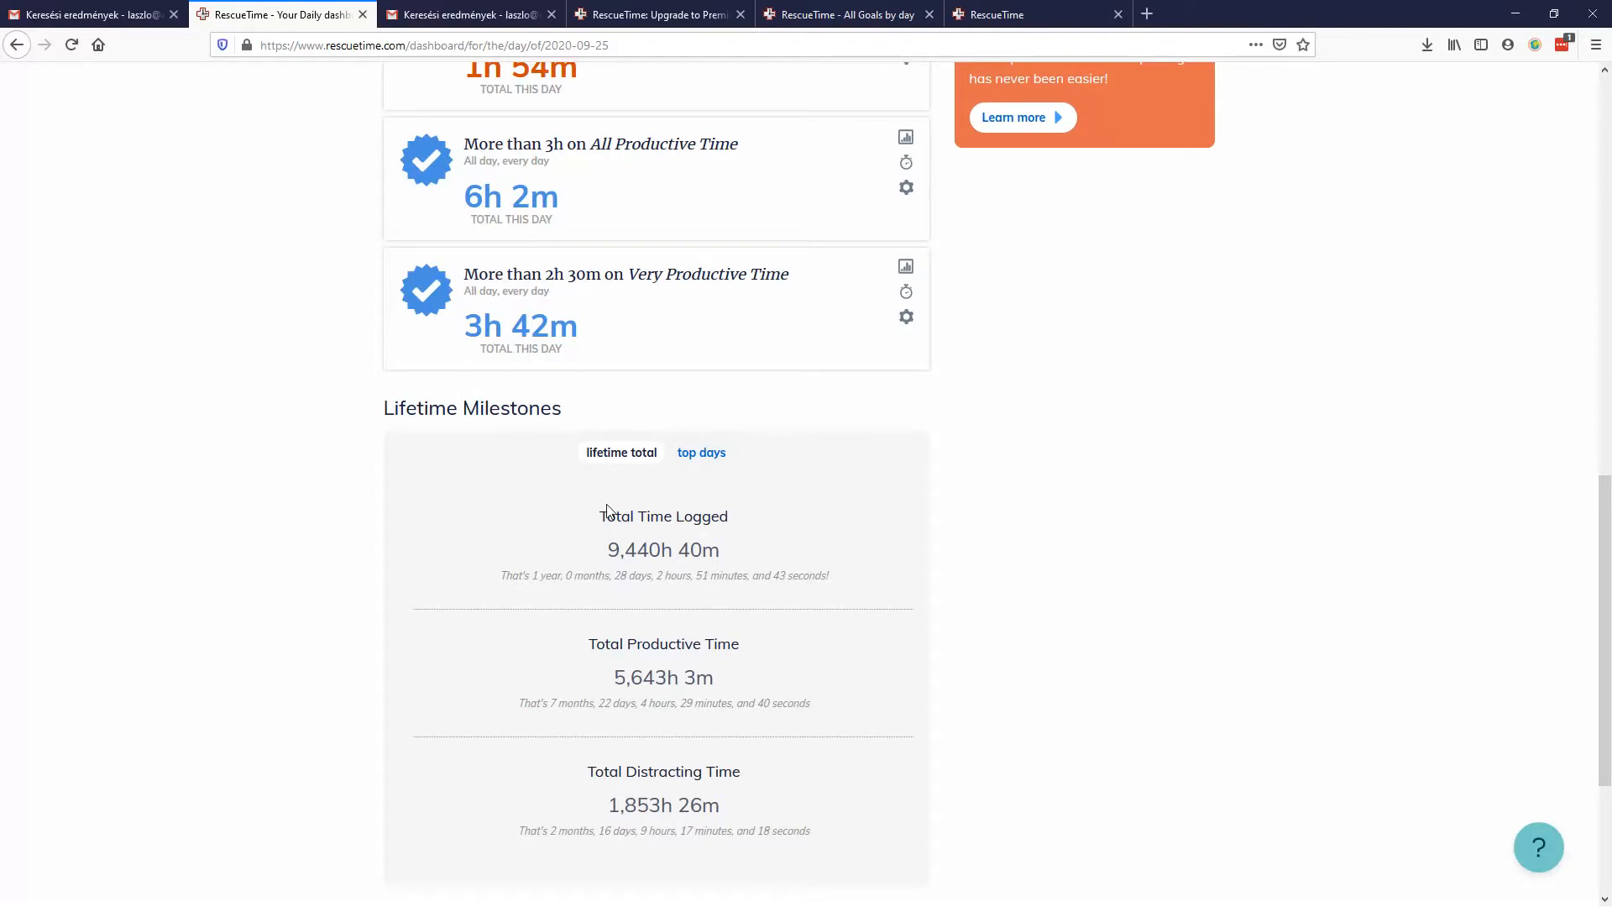
{"action": "mouse_move", "coordinate": [776, 555]}
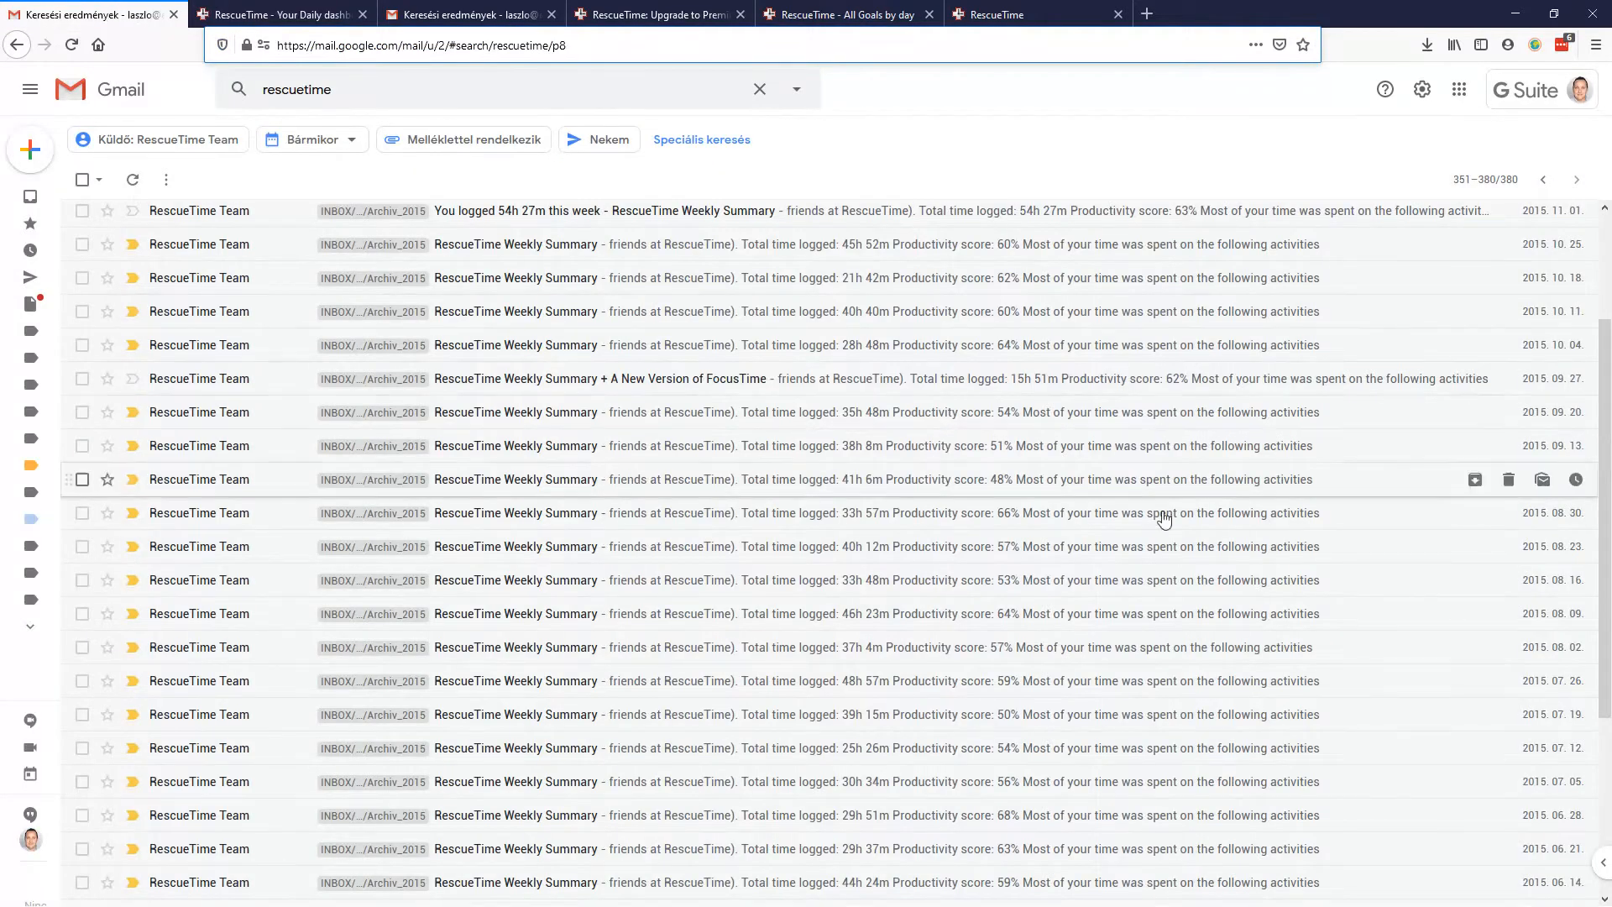
Step: Browse the 2015 weekly summary emails, page to the 2016 ones, then return to the dashboard
{"action": "scroll", "scroll_direction": "down", "scroll_amount": 3}
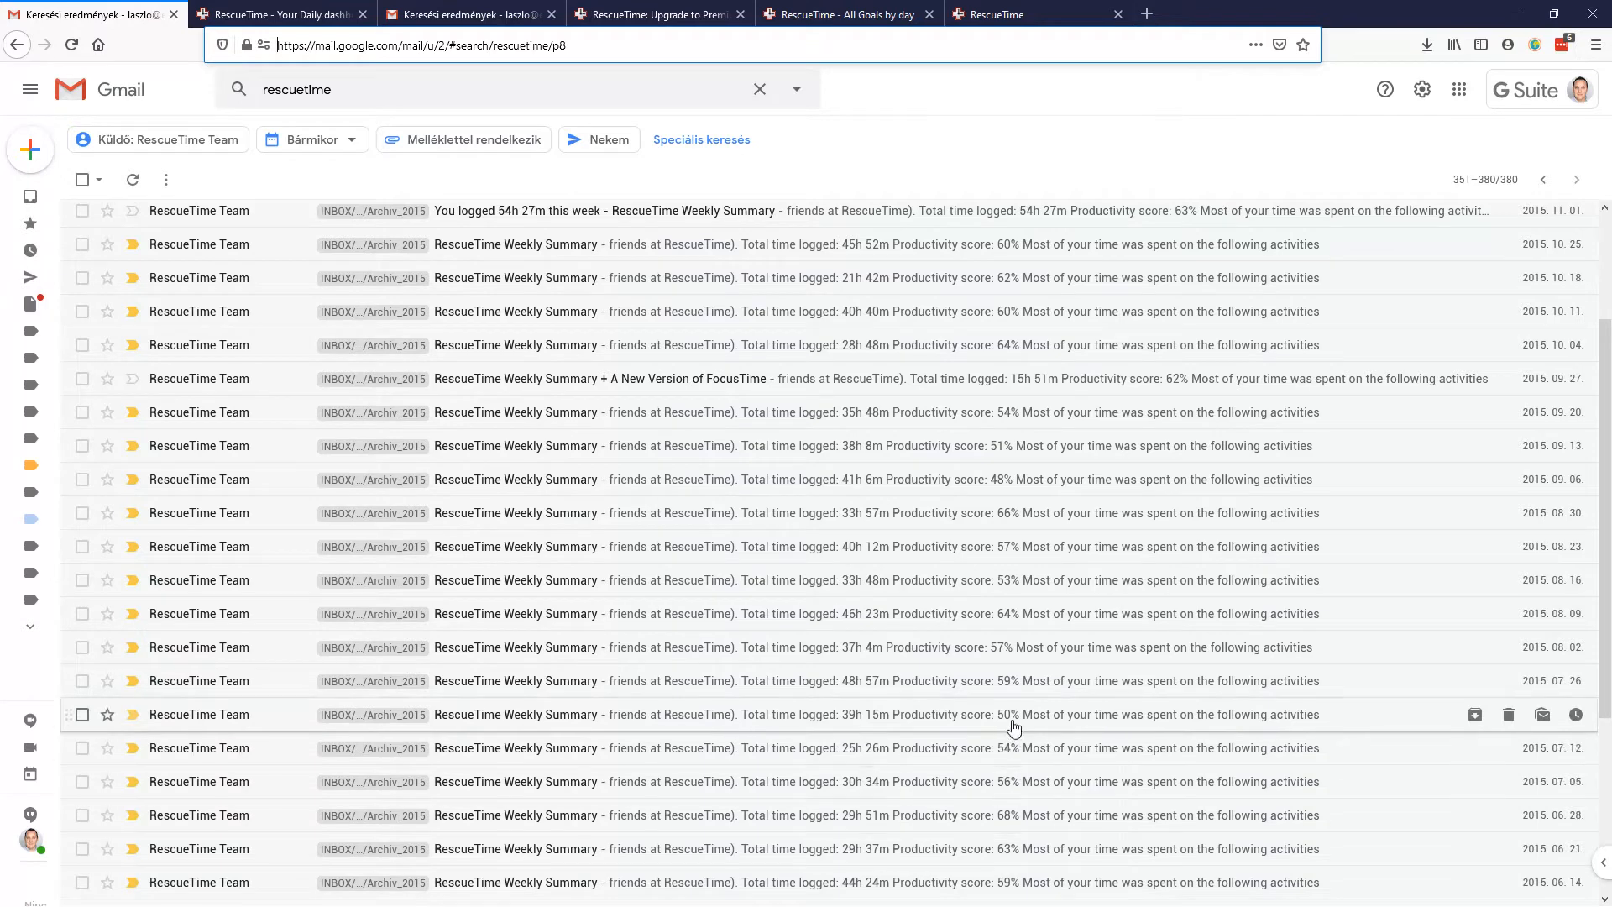
{"action": "mouse_move", "coordinate": [1127, 697]}
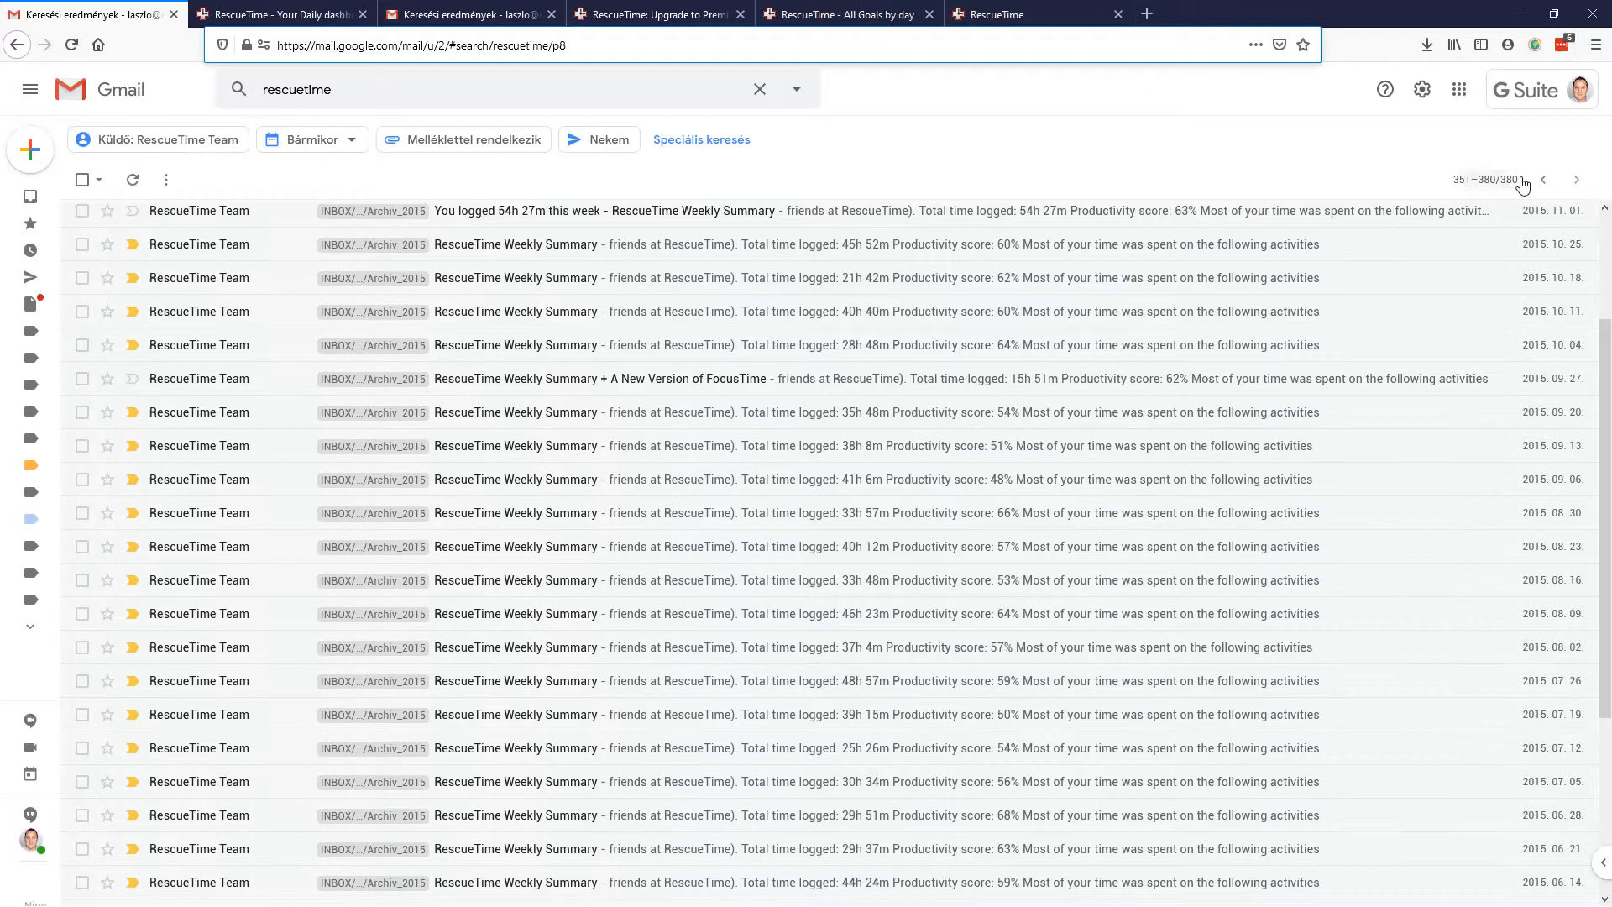
{"action": "left_click", "coordinate": [1545, 180]}
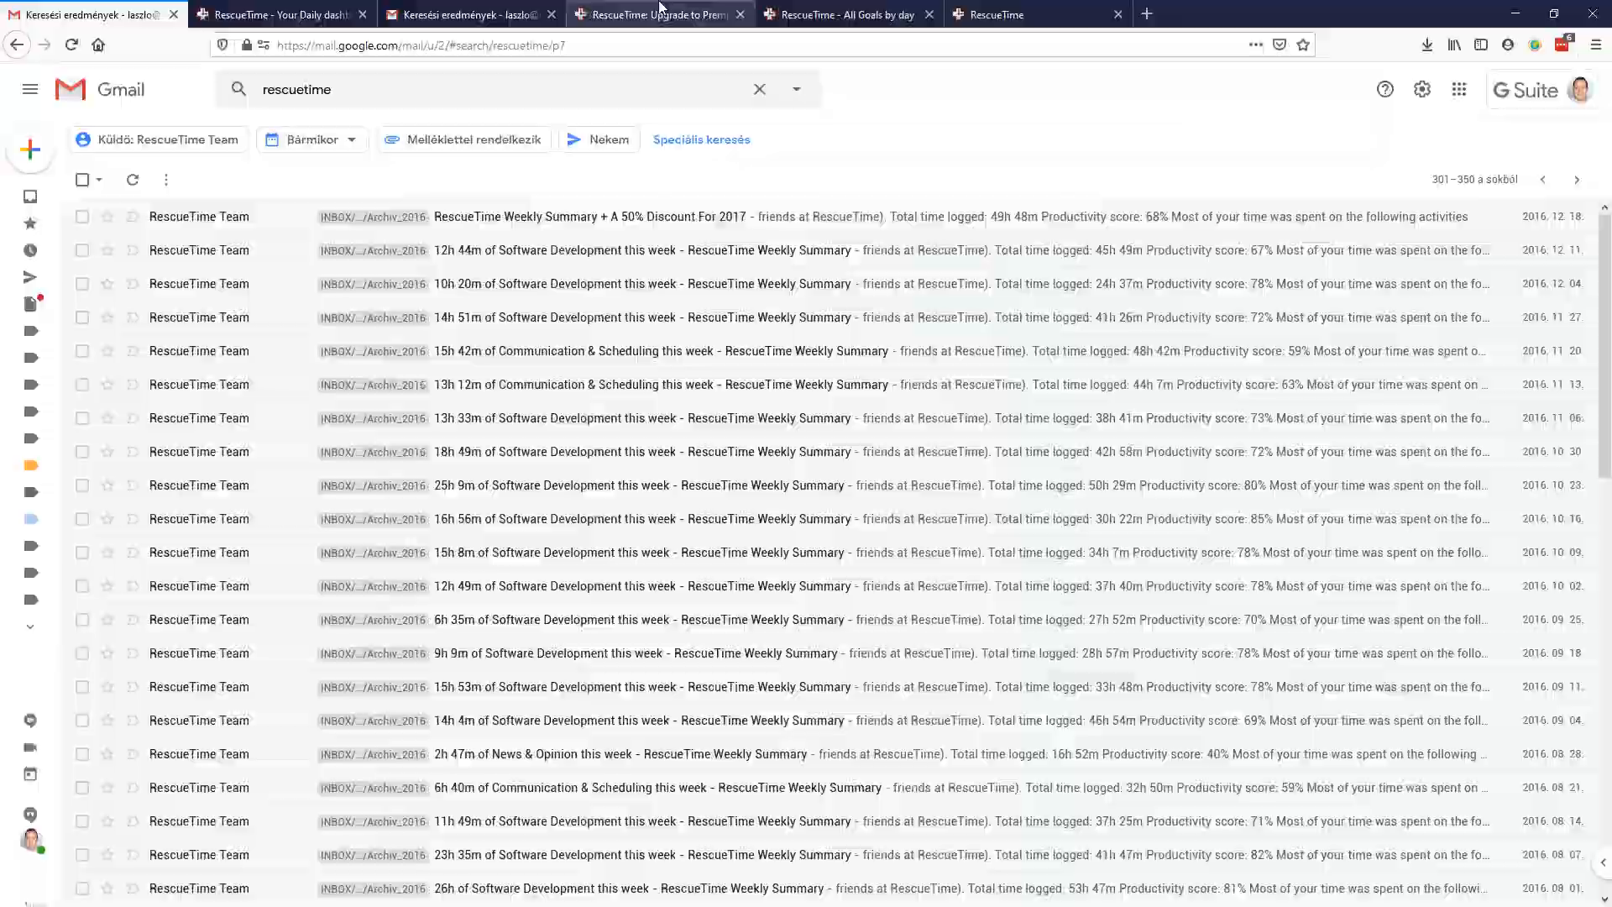
{"action": "left_click", "coordinate": [659, 13]}
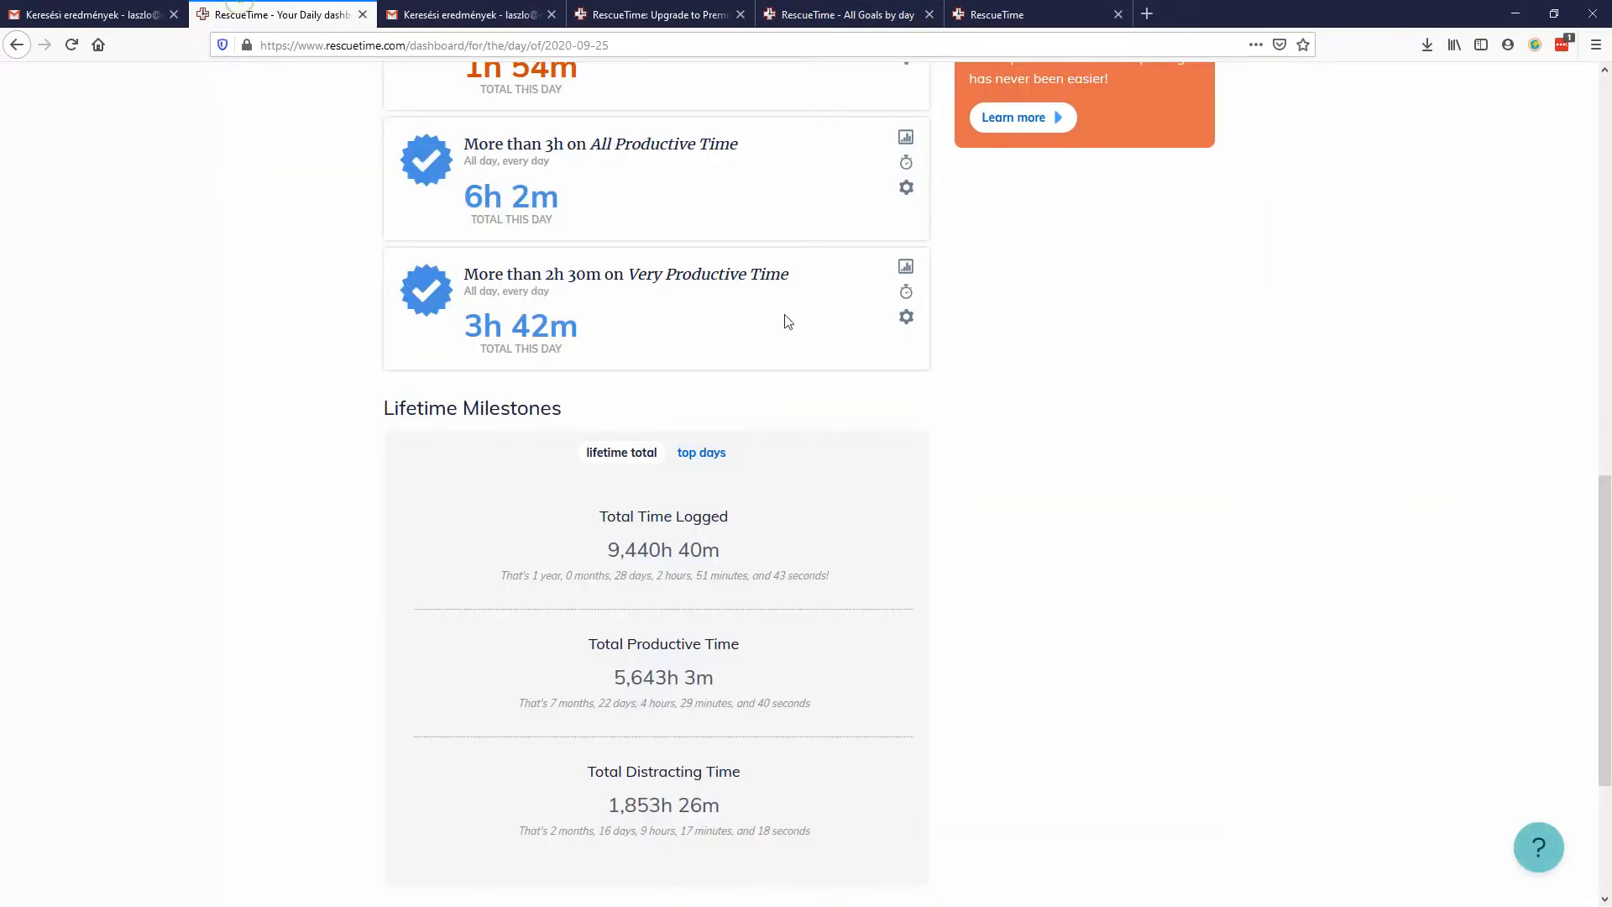
Step: Scroll back to the top of the September 25 dashboard: 8h 11m logged, pulse 72
{"action": "scroll", "scroll_direction": "up", "scroll_amount": 3}
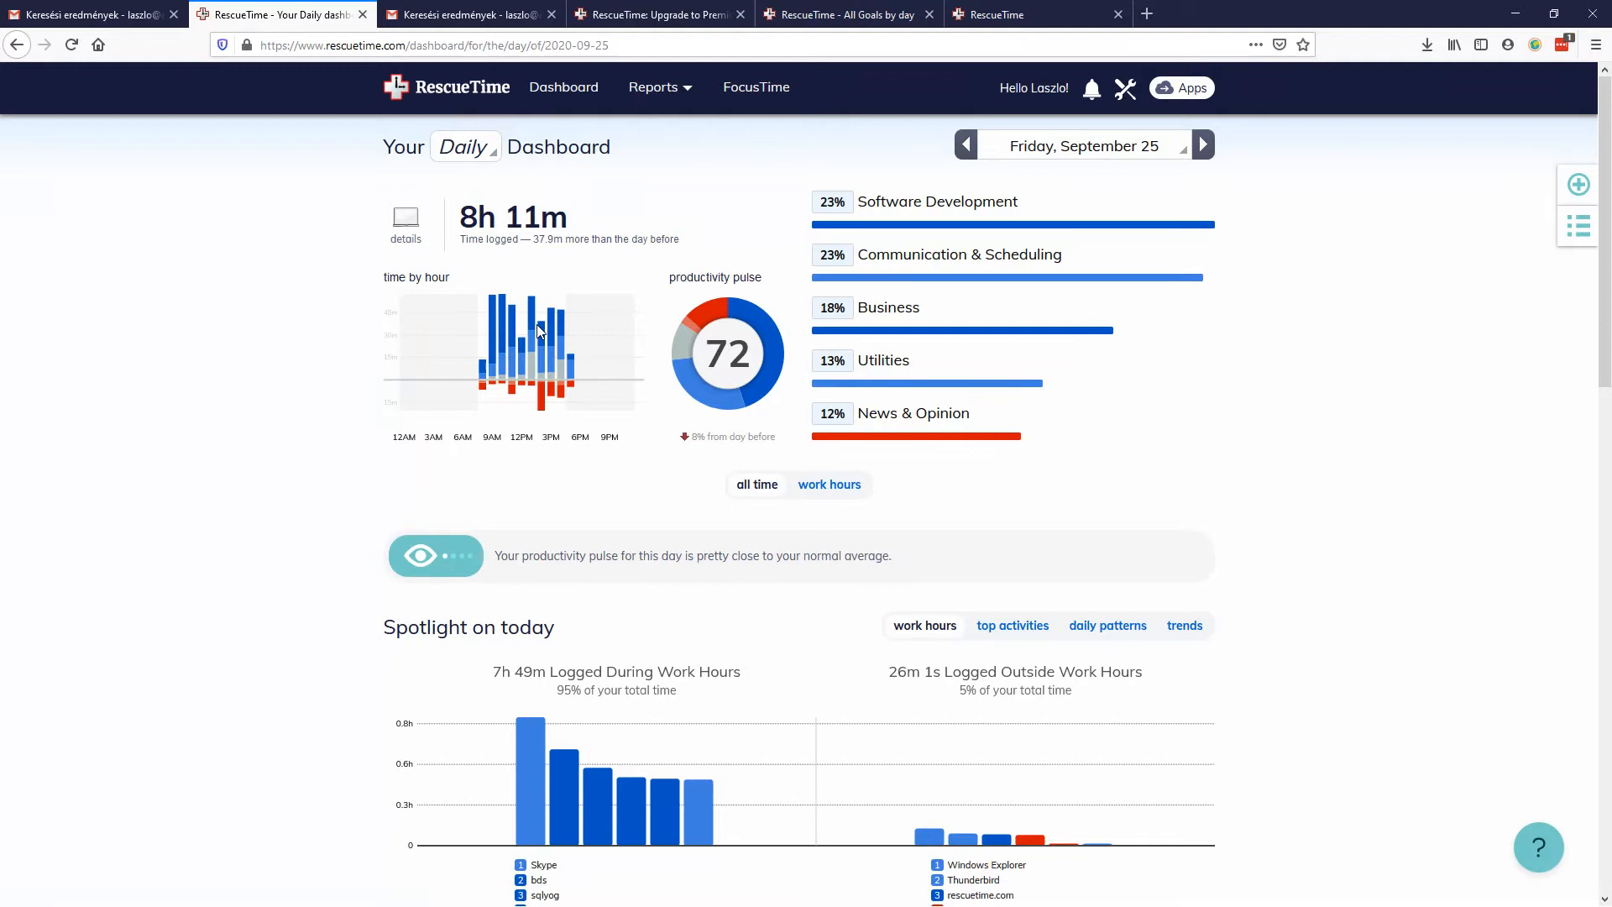
{"action": "mouse_move", "coordinate": [539, 399]}
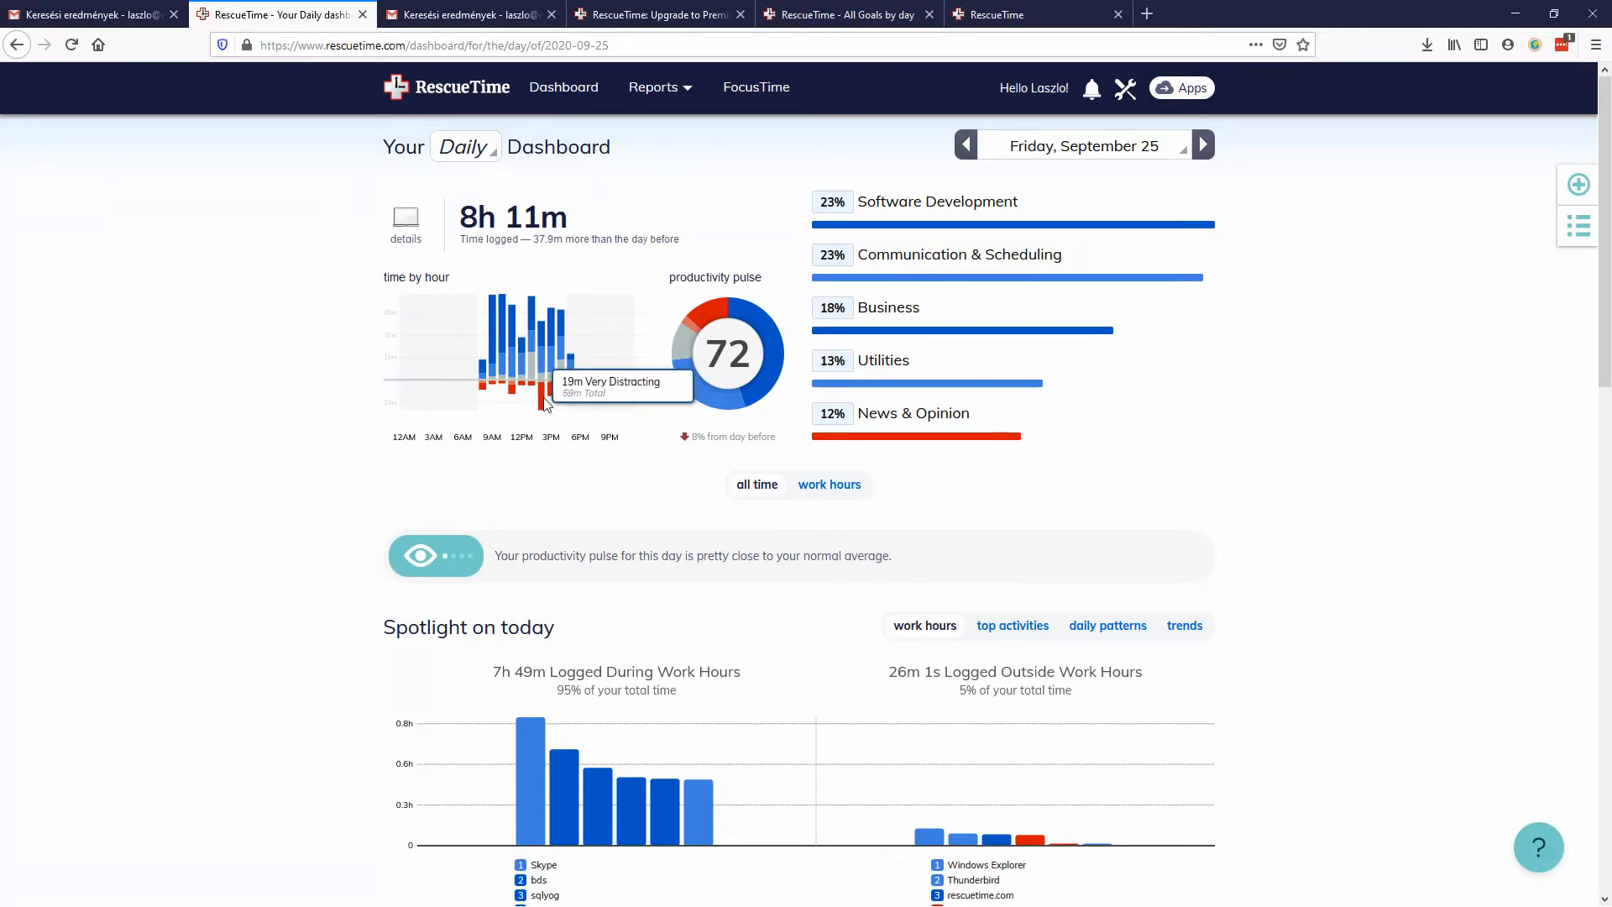
{"action": "mouse_move", "coordinate": [511, 394]}
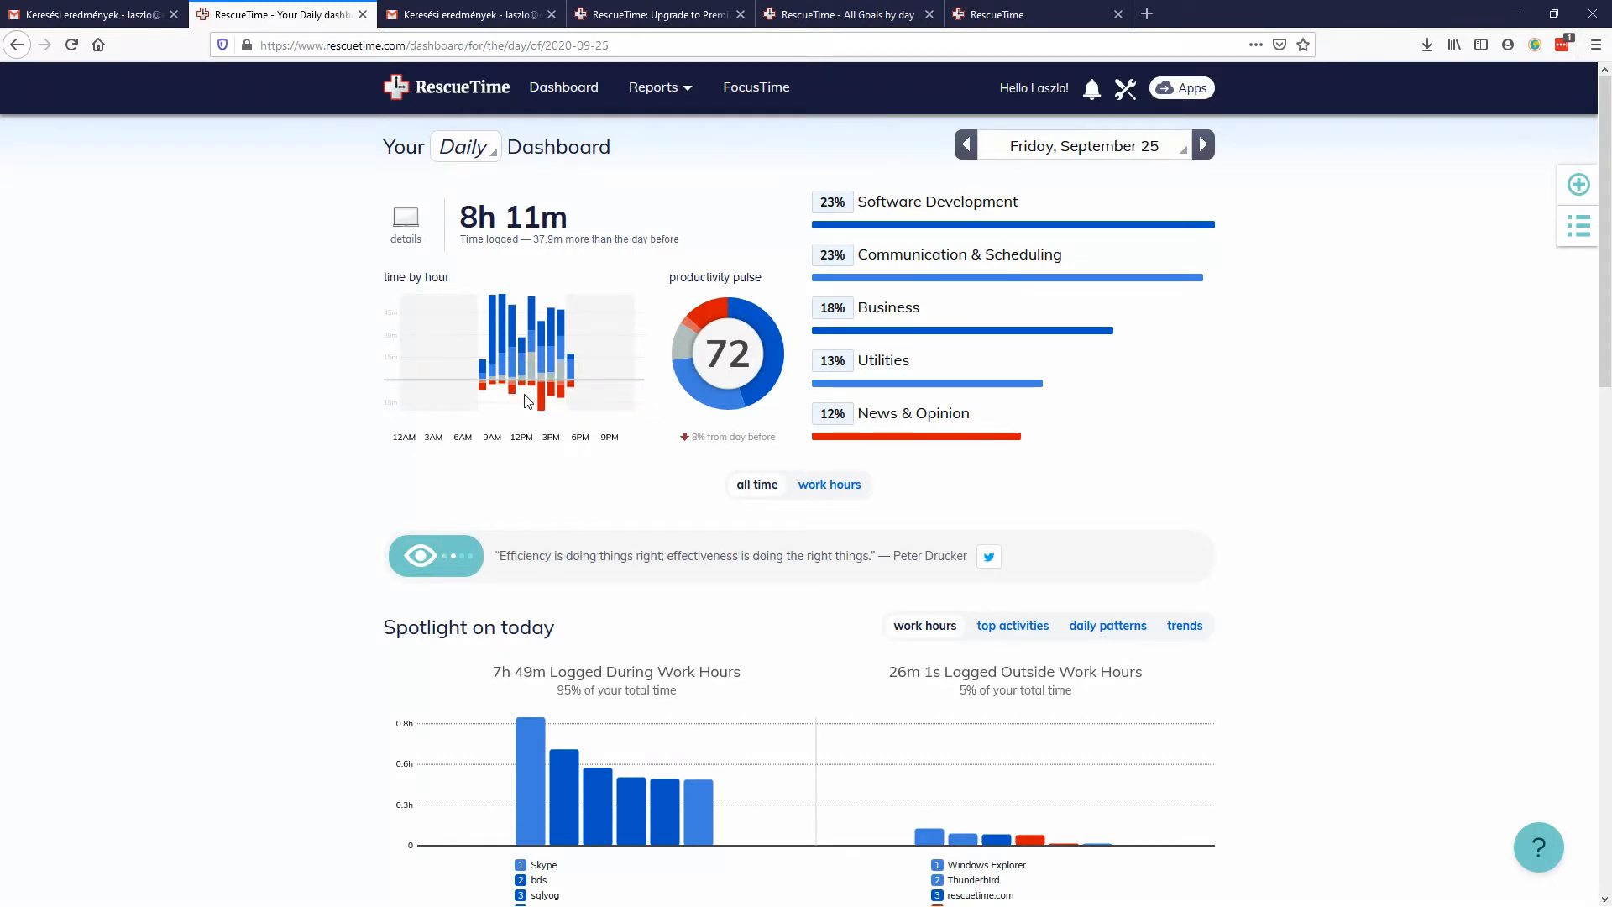
{"action": "mouse_move", "coordinate": [538, 393]}
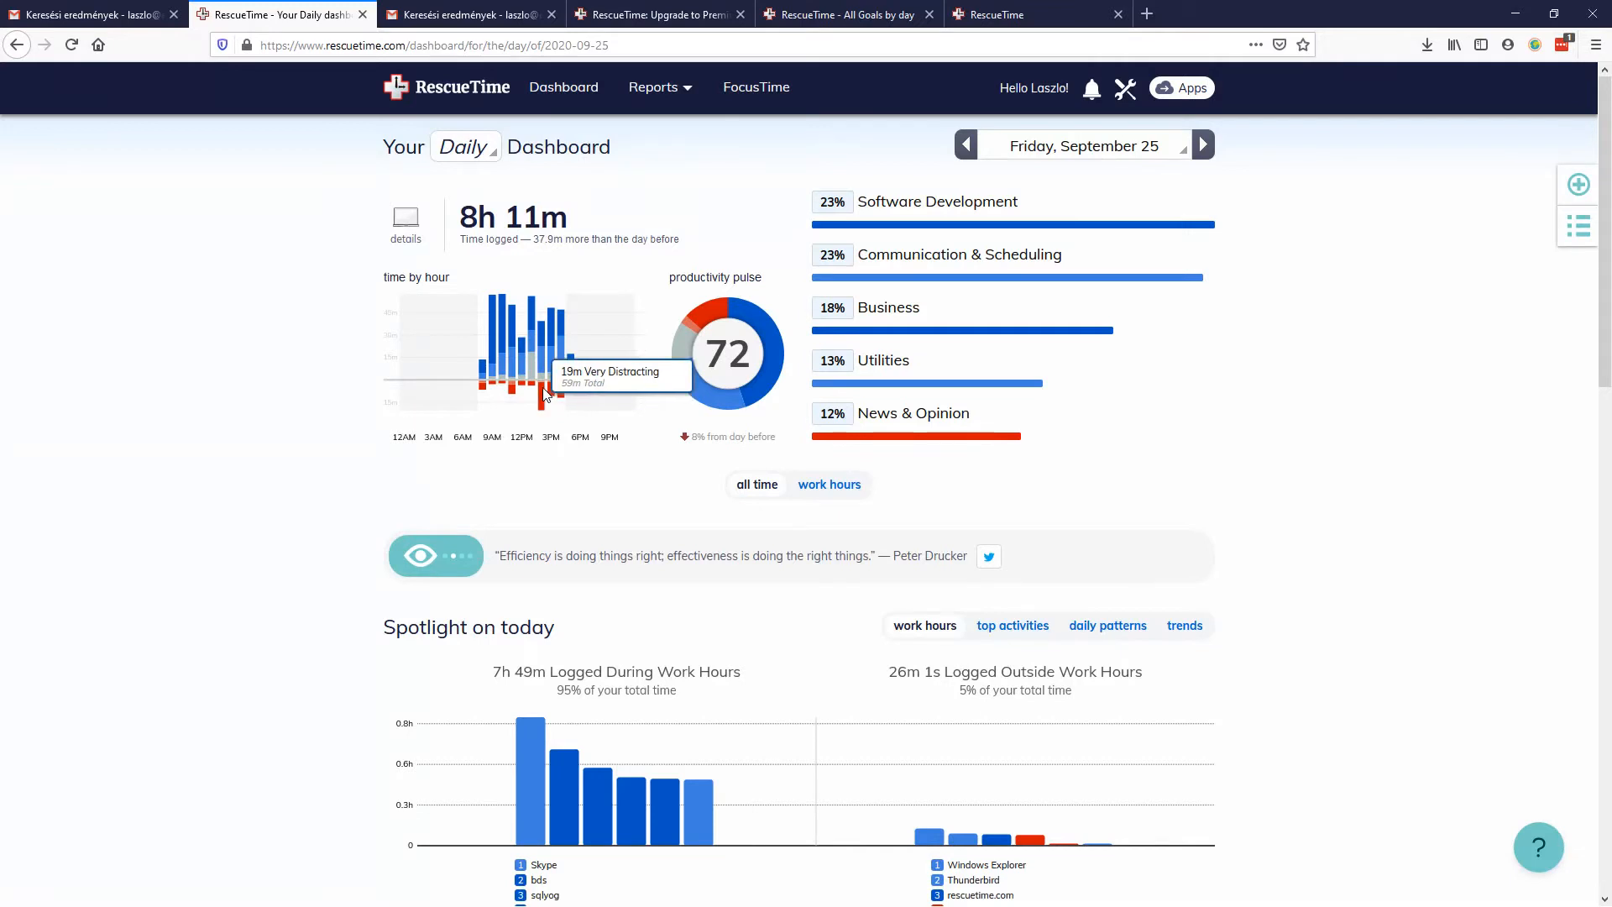
{"action": "mouse_move", "coordinate": [490, 447]}
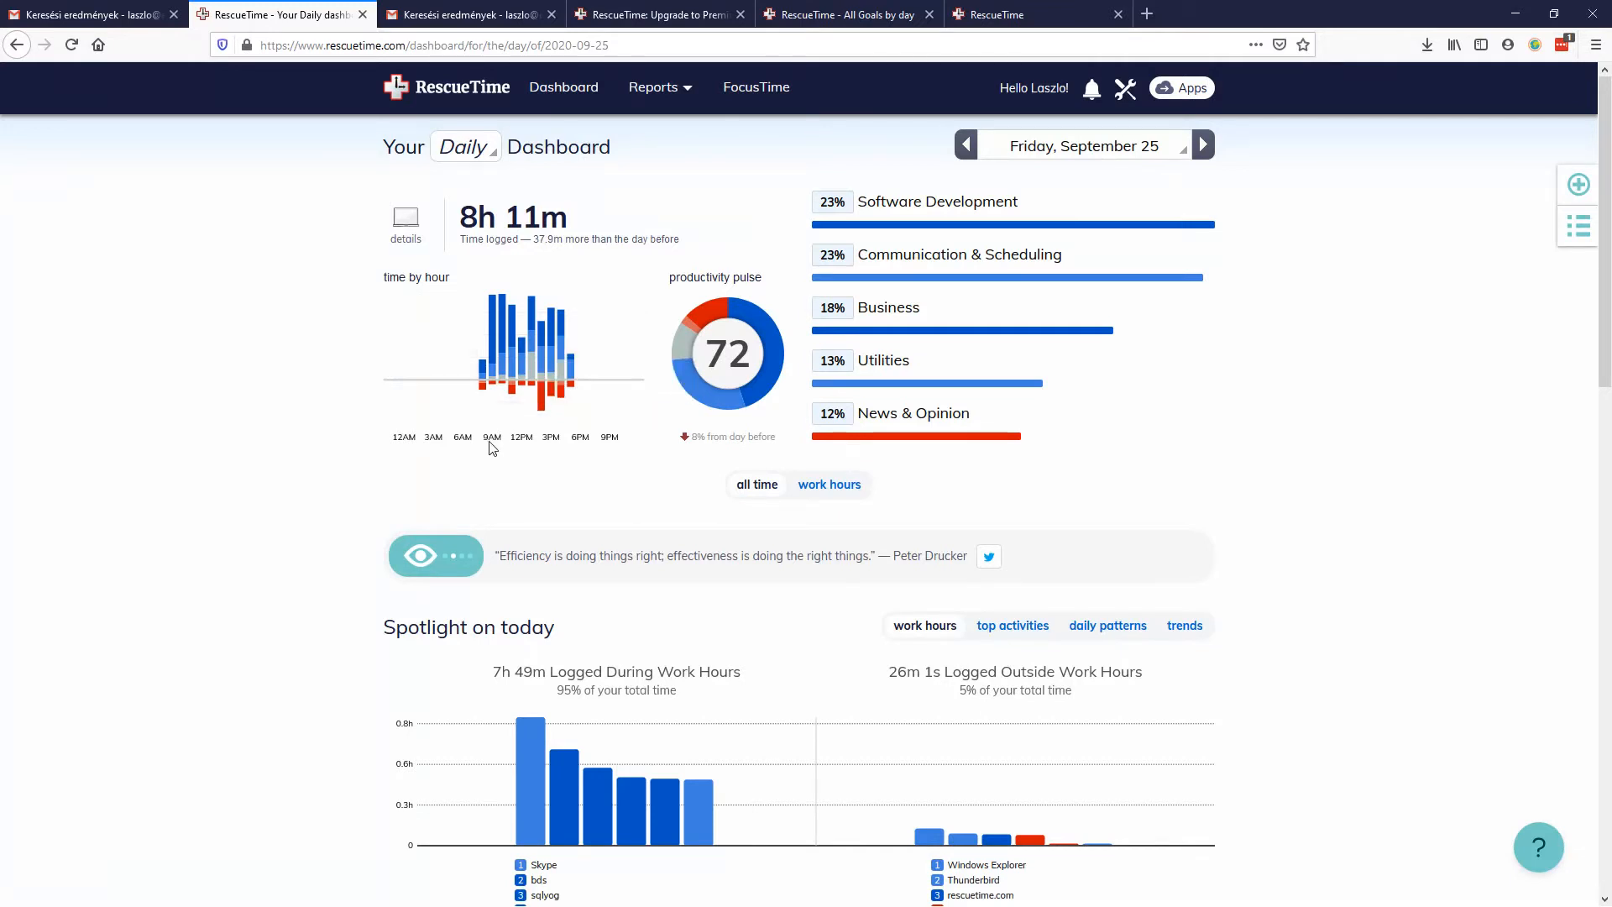
{"action": "mouse_move", "coordinate": [319, 484]}
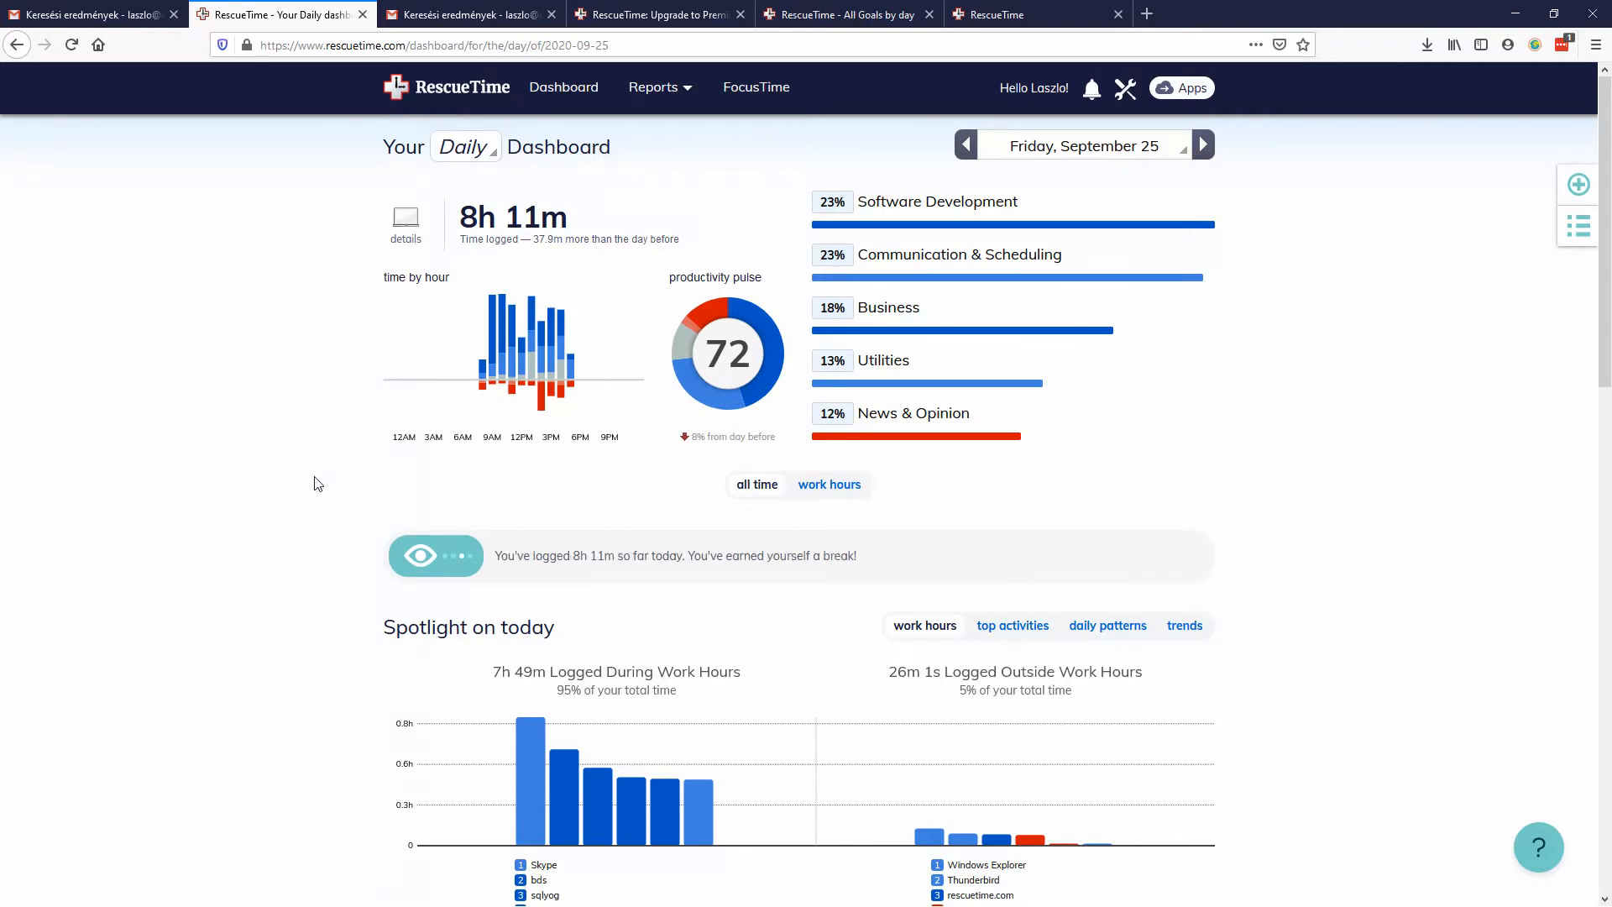
{"action": "mouse_move", "coordinate": [1053, 442]}
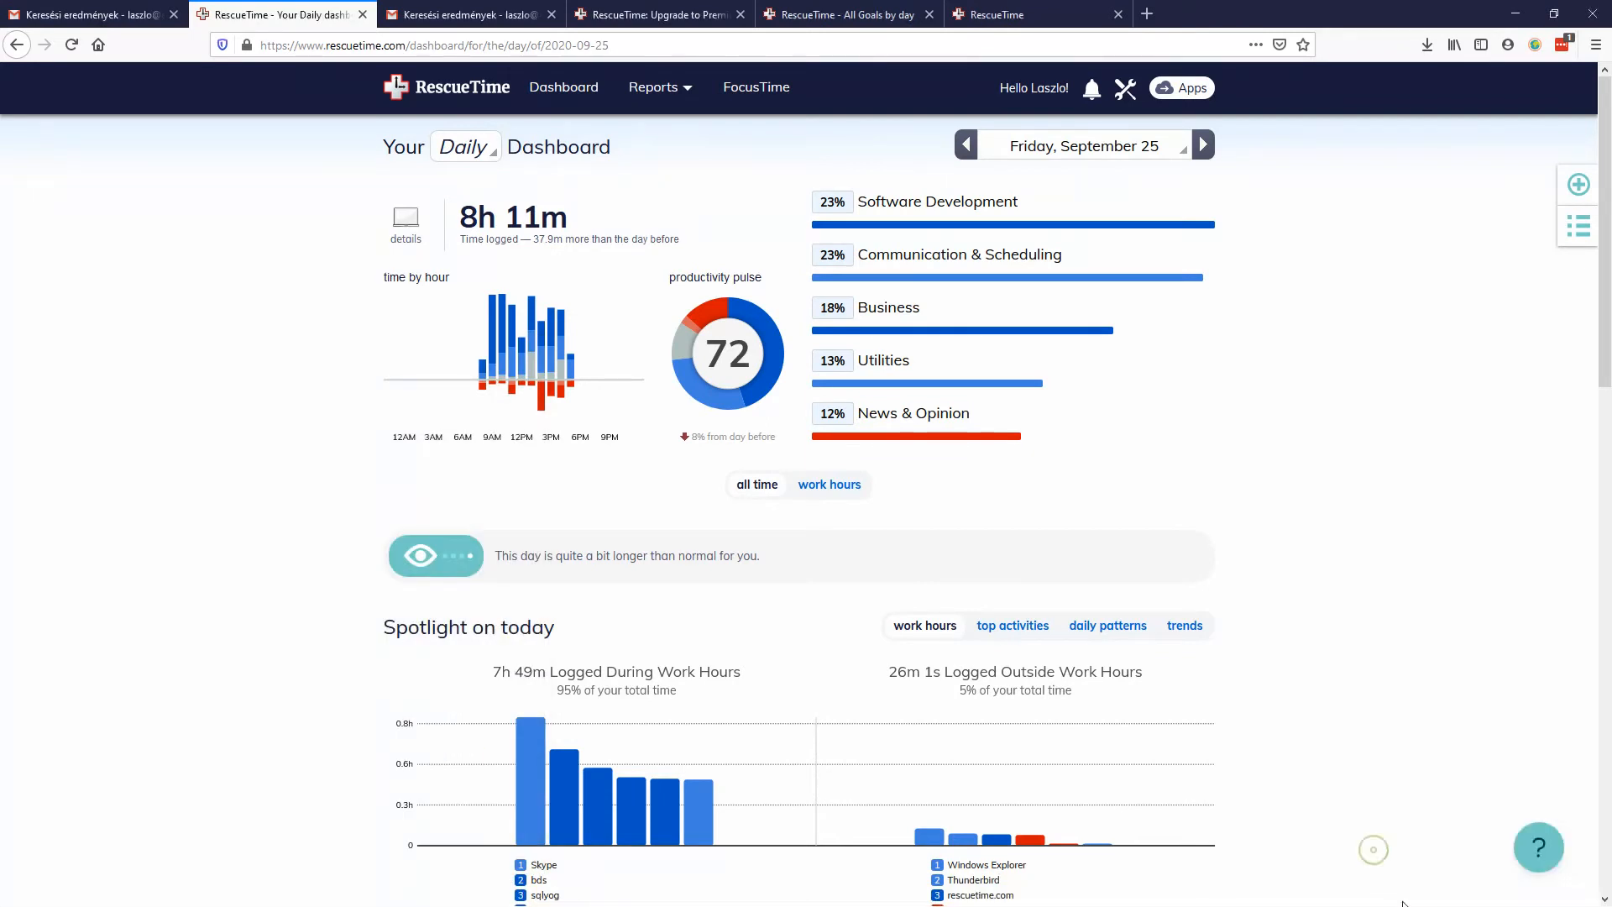
Step: Open the tray tracker's options, then scroll to the day's goals: Software Development missed, two met
{"action": "left_click", "coordinate": [19, 890]}
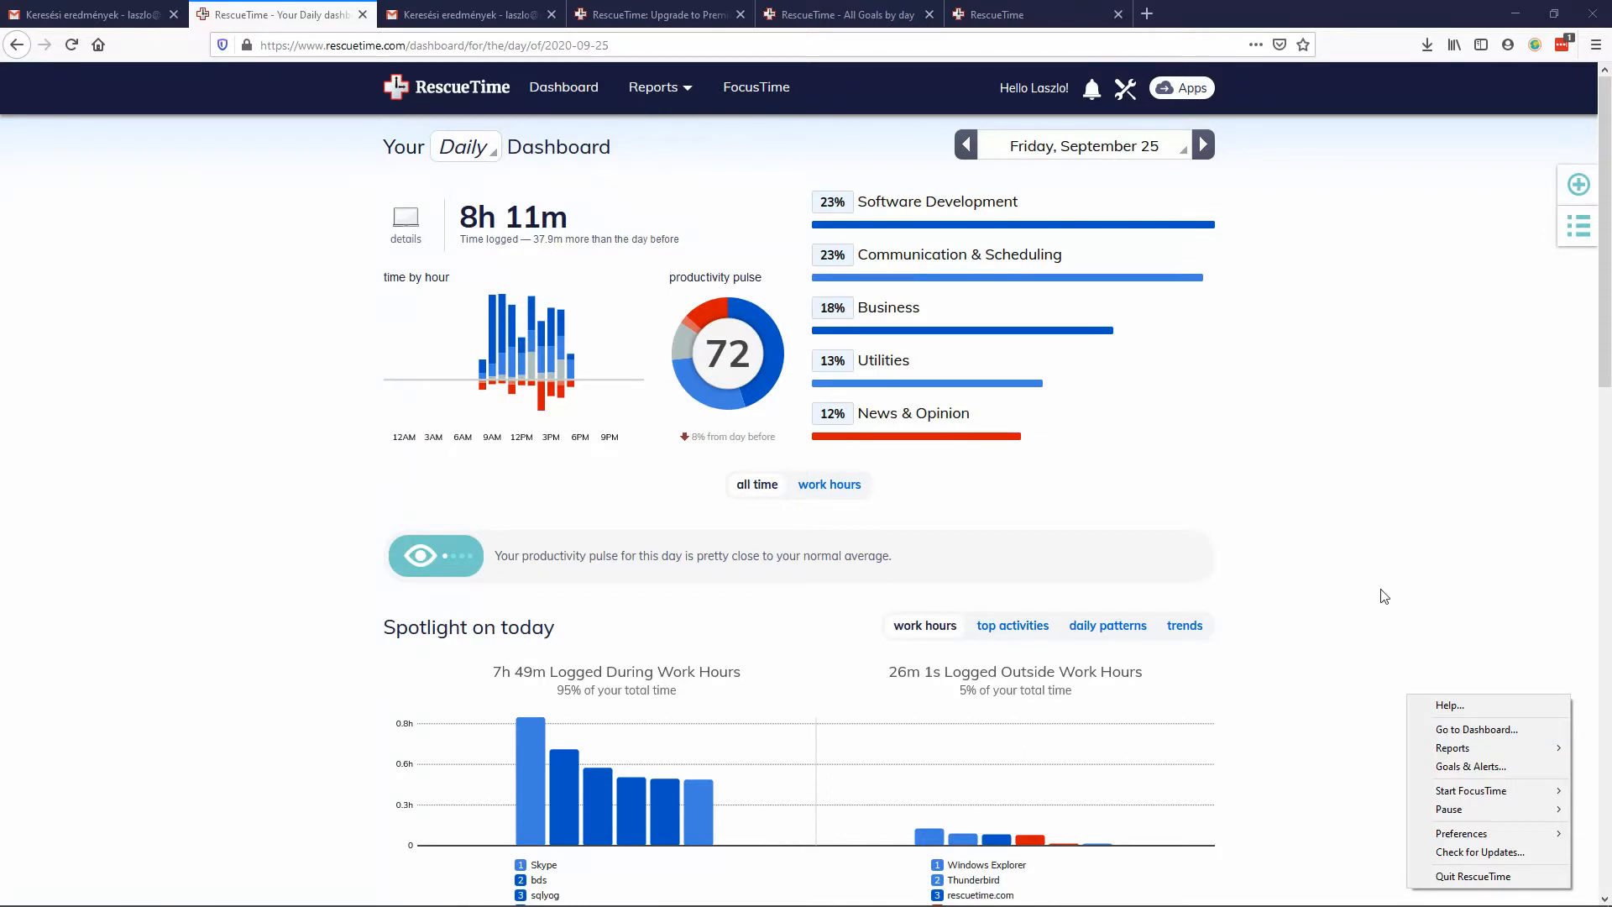
{"action": "mouse_move", "coordinate": [1471, 766]}
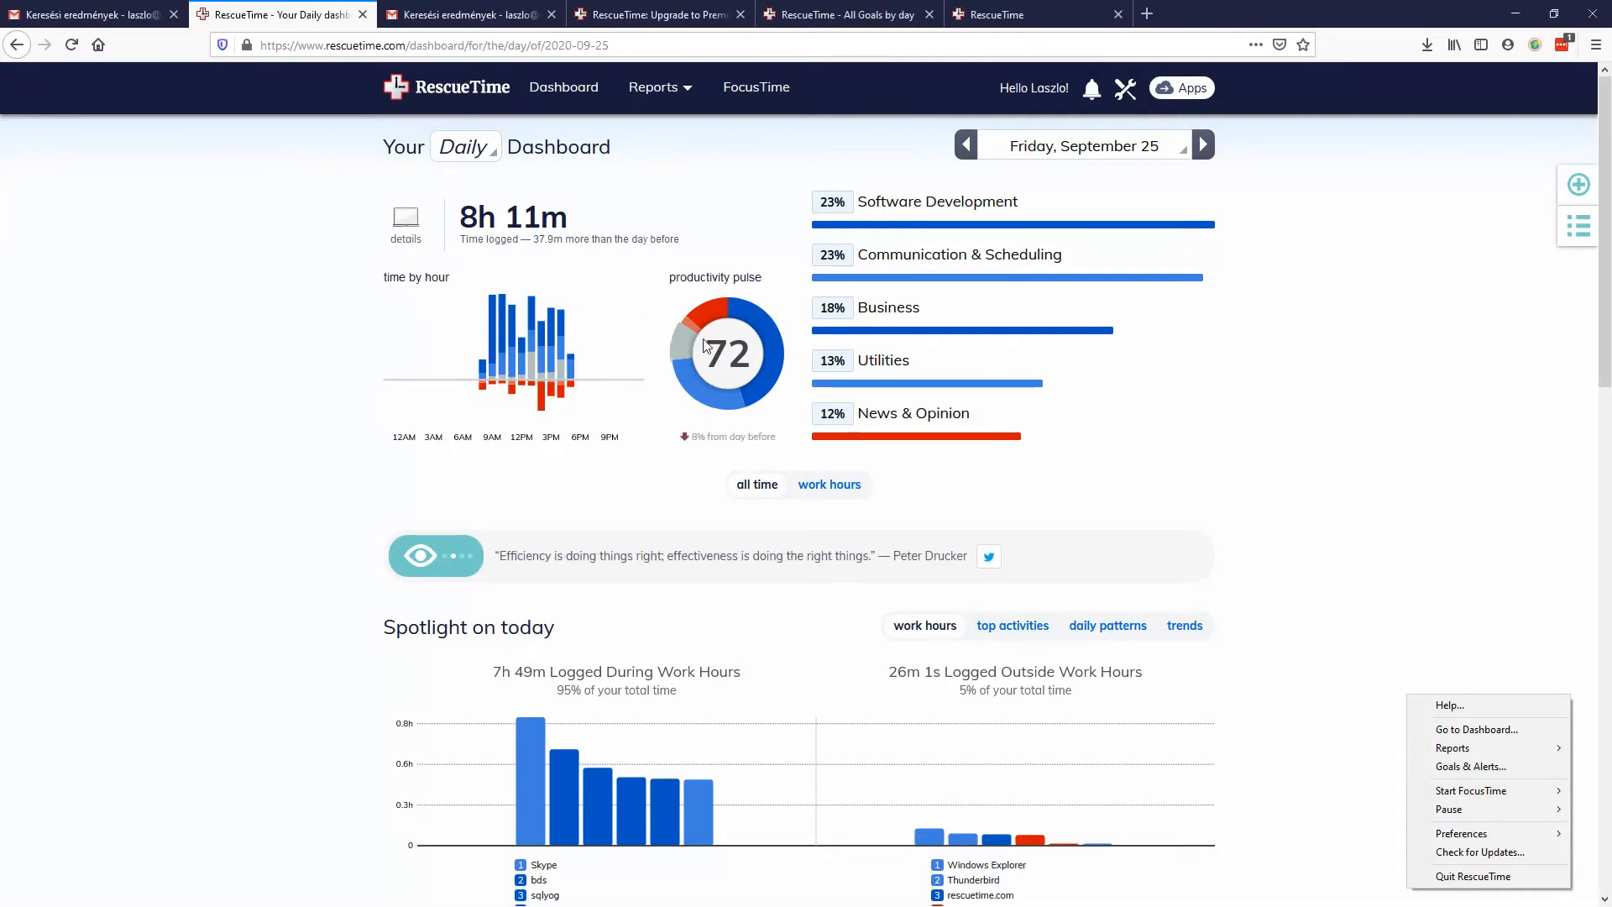
{"action": "mouse_move", "coordinate": [717, 315]}
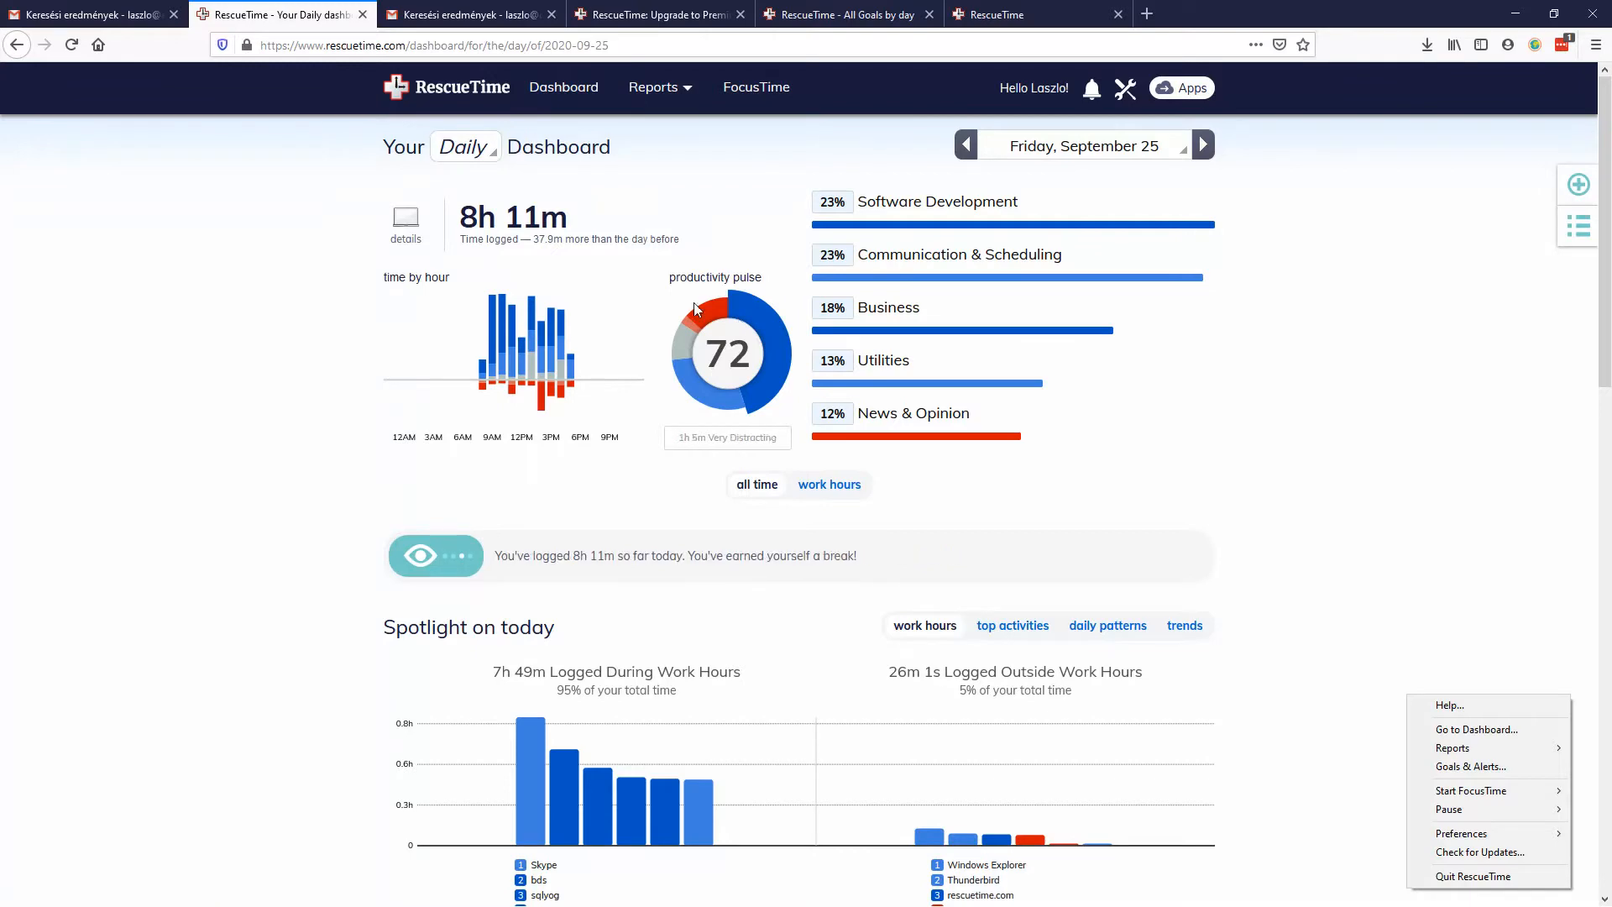
{"action": "scroll", "scroll_direction": "down", "scroll_amount": 3}
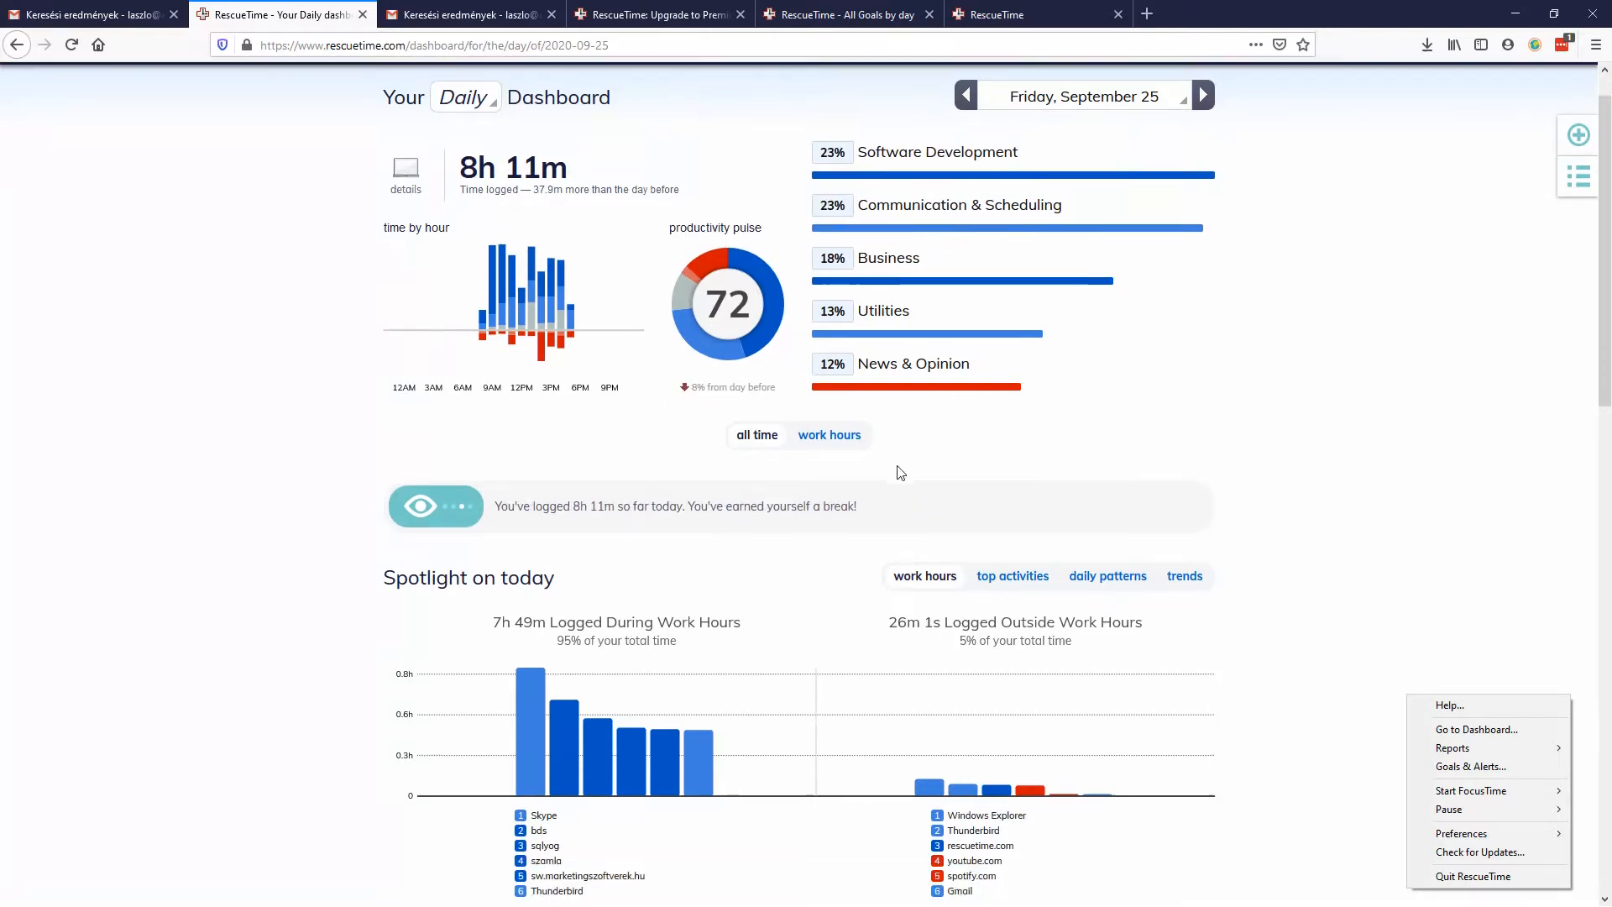
{"action": "scroll", "scroll_direction": "down", "scroll_amount": 3}
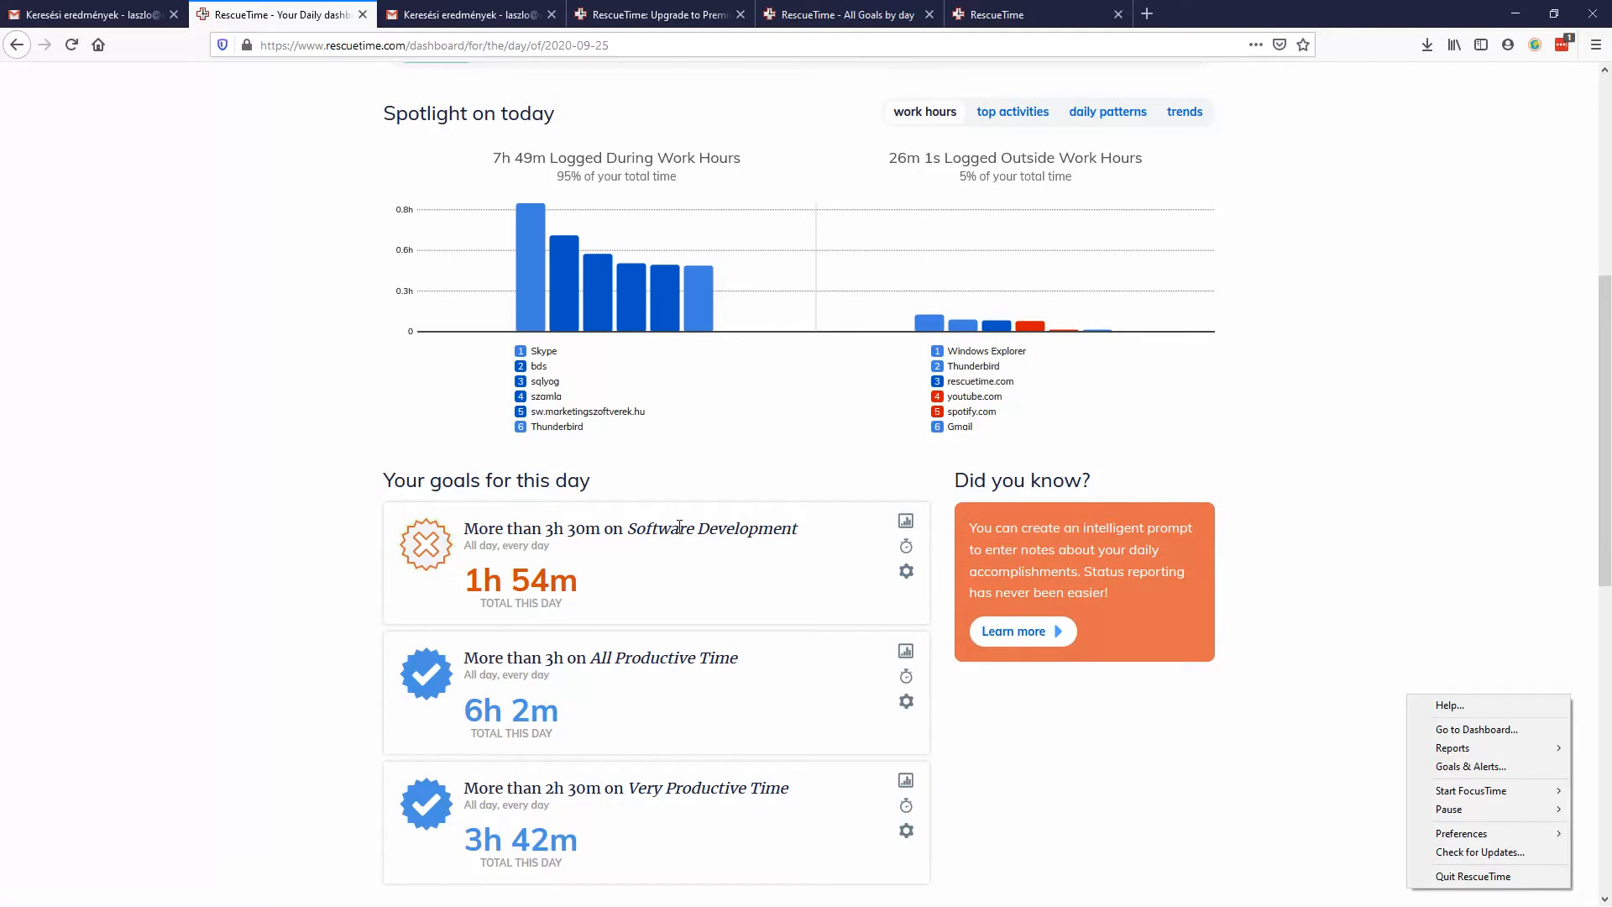
{"action": "mouse_move", "coordinate": [654, 536]}
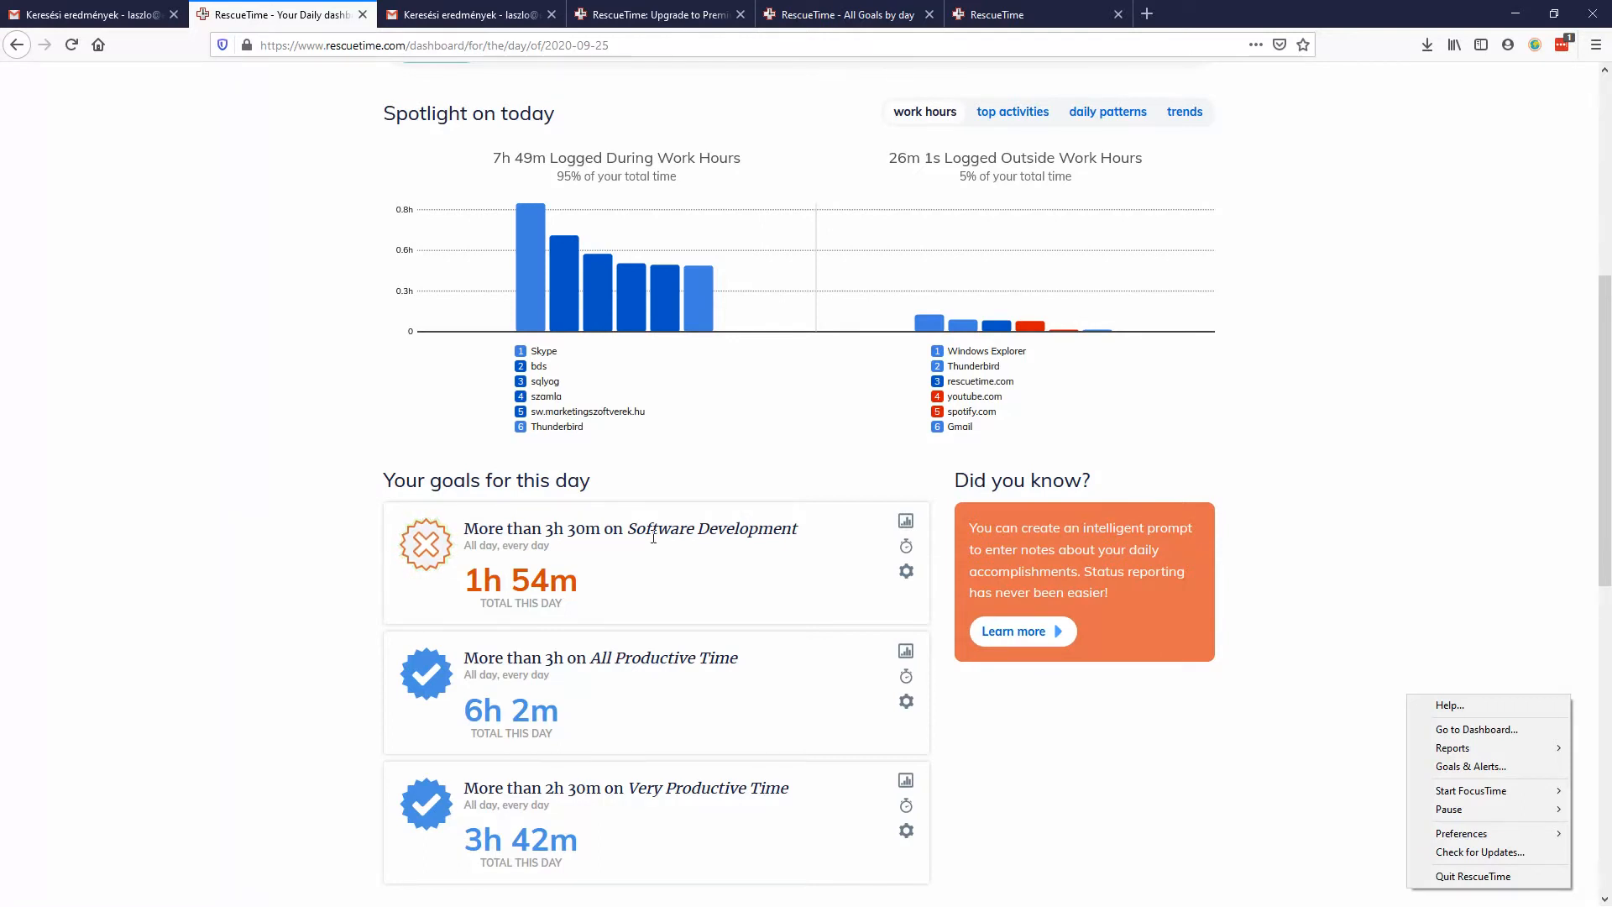
{"action": "mouse_move", "coordinate": [567, 582]}
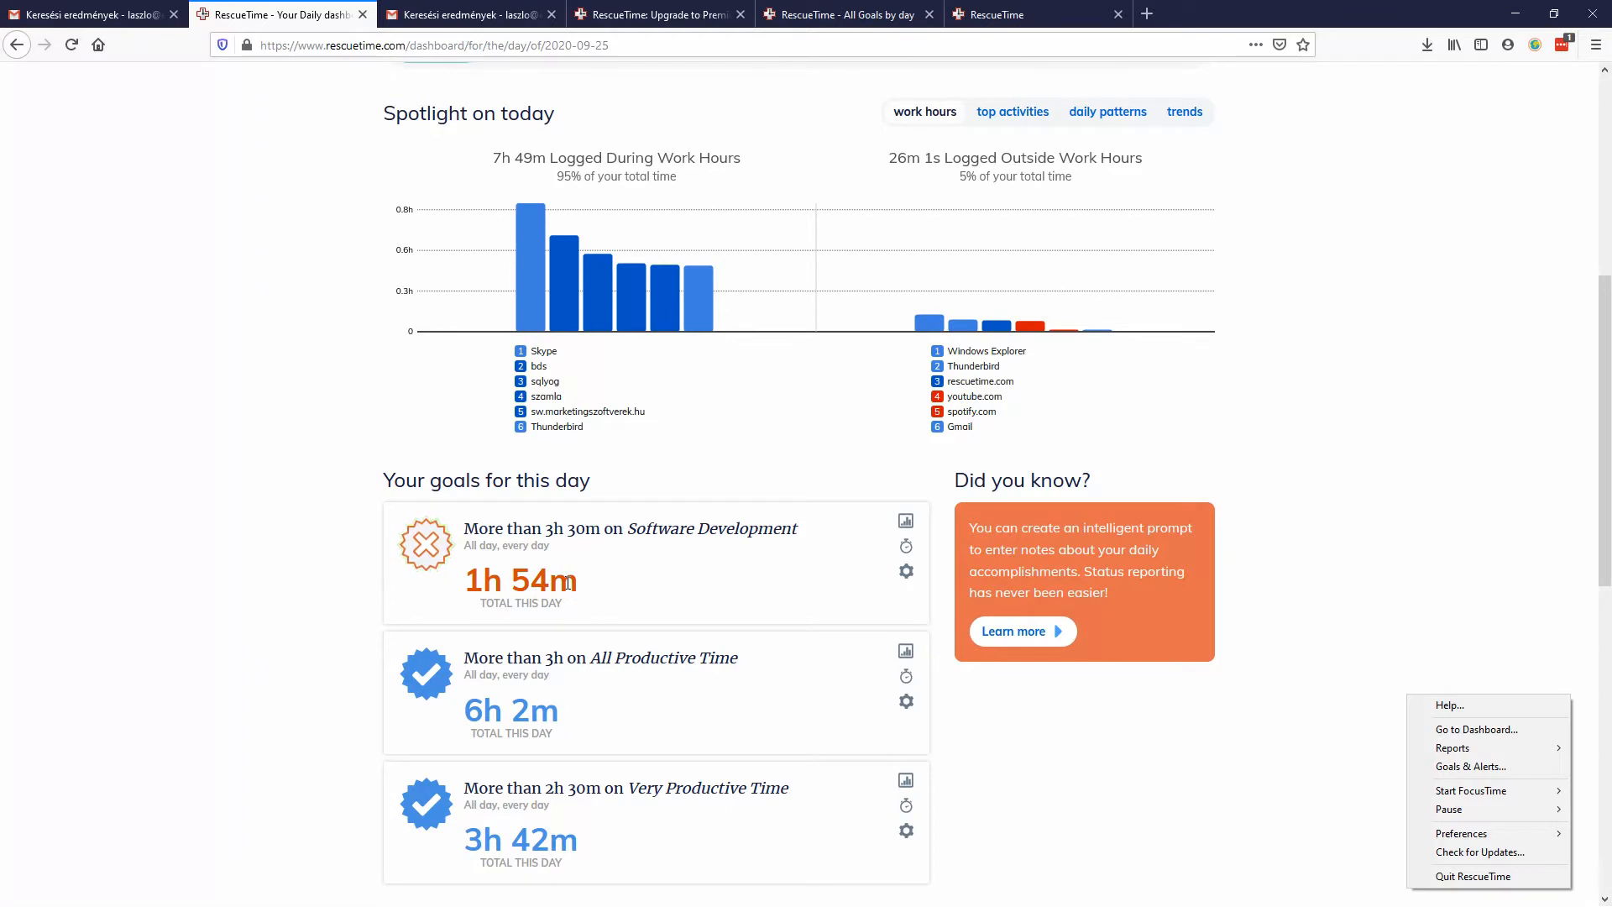
{"action": "scroll", "scroll_direction": "down", "scroll_amount": 3}
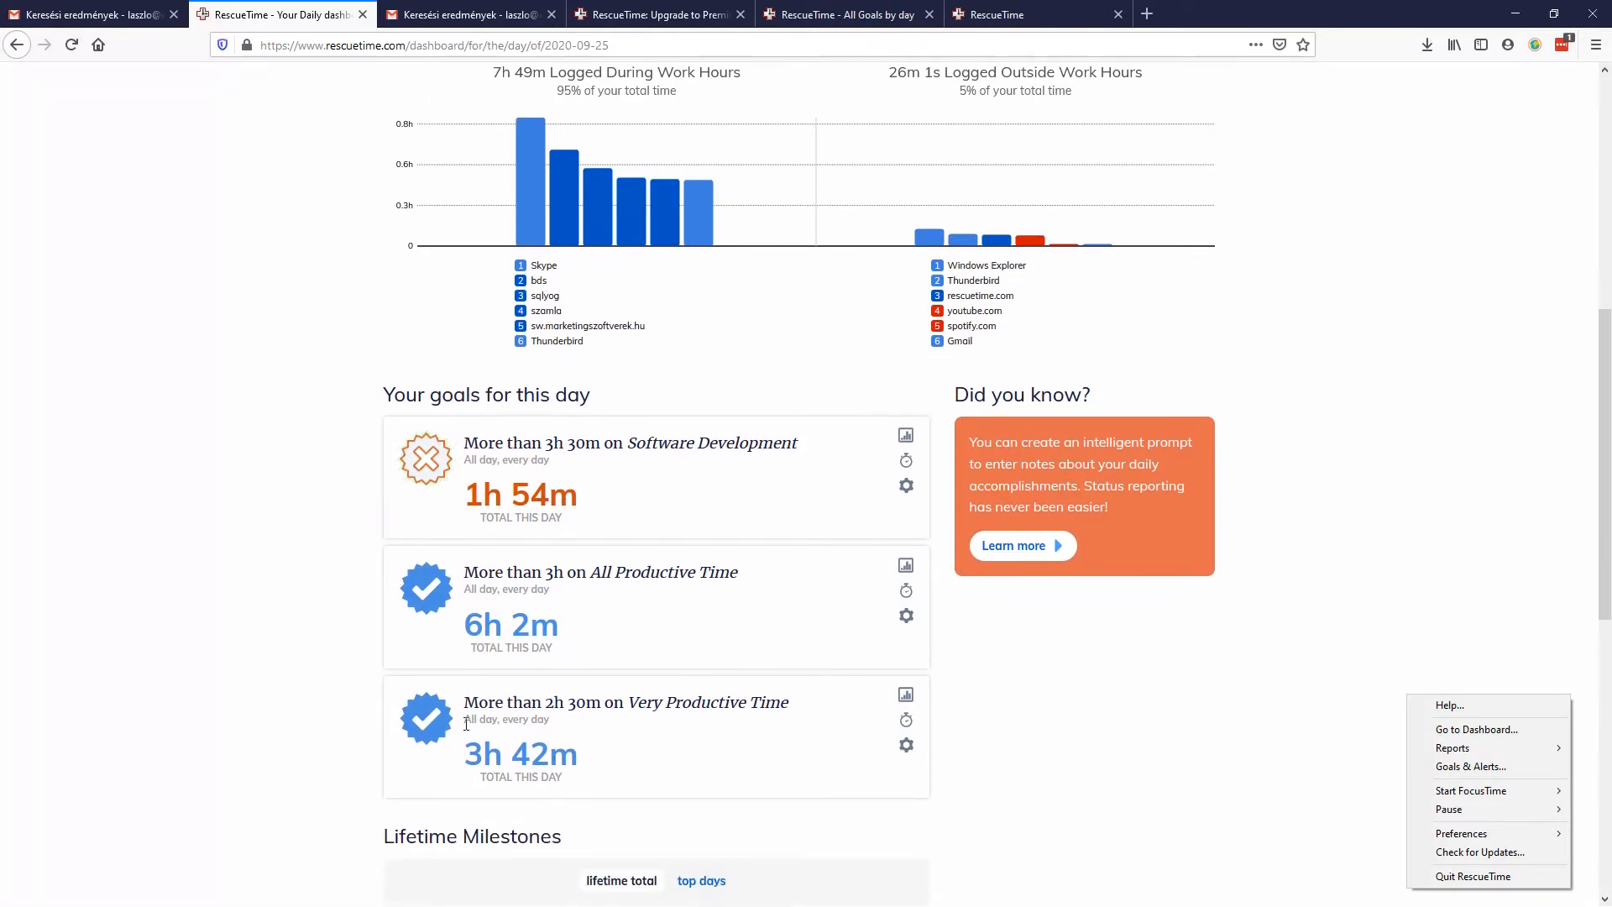
{"action": "mouse_move", "coordinate": [620, 764]}
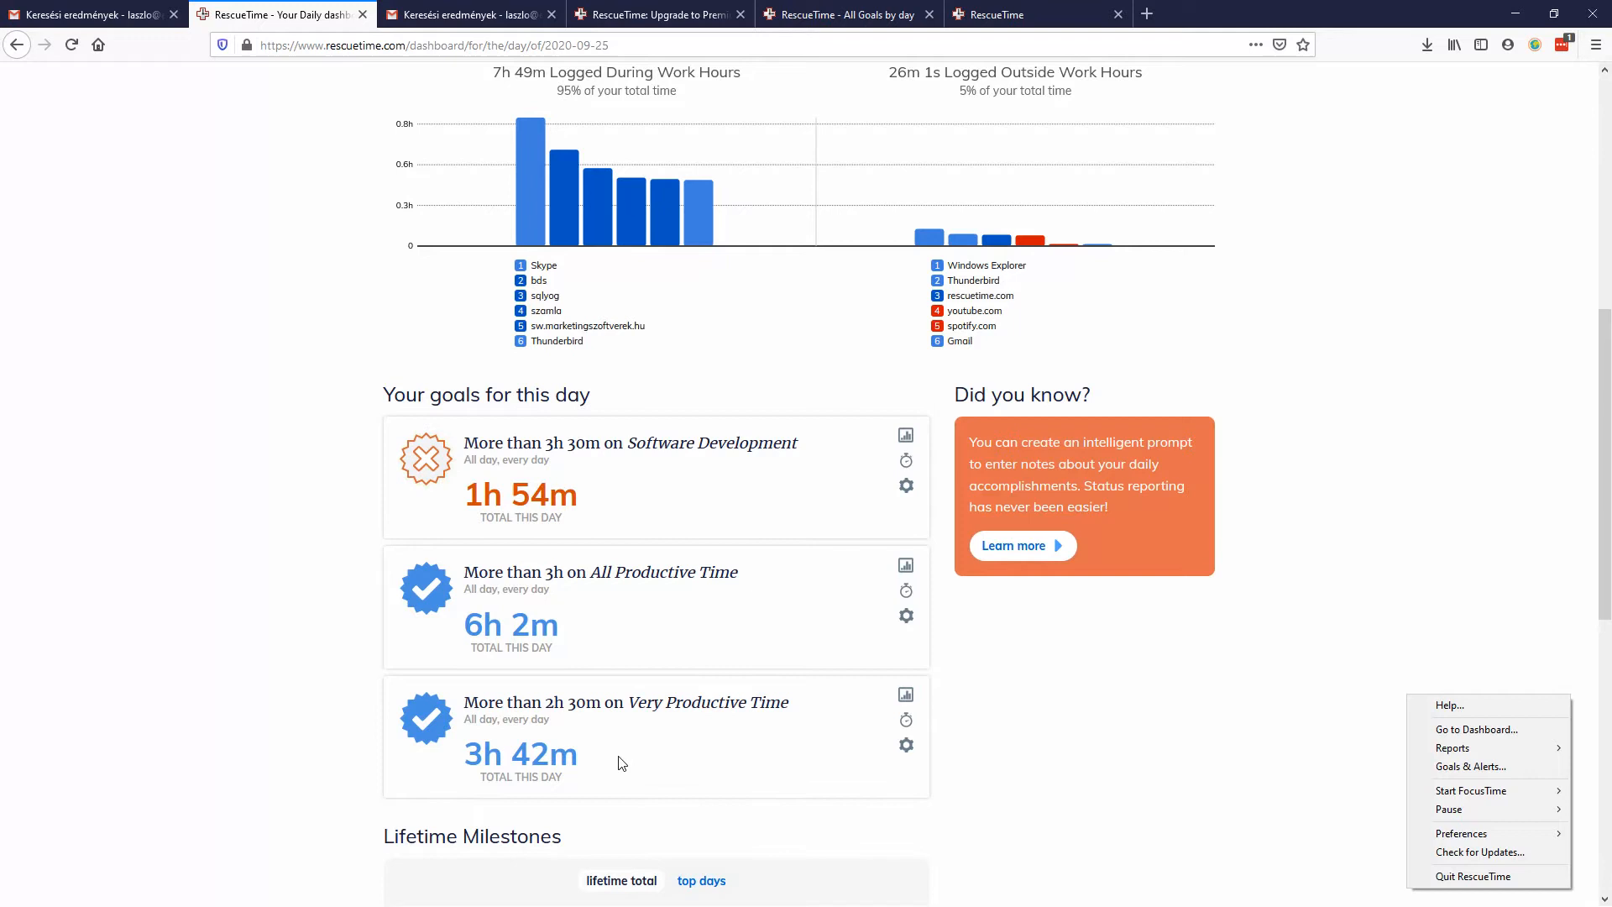
{"action": "mouse_move", "coordinate": [674, 441]}
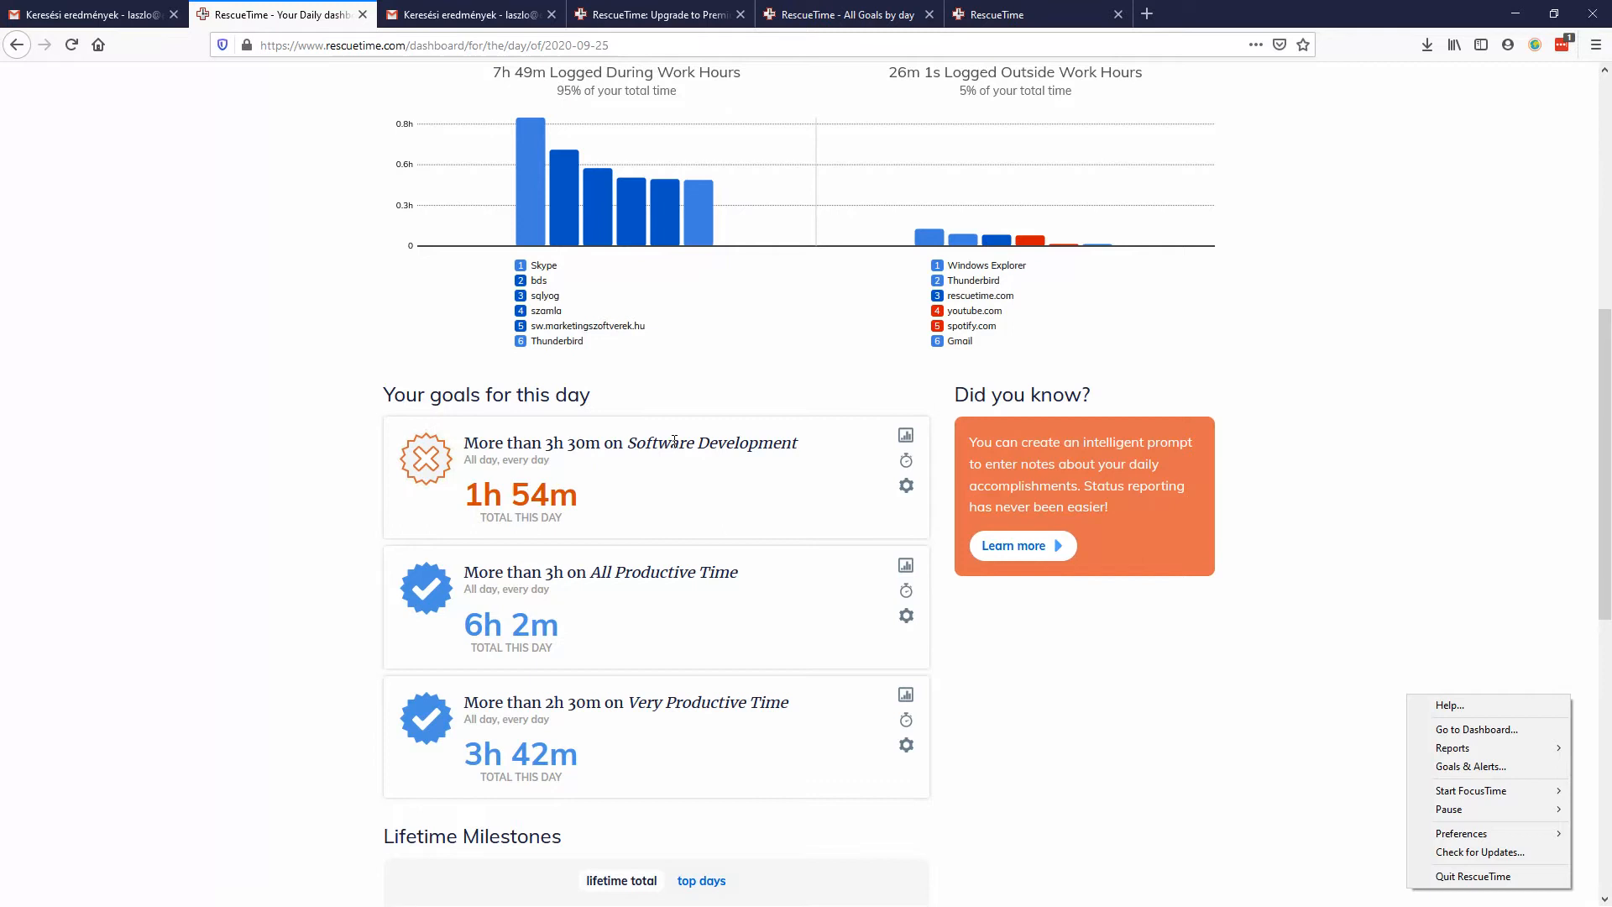
{"action": "scroll", "scroll_direction": "down", "scroll_amount": 3}
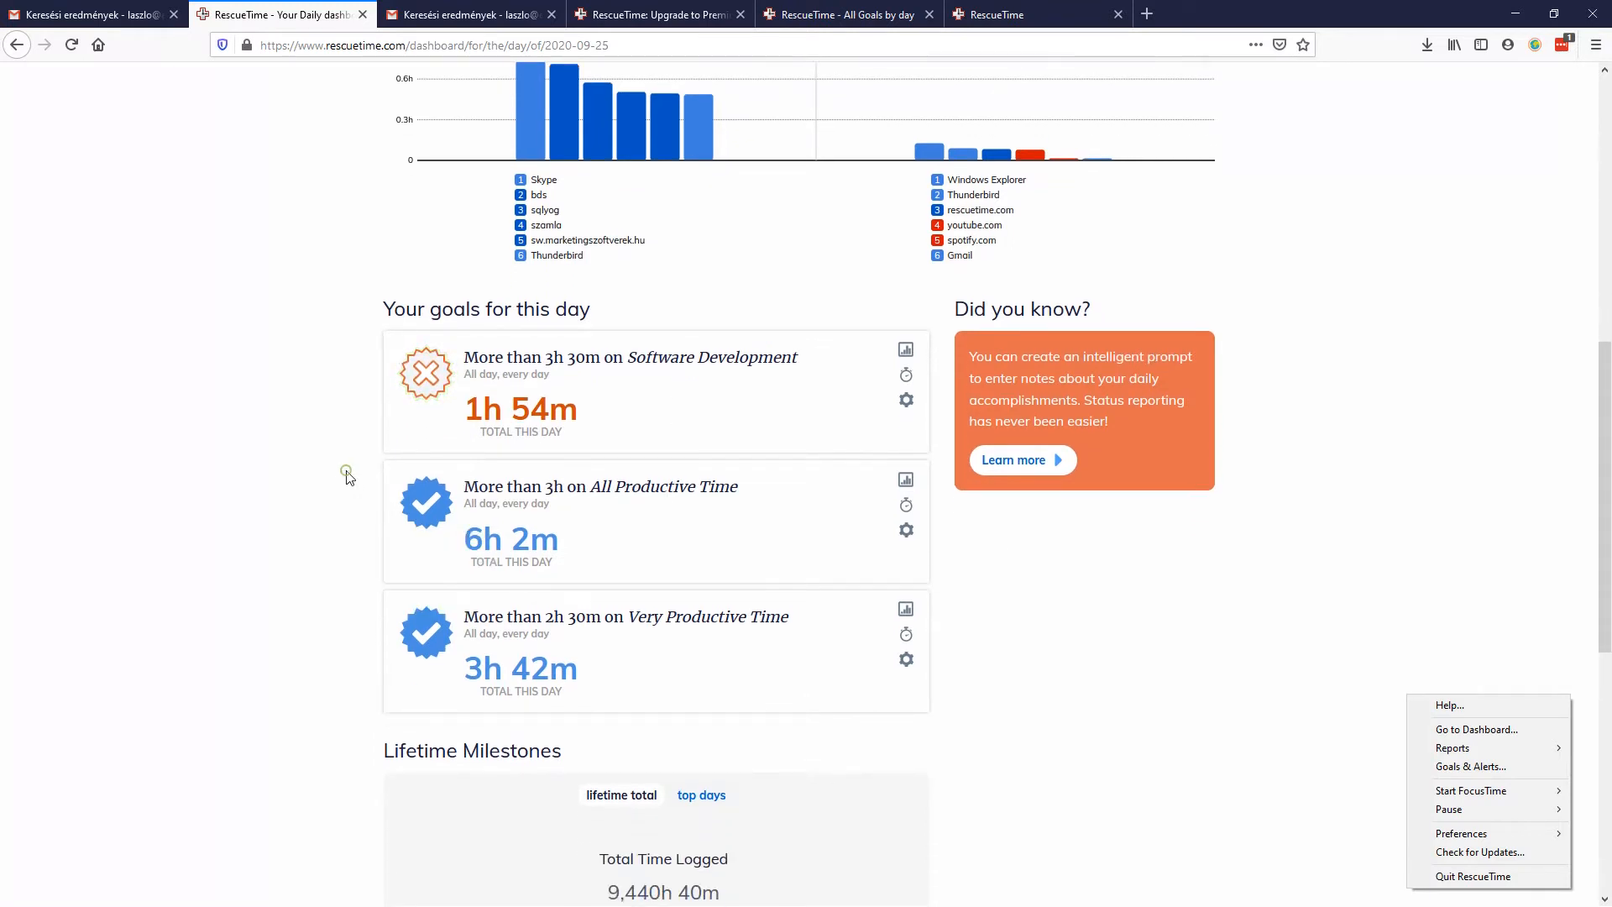
{"action": "mouse_move", "coordinate": [1471, 766]}
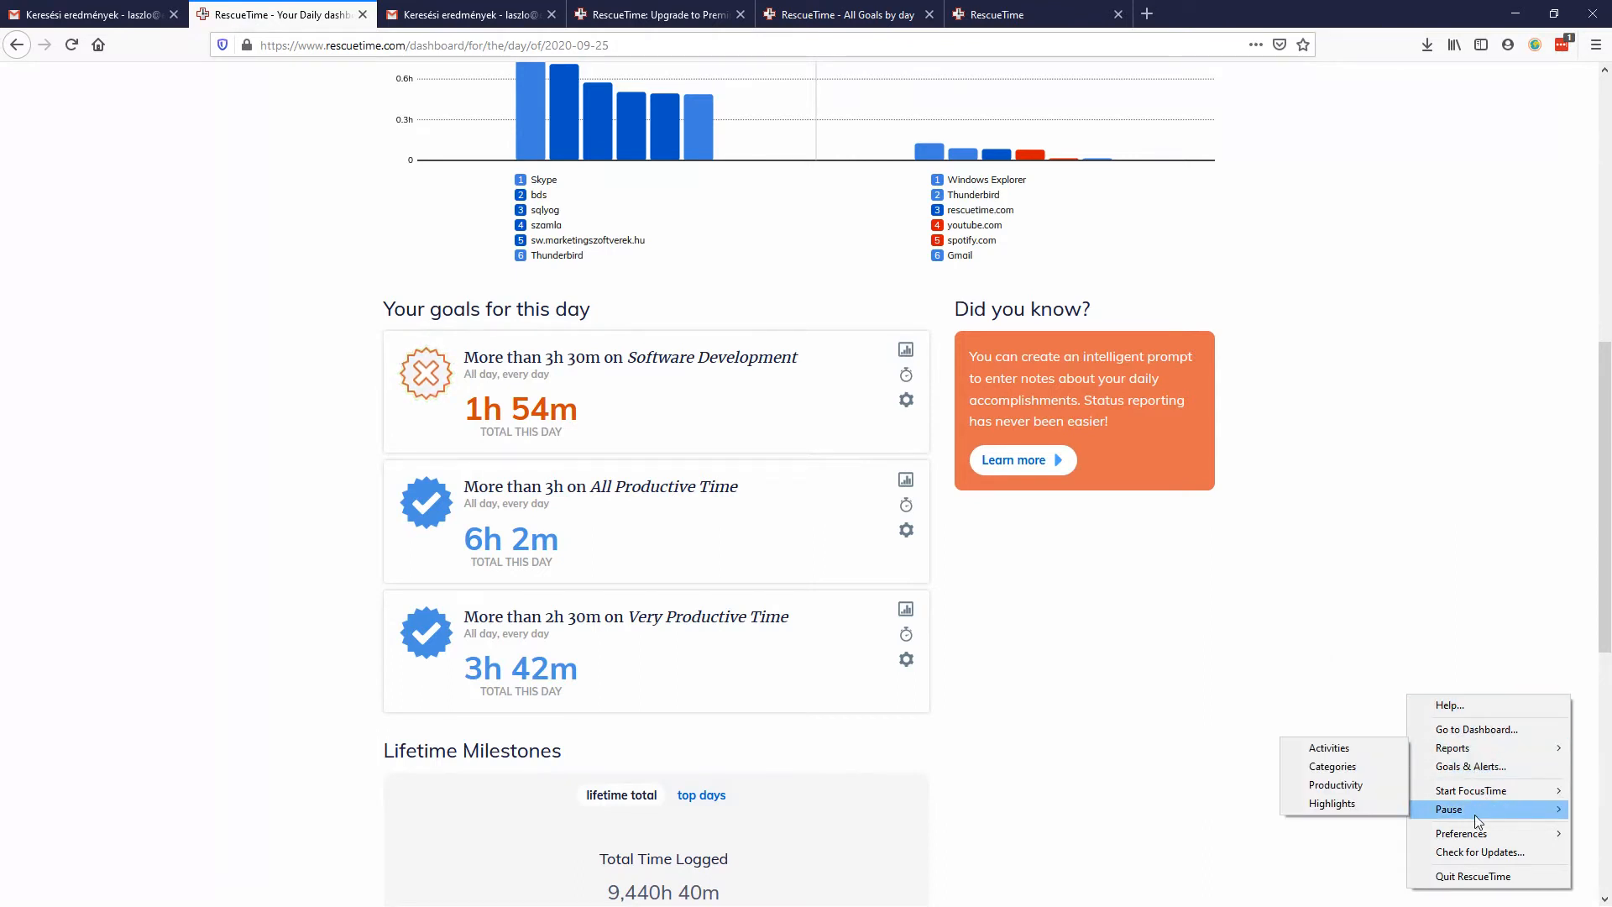
{"action": "mouse_move", "coordinate": [1471, 789]}
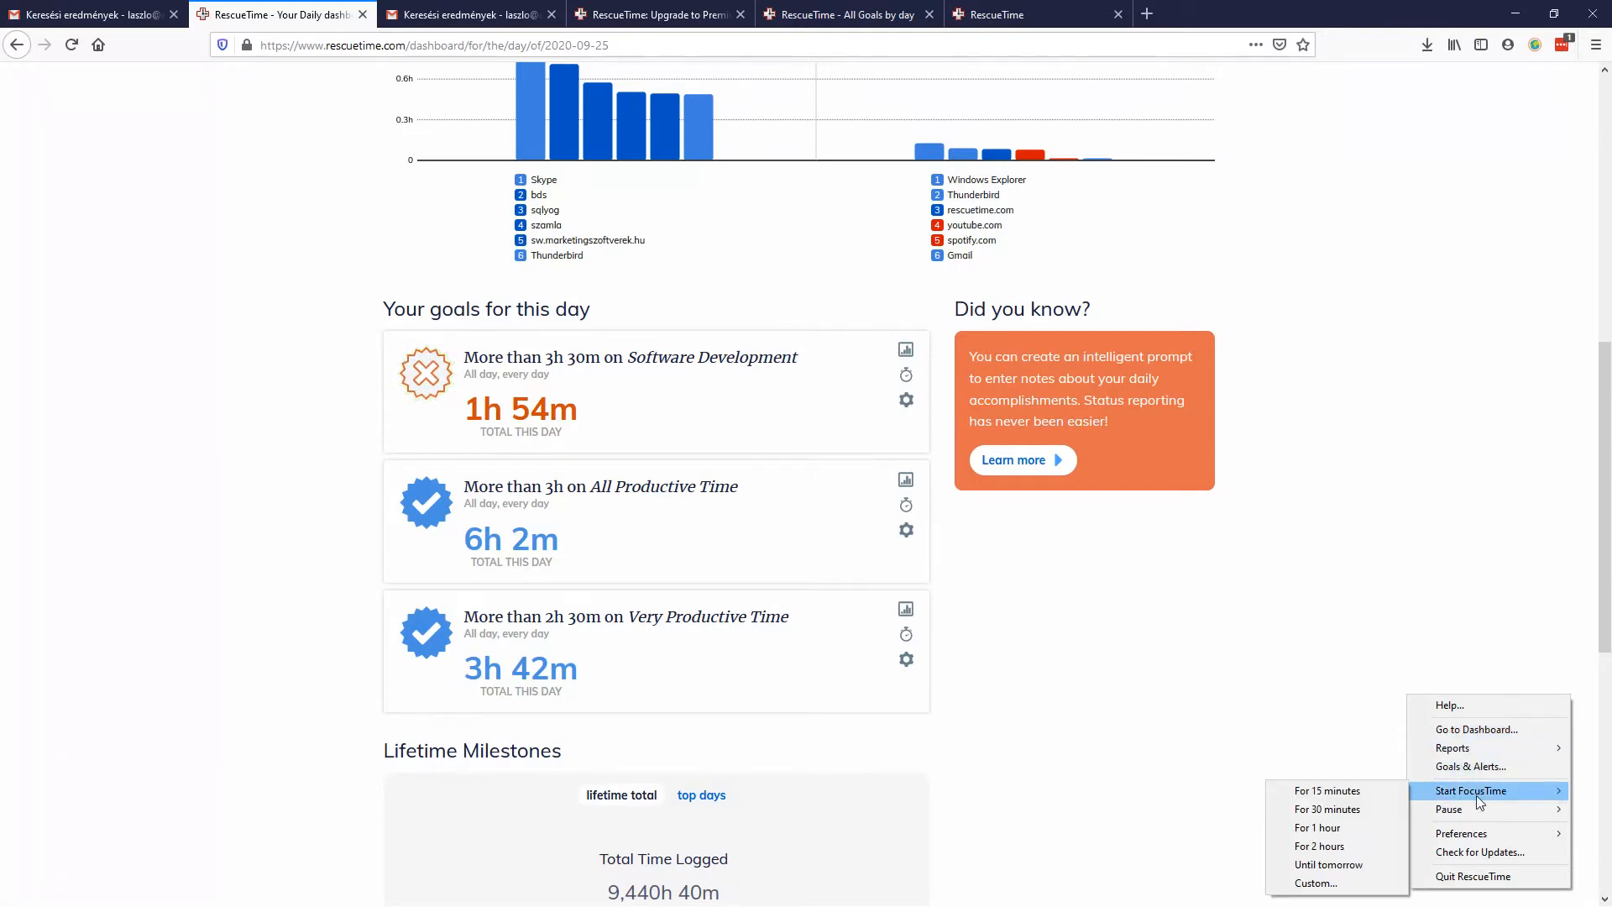
{"action": "mouse_move", "coordinate": [1318, 828]}
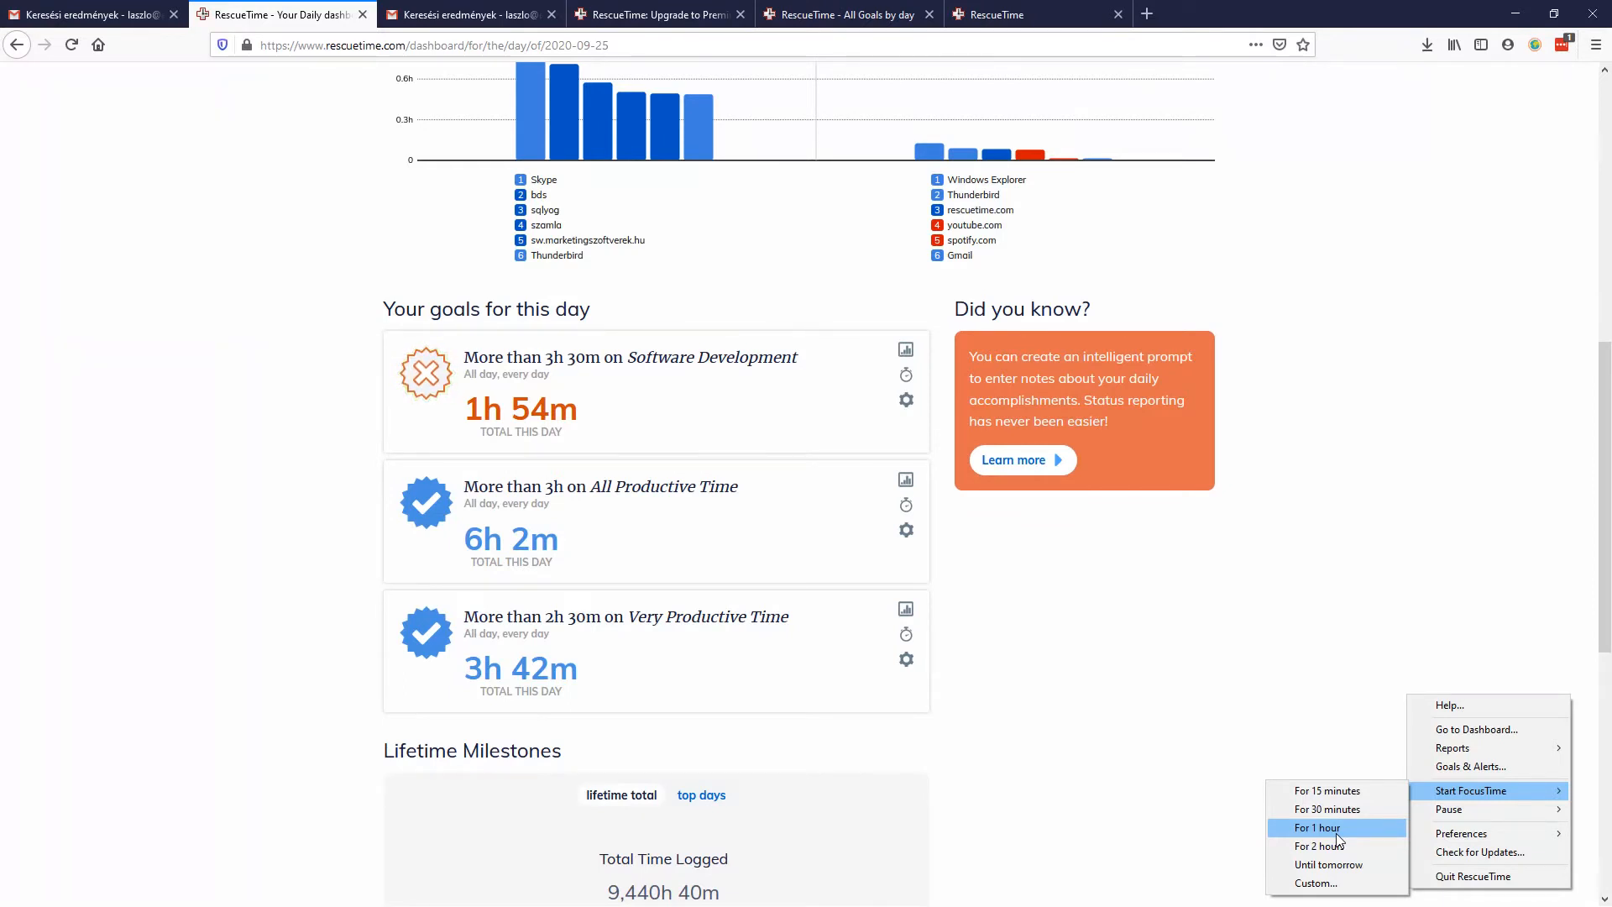
{"action": "mouse_move", "coordinate": [1450, 809]}
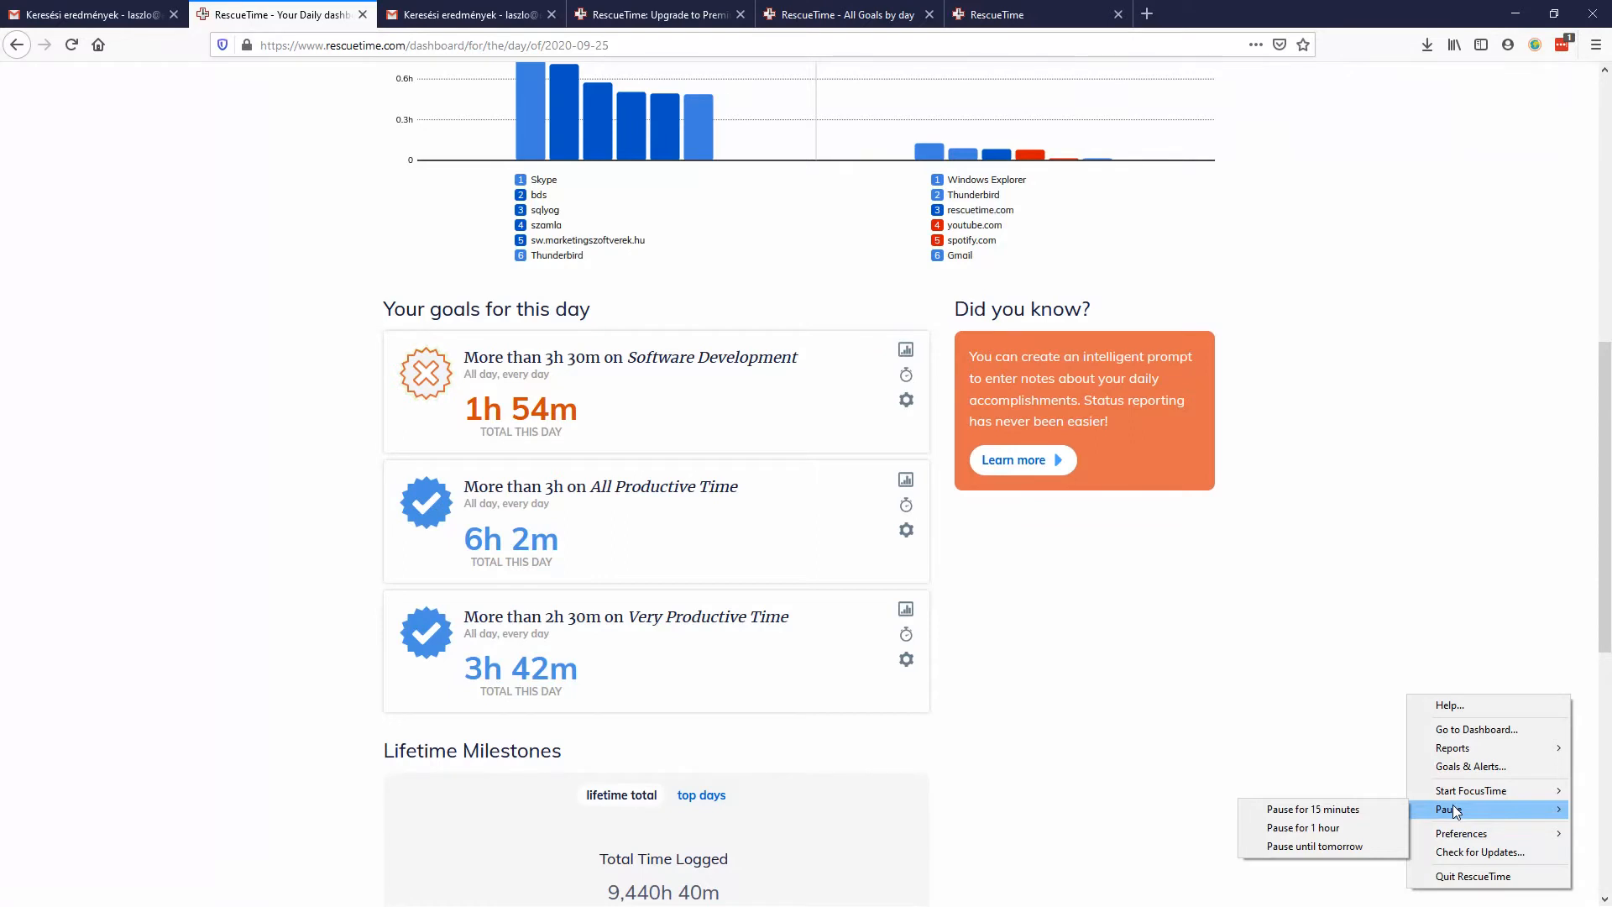
{"action": "mouse_move", "coordinate": [1451, 812]}
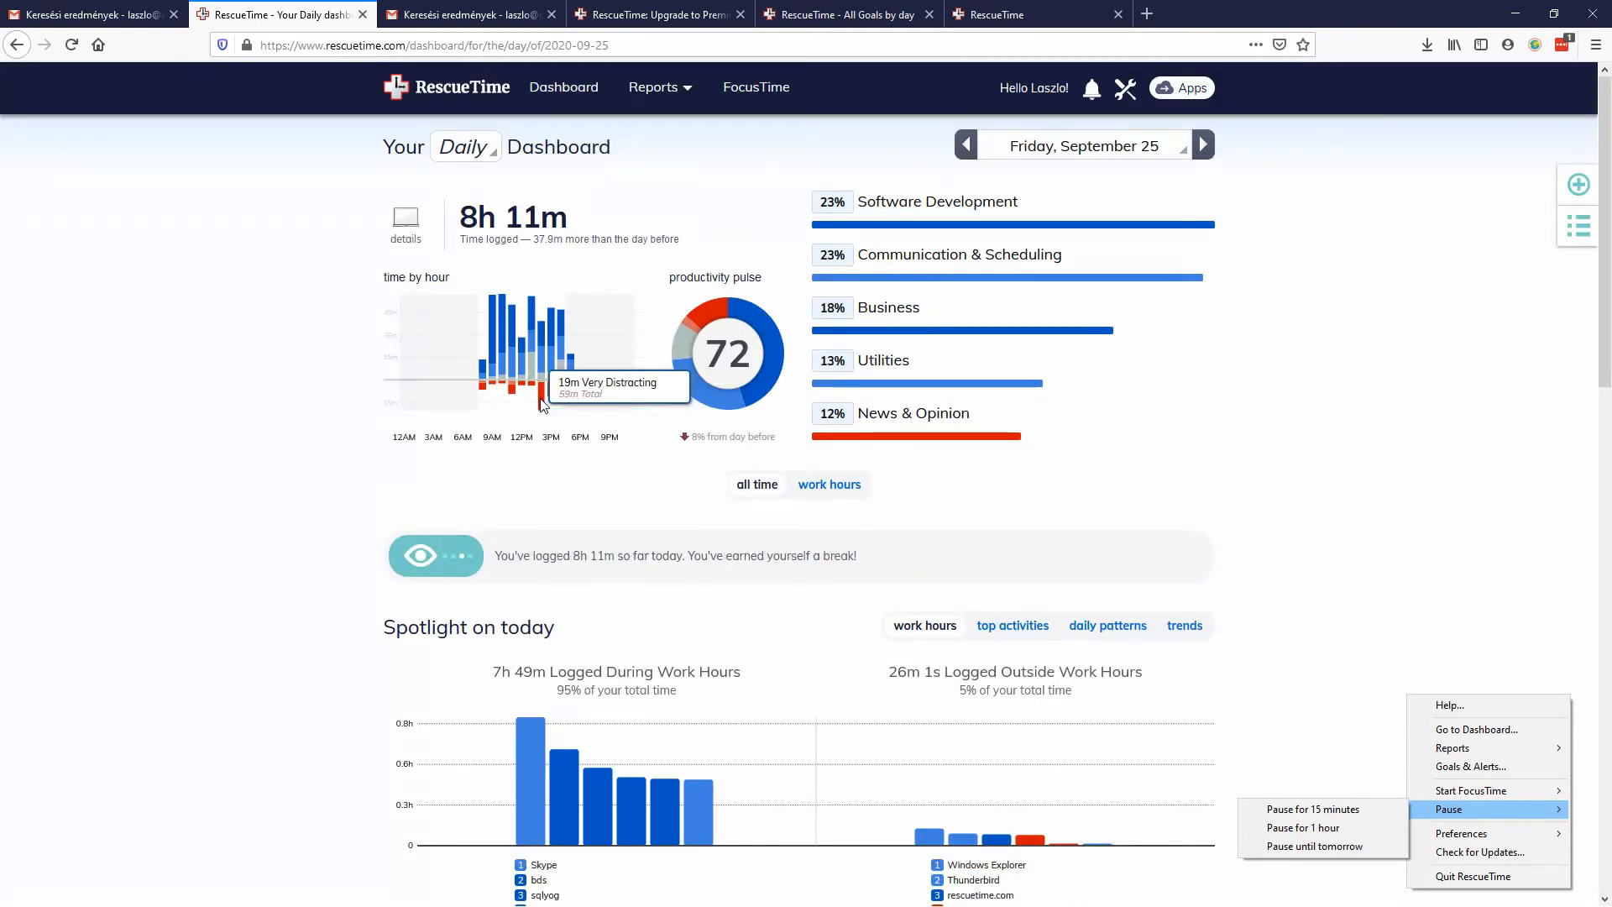
{"action": "mouse_move", "coordinate": [534, 454]}
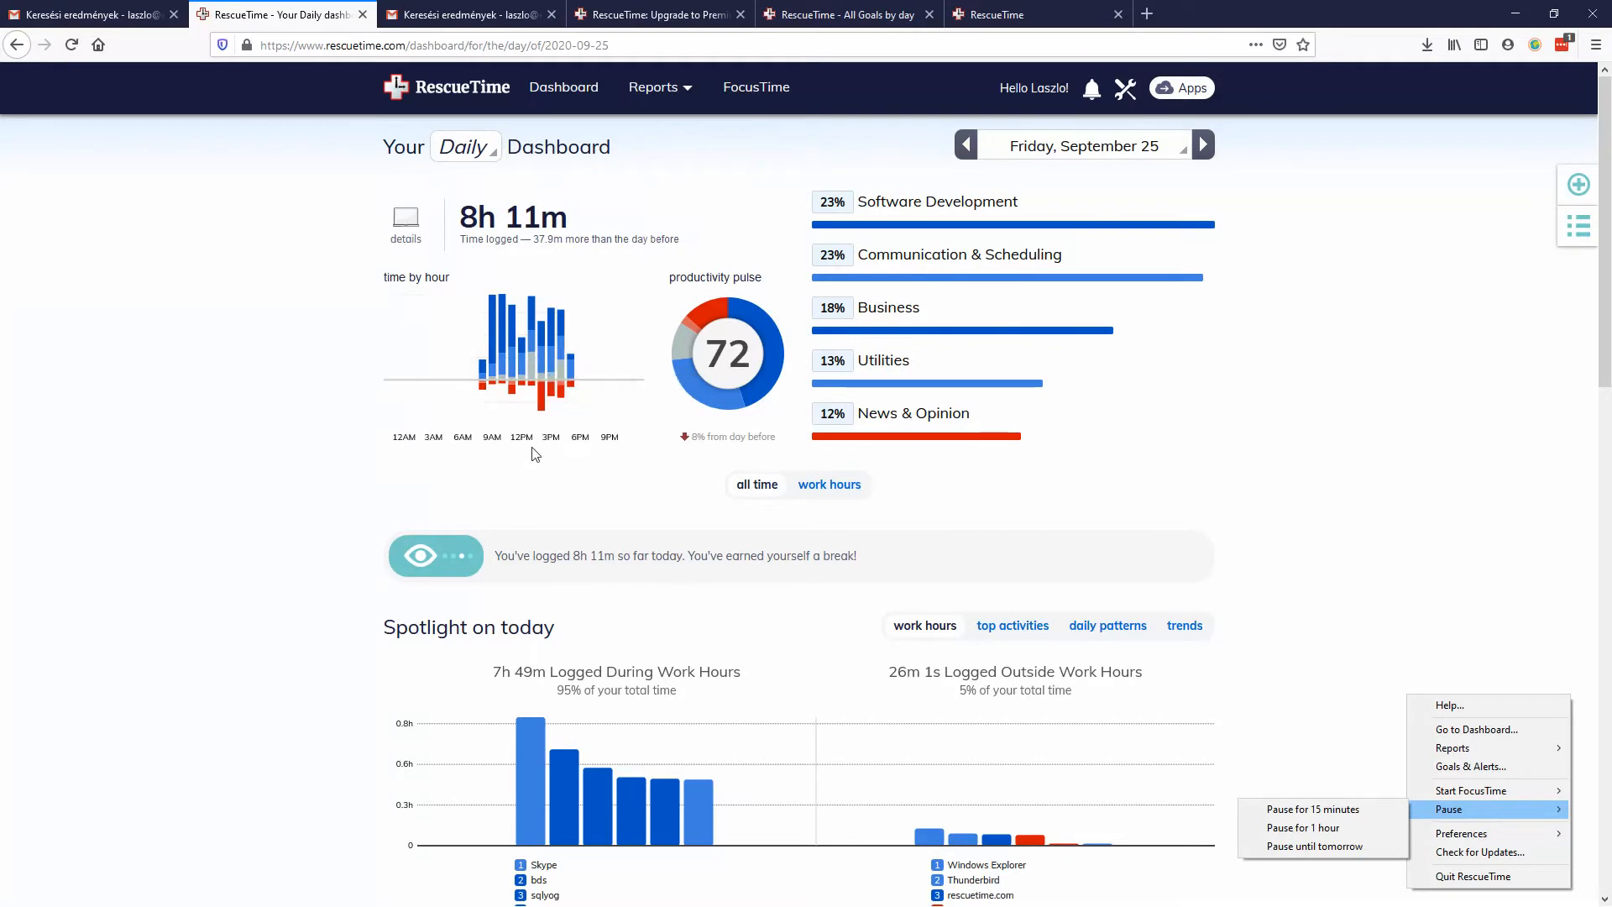
{"action": "mouse_move", "coordinate": [543, 402]}
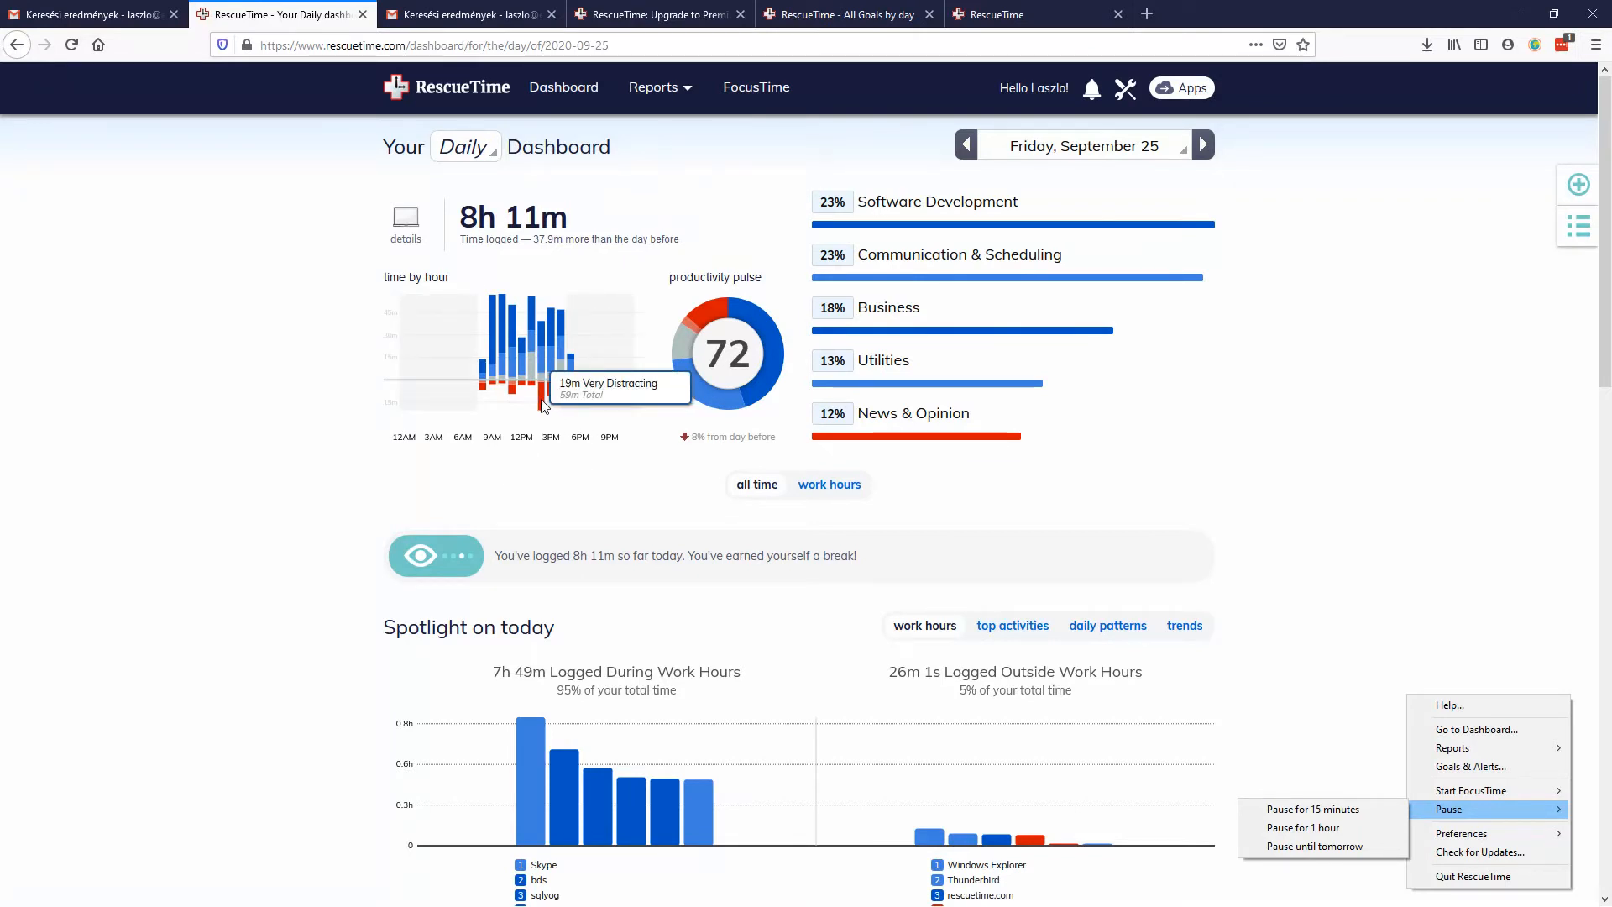
{"action": "mouse_move", "coordinate": [322, 514]}
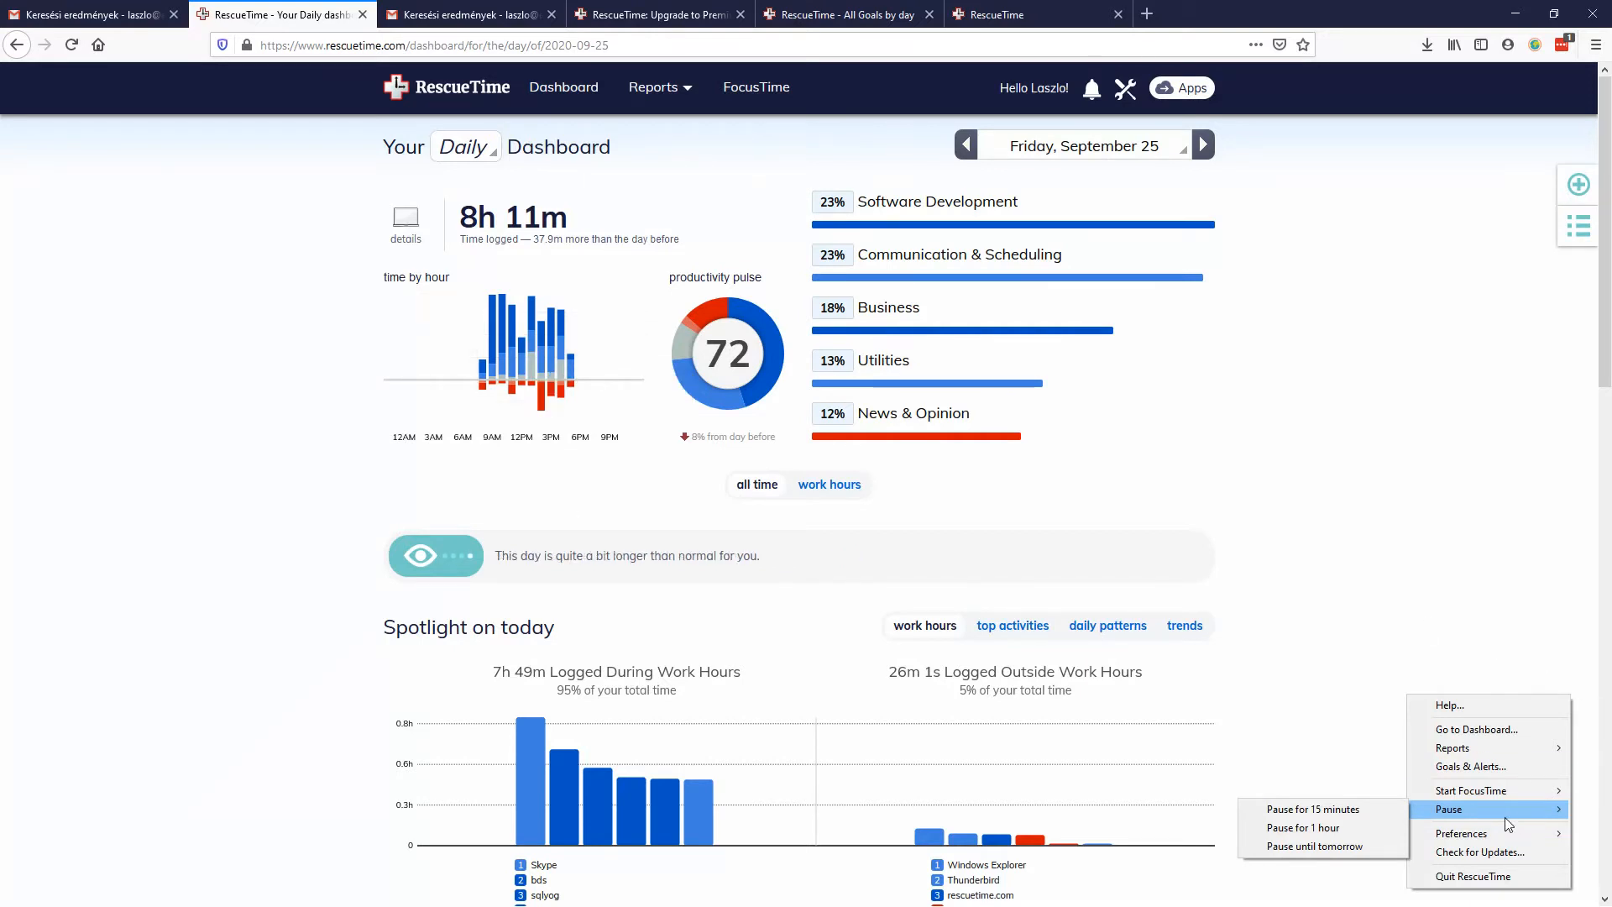
{"action": "mouse_move", "coordinate": [1472, 810]}
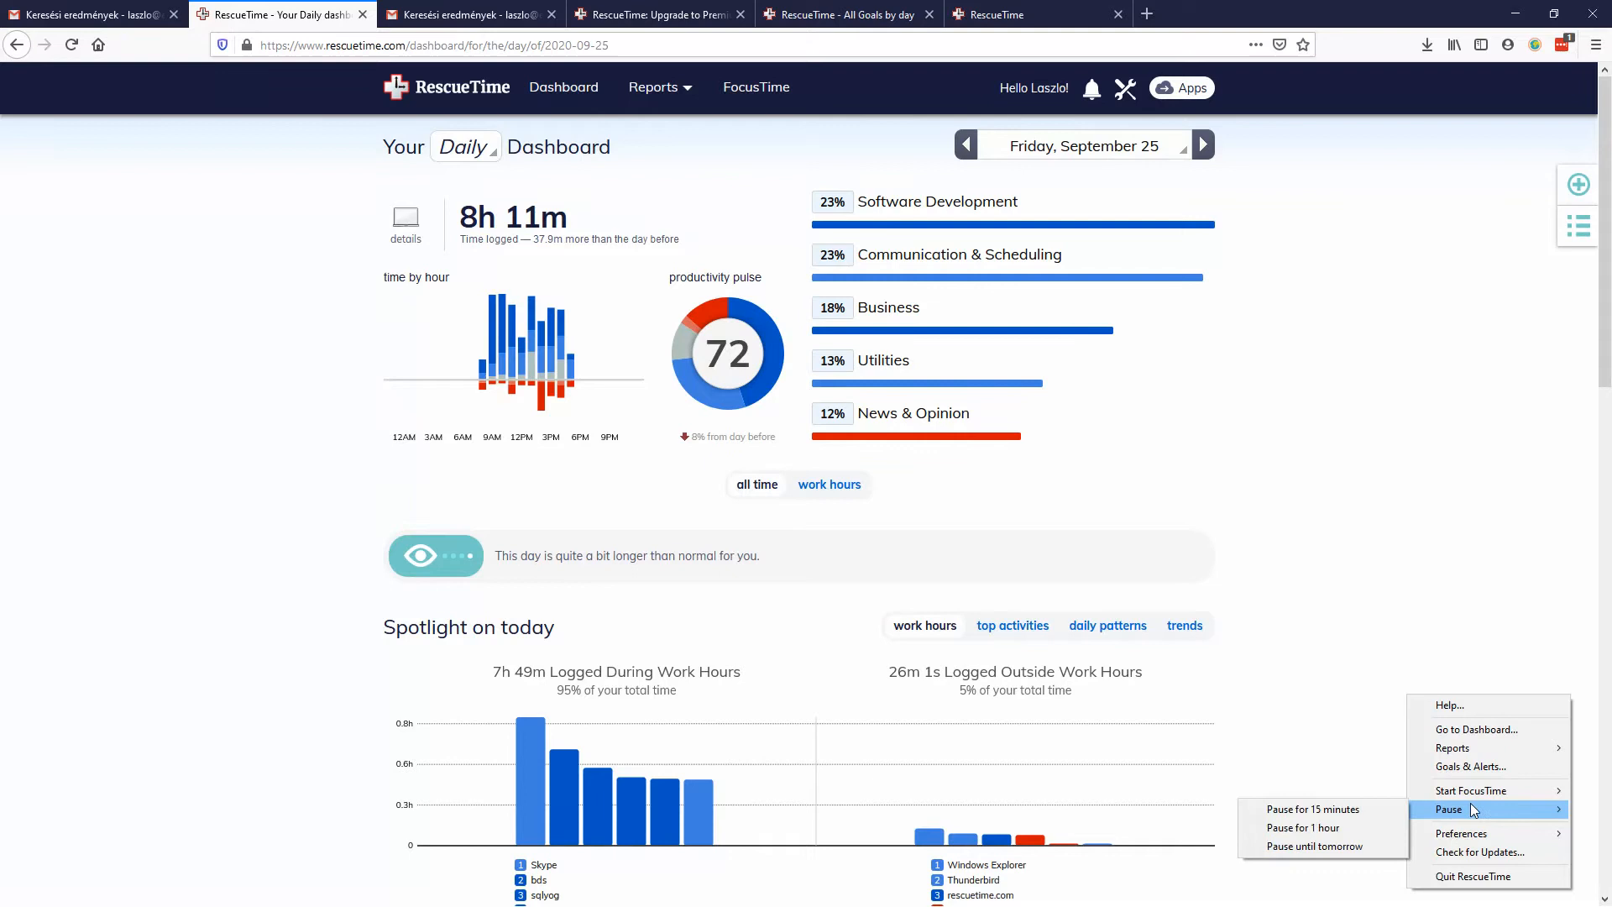
{"action": "mouse_move", "coordinate": [1343, 608]}
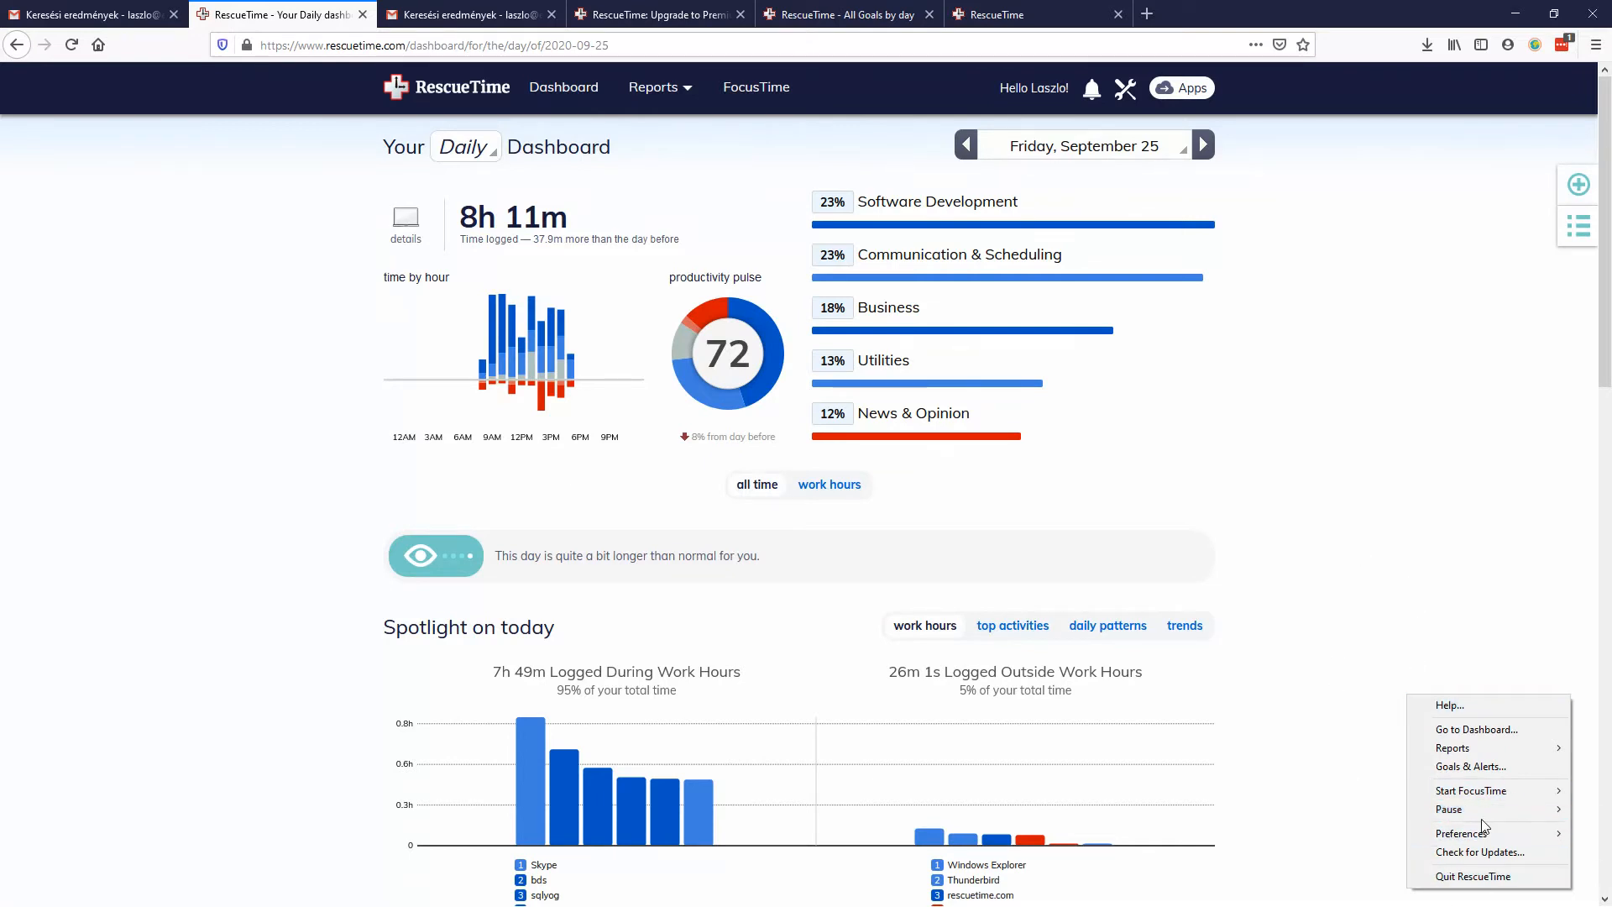
{"action": "mouse_move", "coordinate": [1448, 810]}
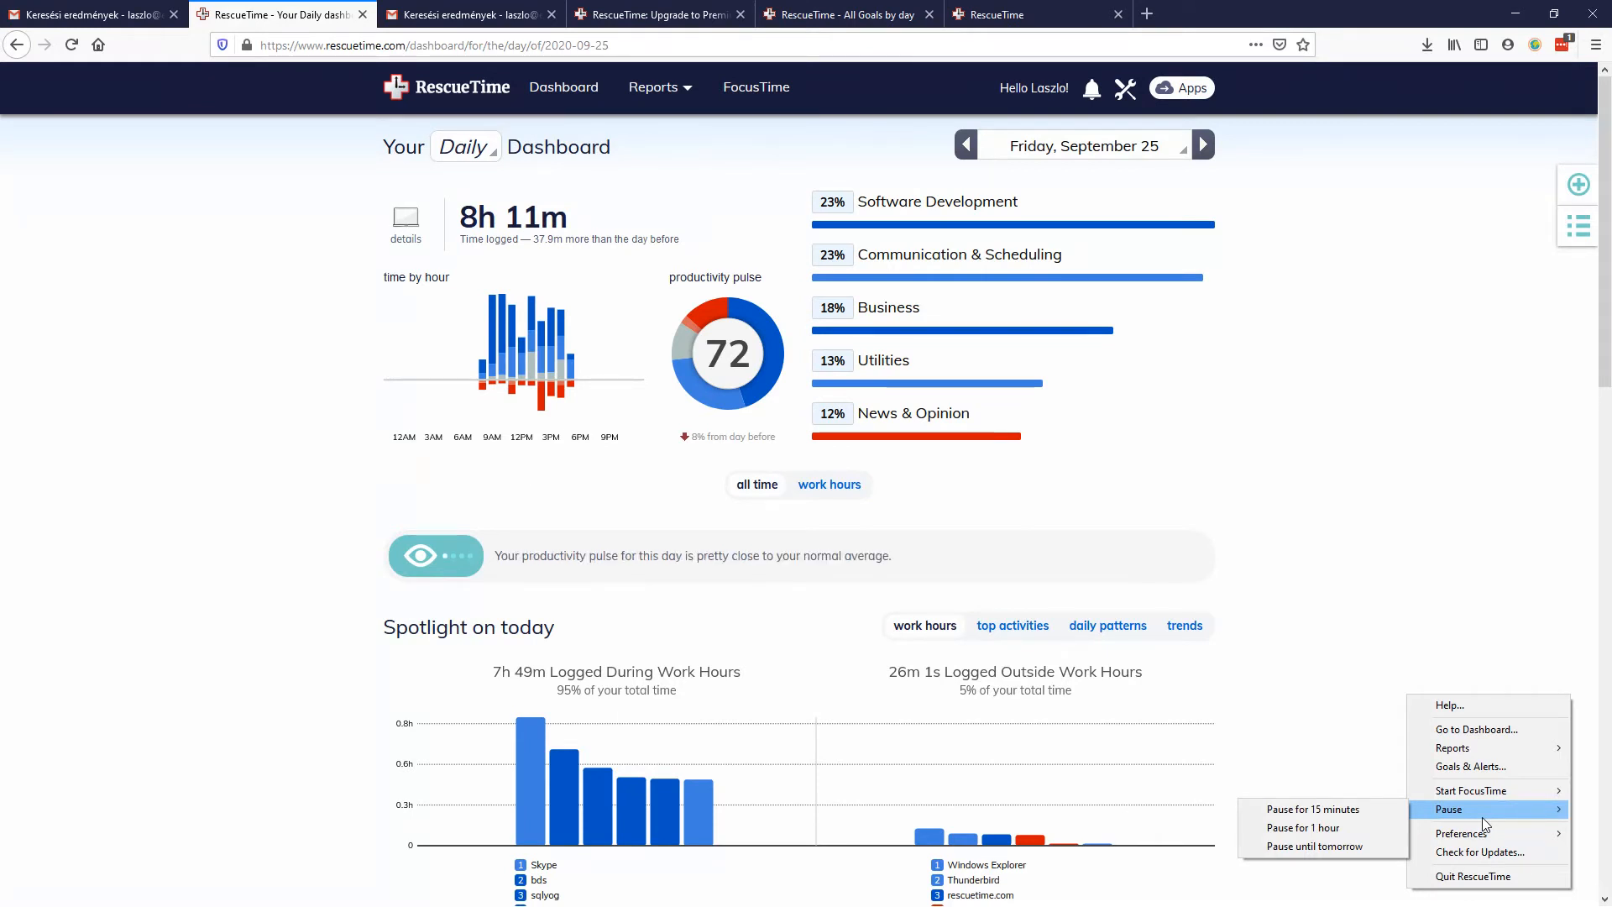
{"action": "mouse_move", "coordinate": [1471, 791]}
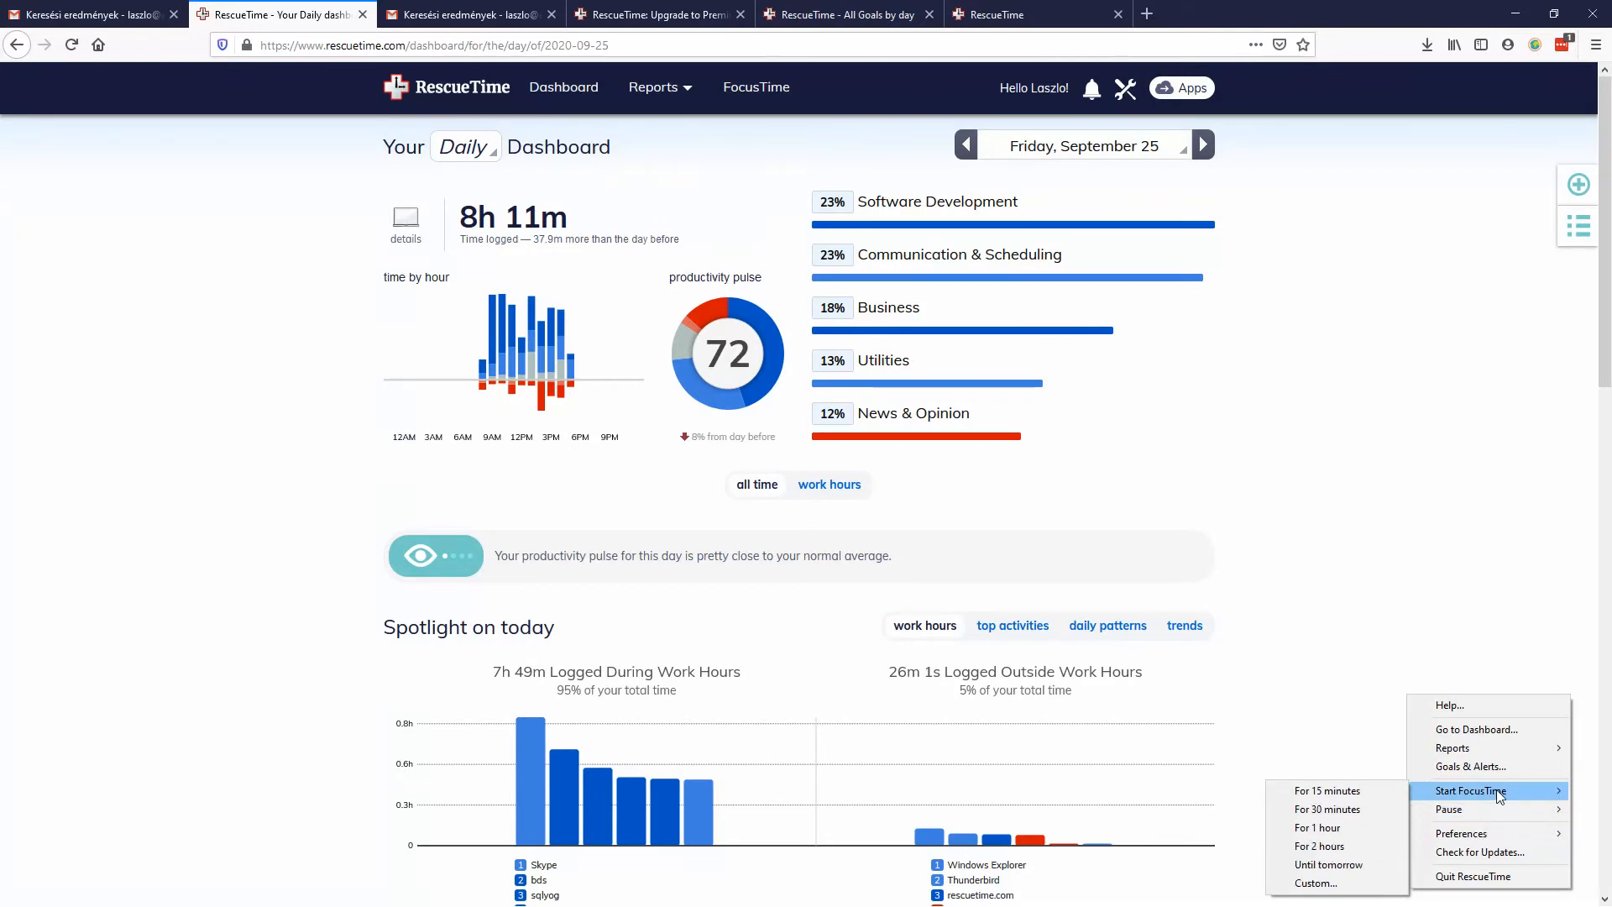
{"action": "mouse_move", "coordinate": [1328, 864]}
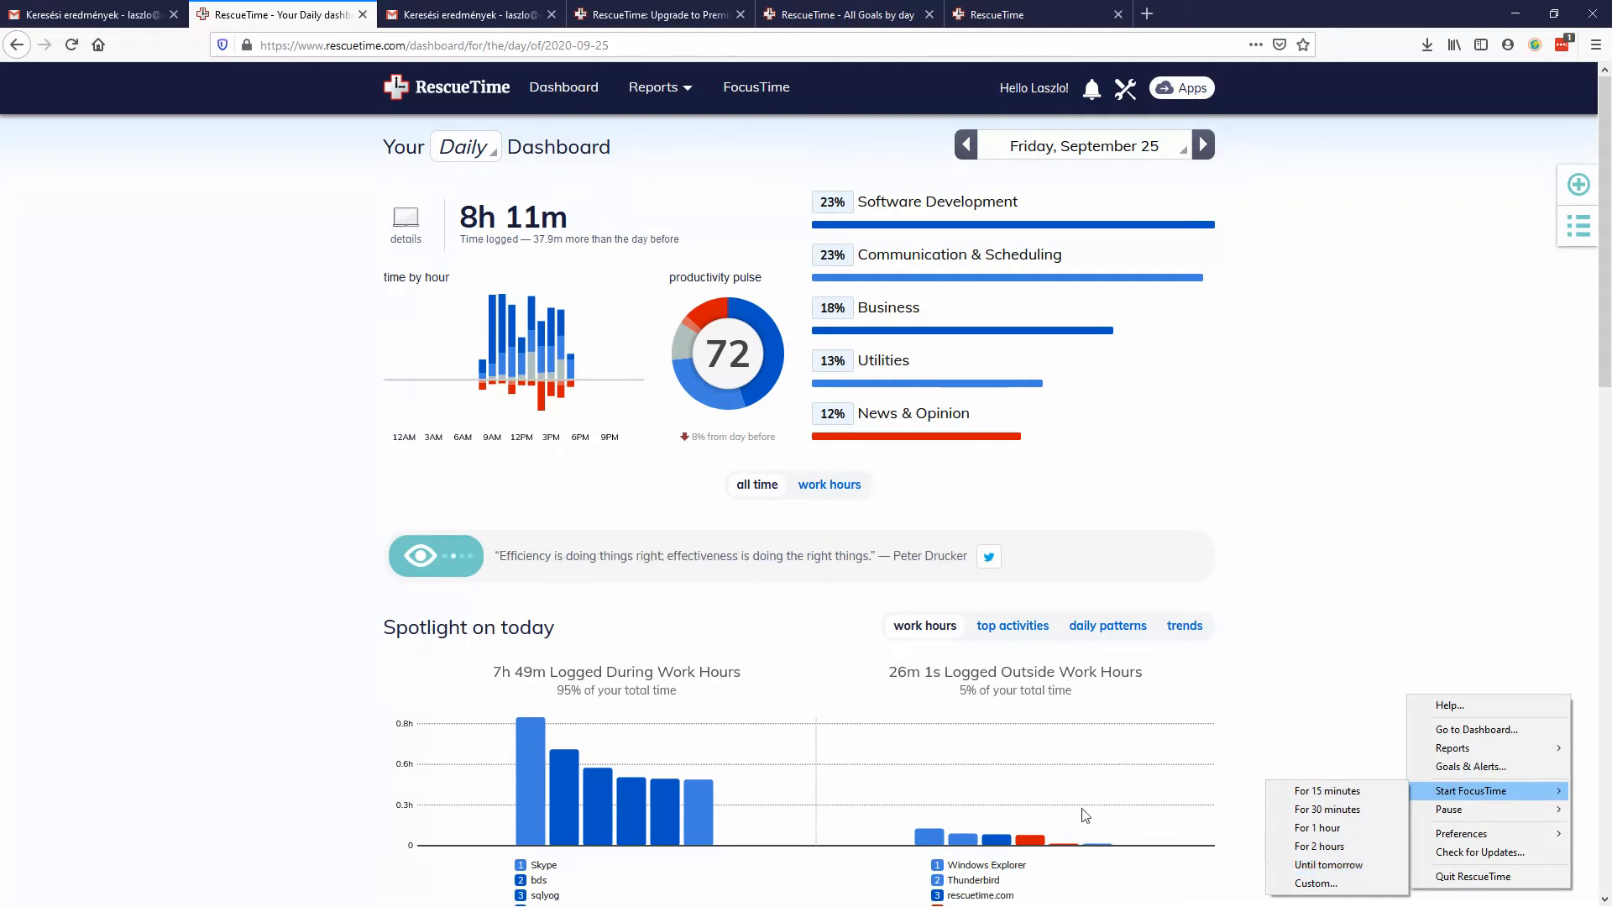
Step: Scroll down the page while reviewing the FocusTime duration choices
{"action": "scroll", "scroll_direction": "down", "scroll_amount": 3}
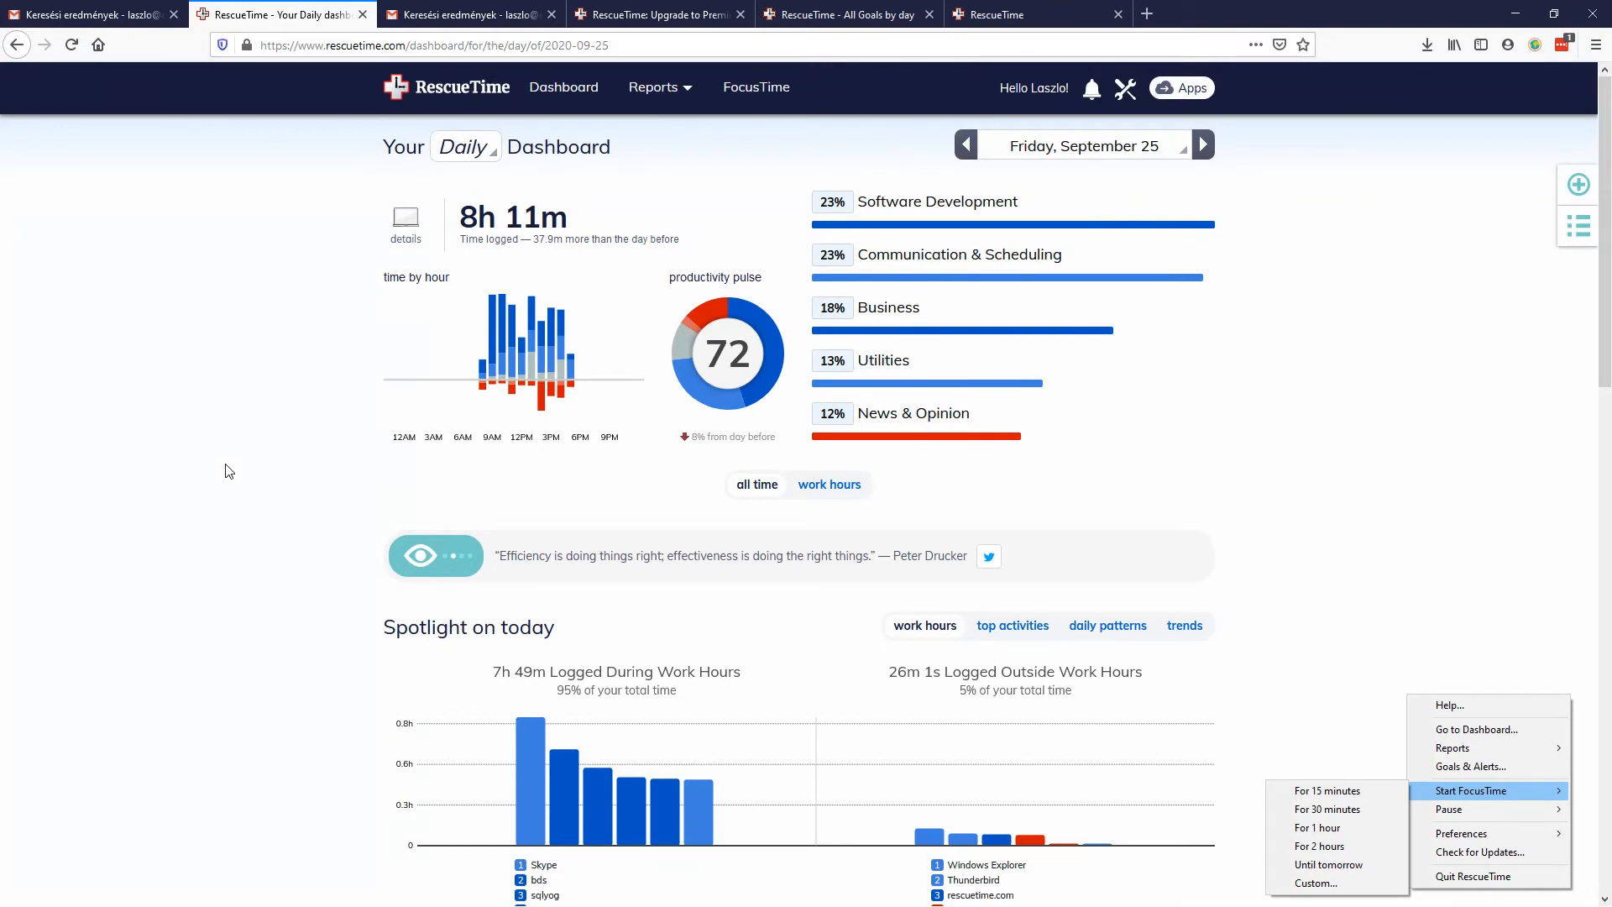
{"action": "mouse_move", "coordinate": [471, 13]}
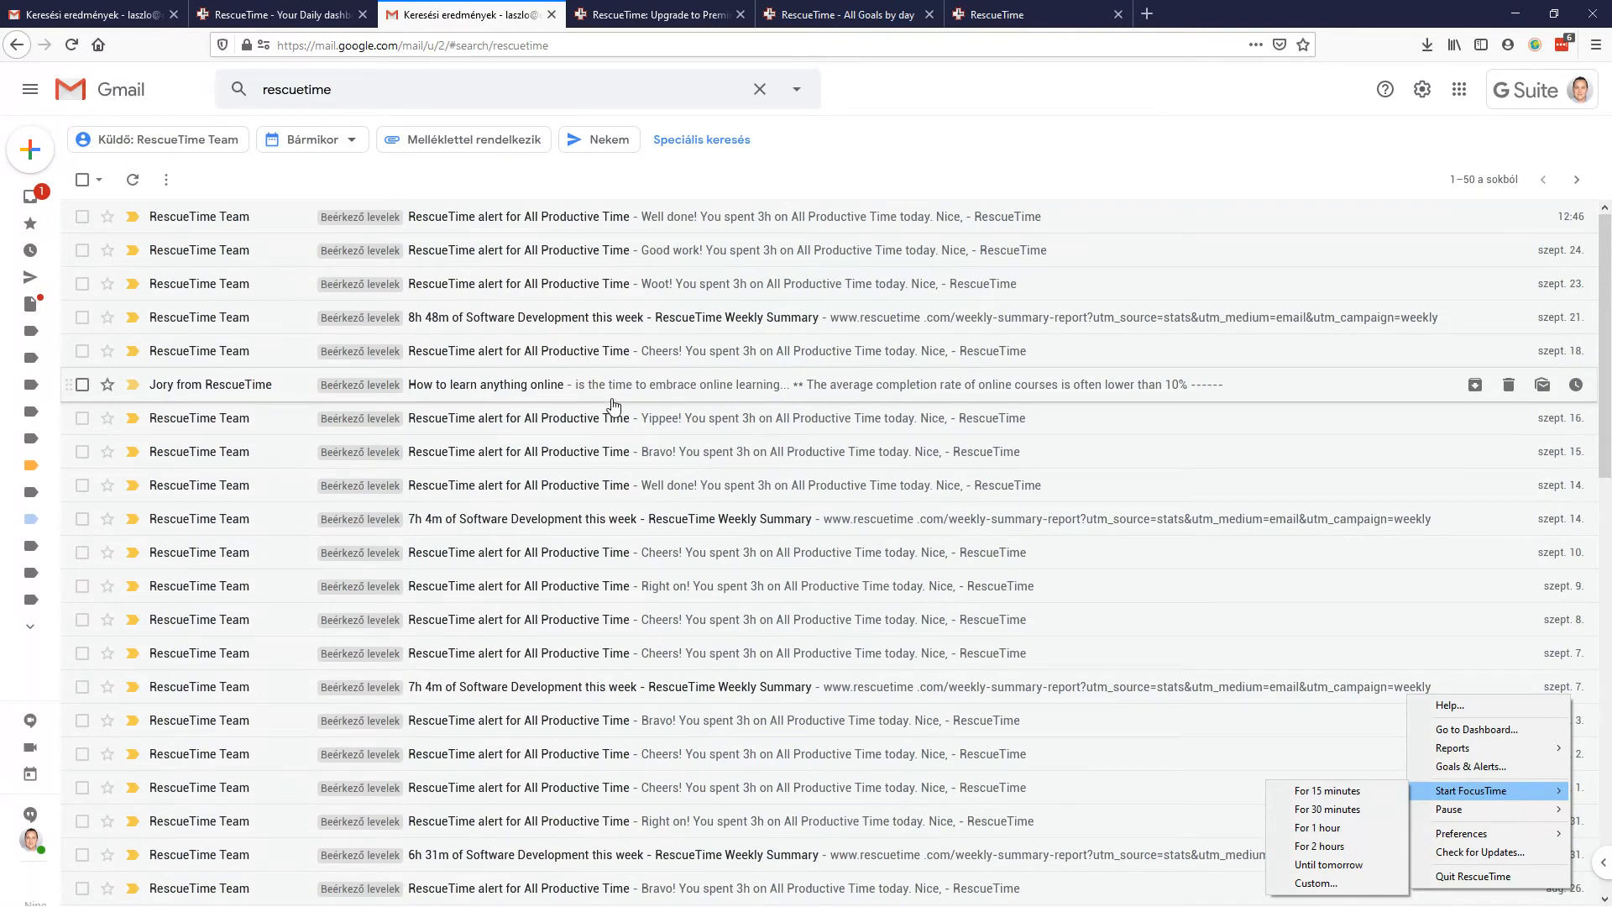
{"action": "mouse_move", "coordinate": [600, 418]}
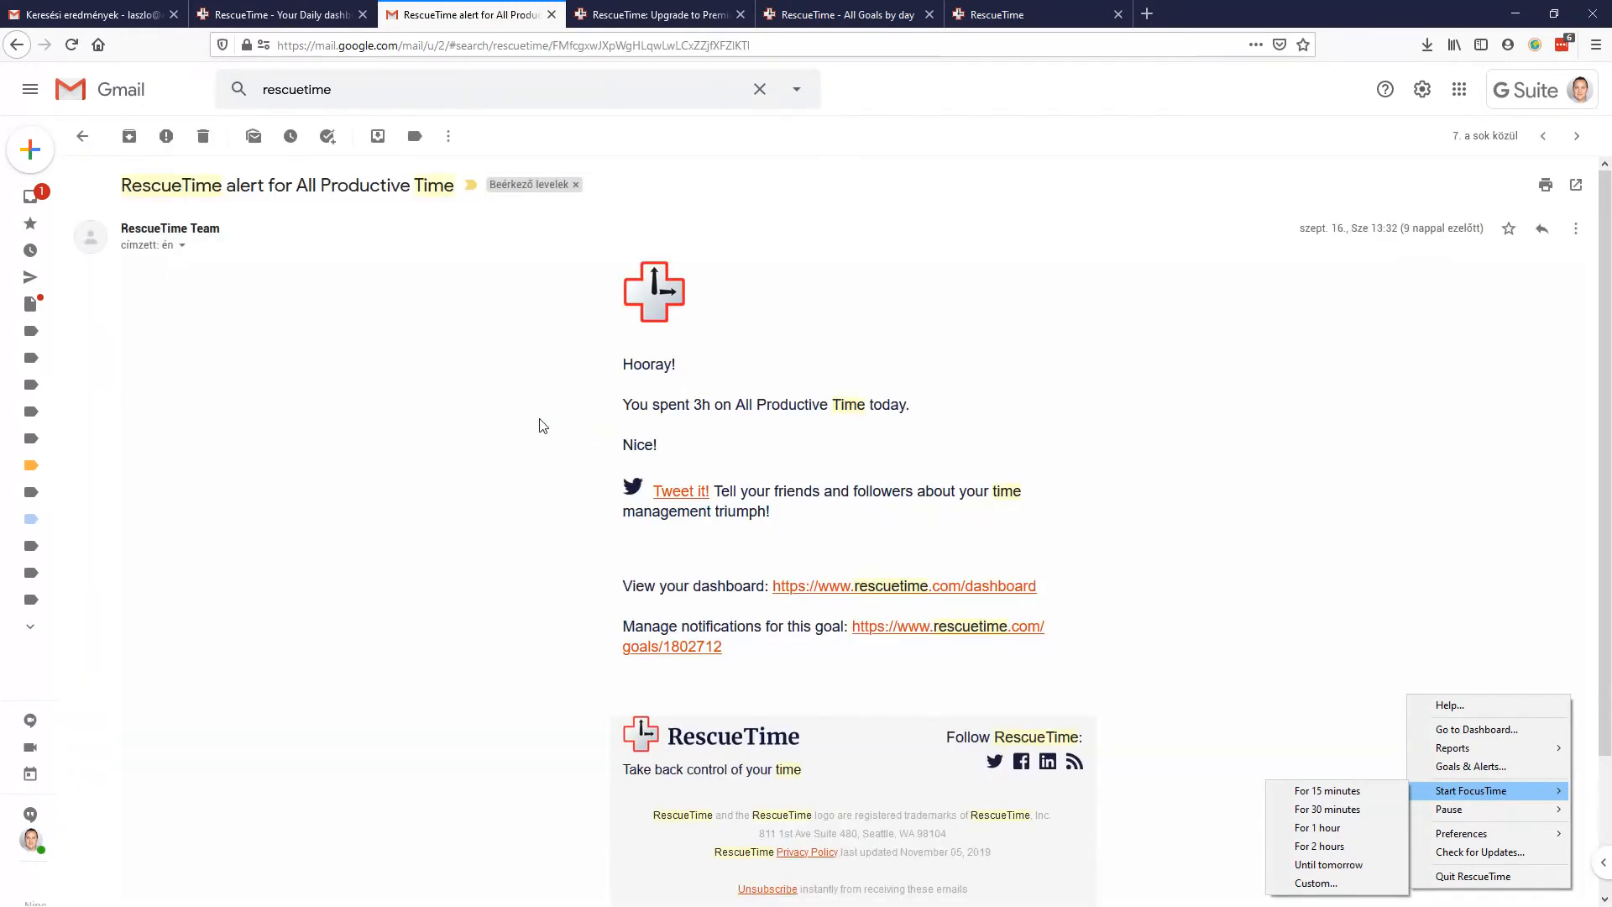
Step: Glance at the dashboard, reread the 3h productive-time alert email, return to results, open another
{"action": "scroll", "scroll_direction": "down", "scroll_amount": 3}
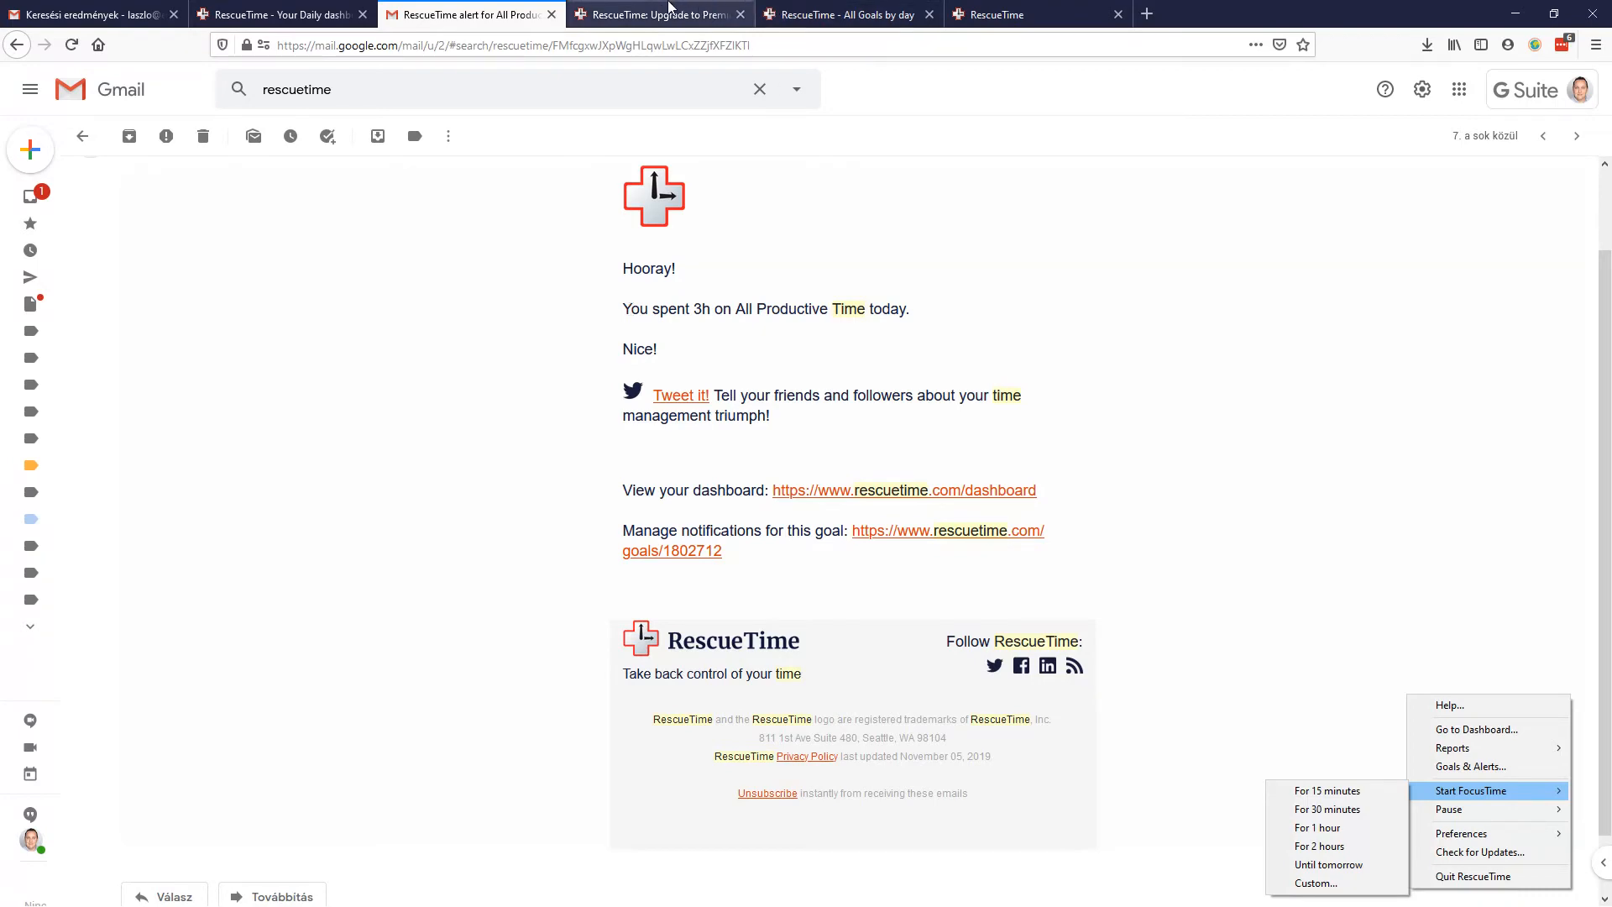
{"action": "left_click", "coordinate": [278, 14]}
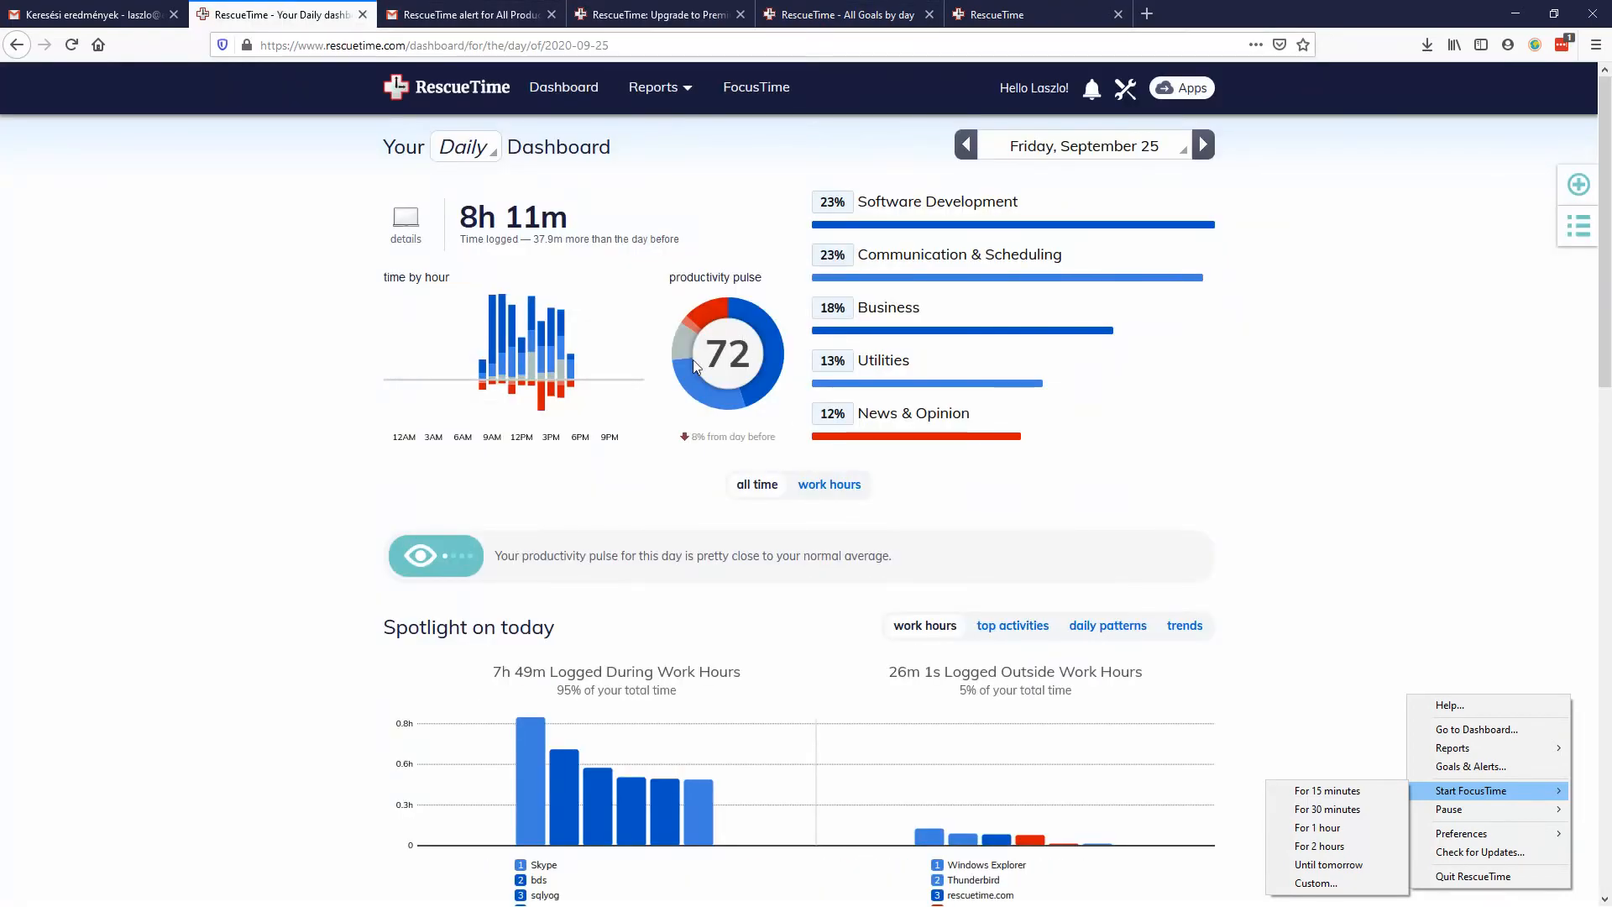
{"action": "left_click", "coordinate": [468, 14]}
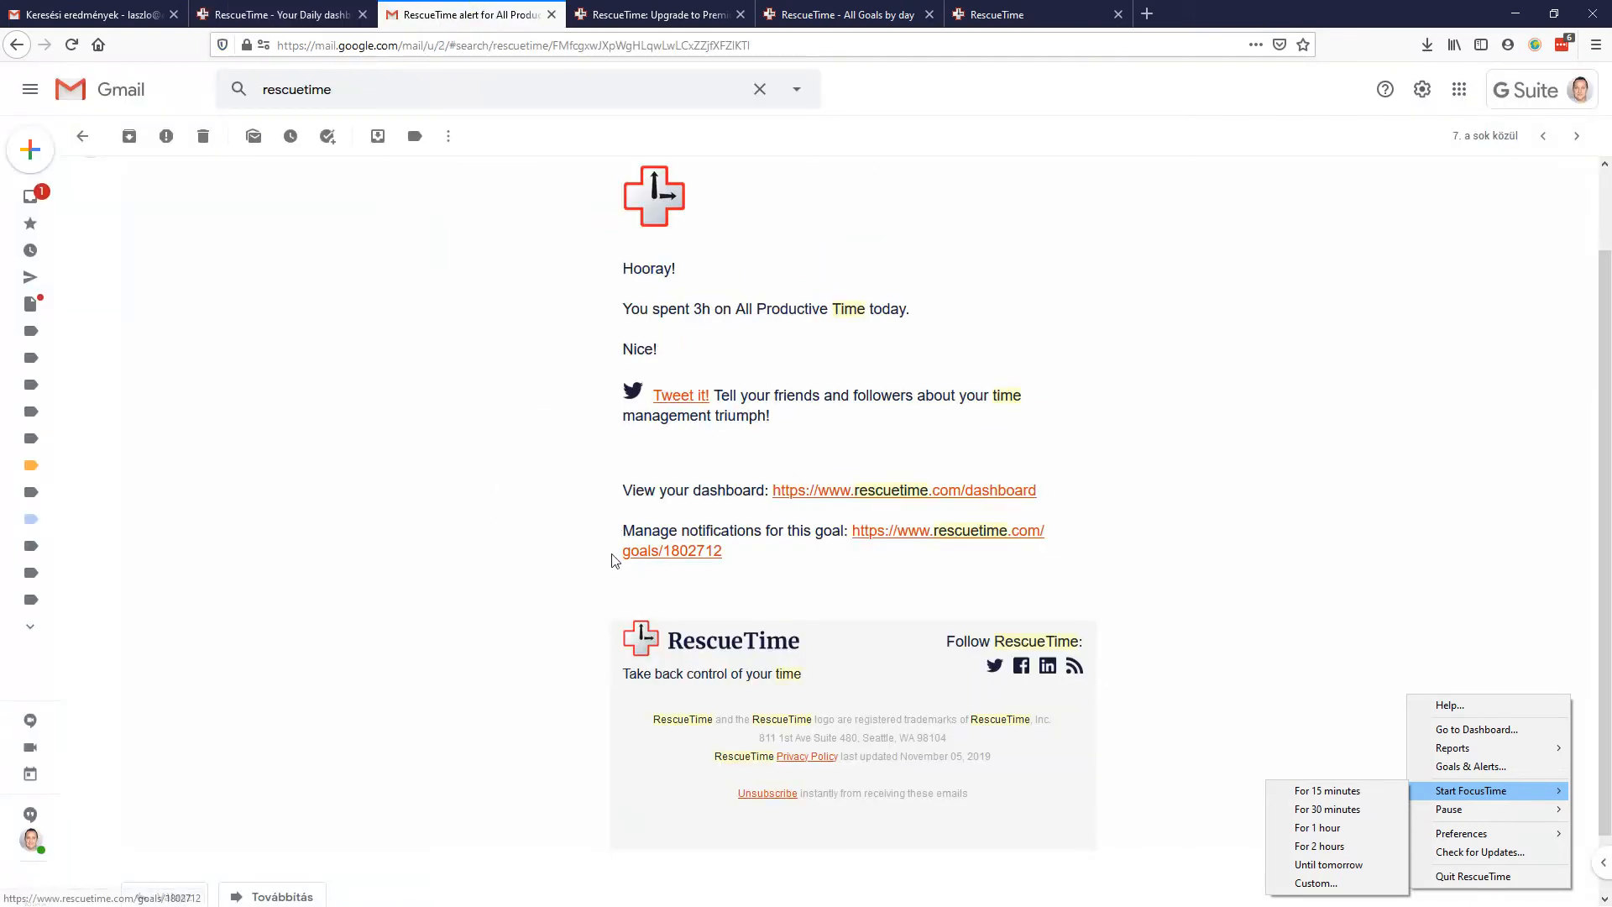
{"action": "left_click", "coordinate": [81, 137]}
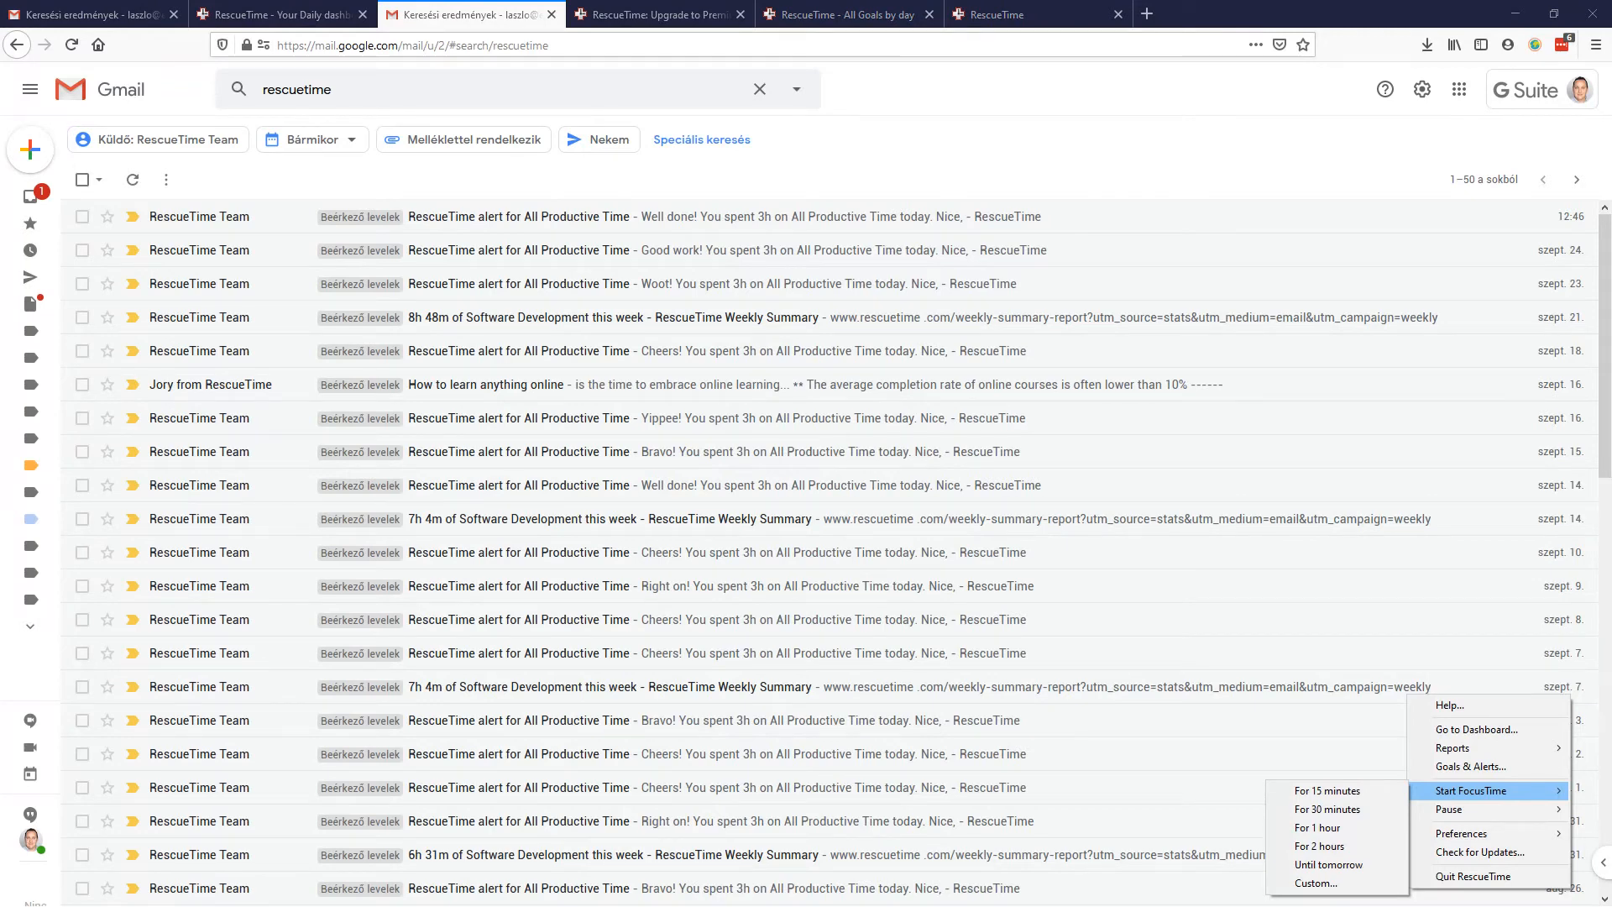
{"action": "mouse_move", "coordinate": [810, 458]}
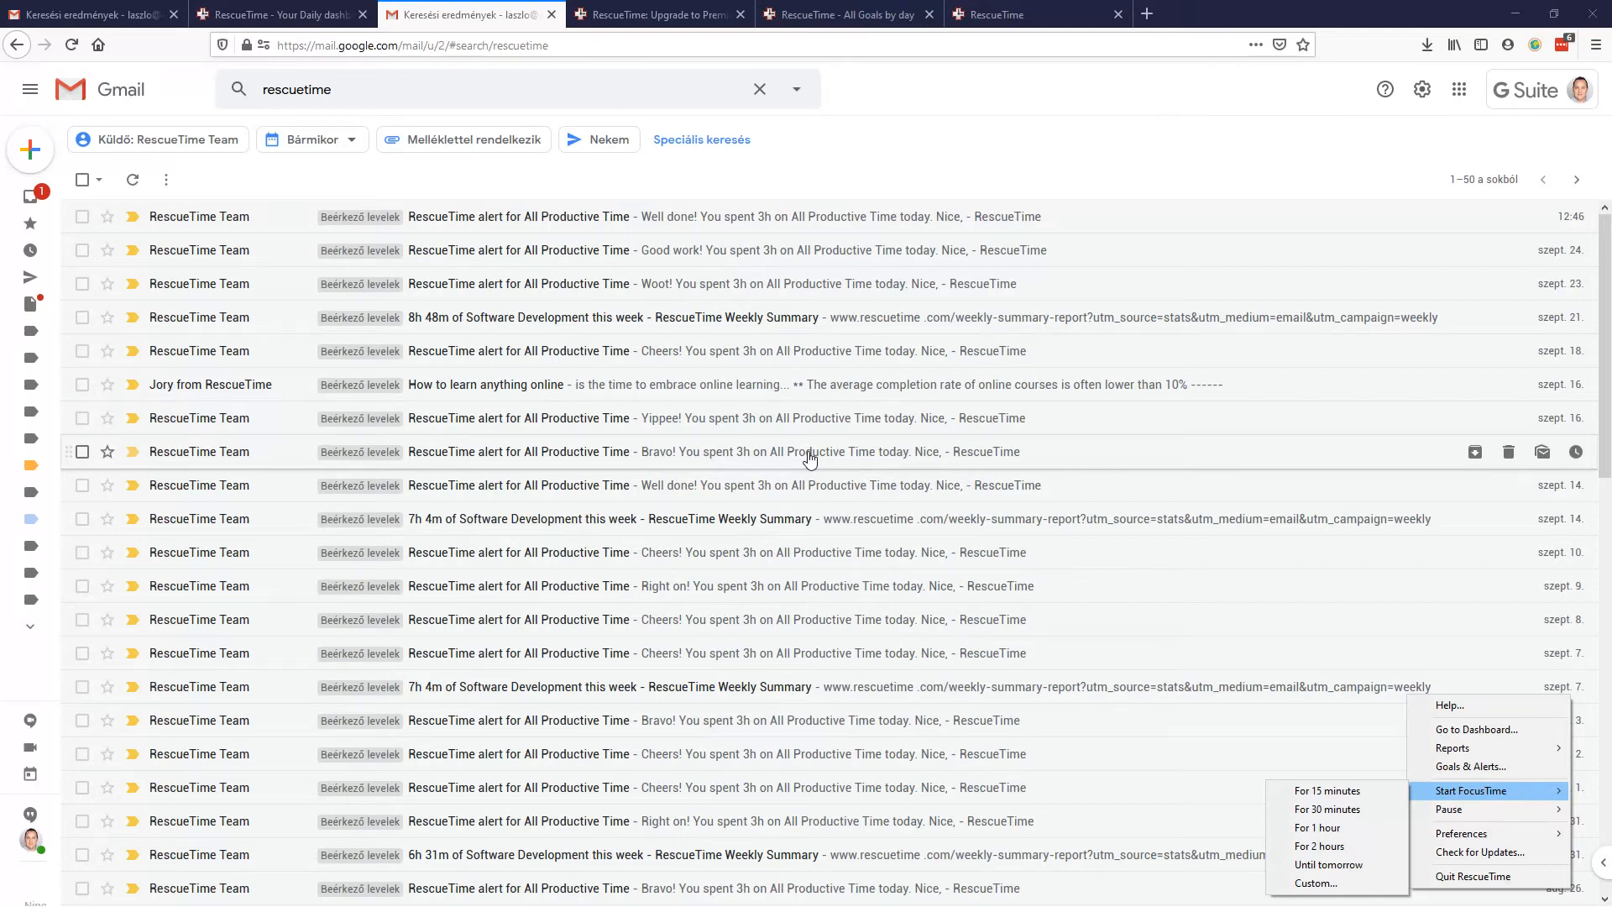
{"action": "left_click", "coordinate": [658, 14]}
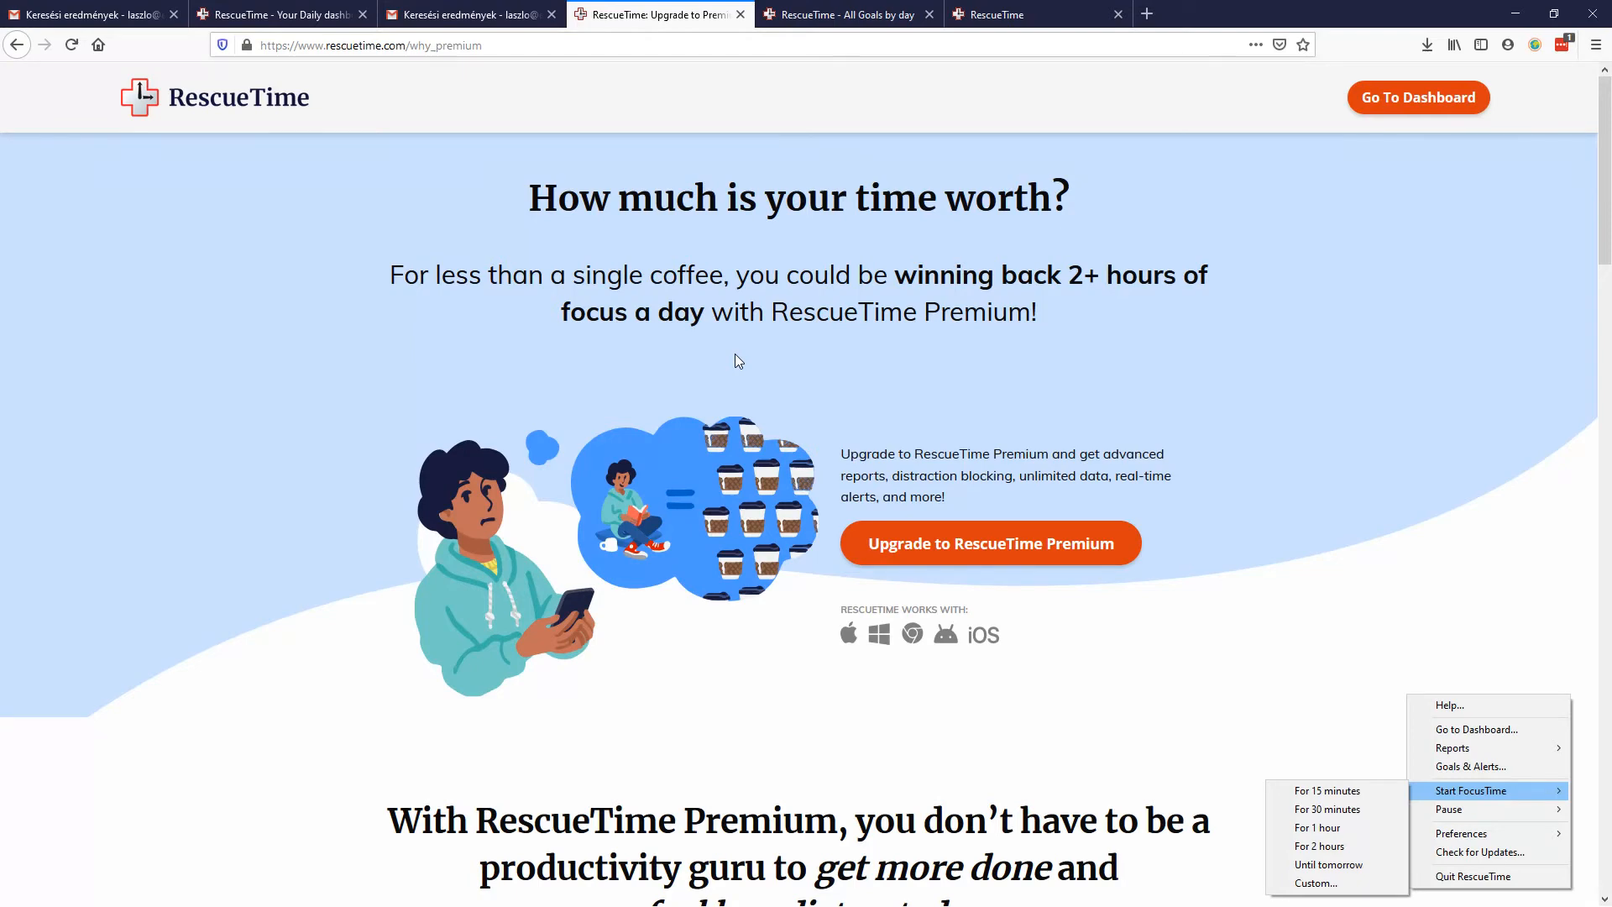
Step: Scroll through the mobile apps page and glance at the All Goals by day calendar
{"action": "left_click", "coordinate": [1027, 14]}
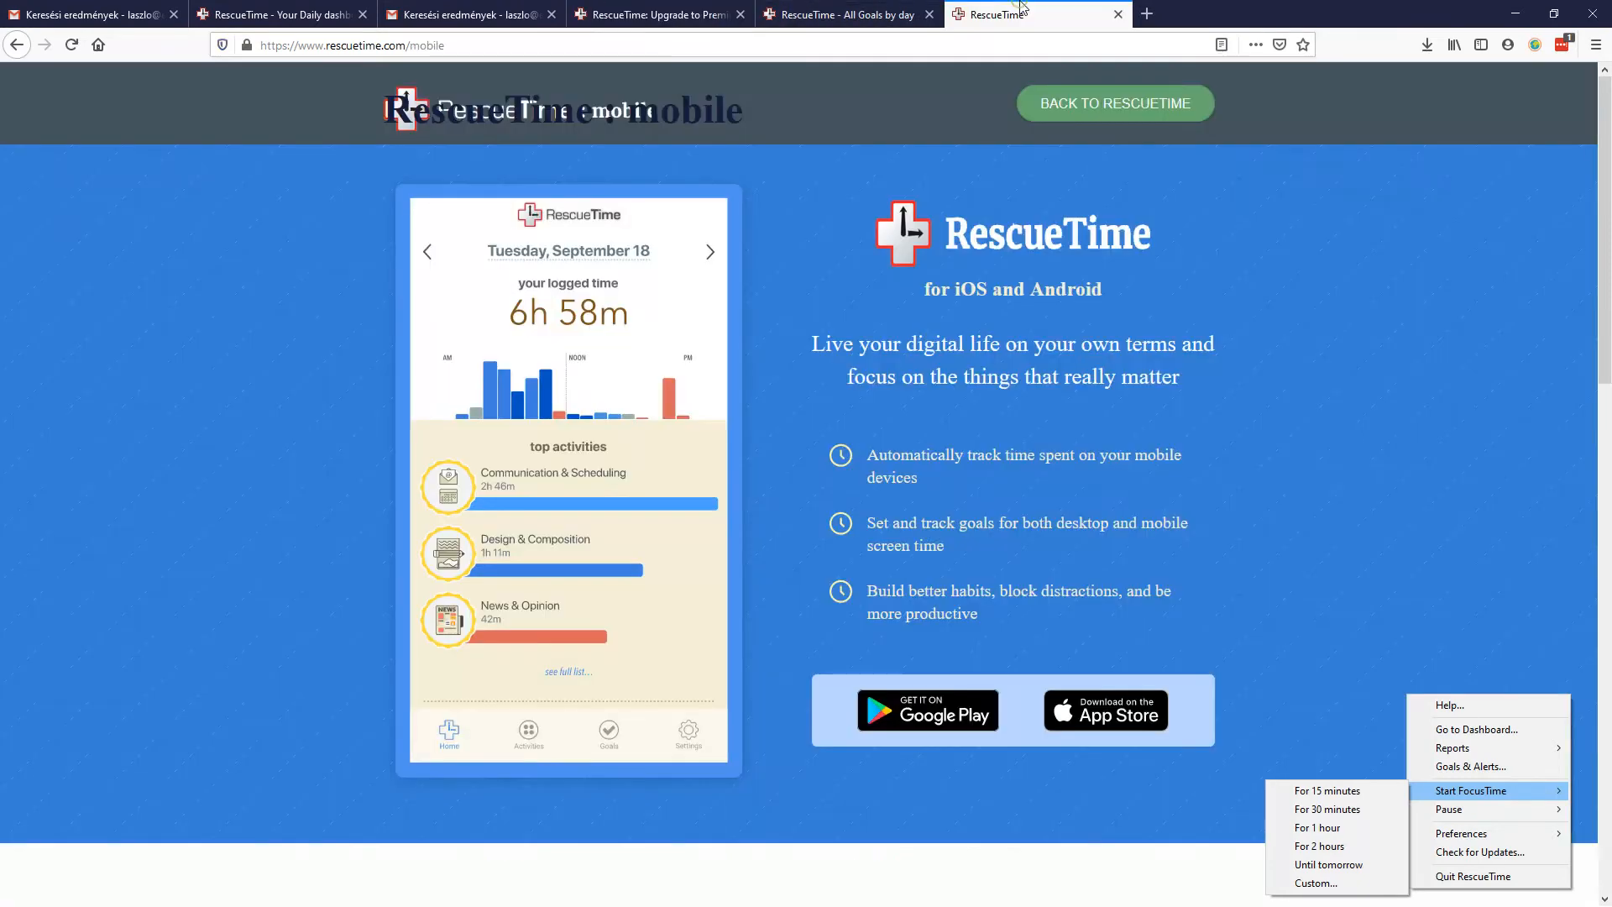
{"action": "mouse_move", "coordinate": [419, 555]}
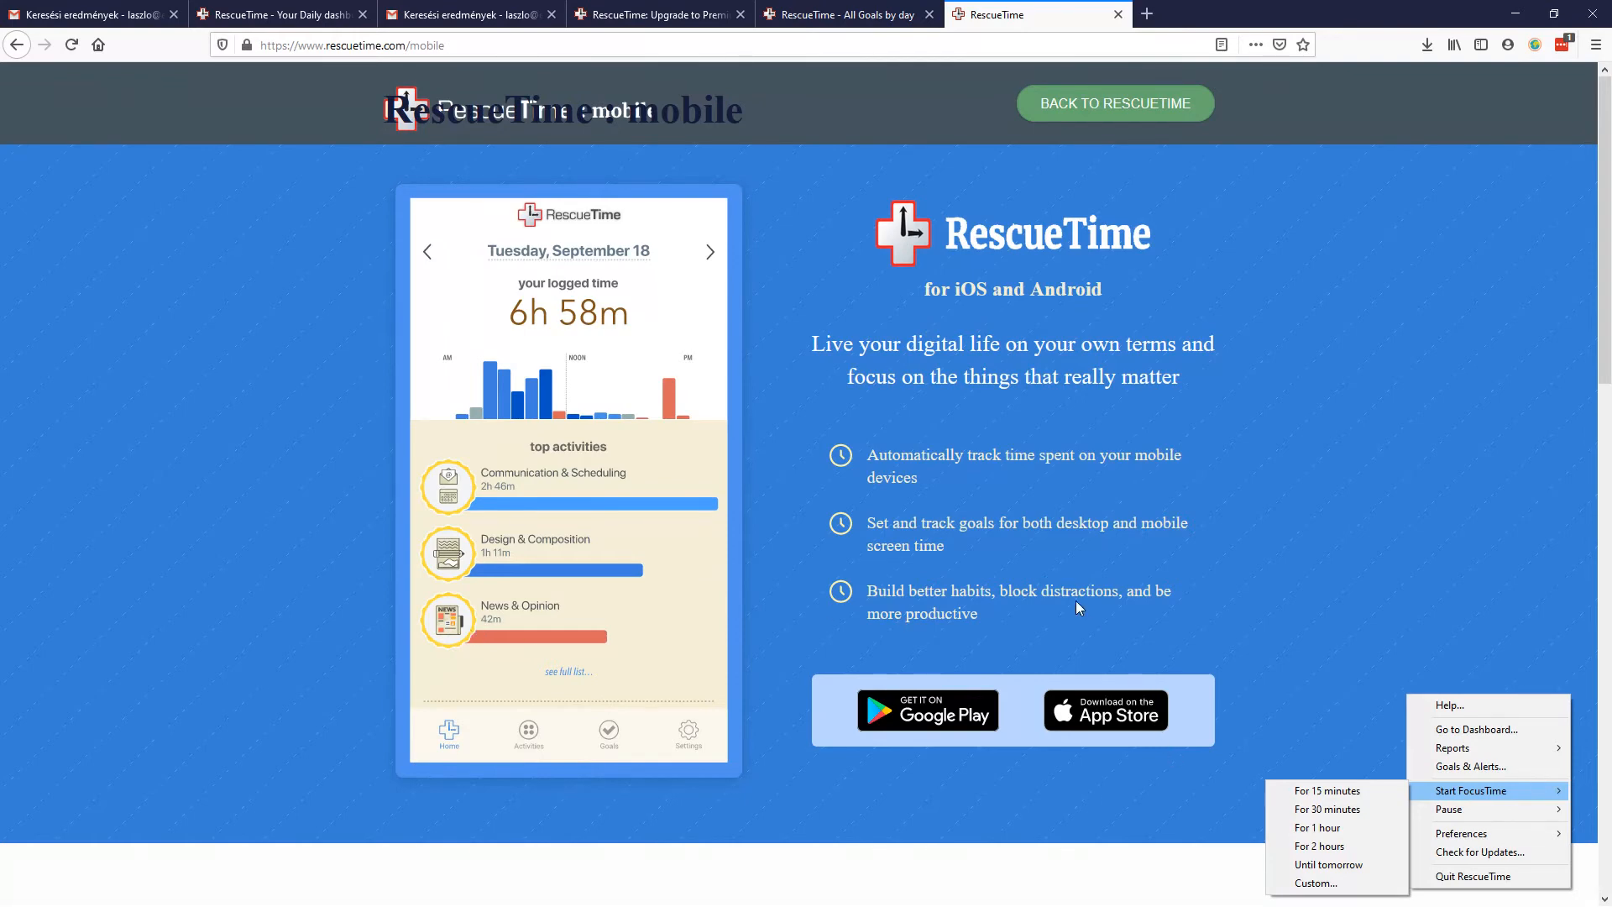
{"action": "scroll", "scroll_direction": "down", "scroll_amount": 3}
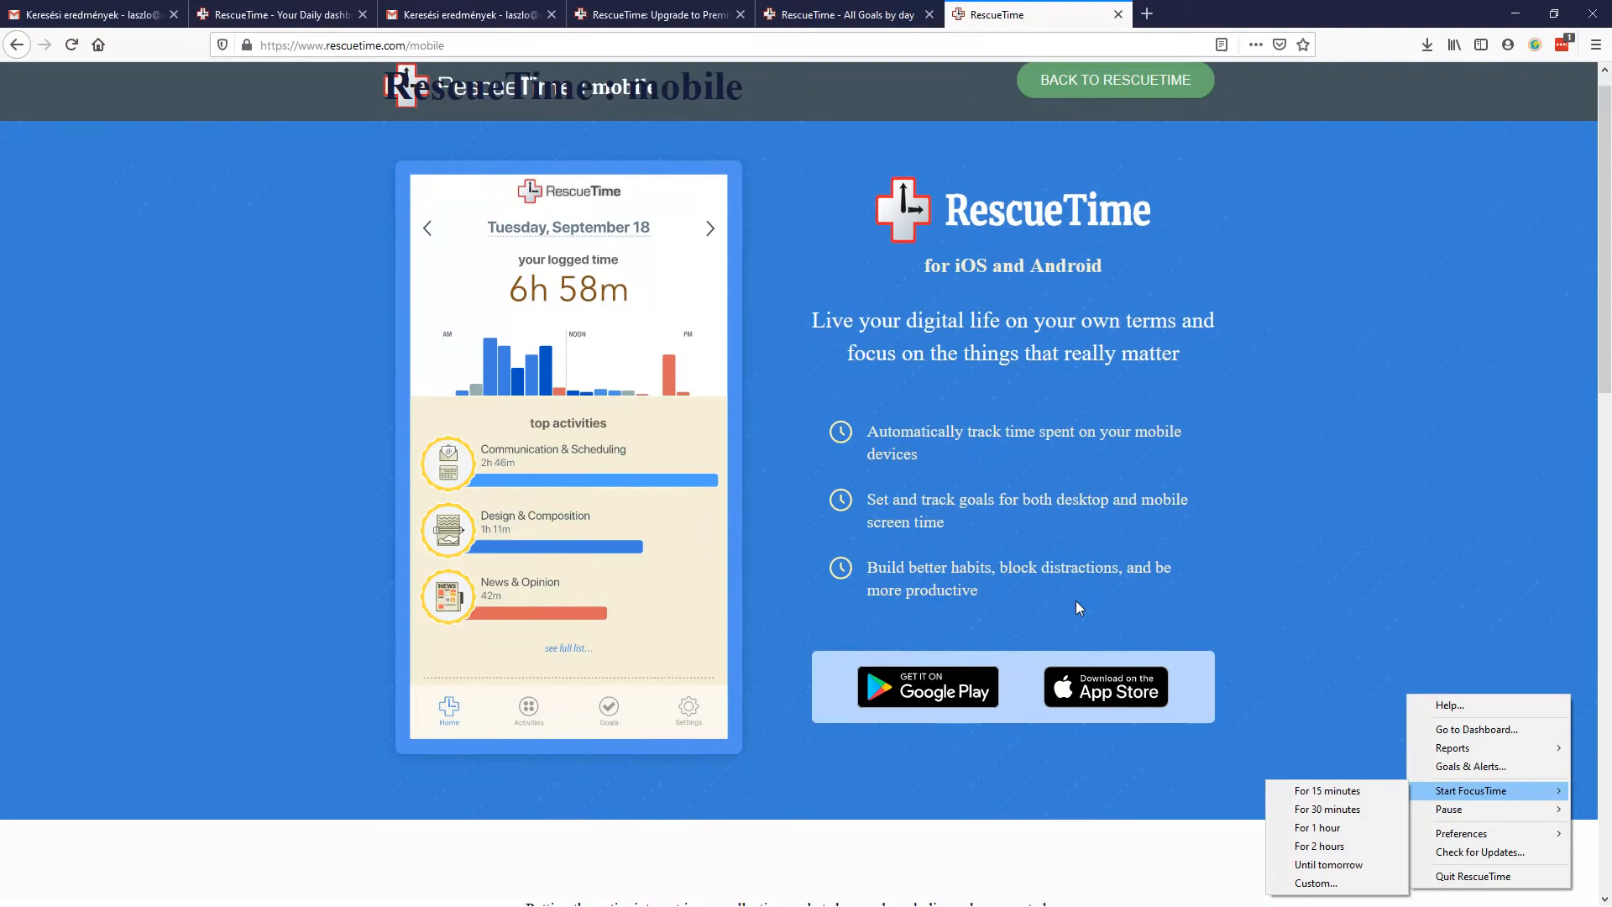
{"action": "scroll", "scroll_direction": "down", "scroll_amount": 3}
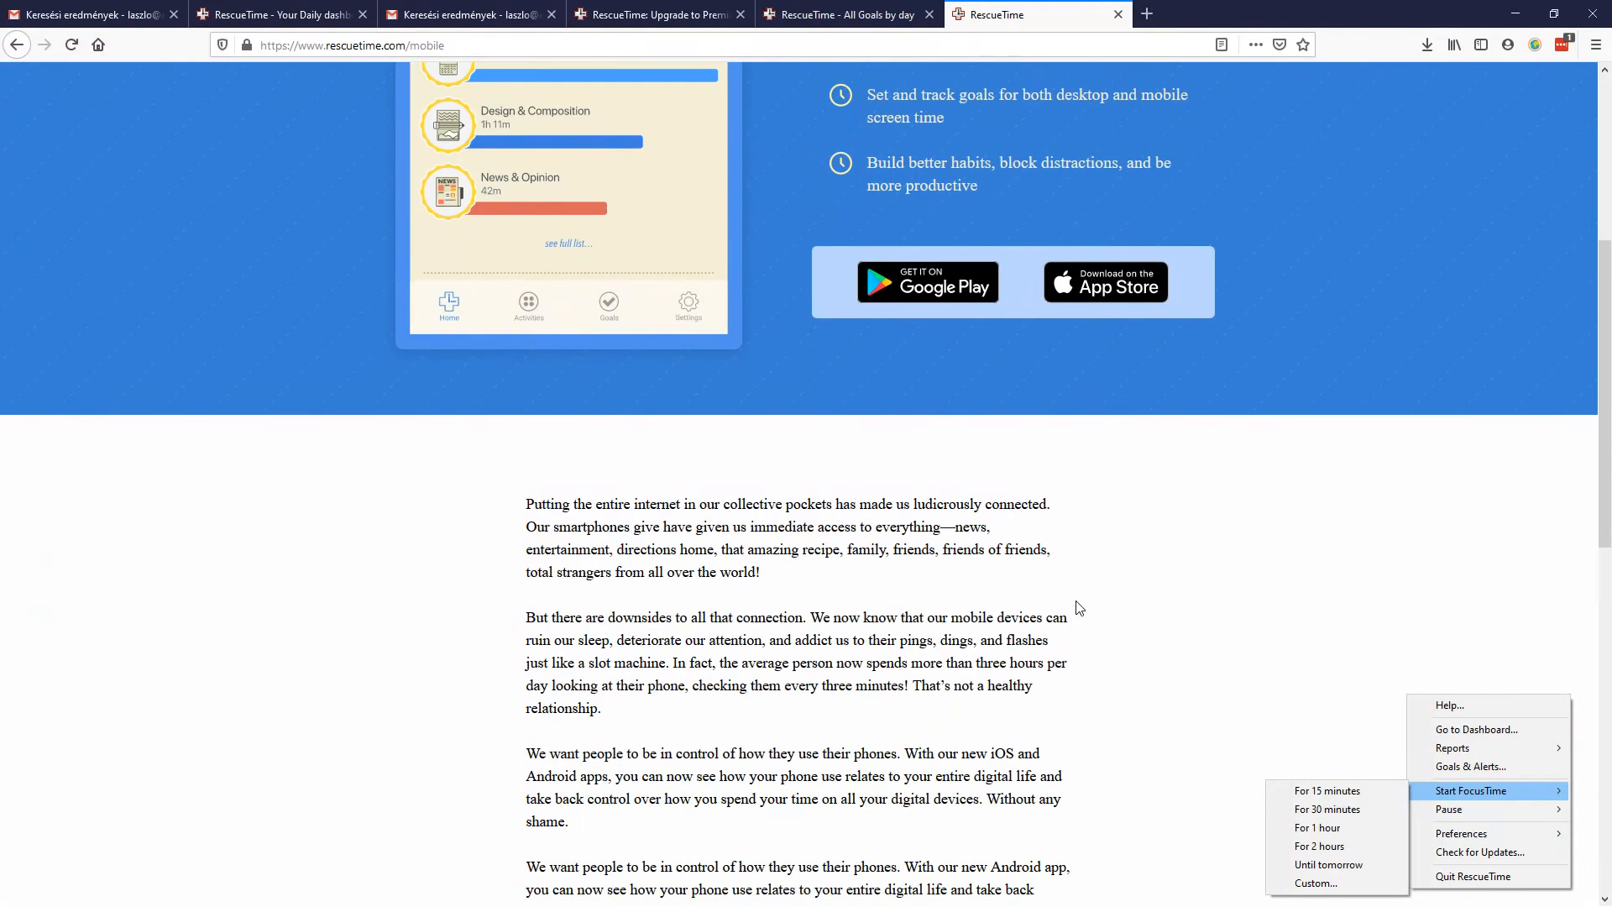
{"action": "left_click", "coordinate": [843, 14]}
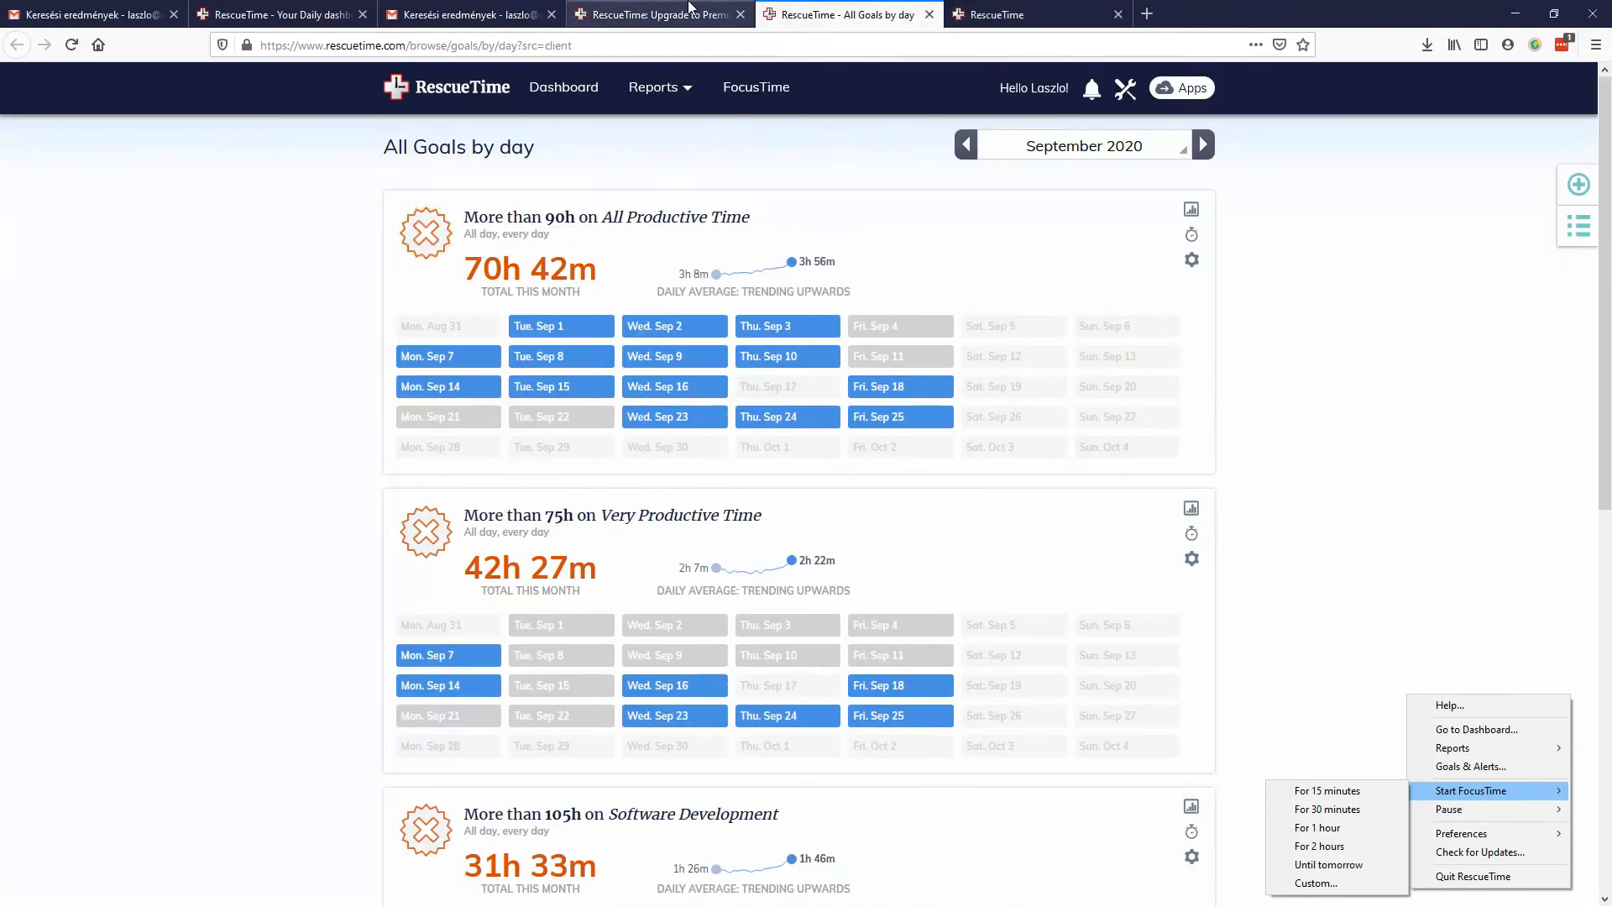
Step: Return to the Premium page and scroll to Compare Plans: Premium $12/mo versus free Lite
{"action": "left_click", "coordinate": [659, 14]}
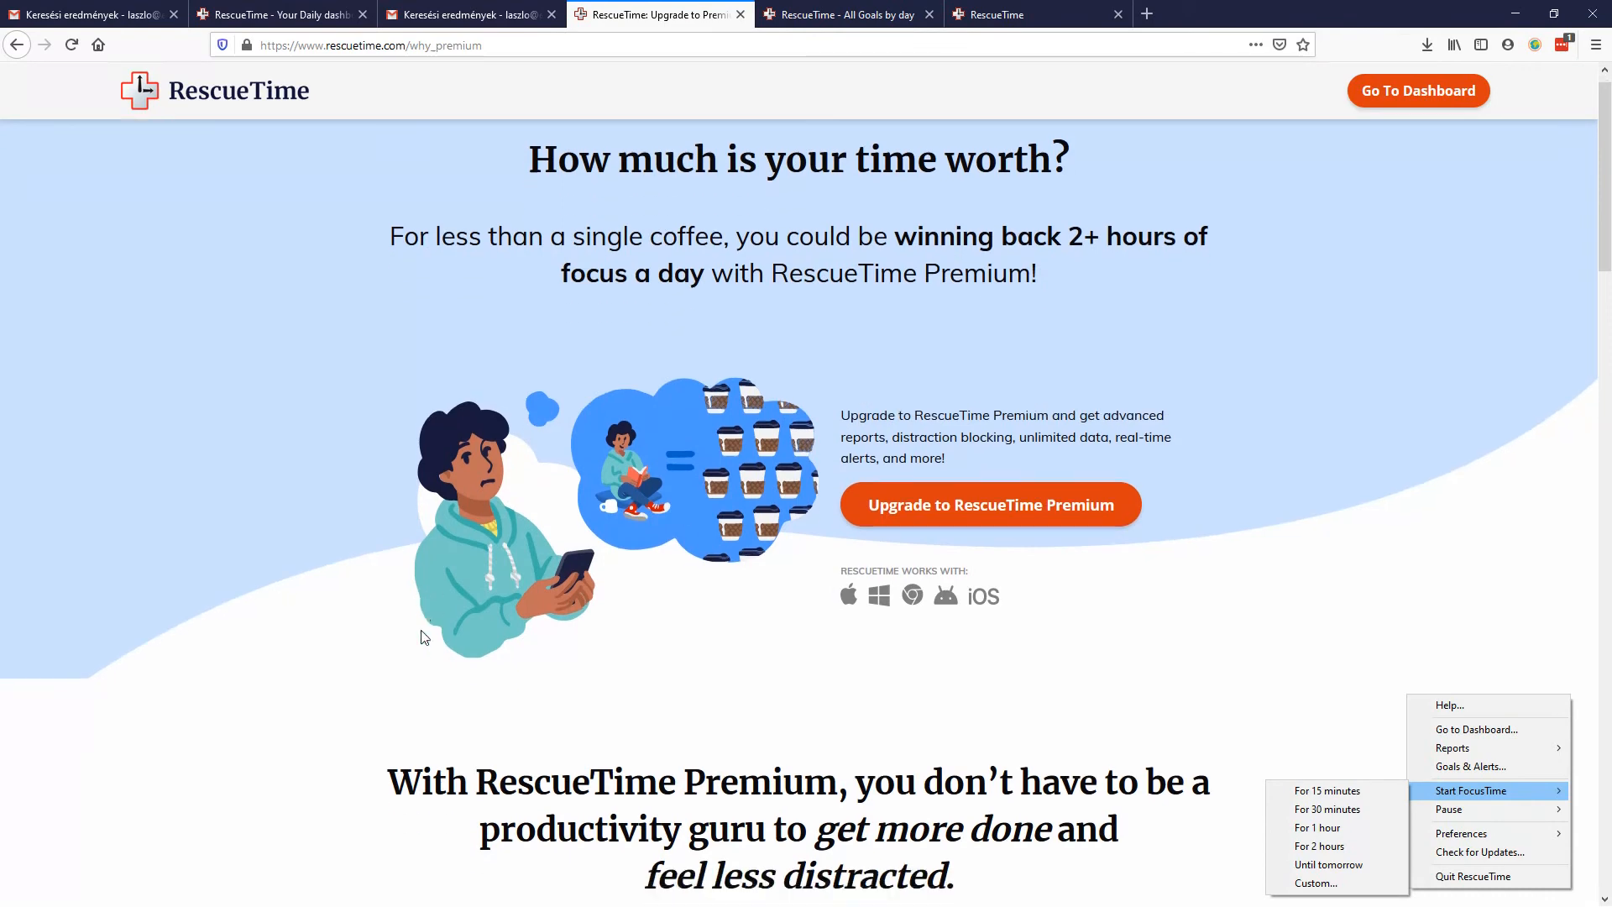
{"action": "scroll", "scroll_direction": "down", "scroll_amount": 3}
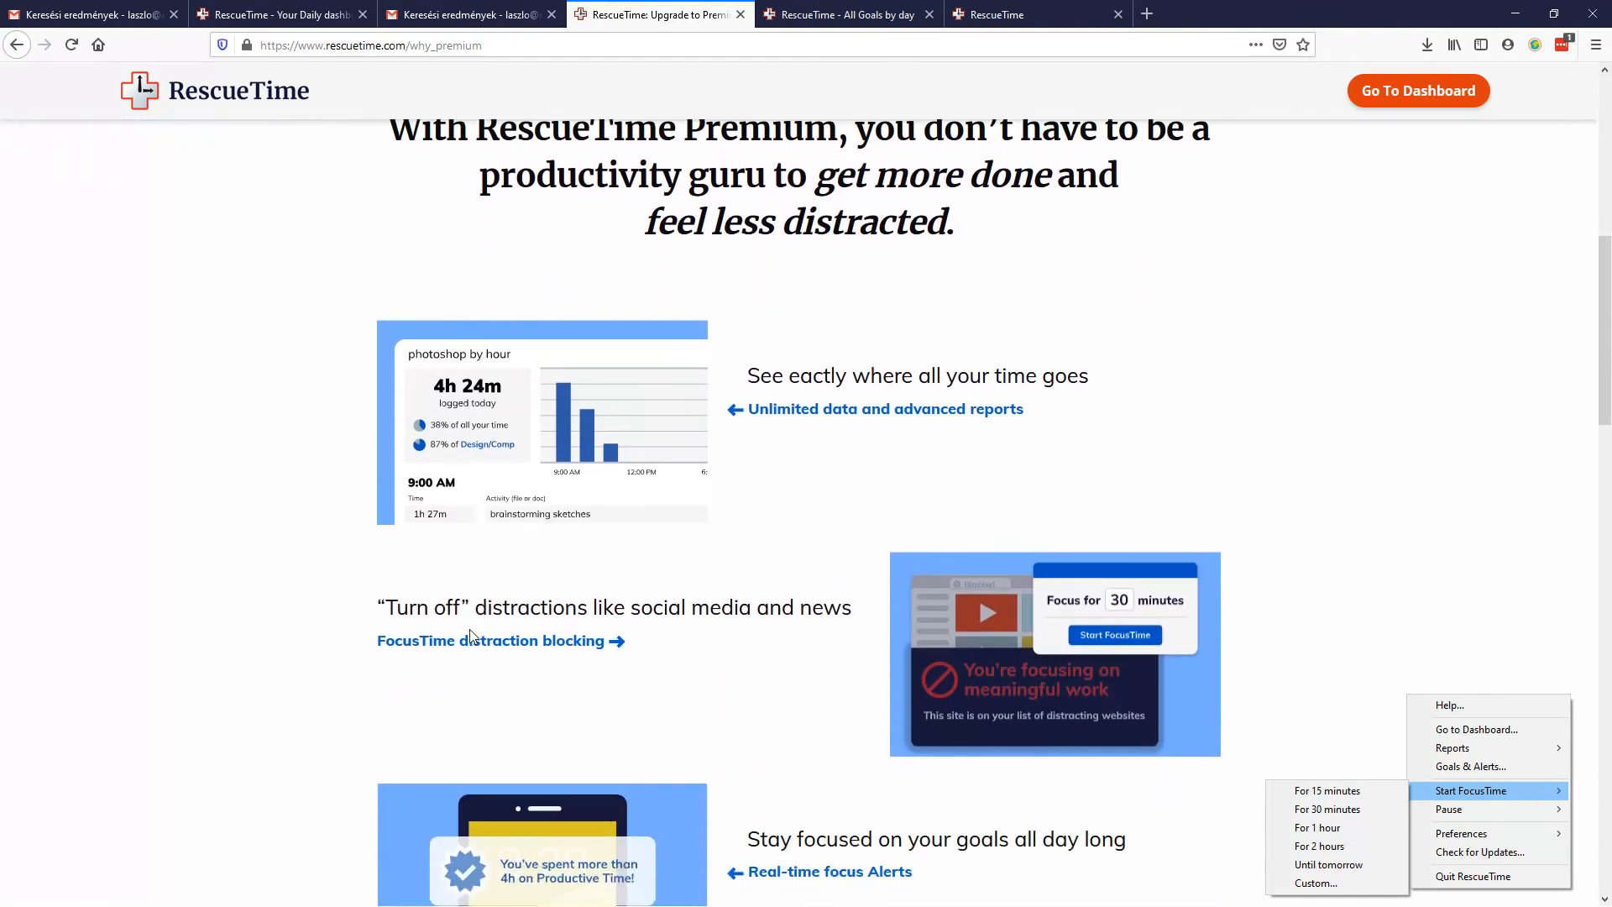
{"action": "scroll", "scroll_direction": "down", "scroll_amount": 3}
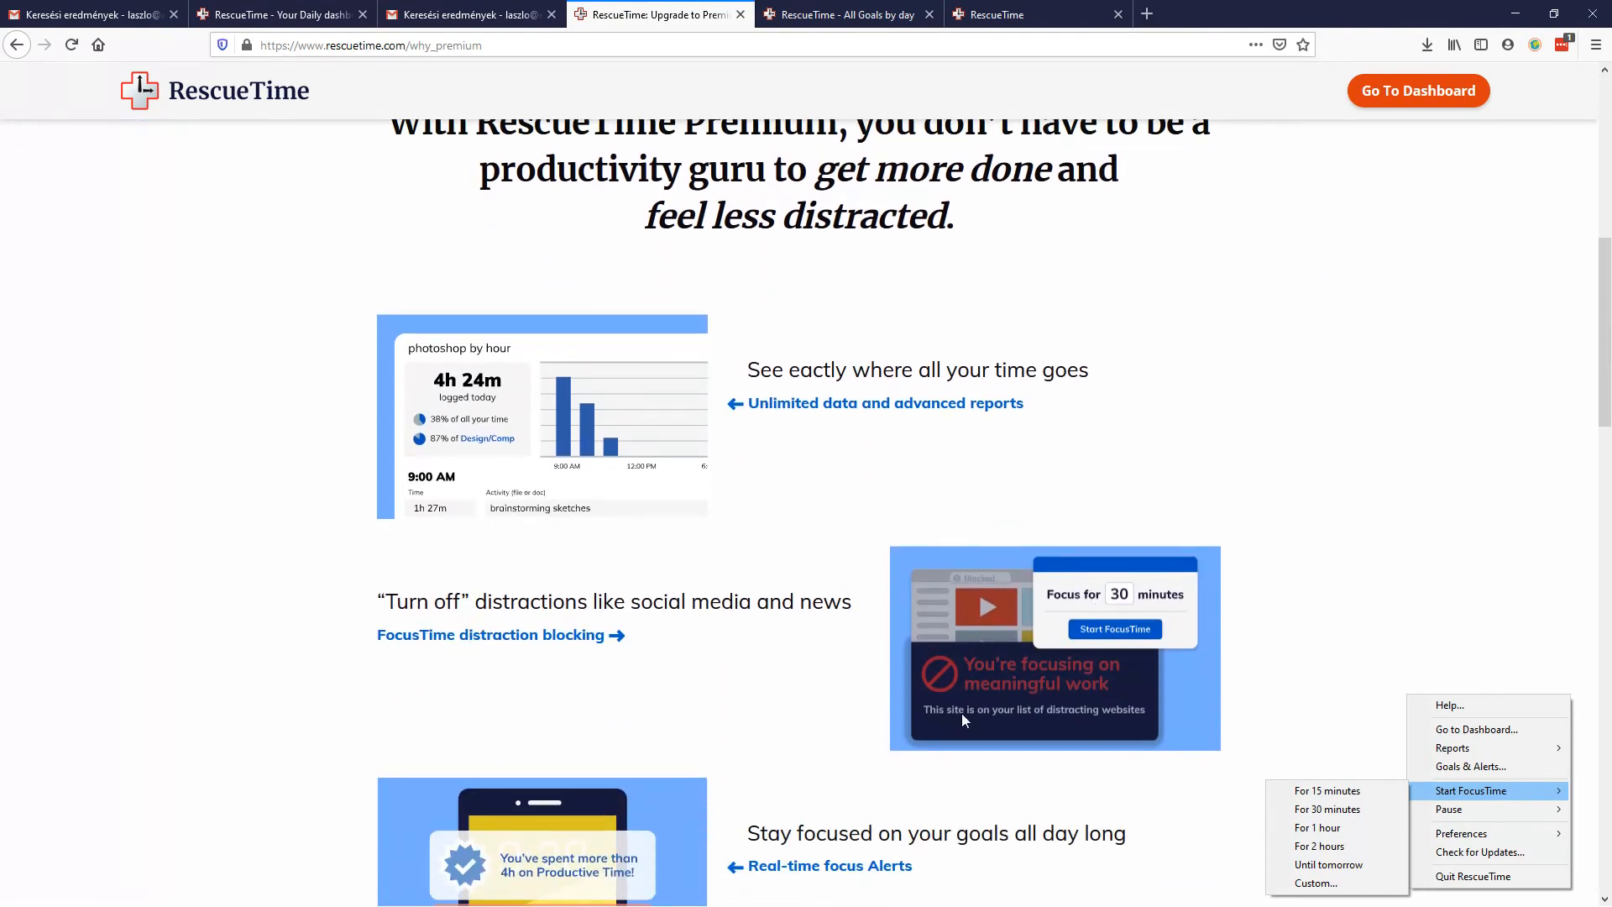
{"action": "scroll", "scroll_direction": "down", "scroll_amount": 3}
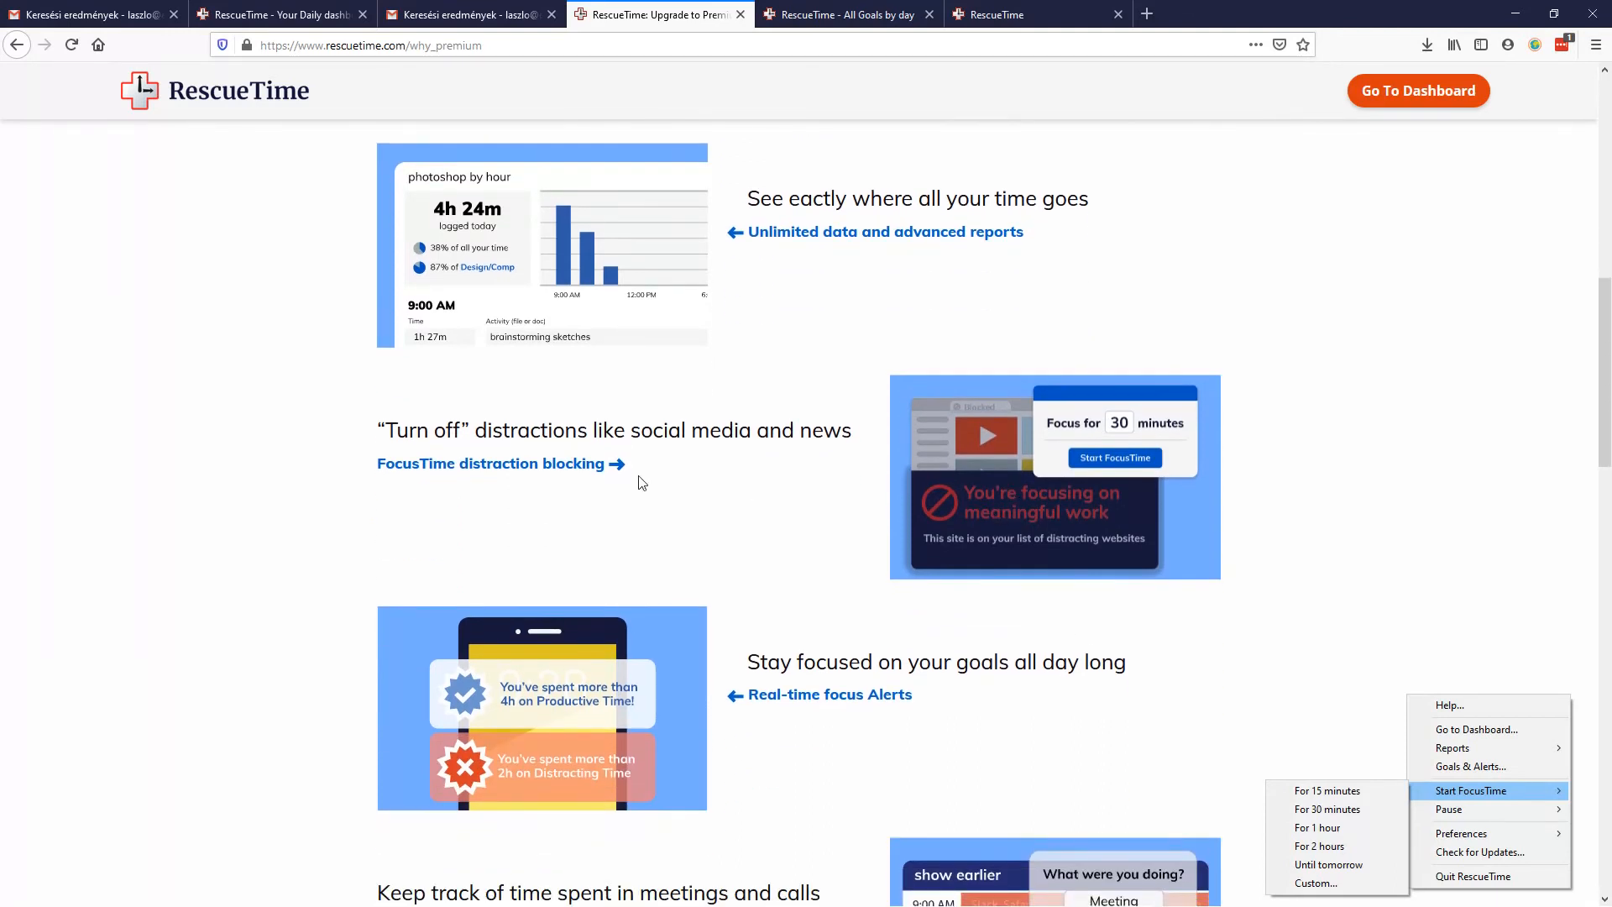
{"action": "scroll", "scroll_direction": "down", "scroll_amount": 3}
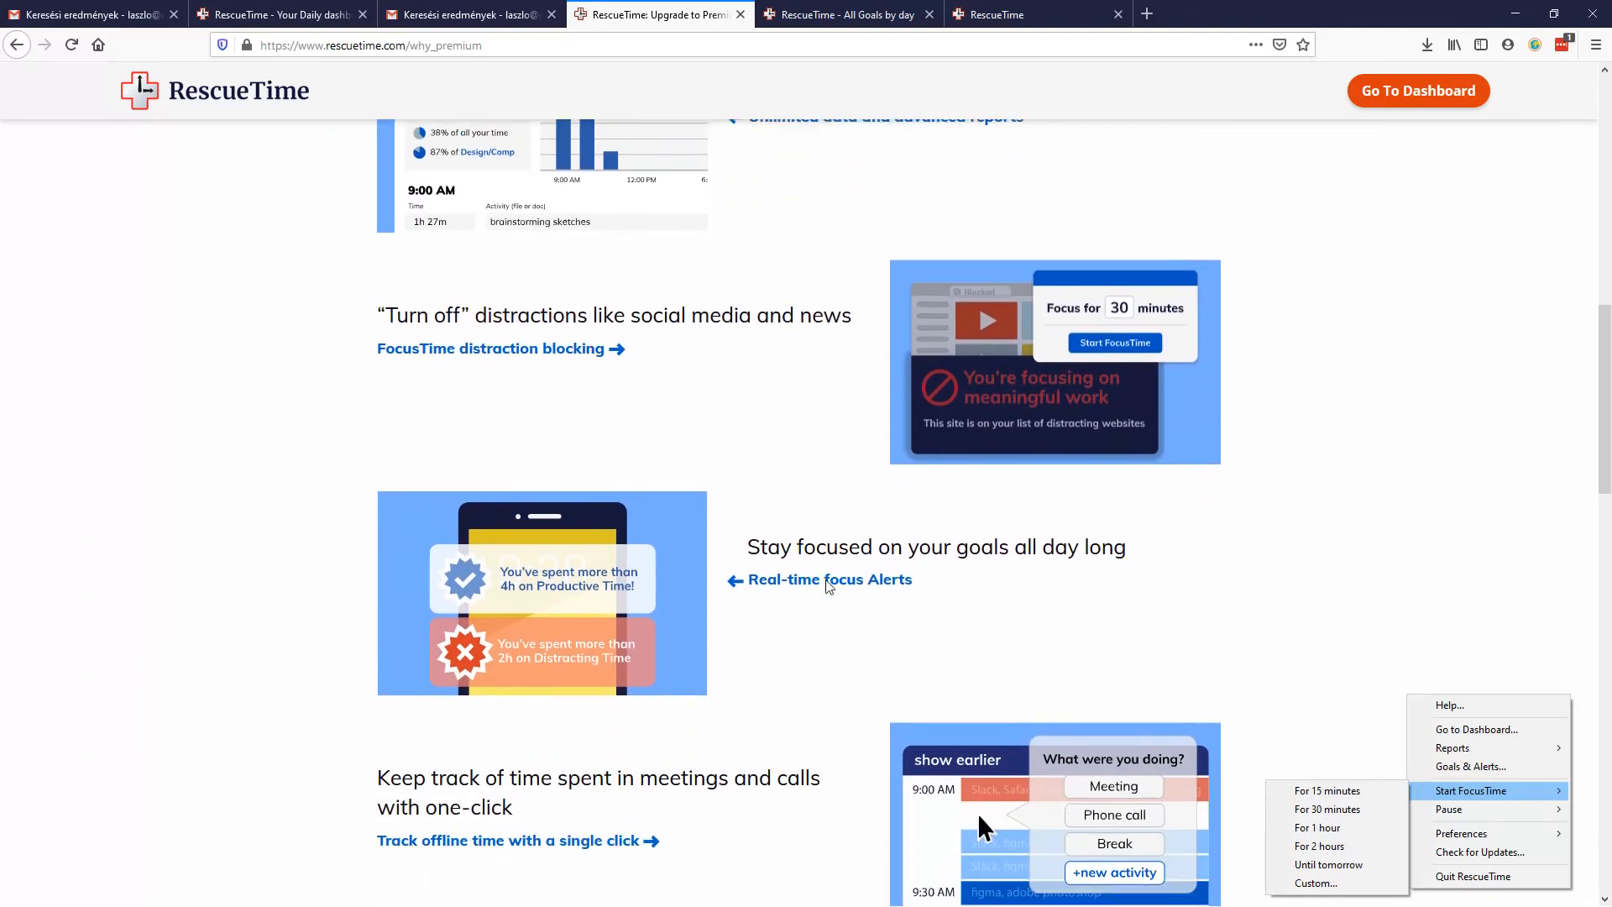
{"action": "scroll", "scroll_direction": "down", "scroll_amount": 3}
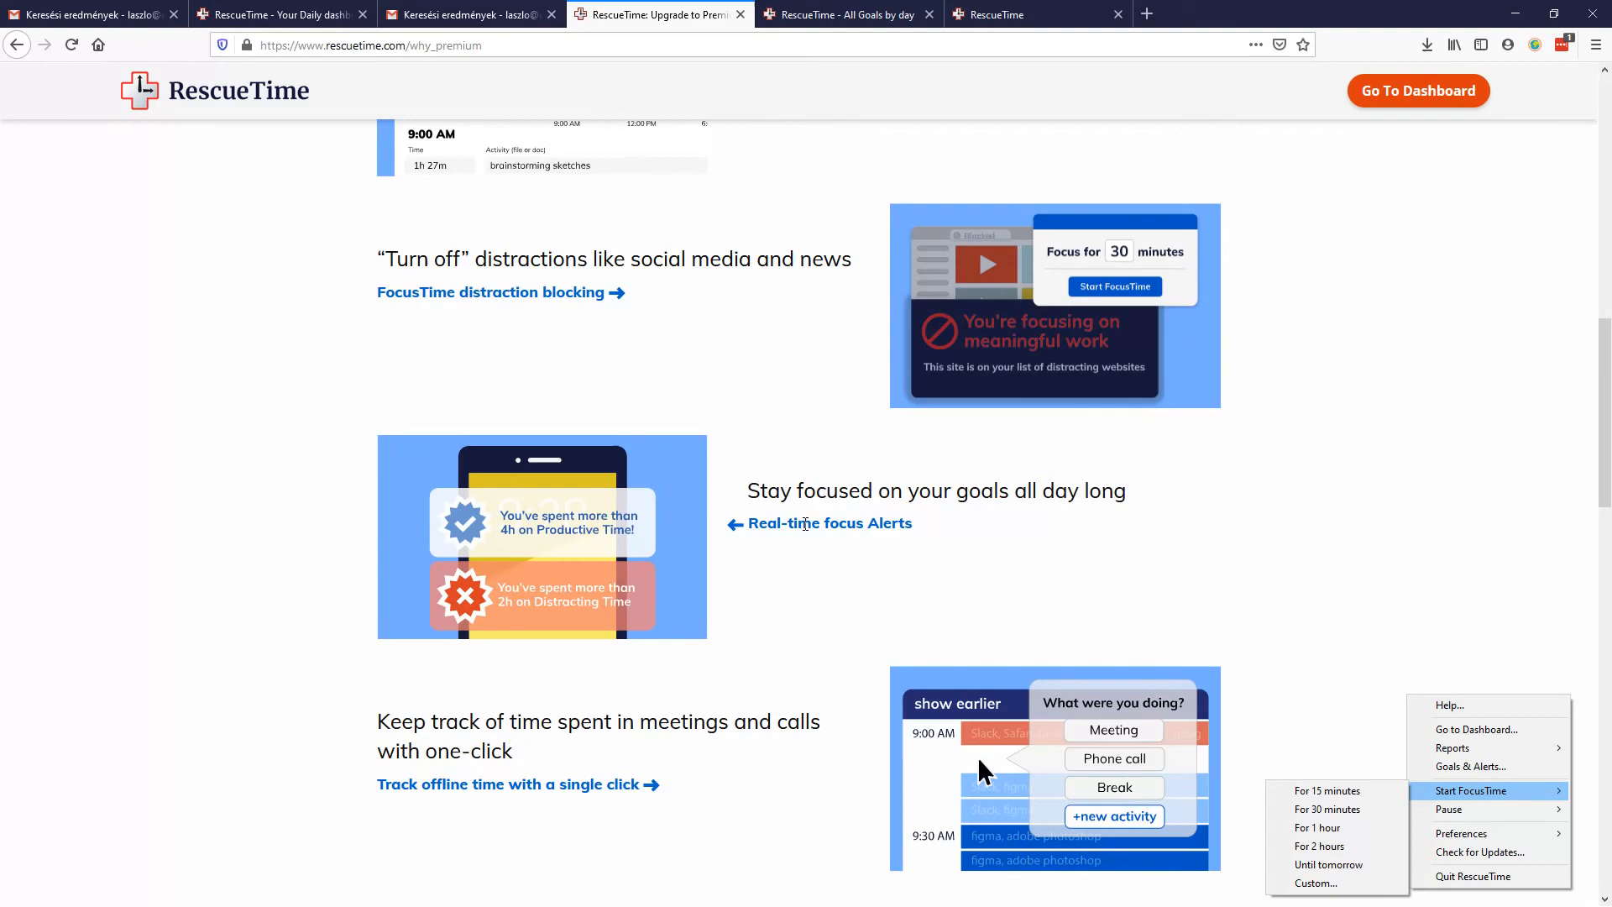
{"action": "scroll", "scroll_direction": "down", "scroll_amount": 3}
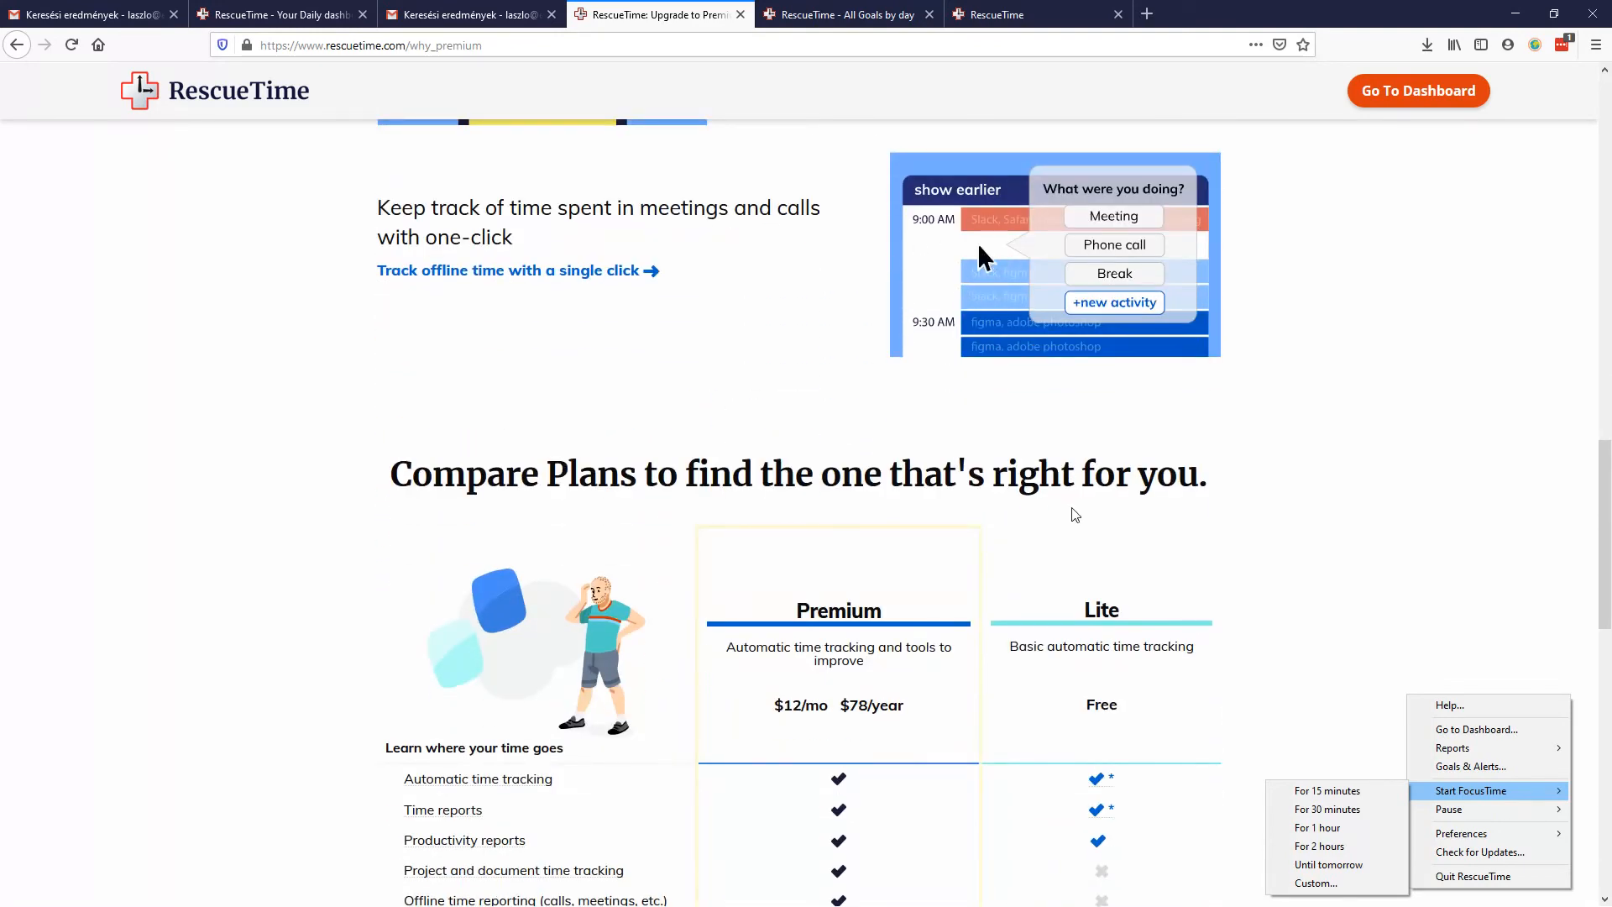
{"action": "scroll", "scroll_direction": "down", "scroll_amount": 3}
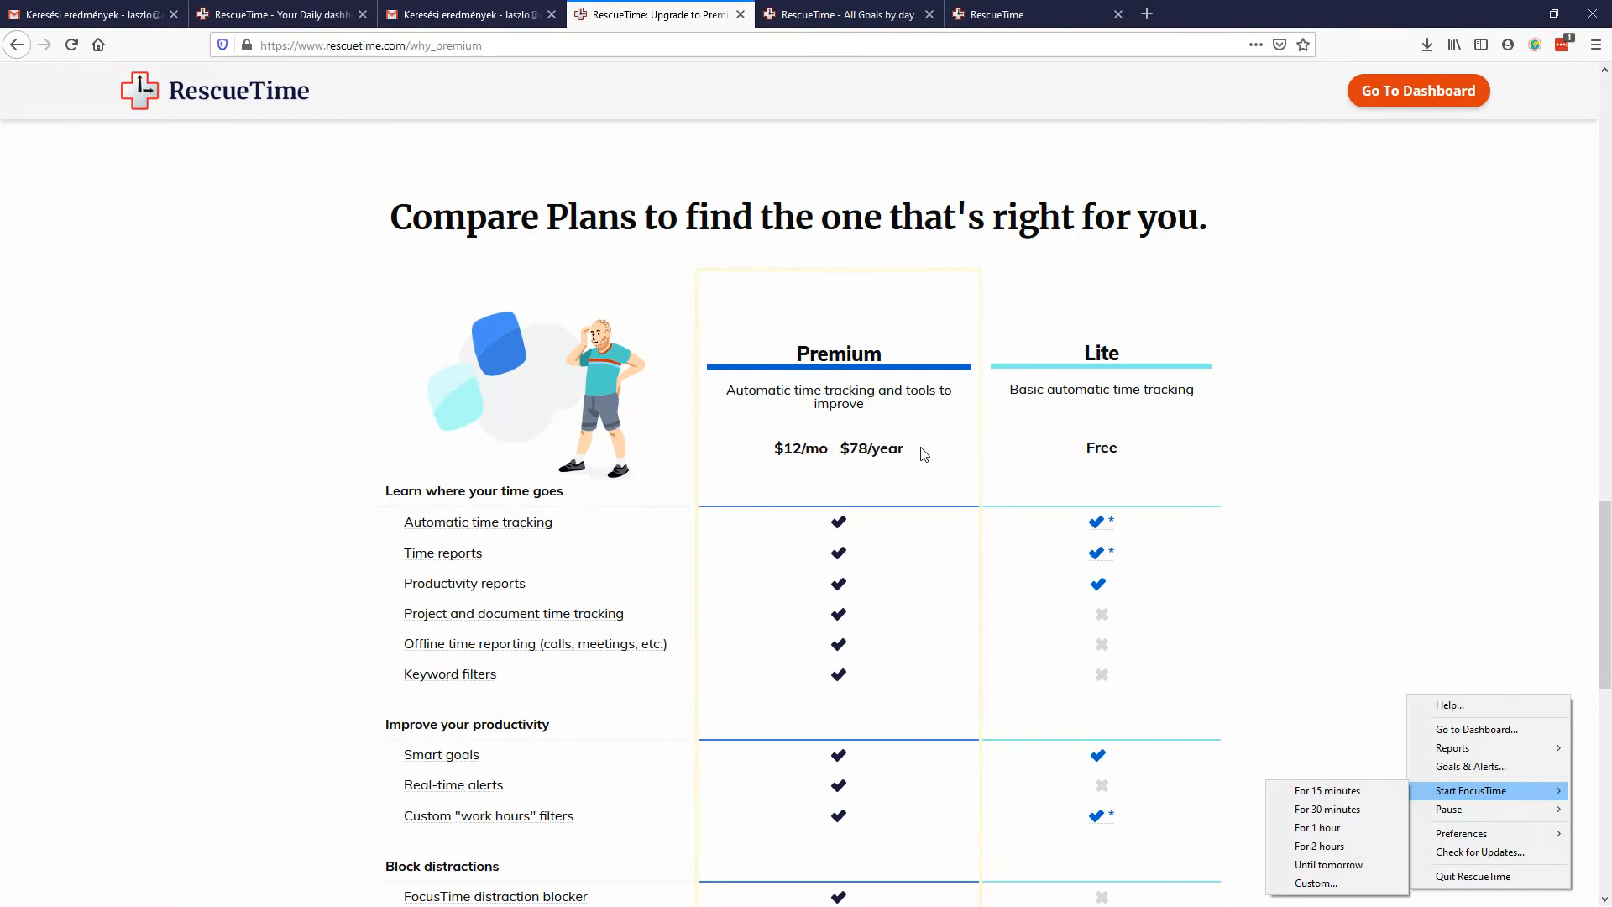
{"action": "scroll", "scroll_direction": "down", "scroll_amount": 3}
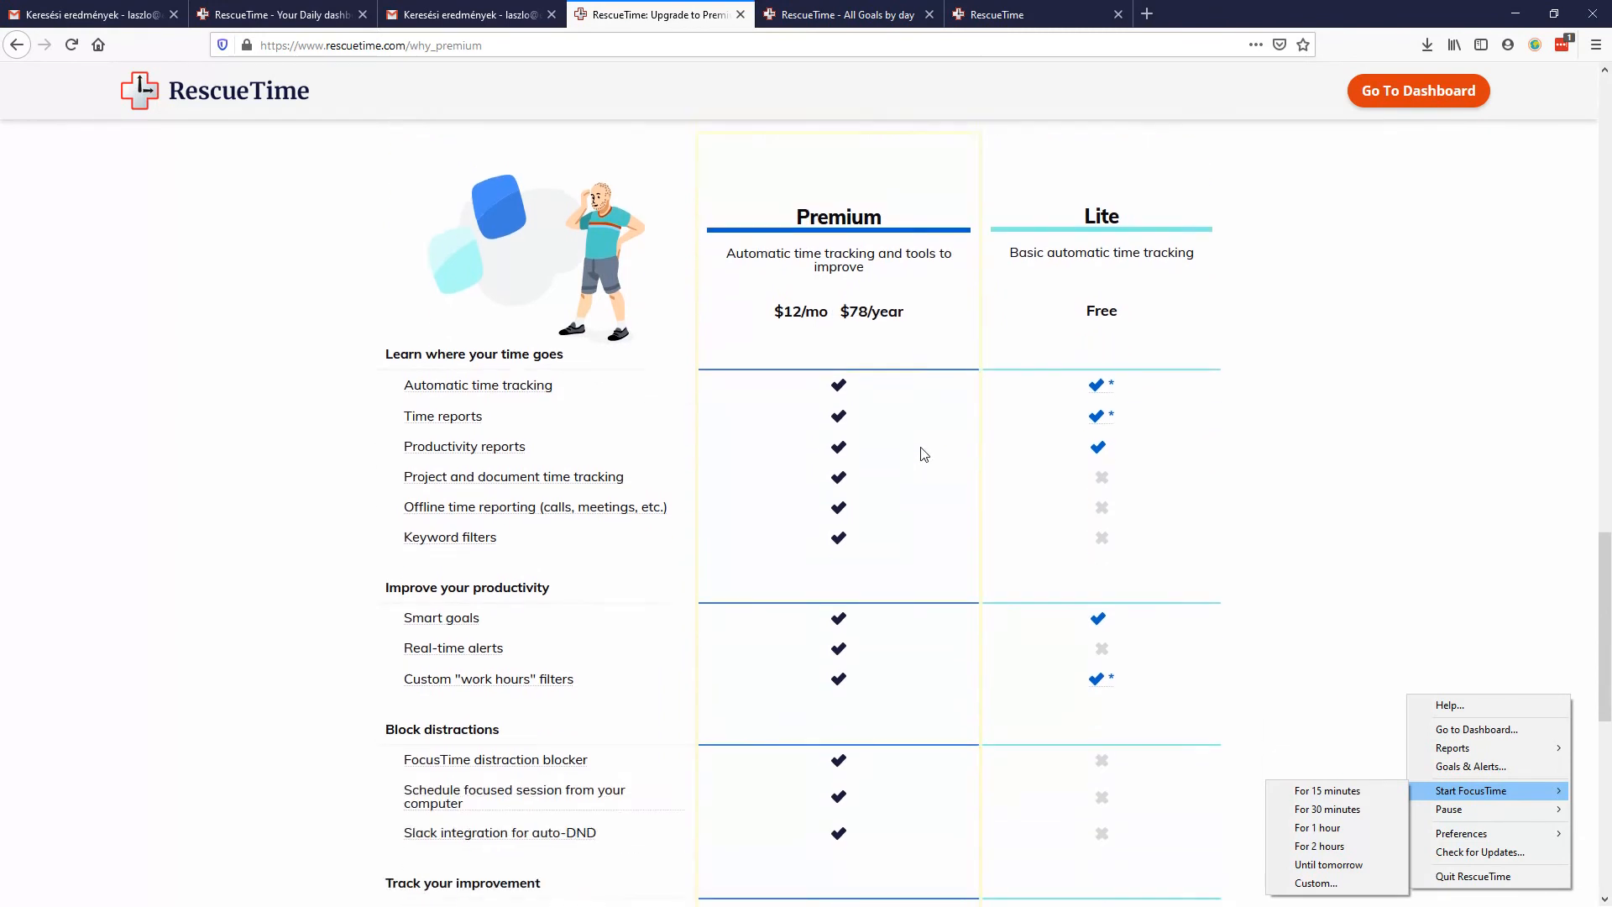
{"action": "scroll", "scroll_direction": "down", "scroll_amount": 3}
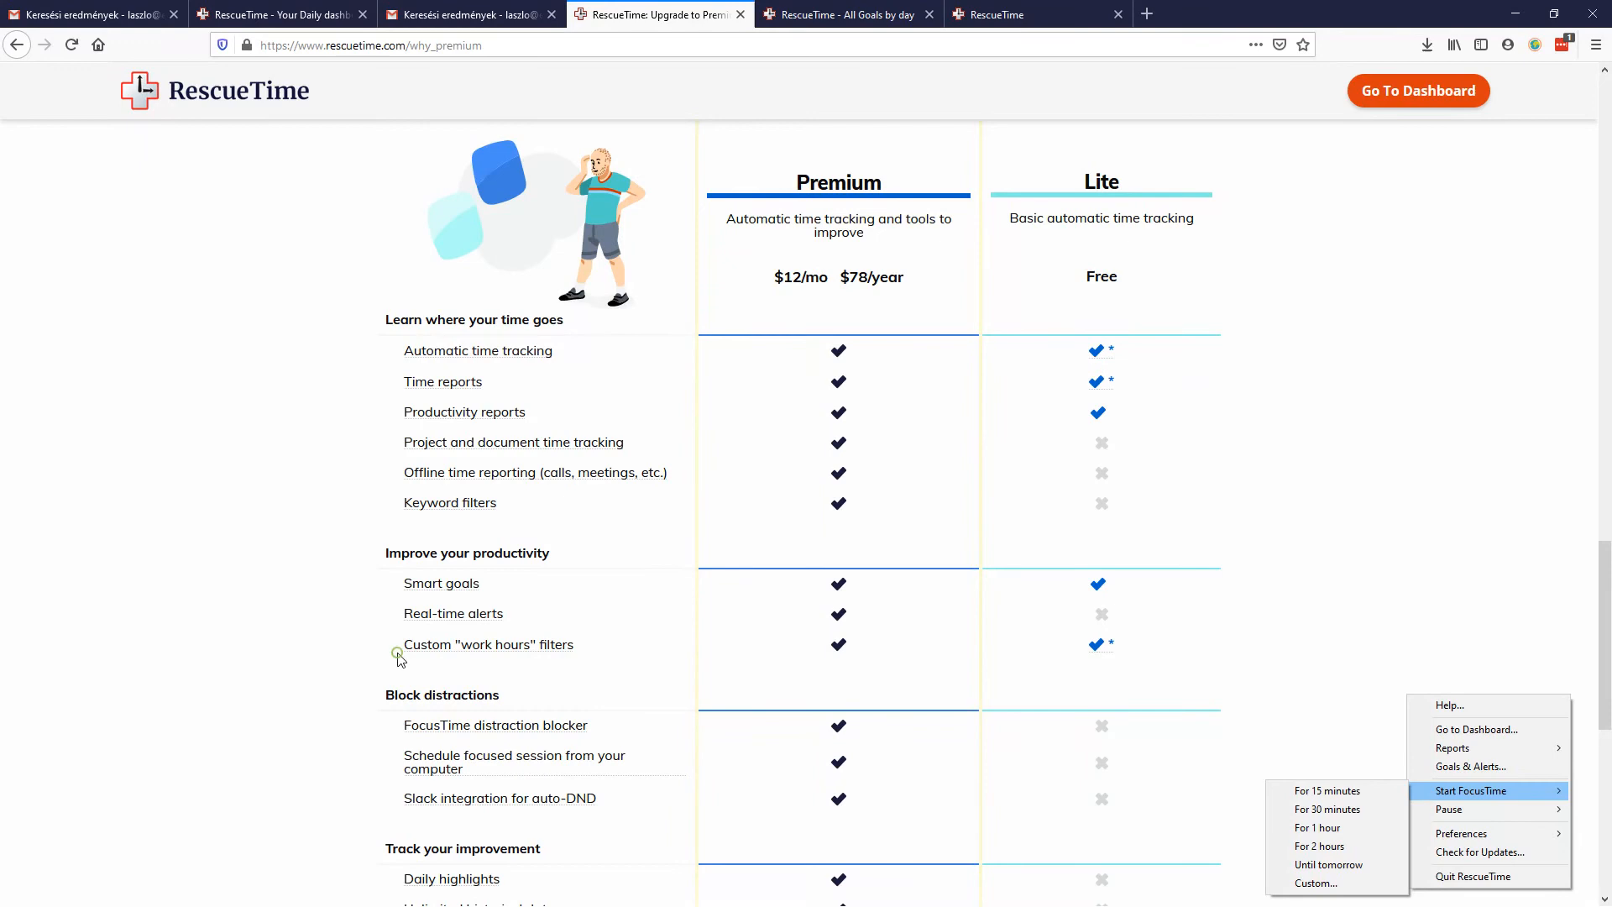
{"action": "scroll", "scroll_direction": "down", "scroll_amount": 3}
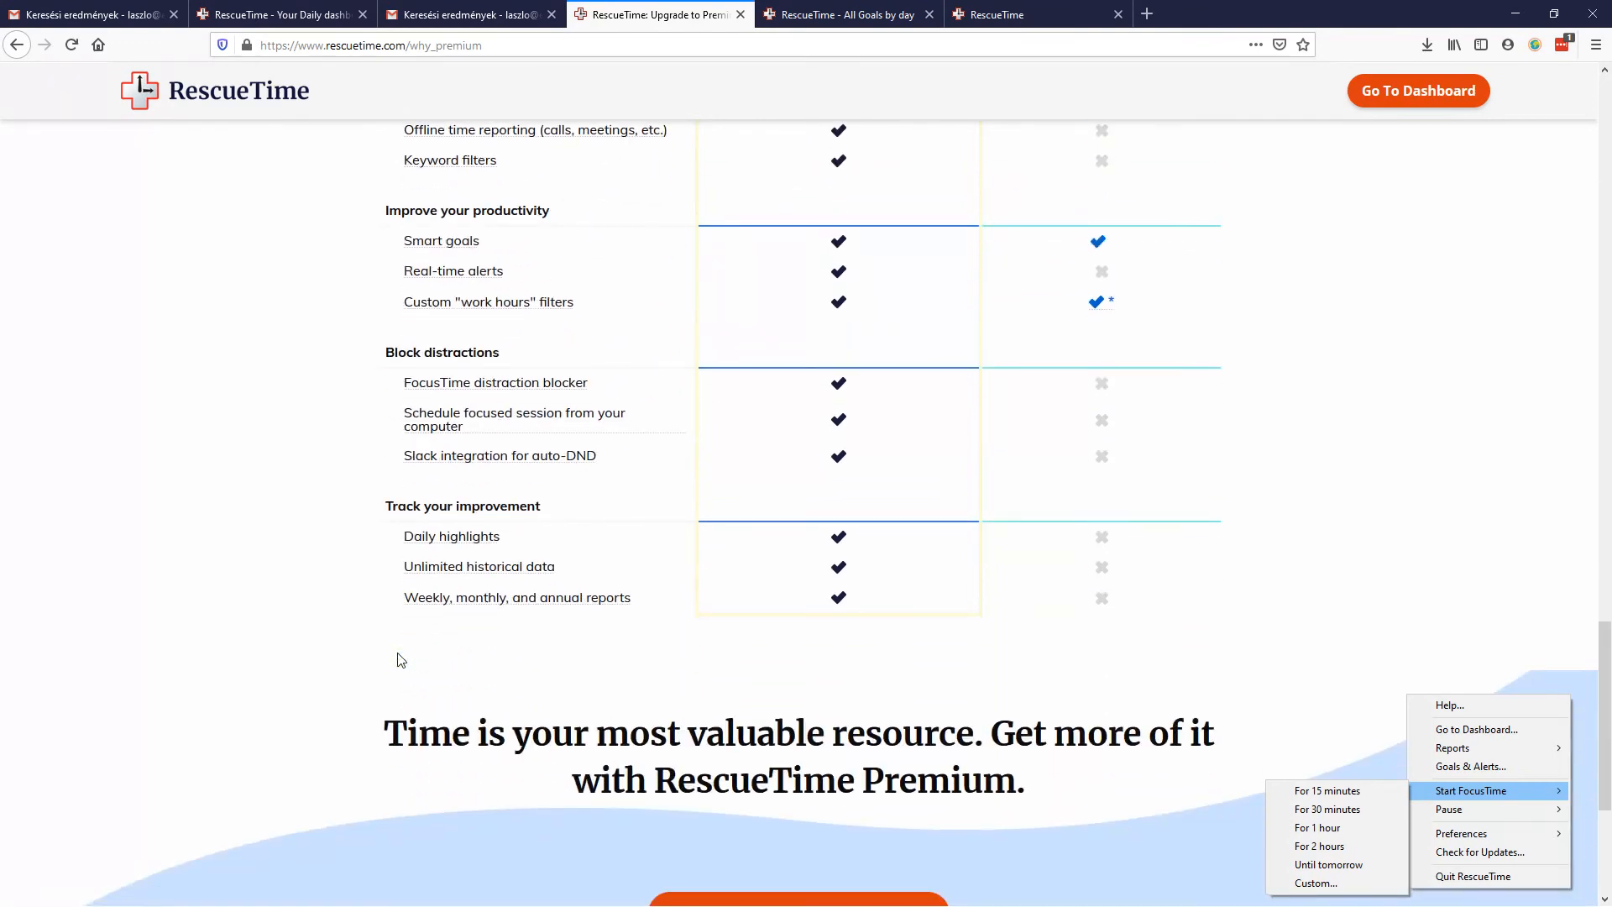
{"action": "scroll", "scroll_direction": "down", "scroll_amount": 3}
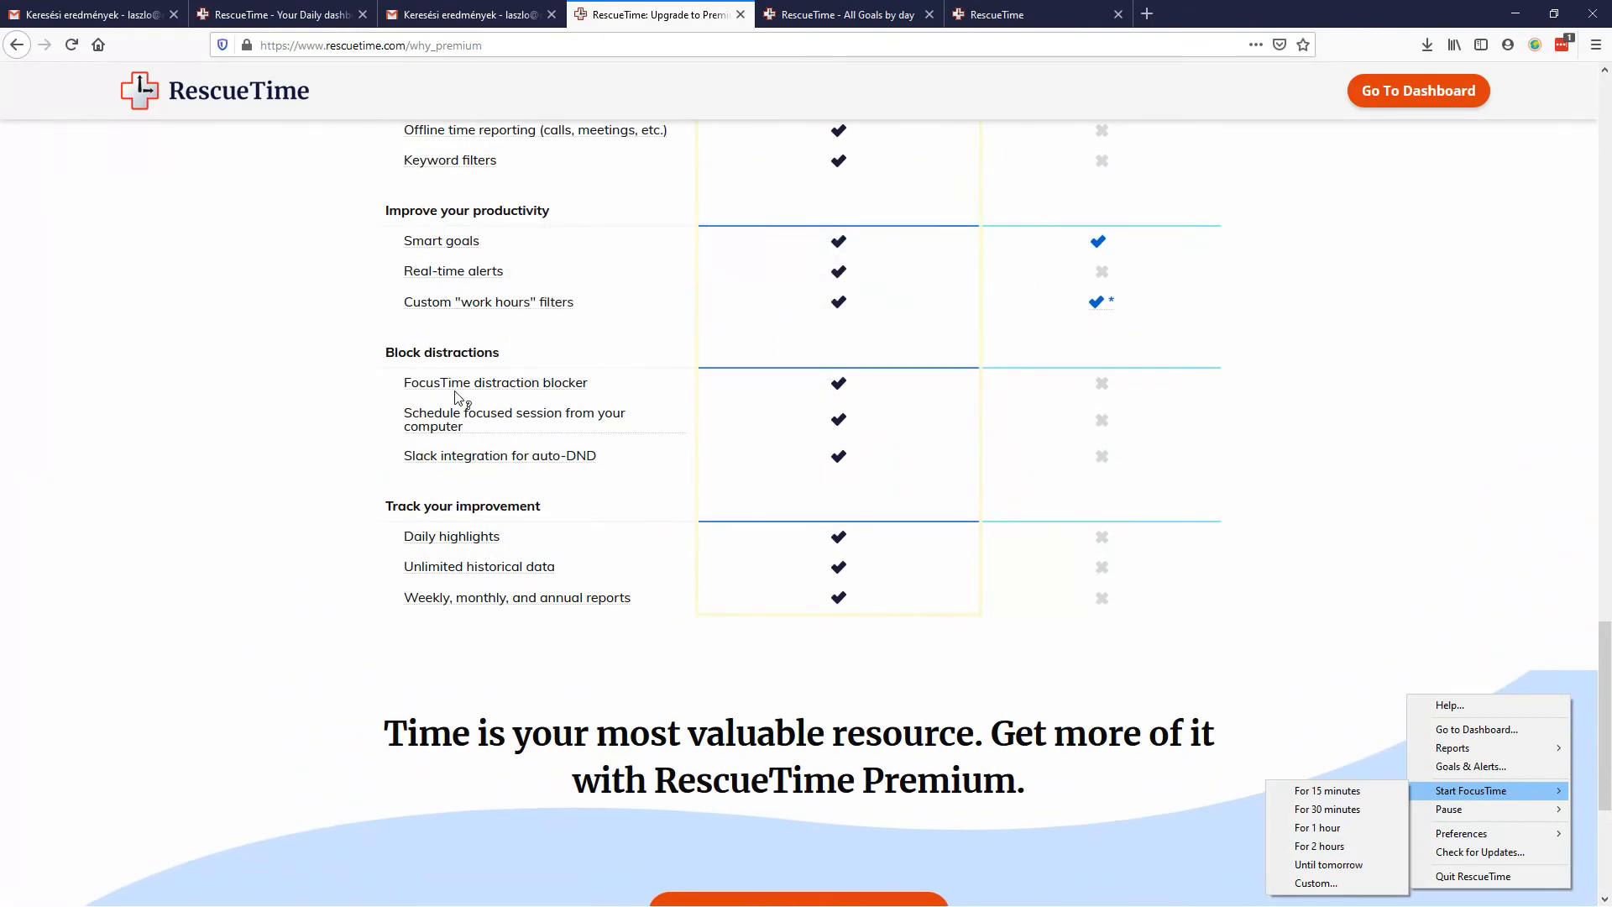
{"action": "mouse_move", "coordinate": [358, 396]}
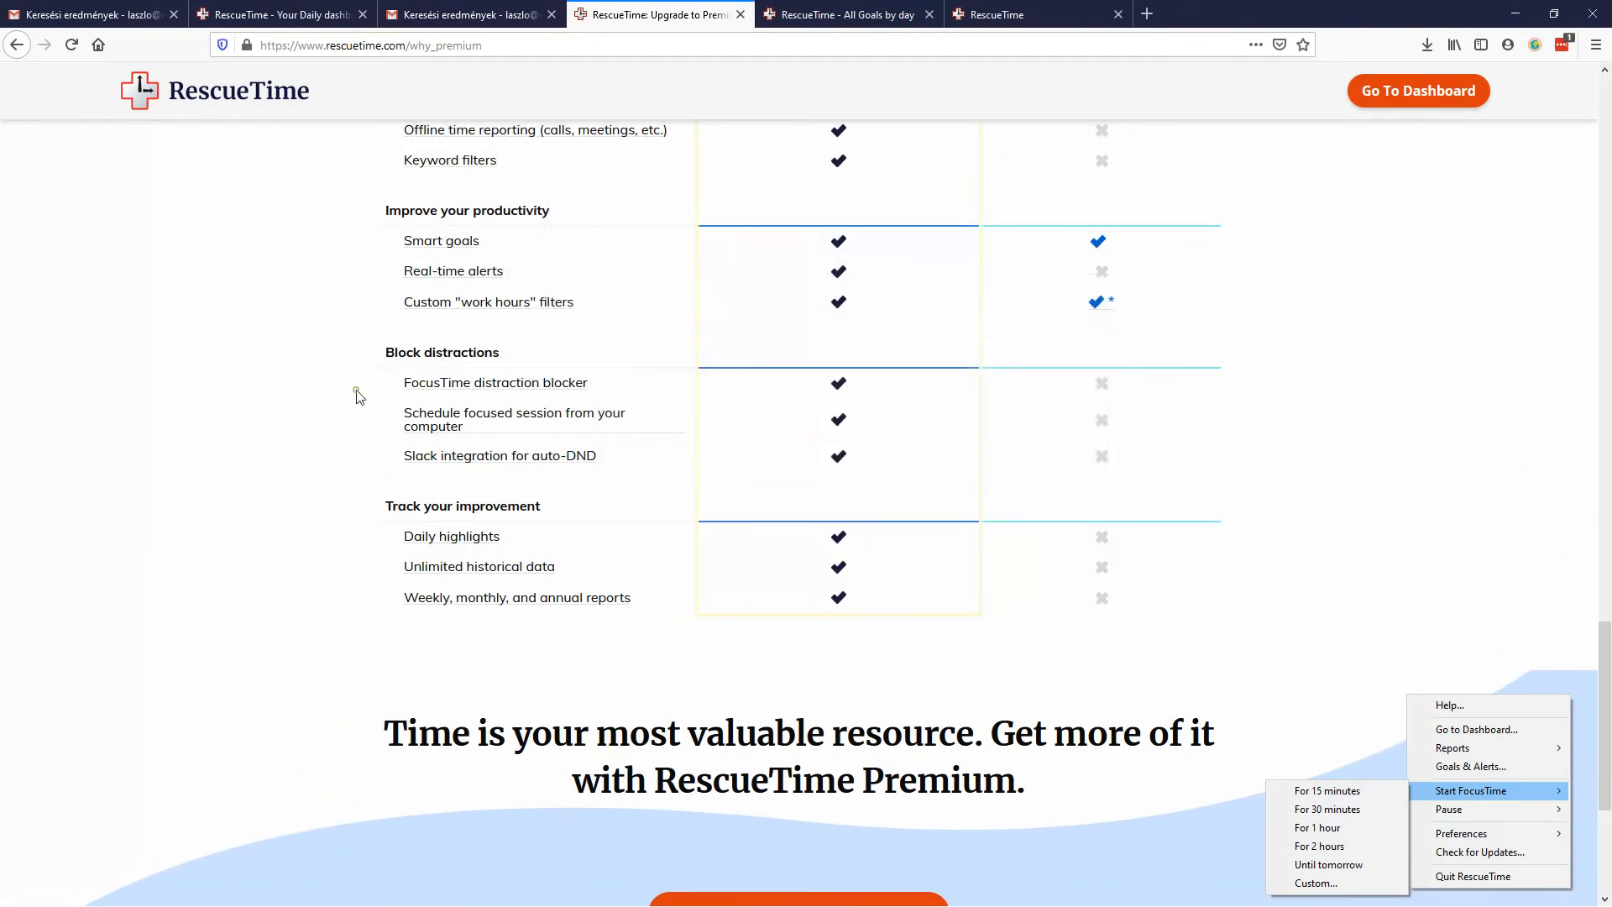
{"action": "mouse_move", "coordinate": [495, 382]}
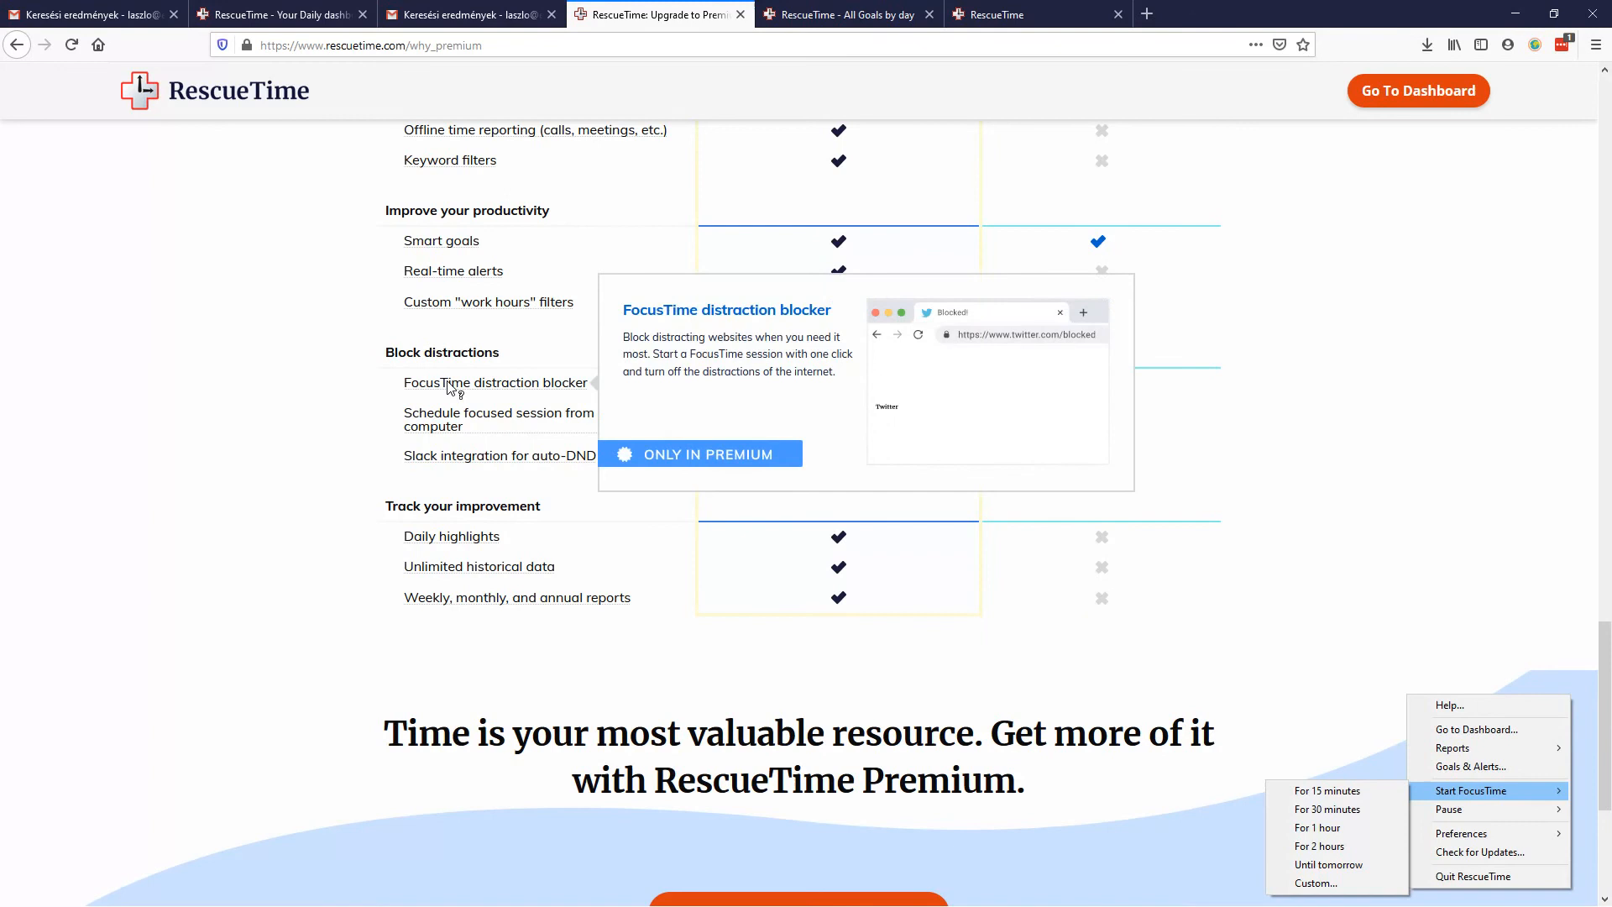
{"action": "mouse_move", "coordinate": [368, 534]}
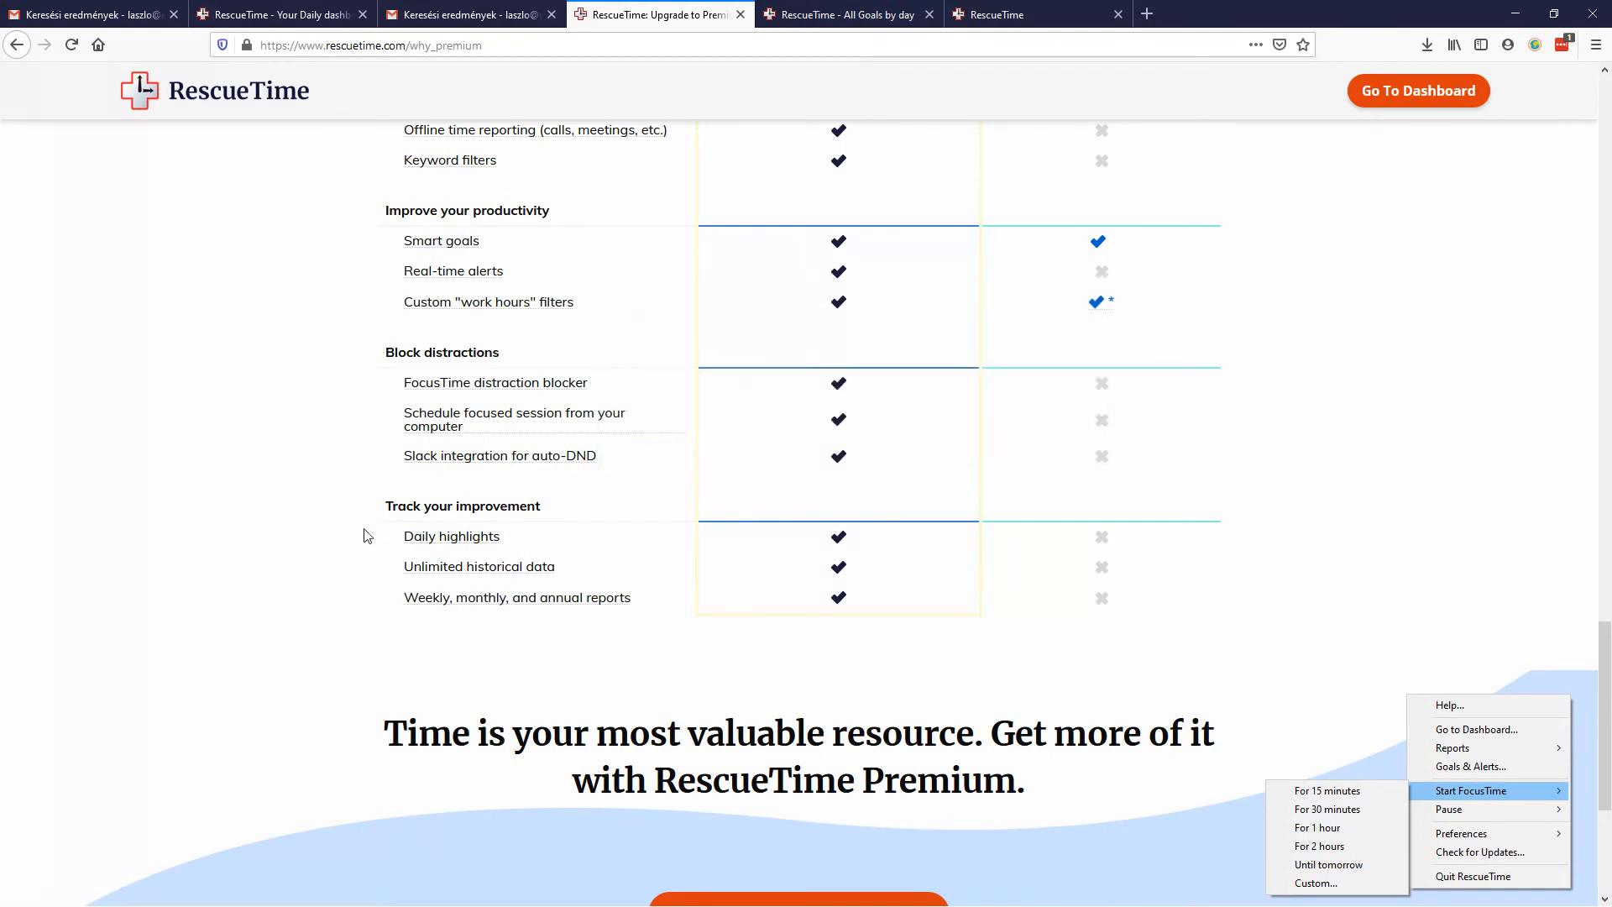
{"action": "mouse_move", "coordinate": [216, 594]}
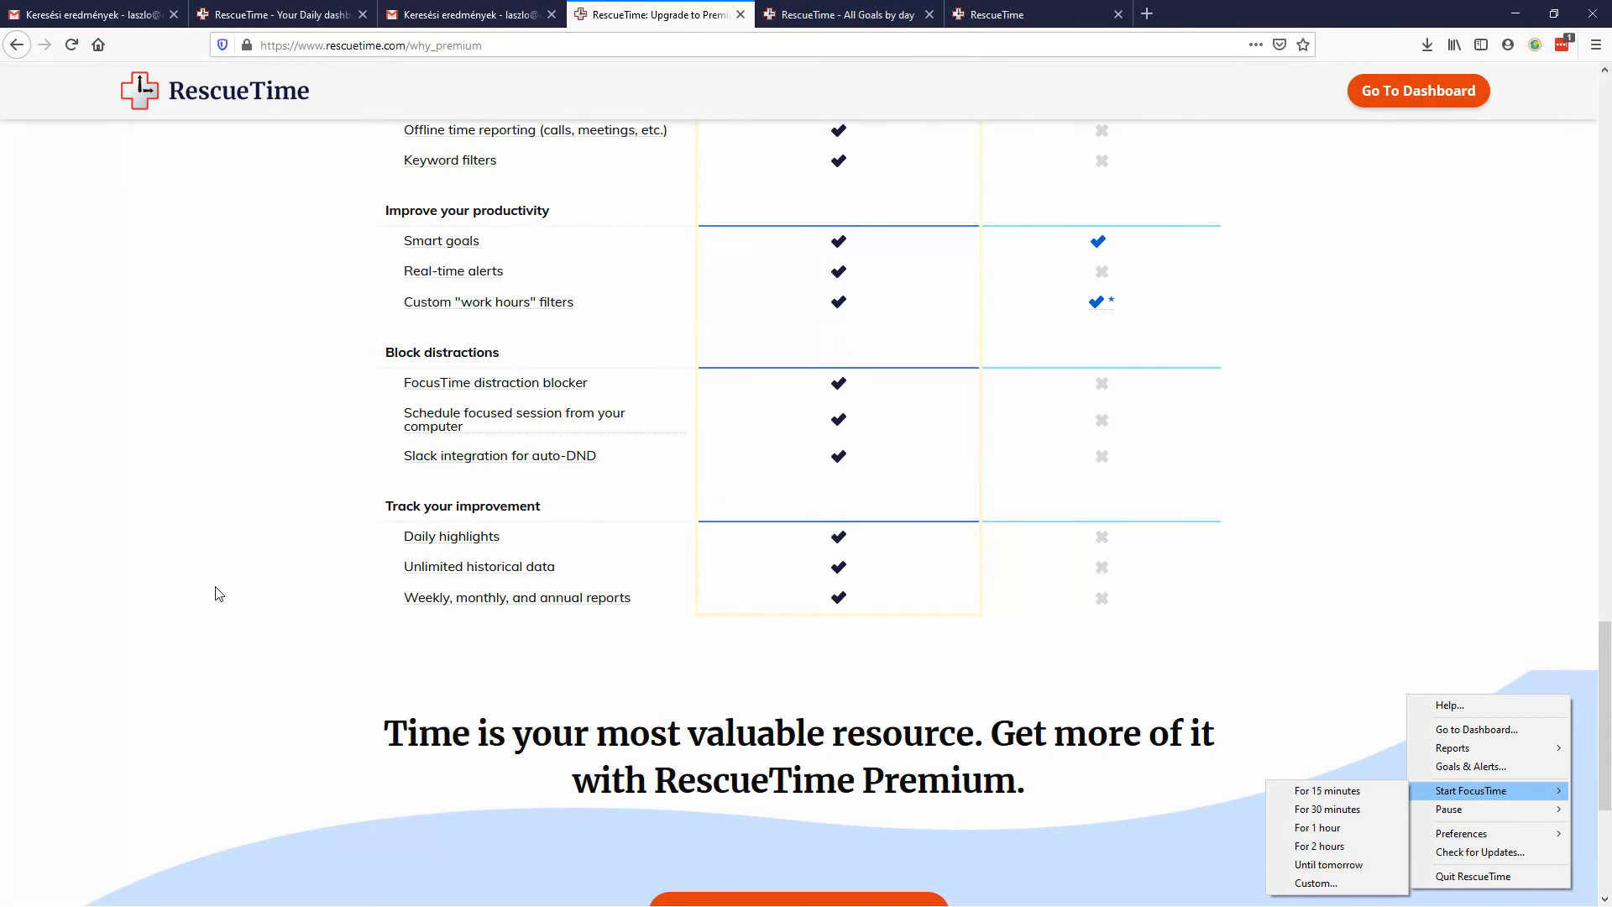
{"action": "left_click", "coordinate": [844, 14]}
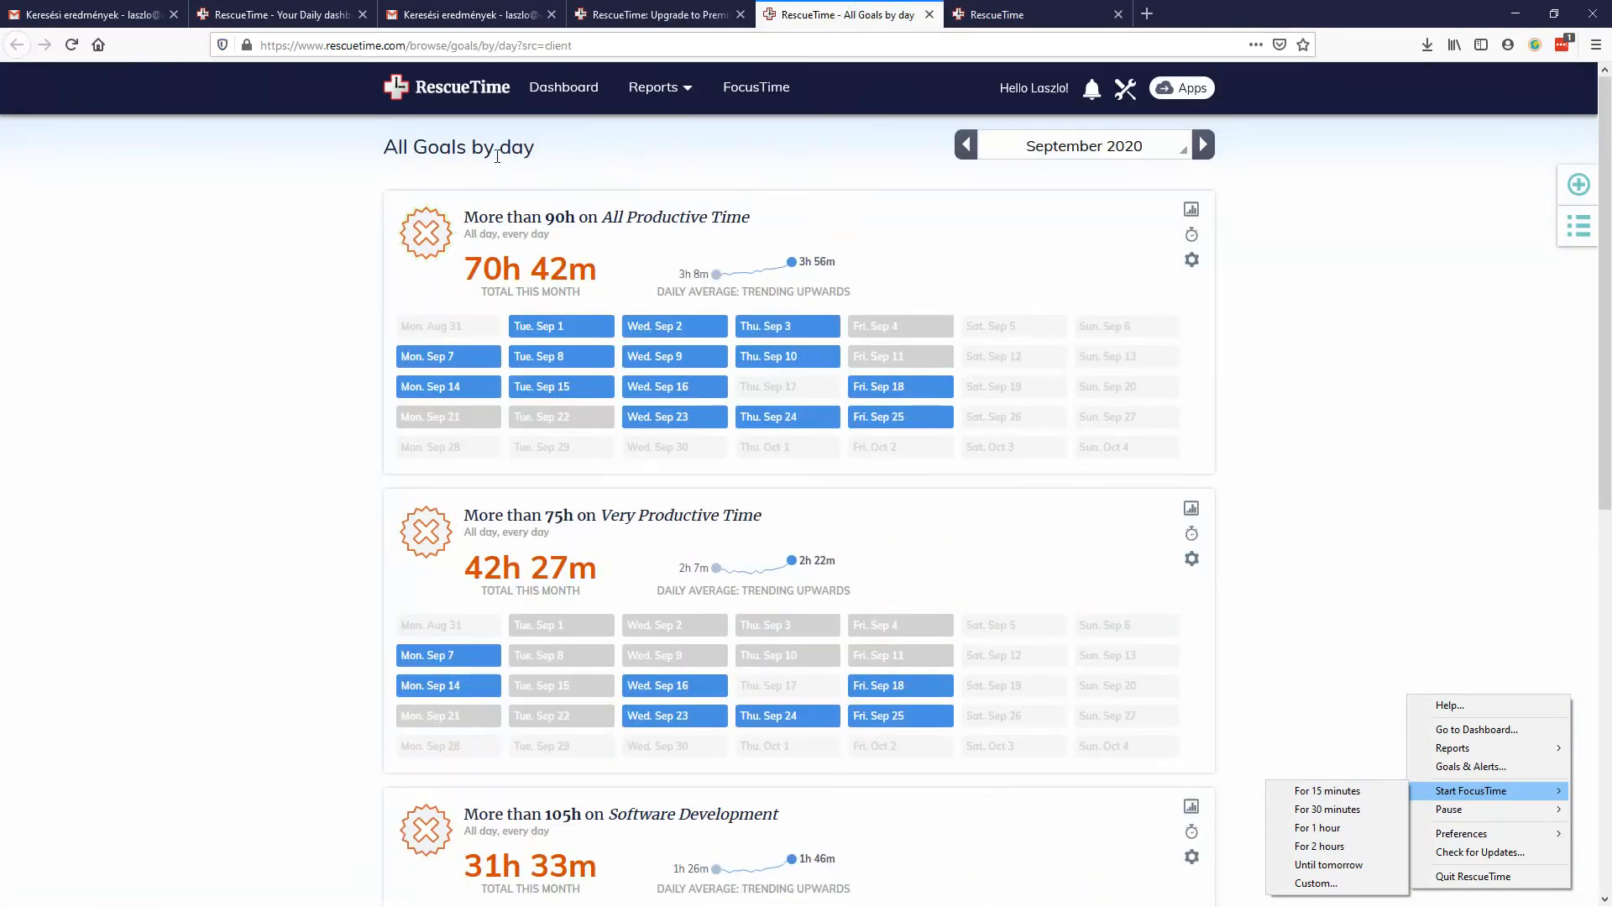
{"action": "mouse_move", "coordinate": [673, 325]}
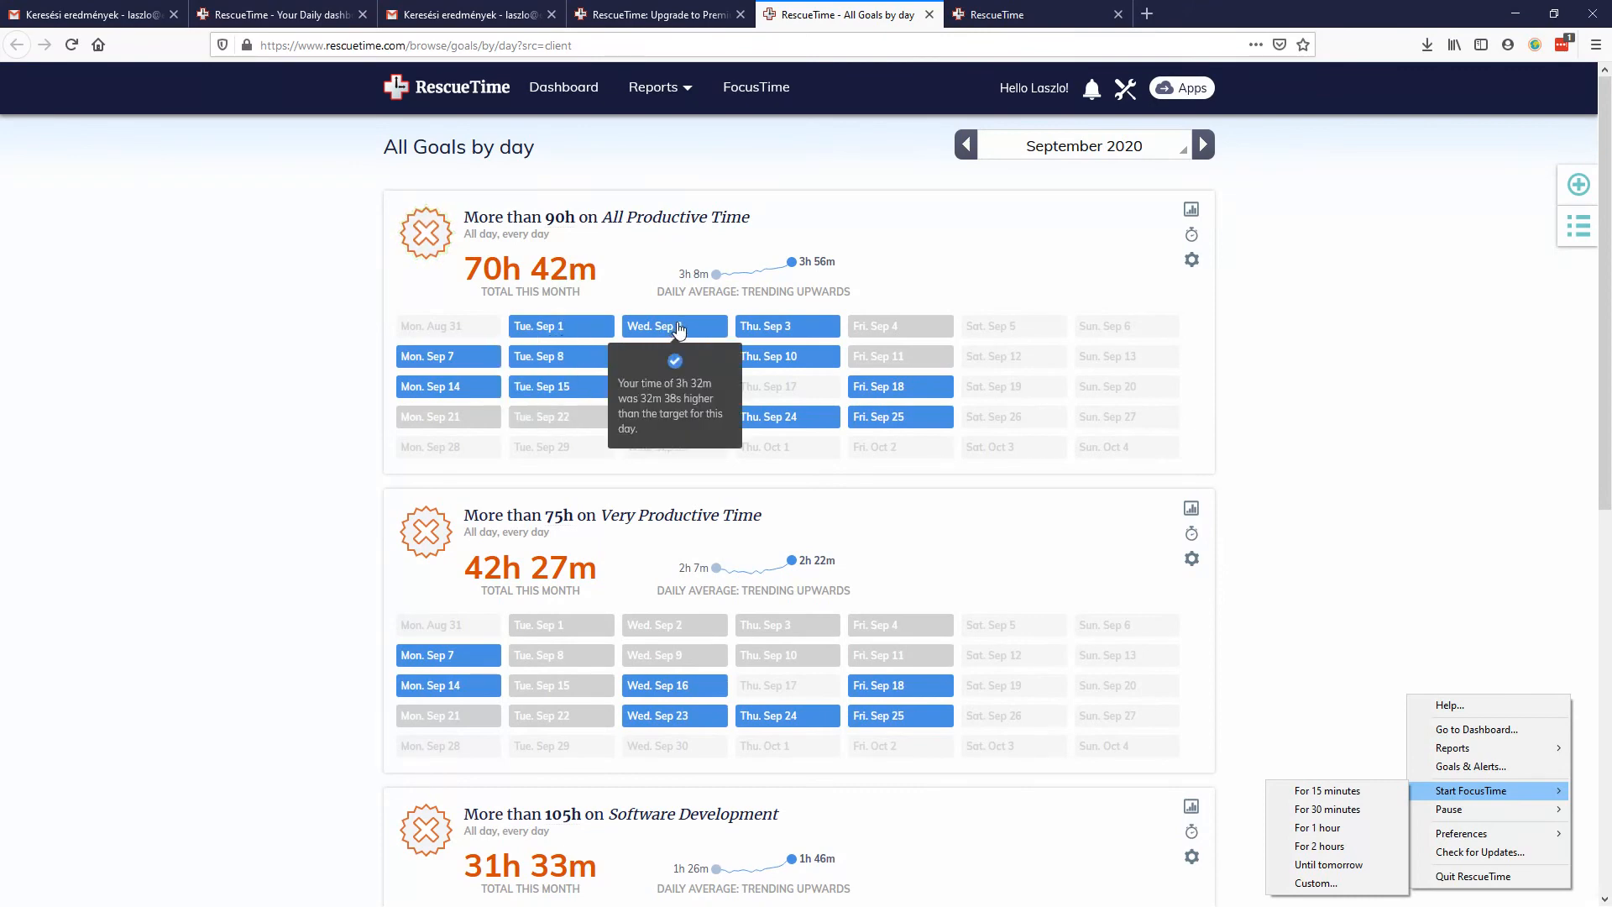
{"action": "mouse_move", "coordinate": [900, 326]}
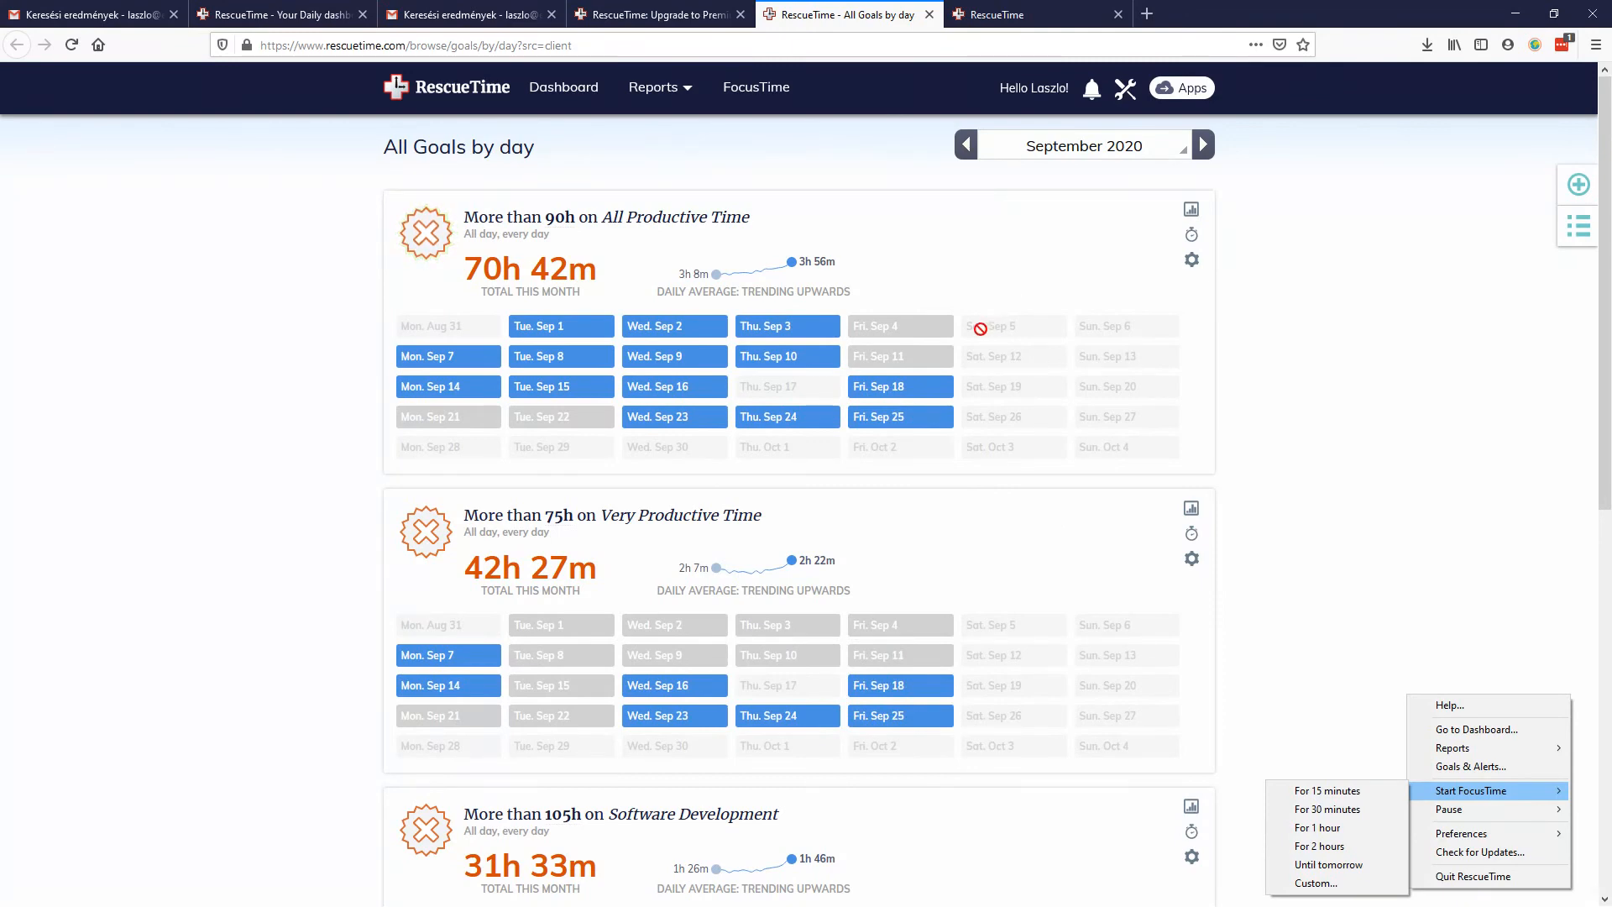
{"action": "mouse_move", "coordinate": [994, 171]}
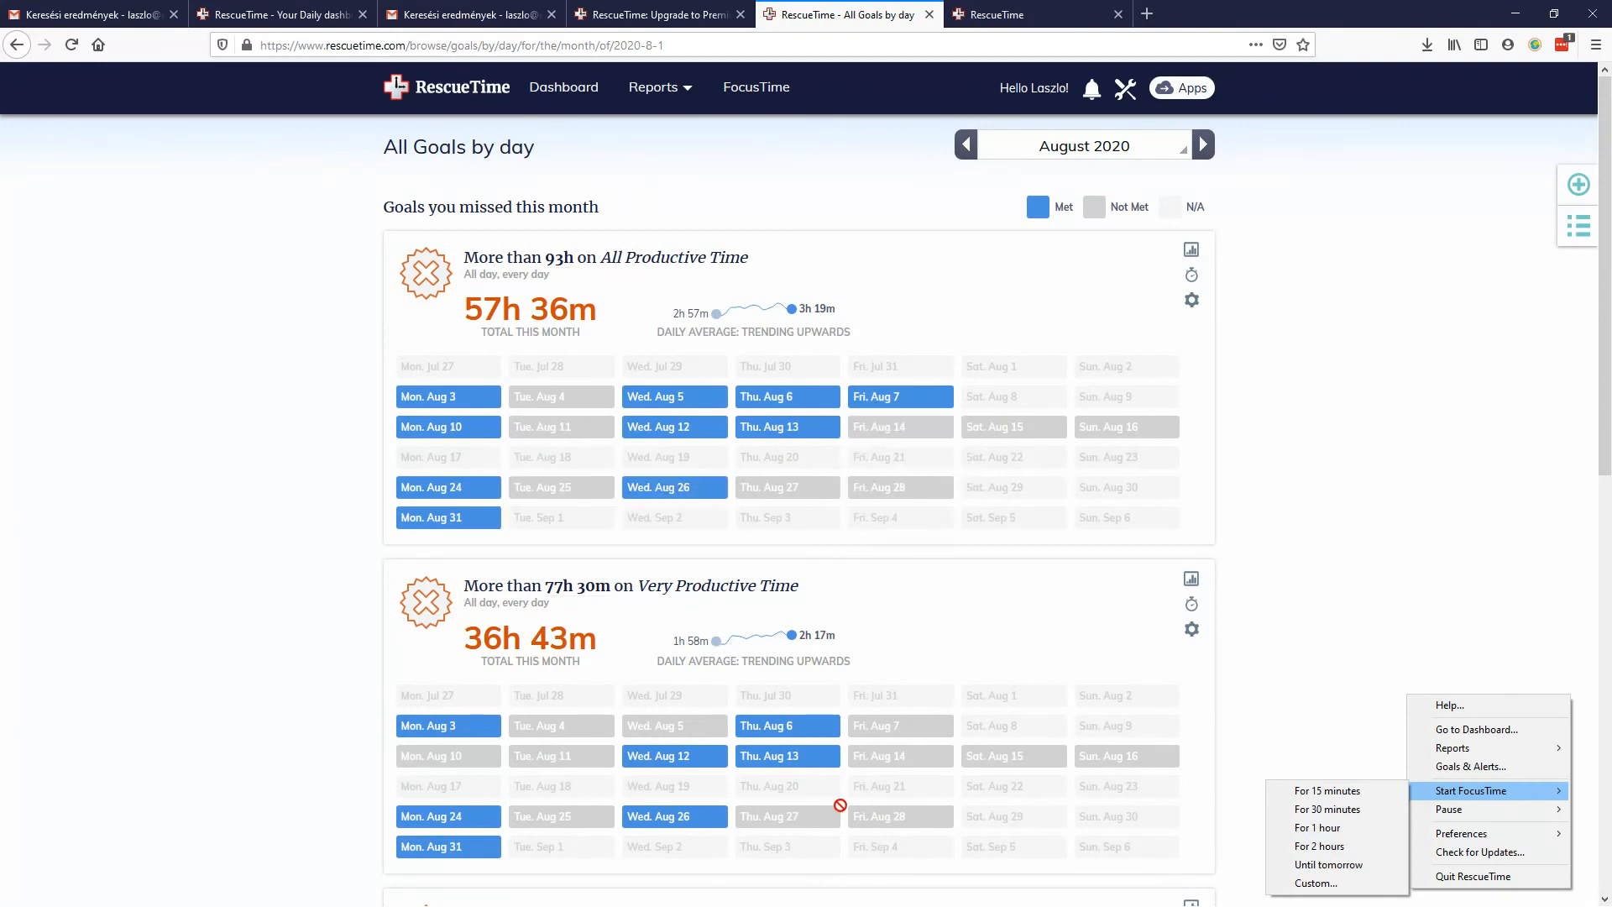
{"action": "mouse_move", "coordinate": [725, 416]}
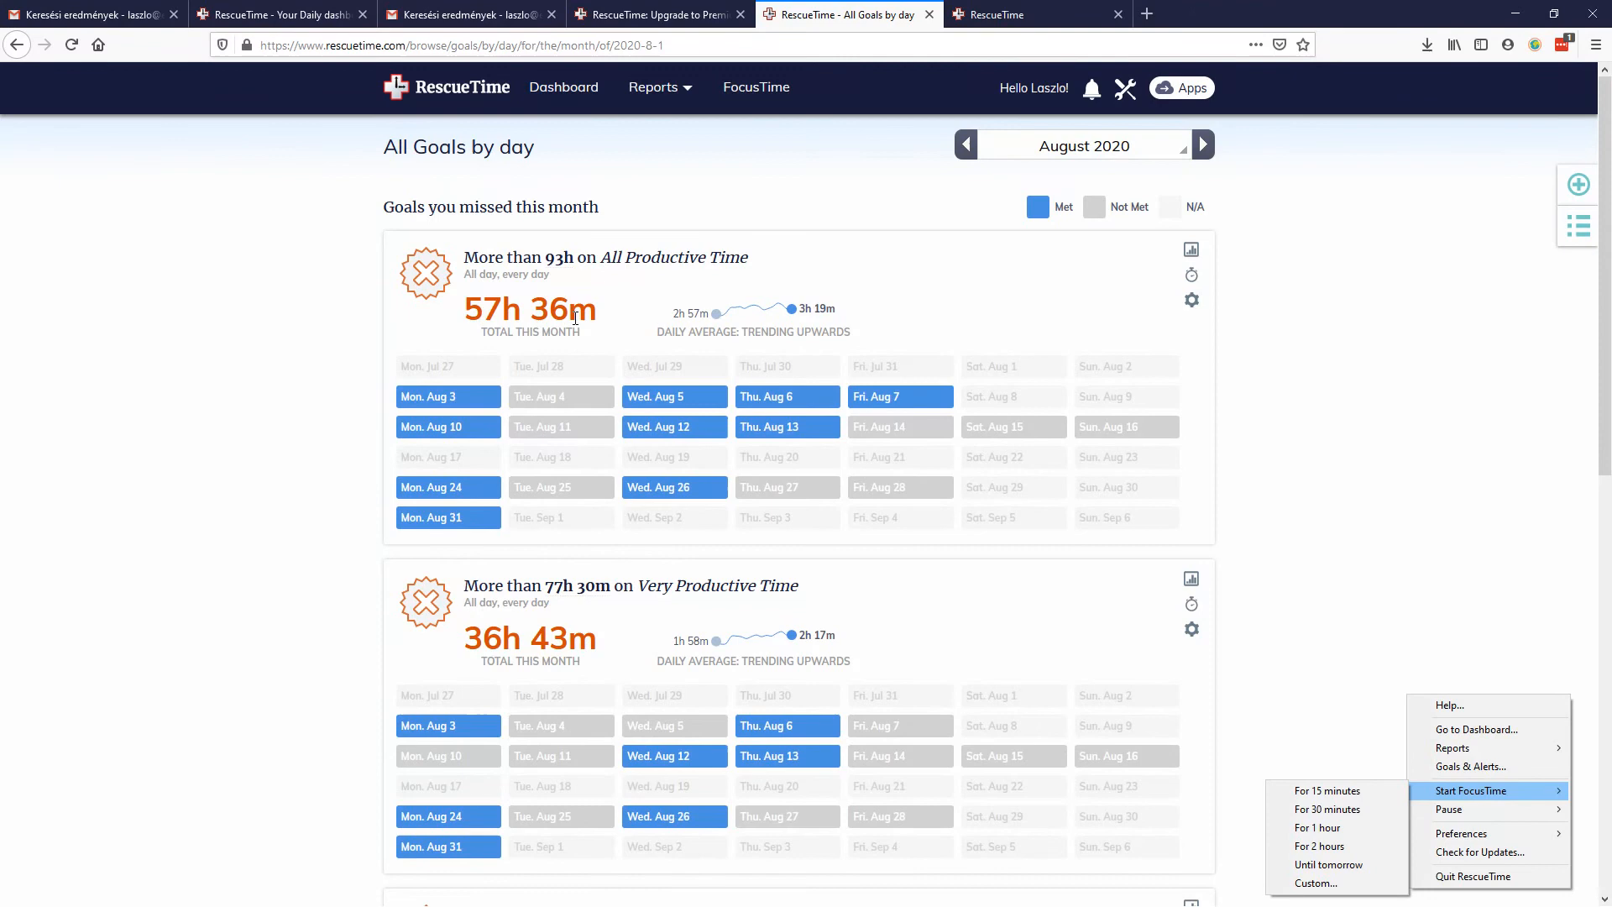
{"action": "mouse_move", "coordinate": [1013, 266]}
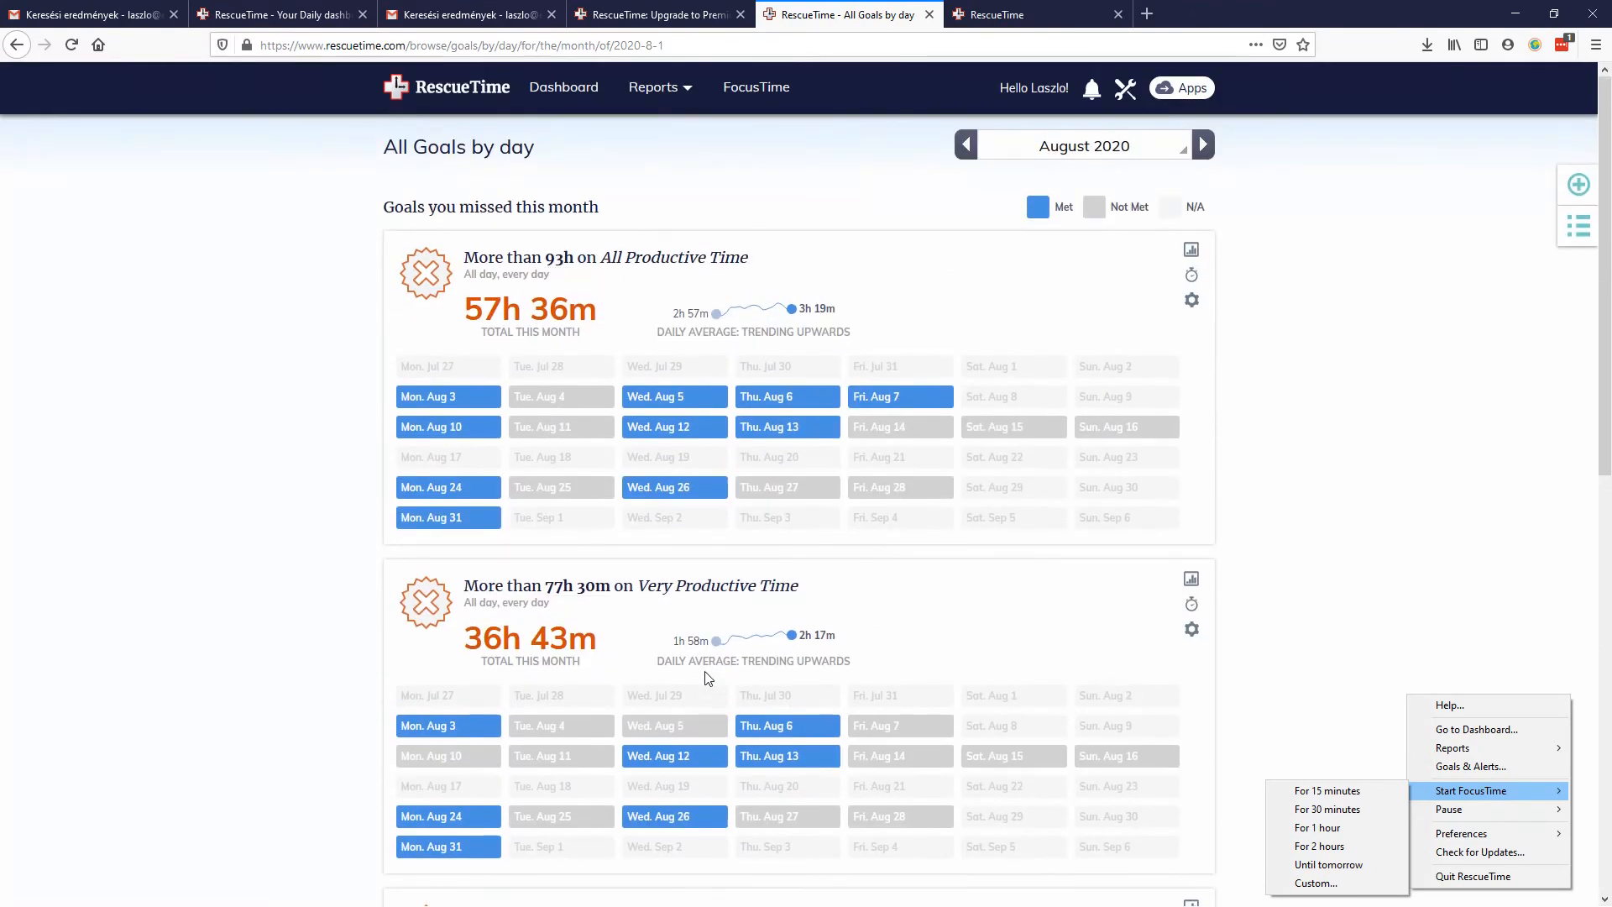
{"action": "mouse_move", "coordinate": [1275, 499]}
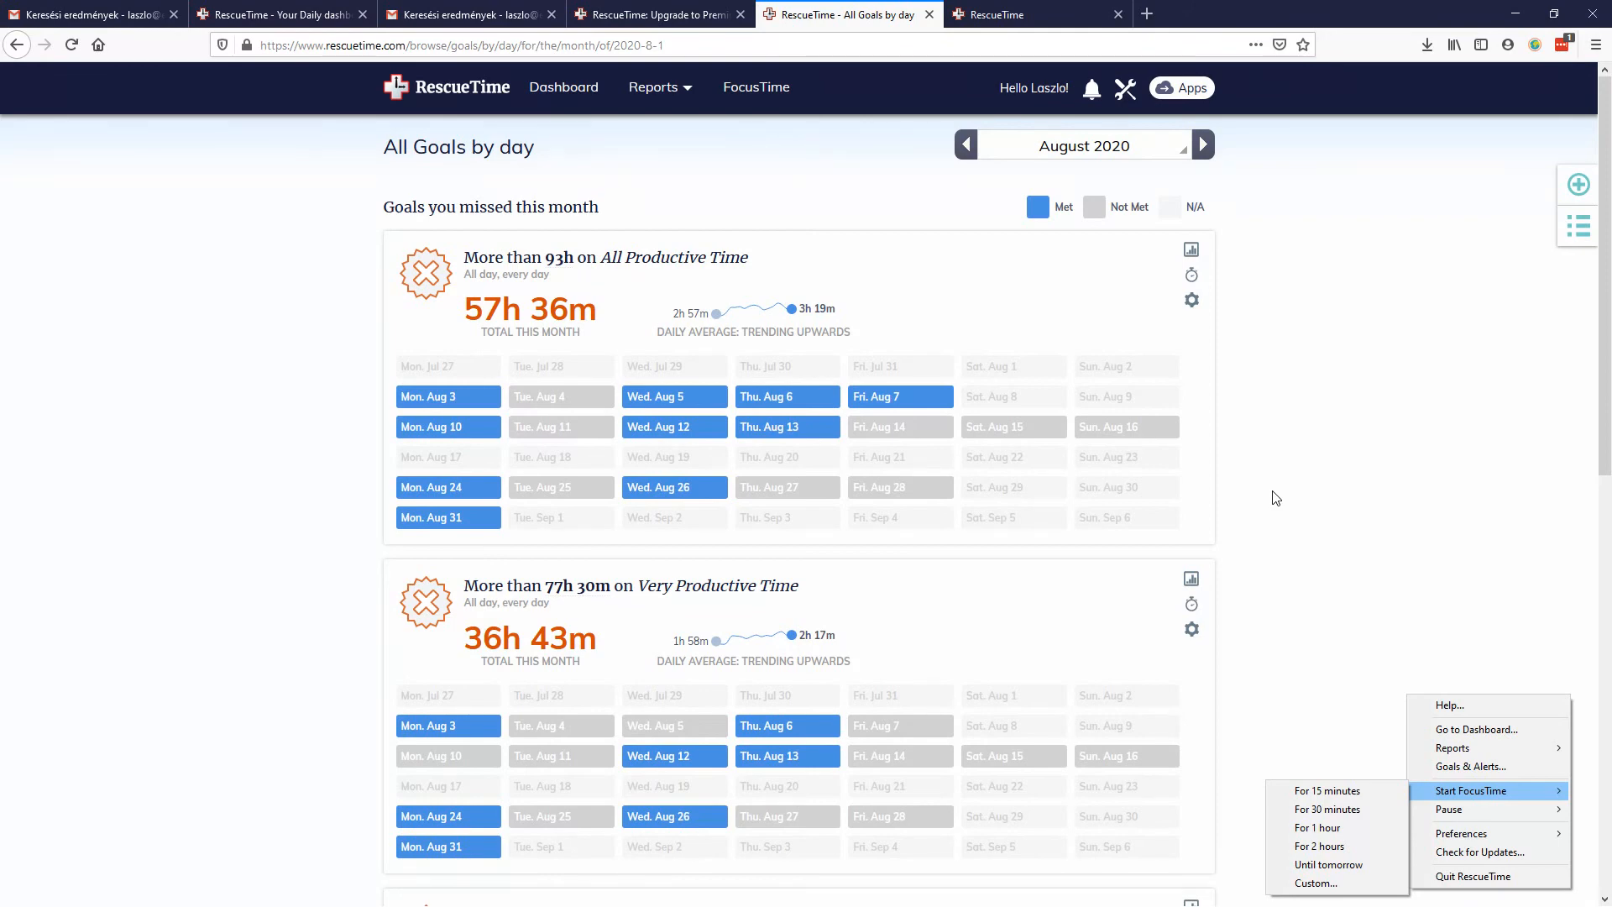
{"action": "mouse_move", "coordinate": [1157, 208]}
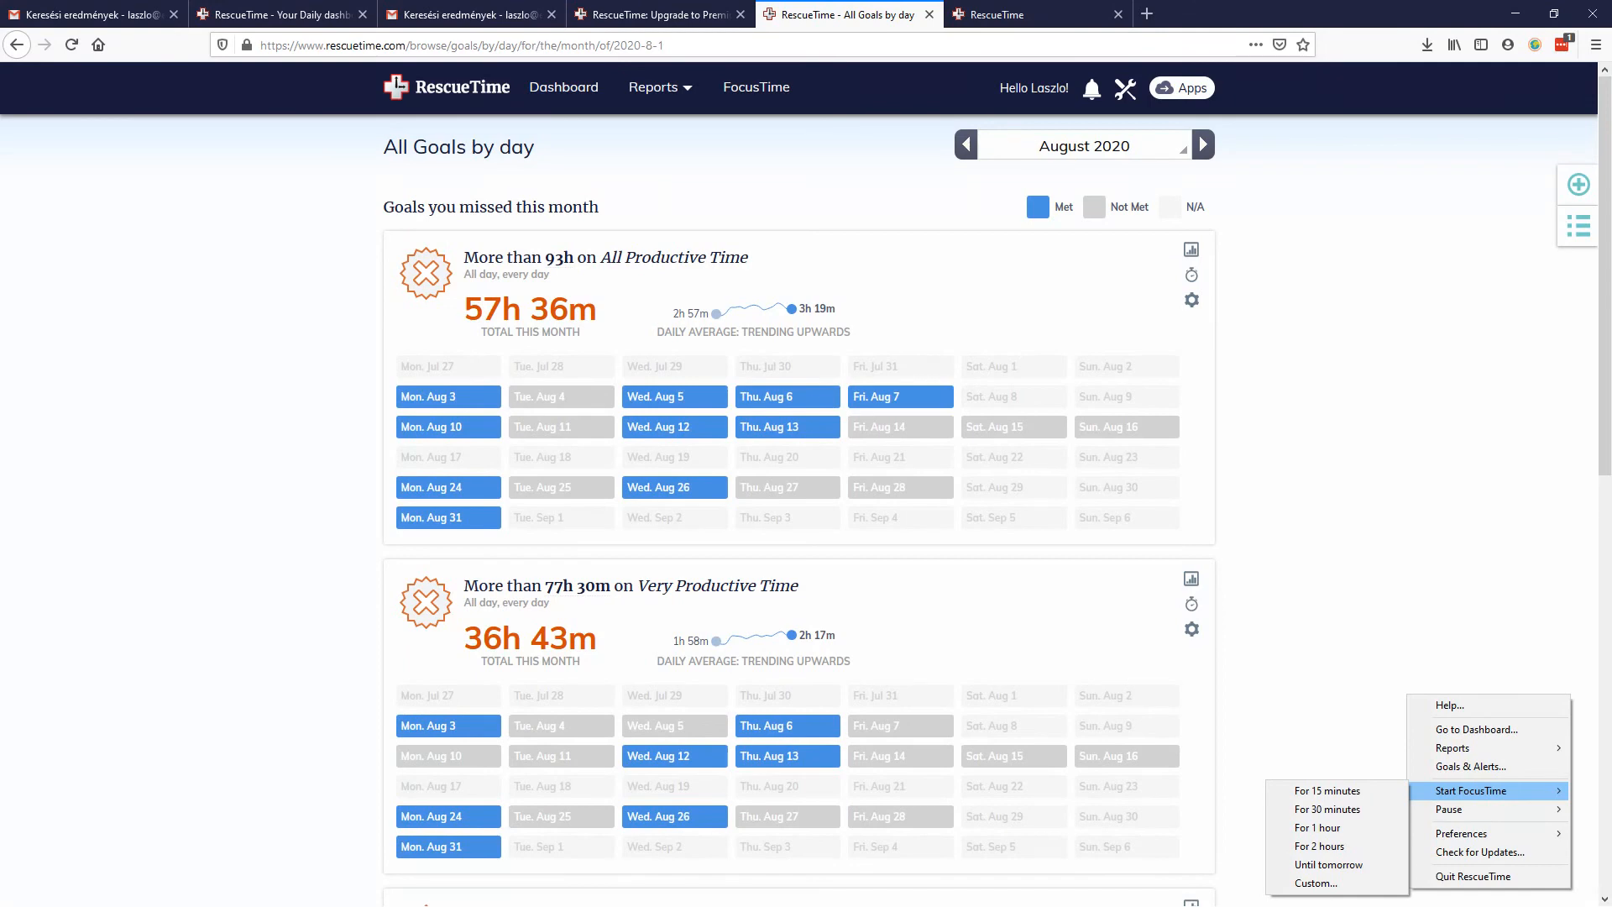
{"action": "mouse_move", "coordinate": [717, 68]}
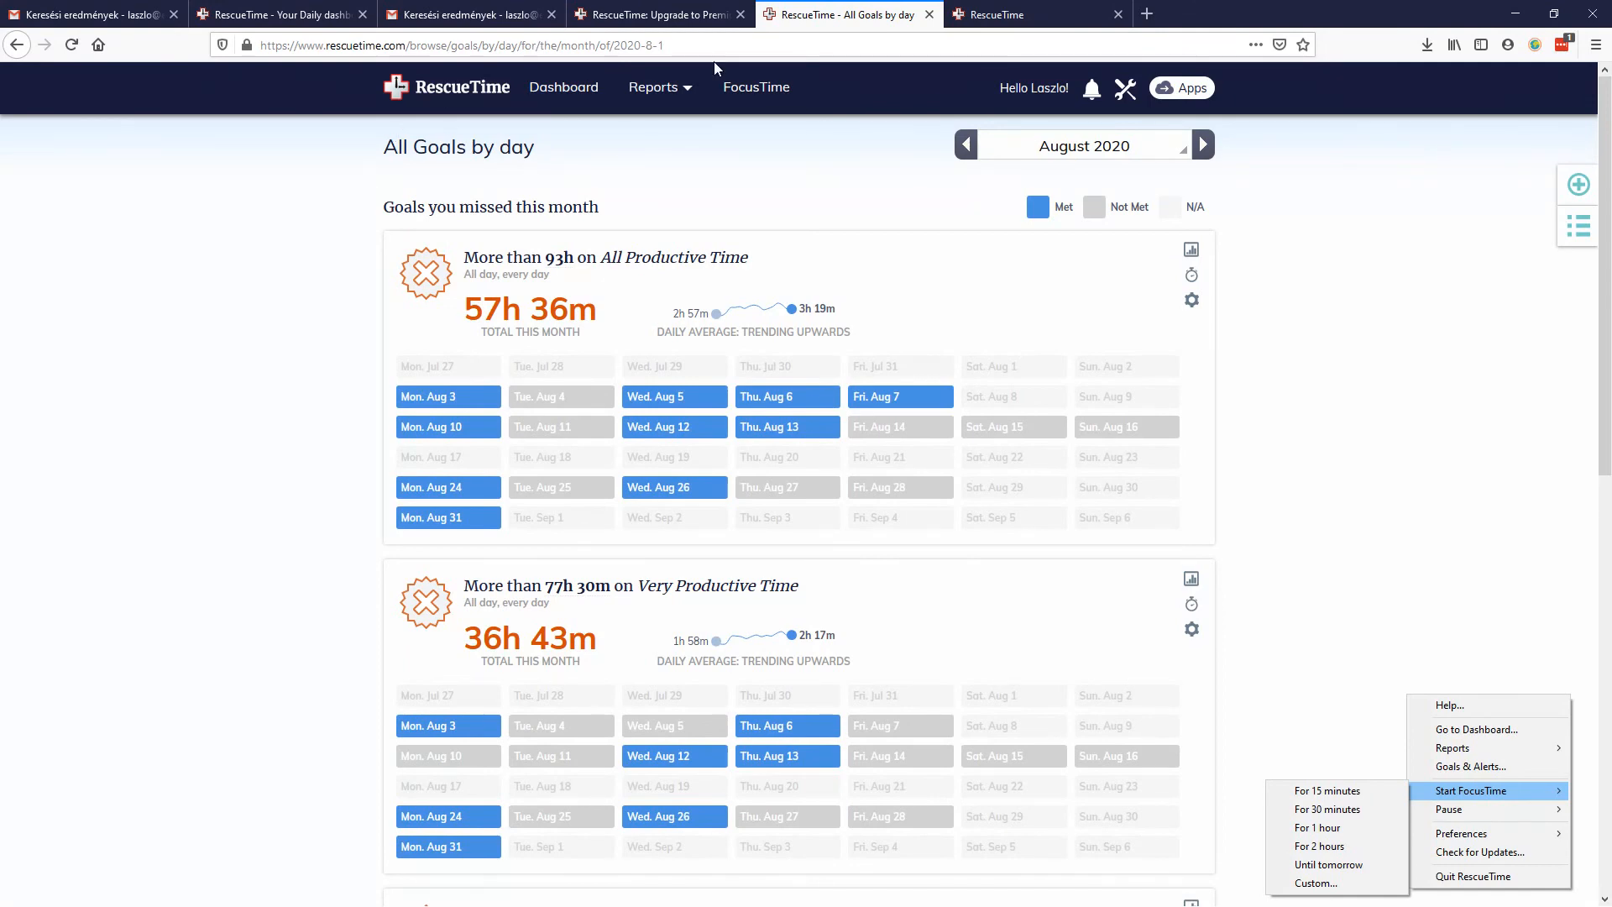
Step: Go to the August 2020 Monthly Dashboard: 87h 51m logged, pulse 68
{"action": "left_click", "coordinate": [564, 87]}
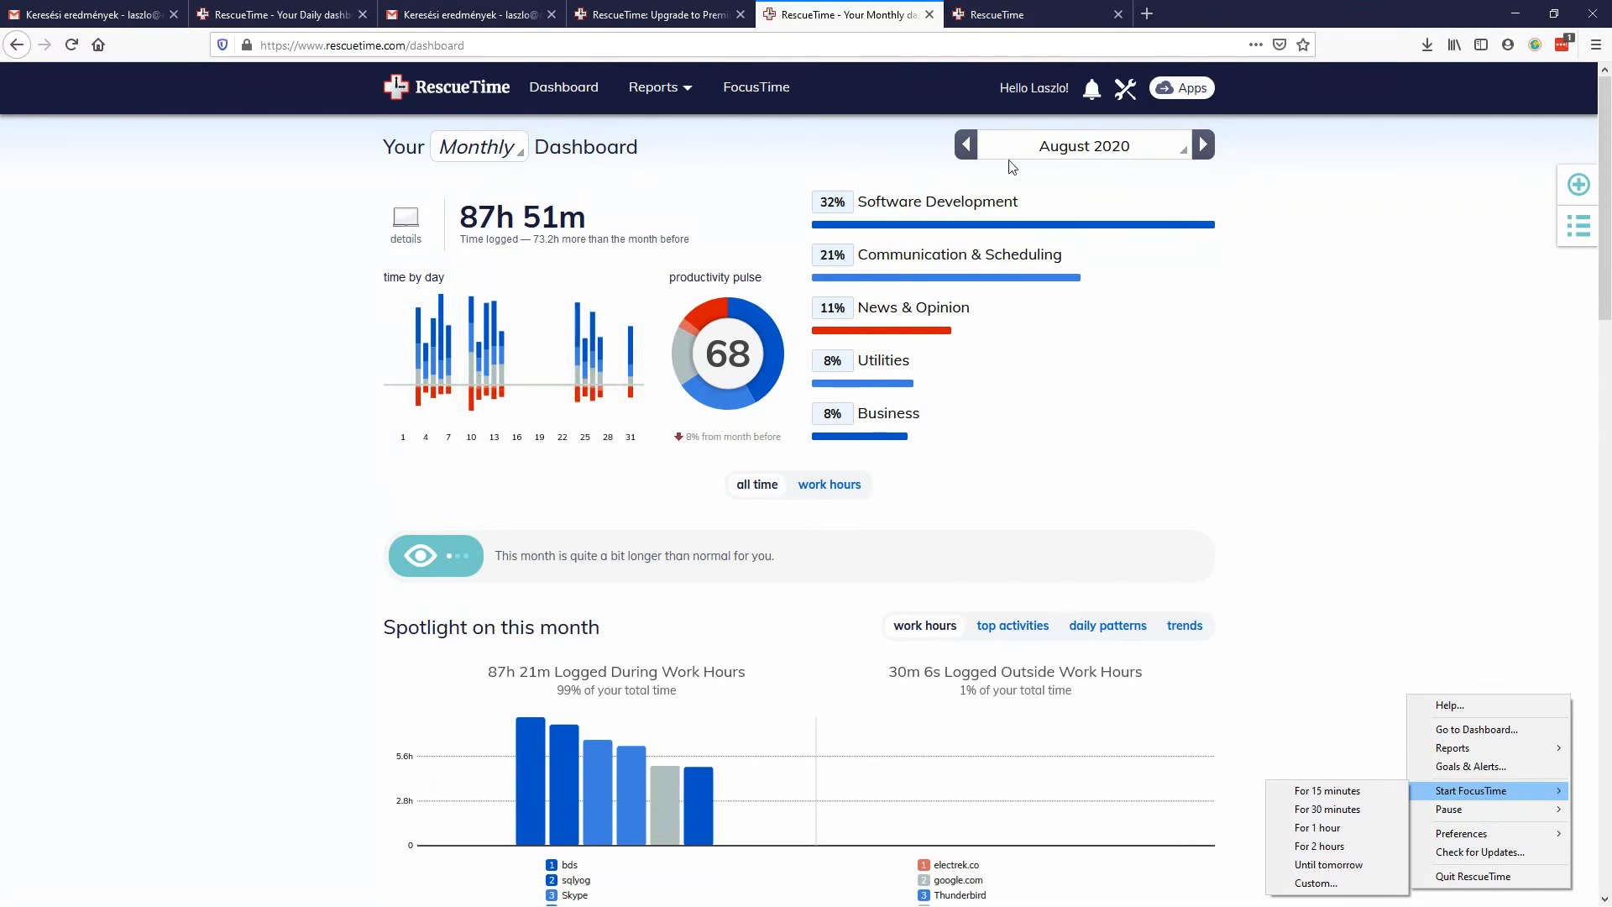
Step: Step back through July and June to the May 2020 dashboard: 139h 44m, pulse 71
{"action": "left_click", "coordinate": [965, 143]}
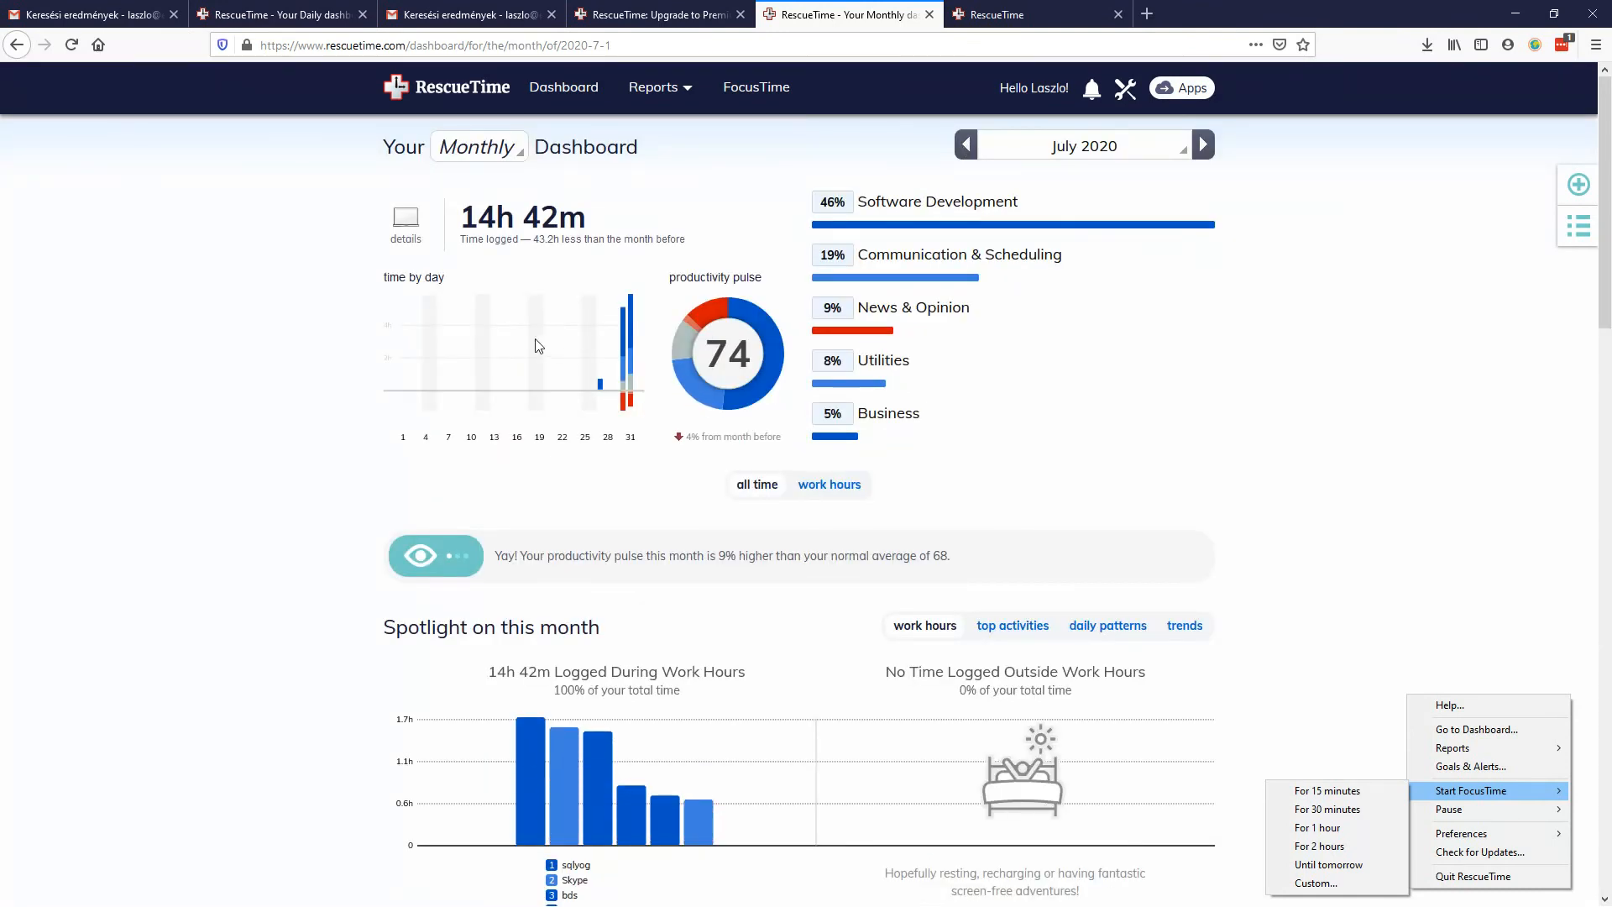
{"action": "mouse_move", "coordinate": [455, 363]}
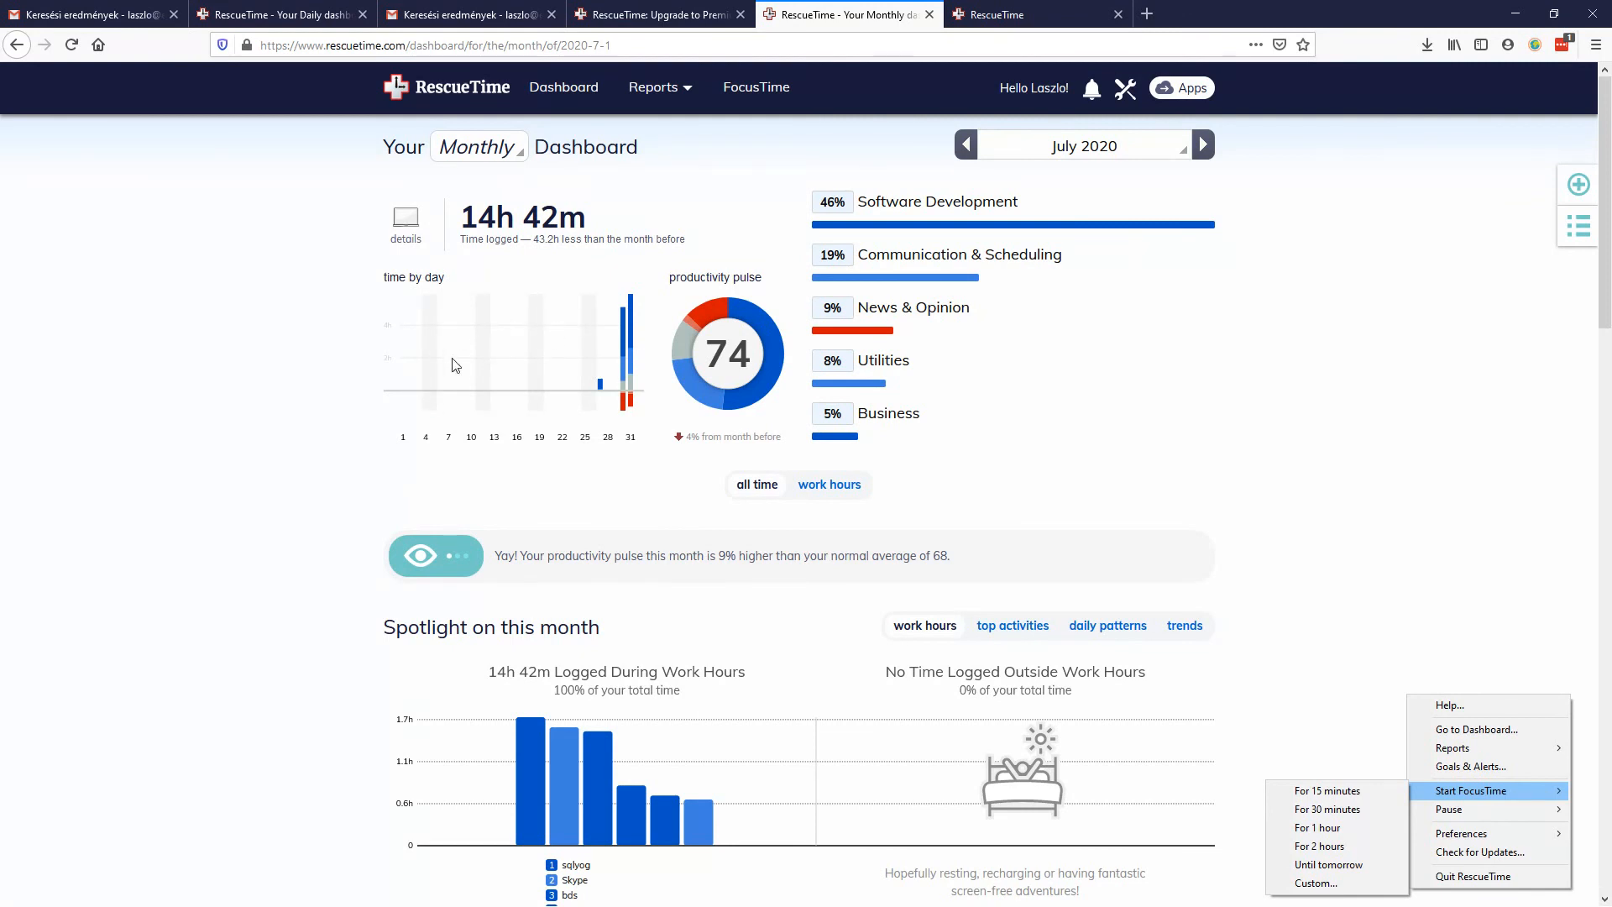
{"action": "left_click", "coordinate": [965, 144]}
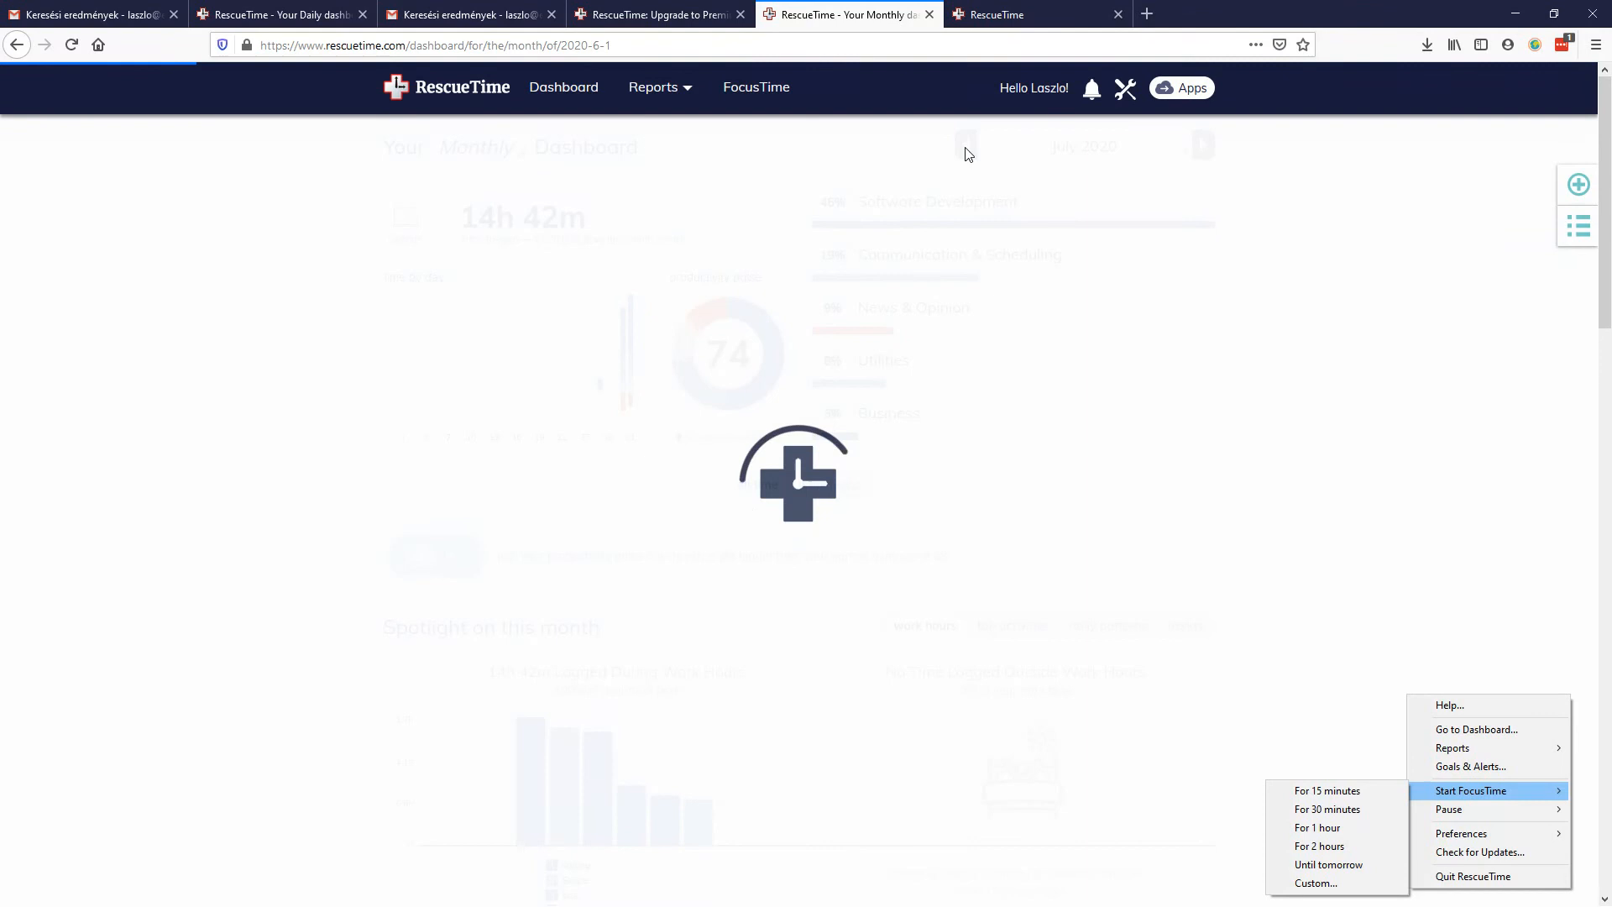
{"action": "left_click", "coordinate": [965, 145]}
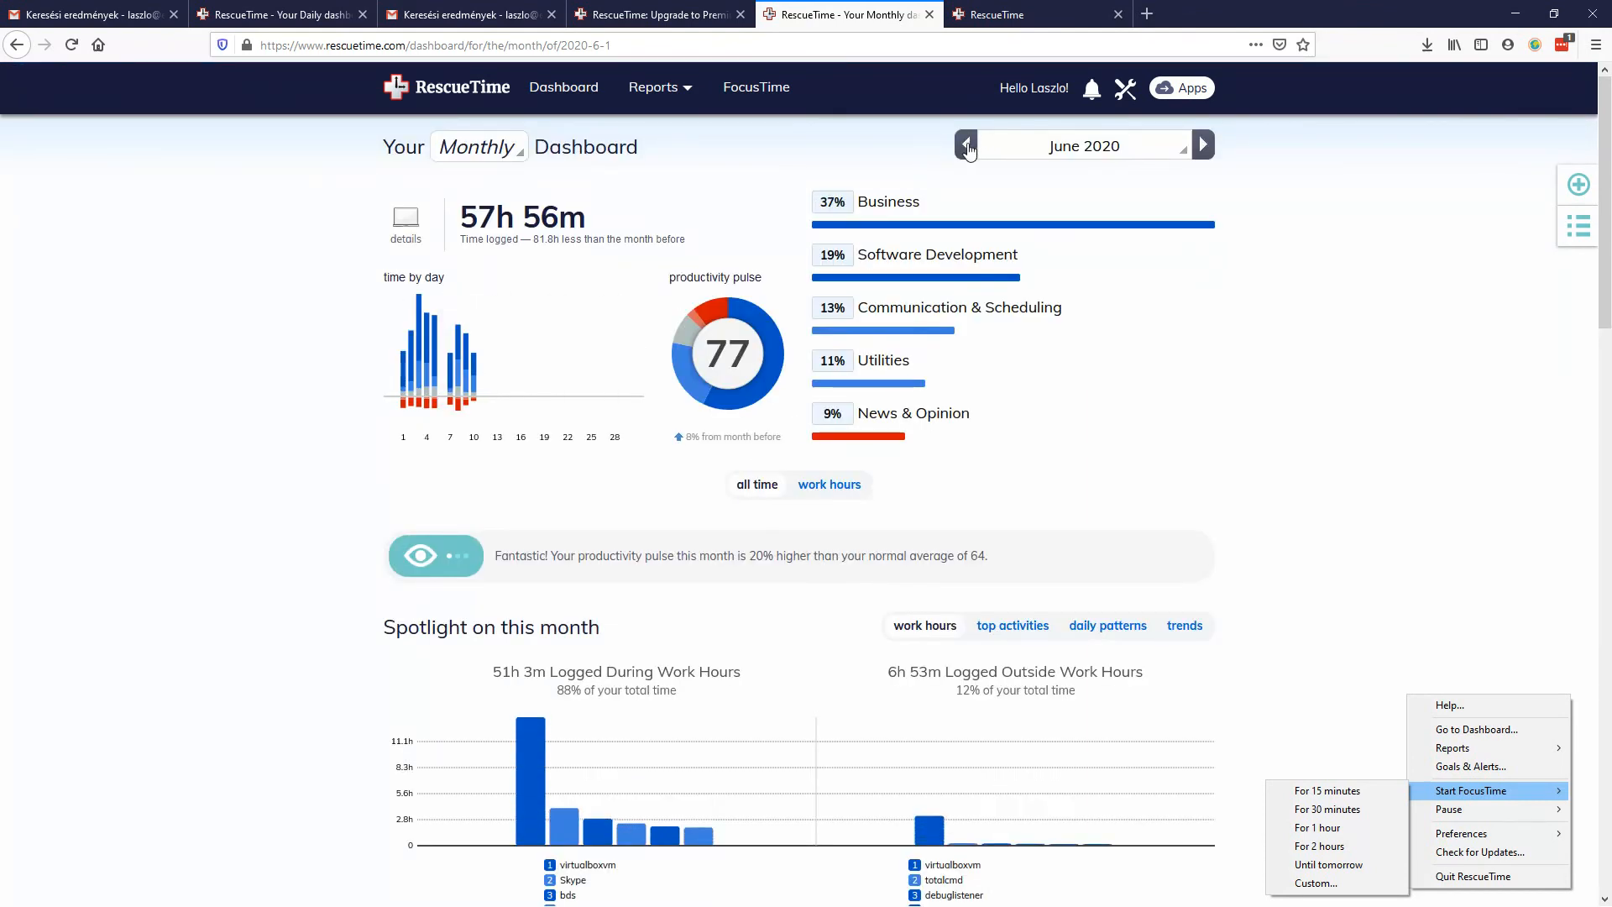
{"action": "left_click", "coordinate": [965, 145]}
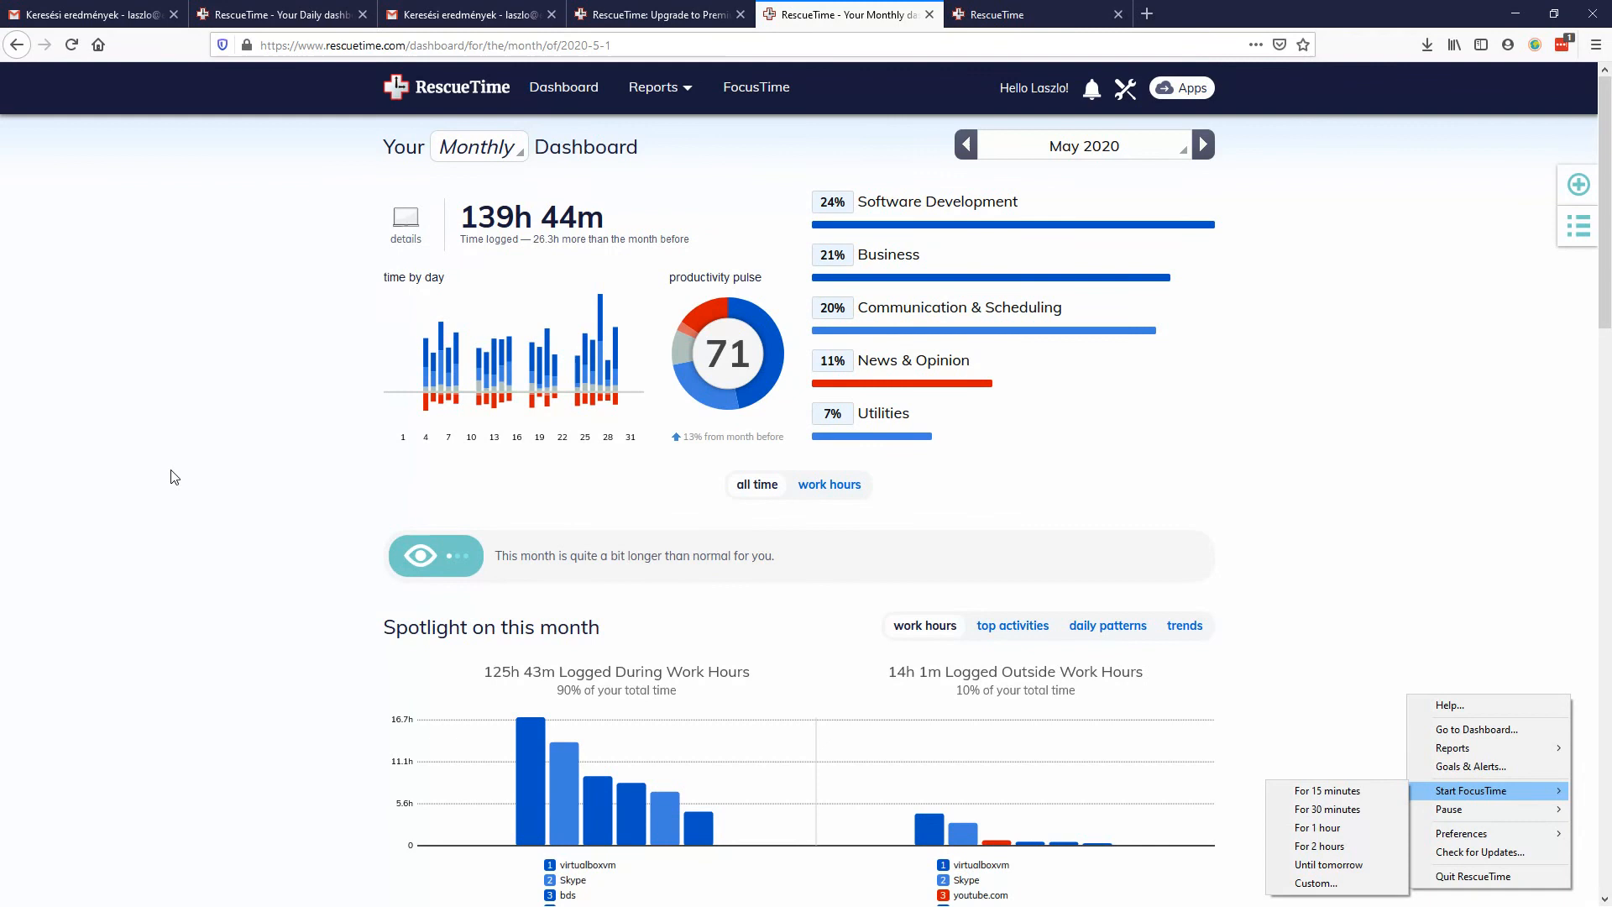
{"action": "mouse_move", "coordinate": [270, 429]}
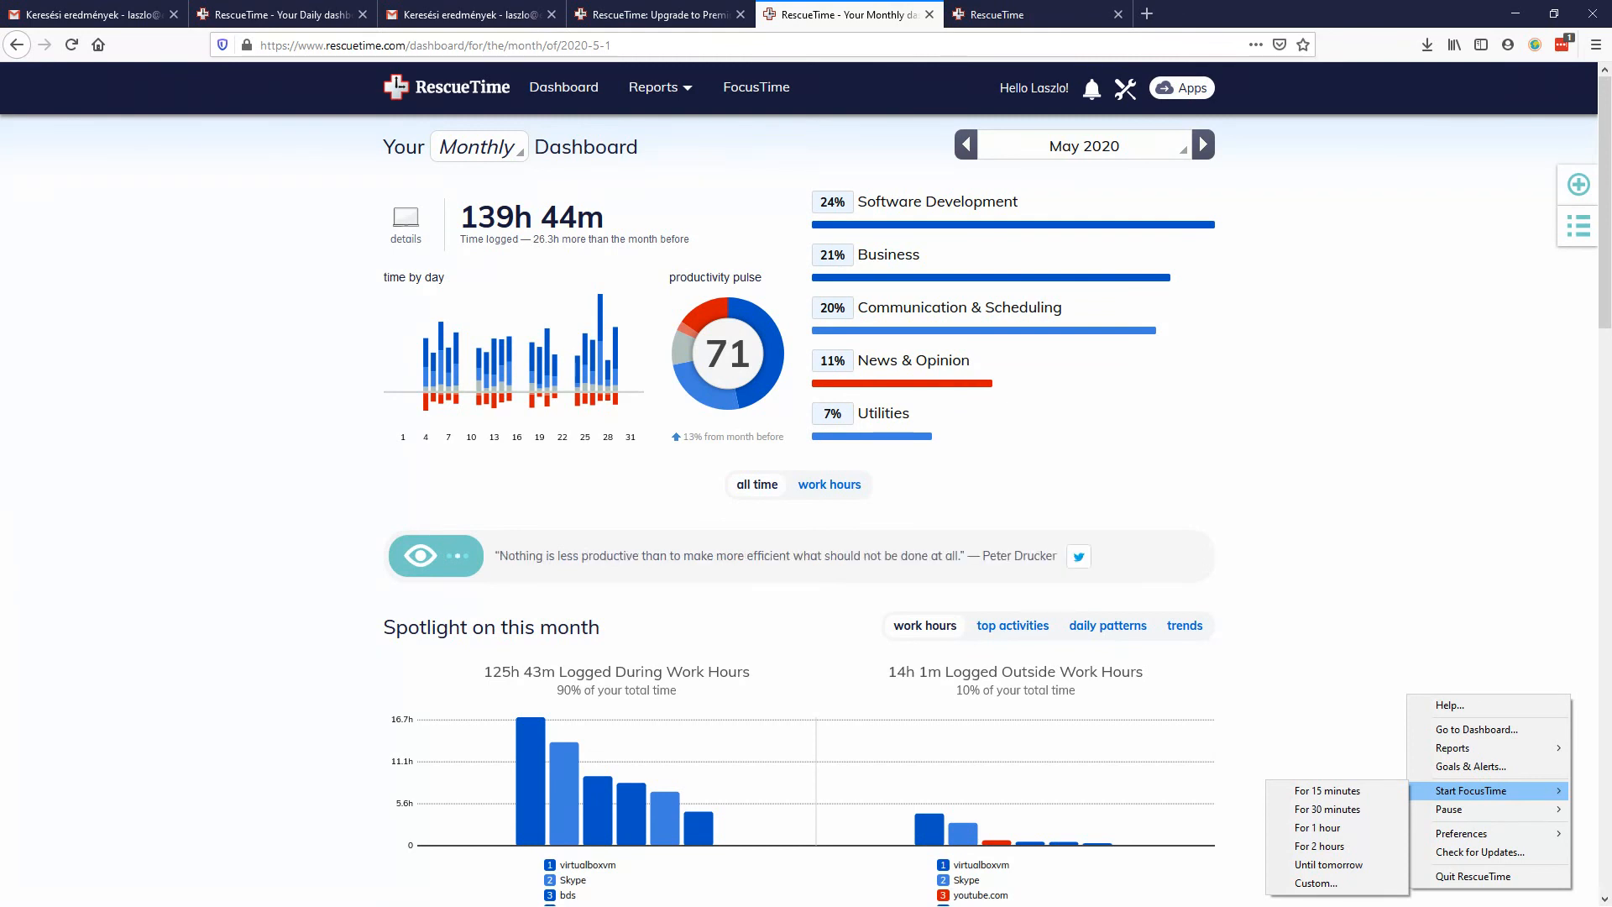
{"action": "mouse_move", "coordinate": [329, 472]}
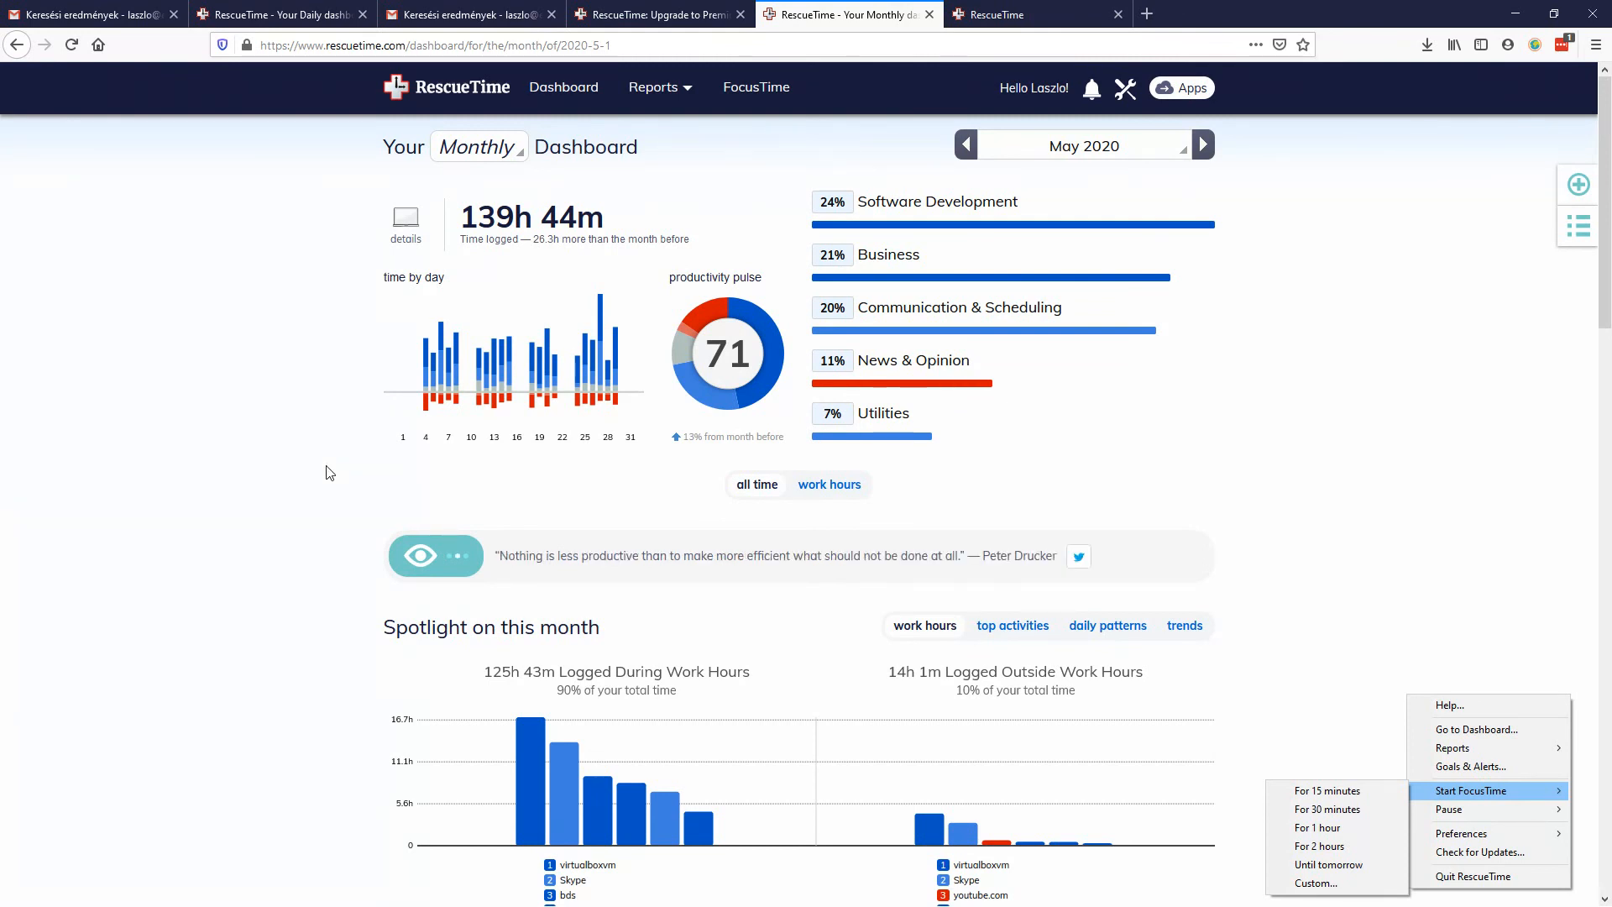